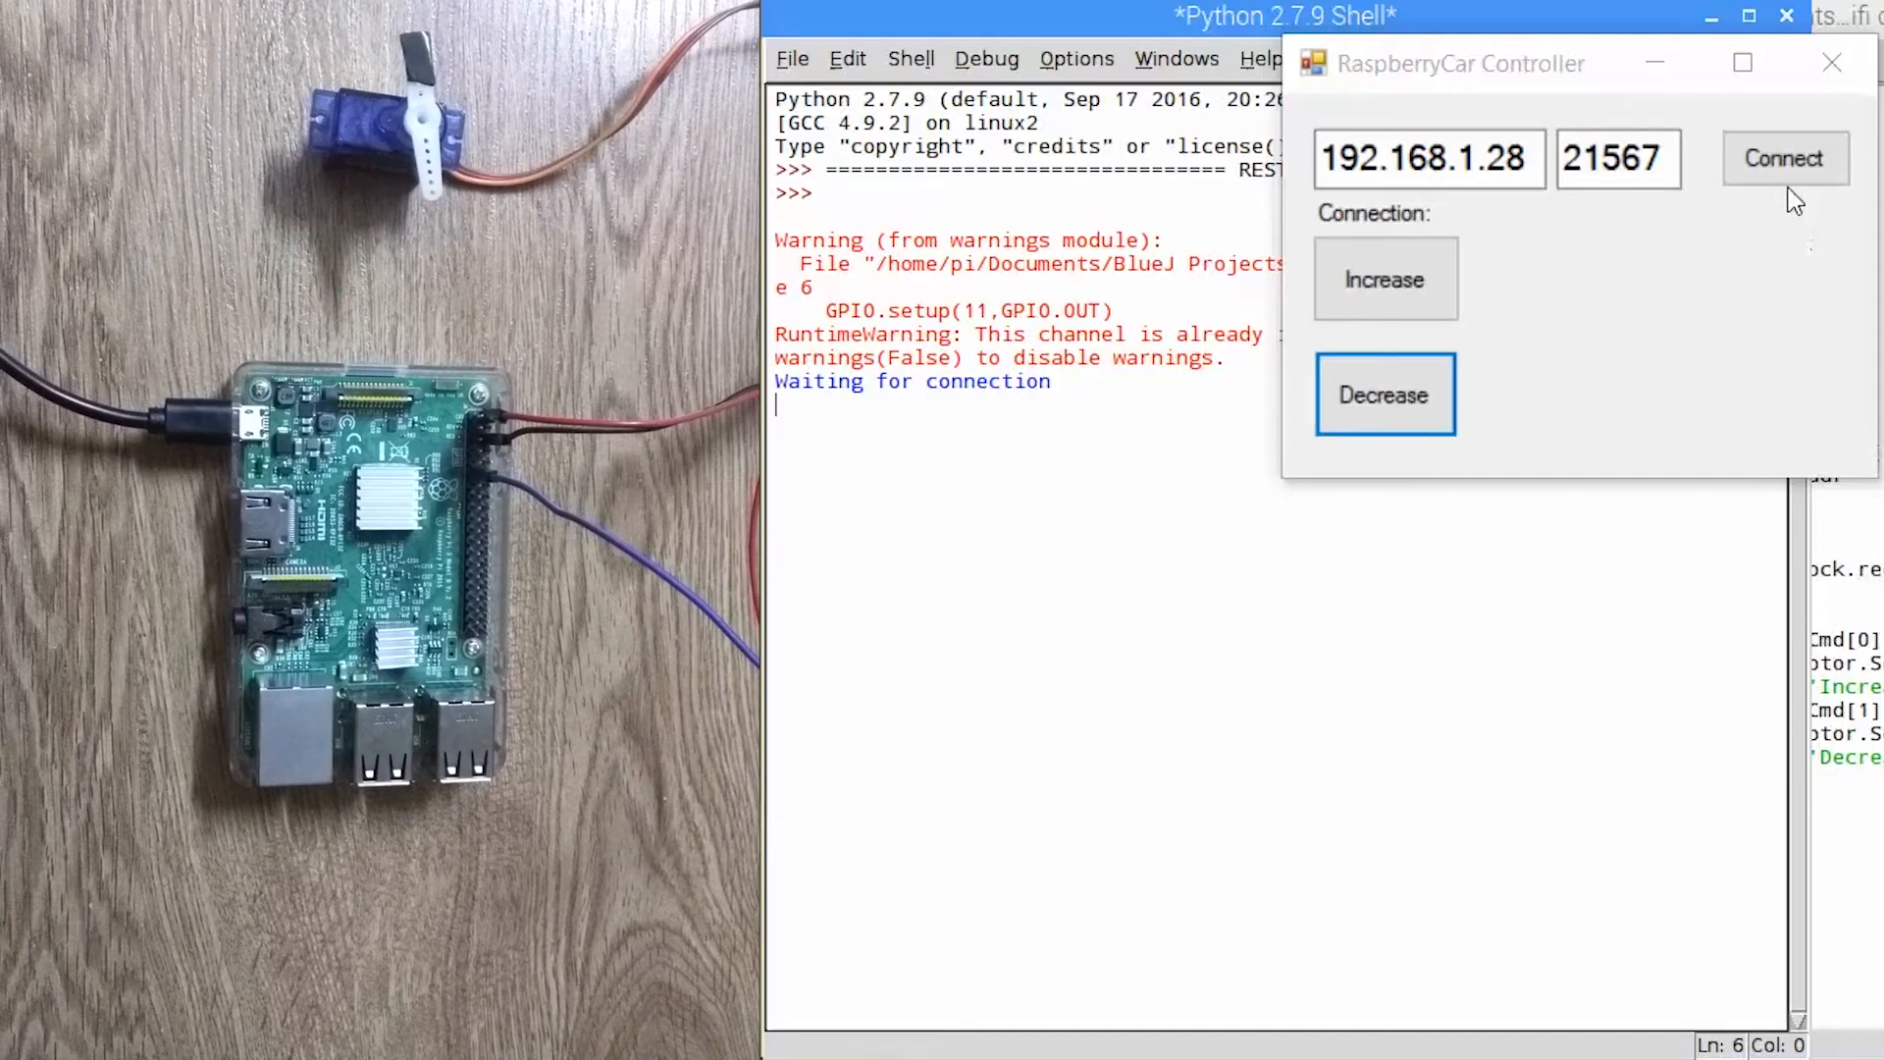
# - Connect the controller to the Pi server and raise the servo four steps to 12.5
pyautogui.click(1784, 157)
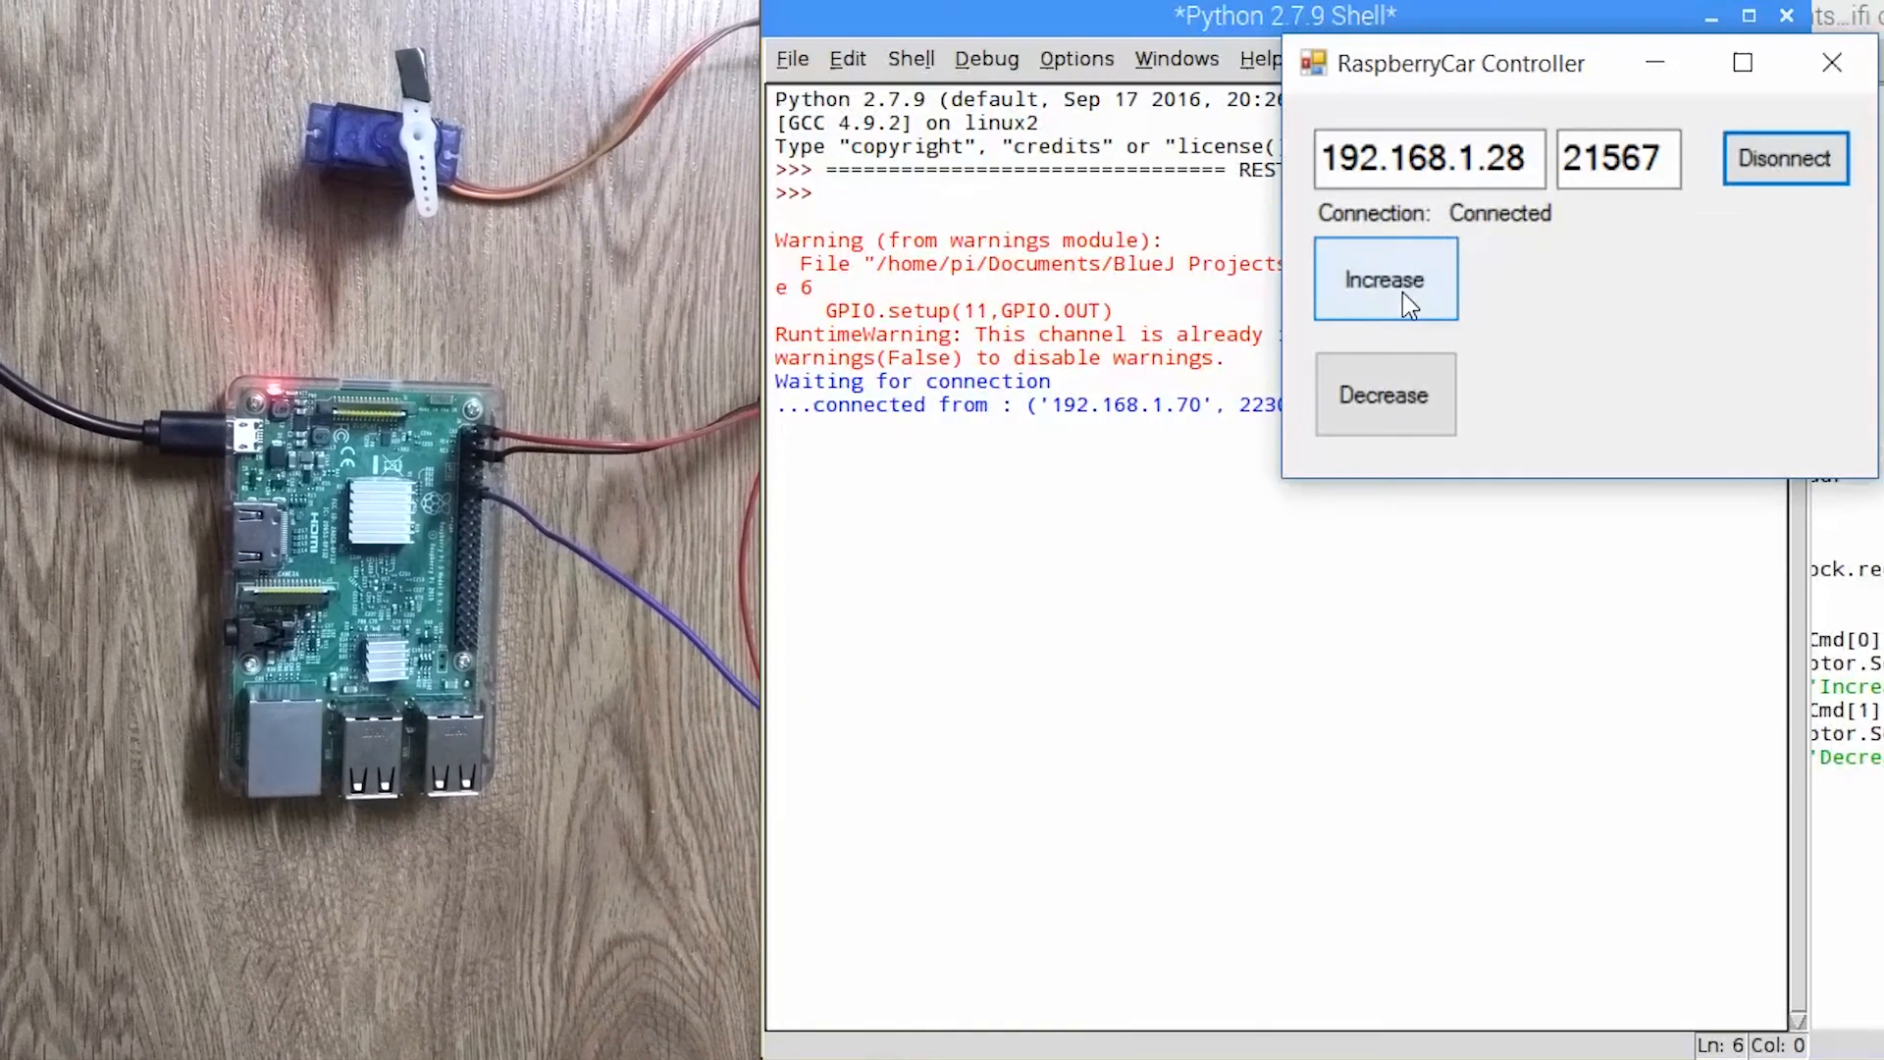
pyautogui.click(1384, 279)
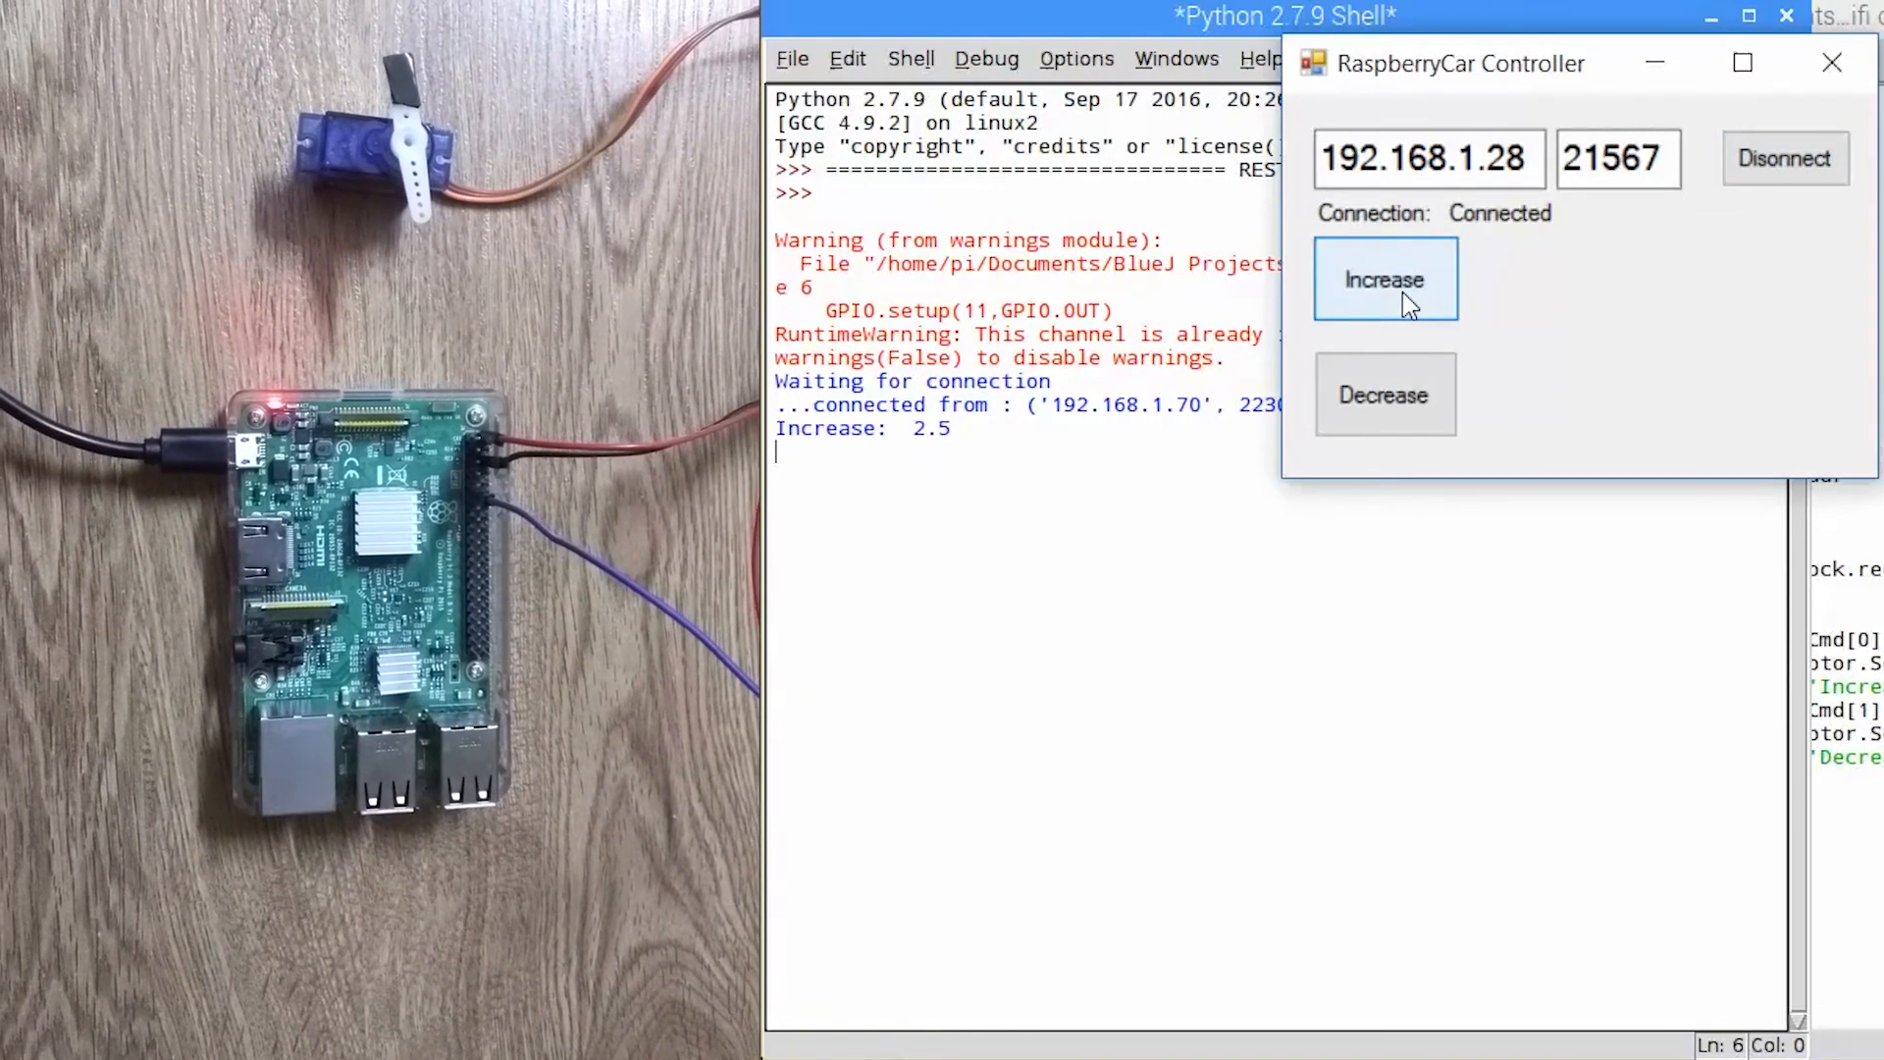
pyautogui.click(1383, 279)
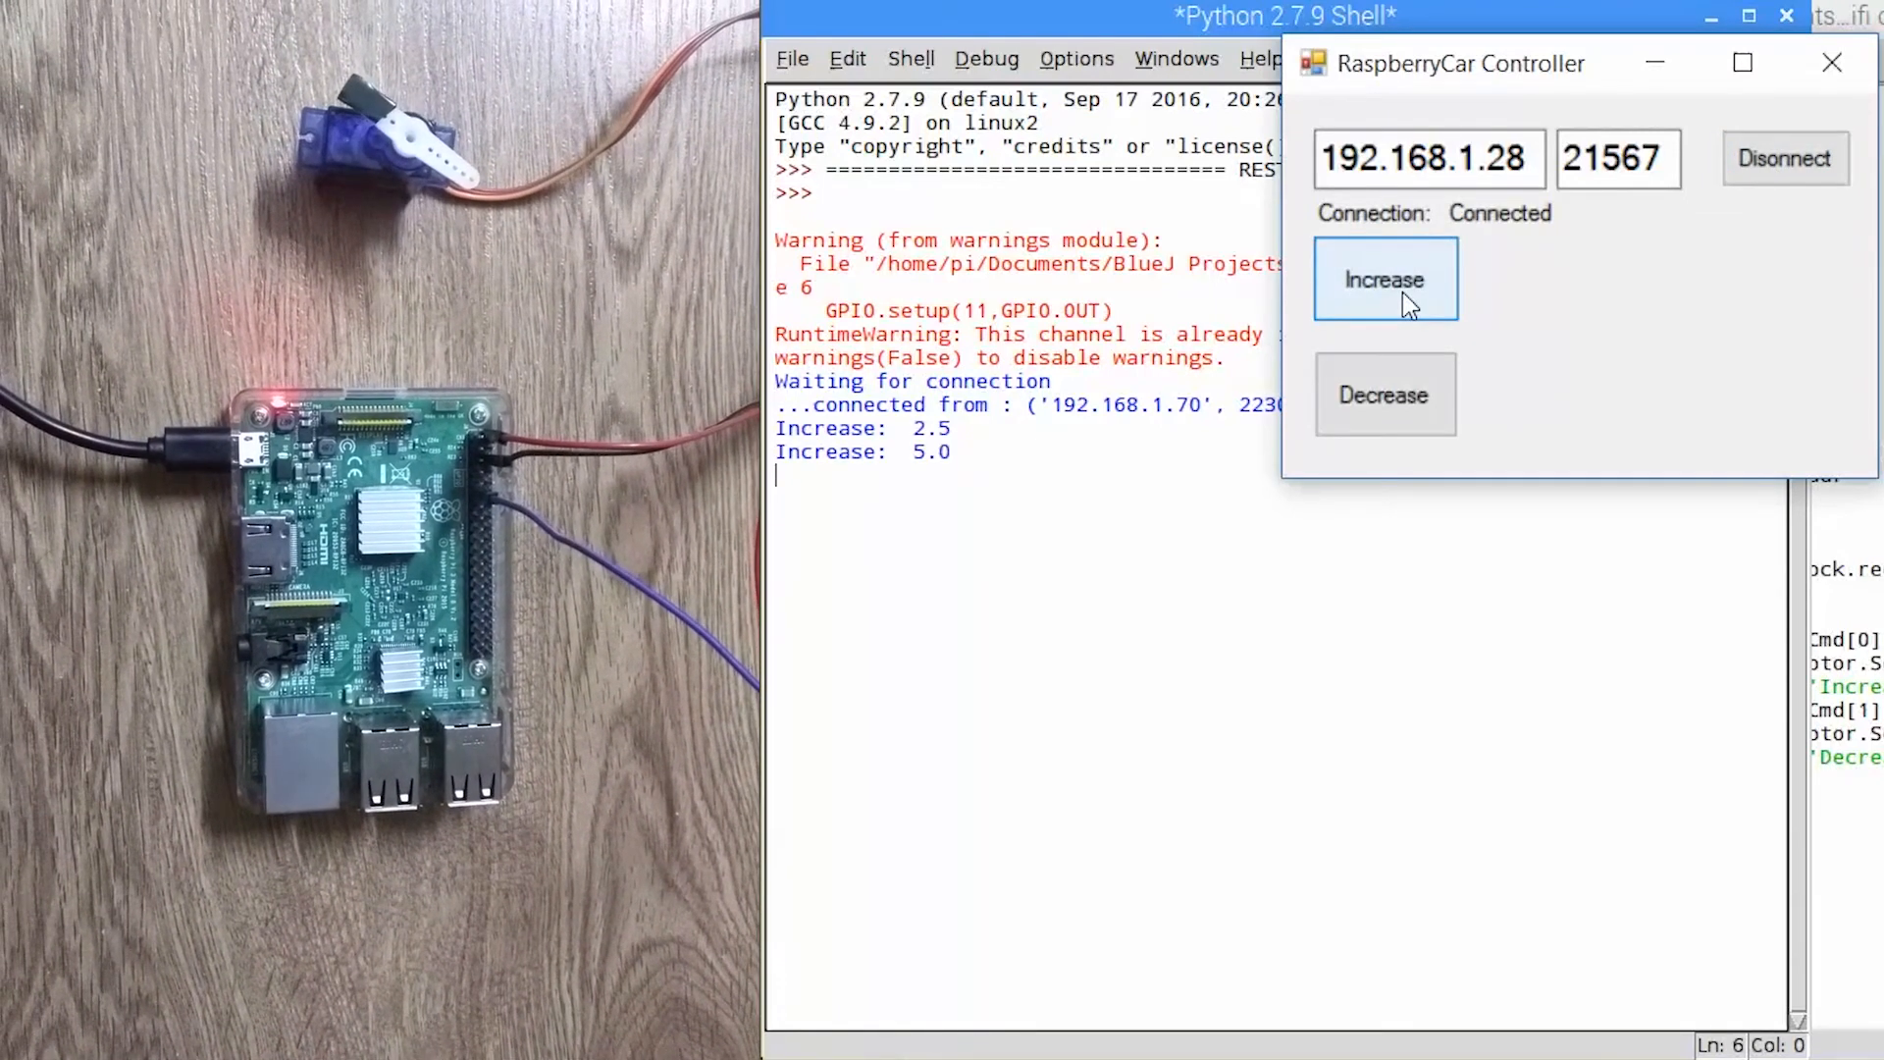
pyautogui.click(1384, 279)
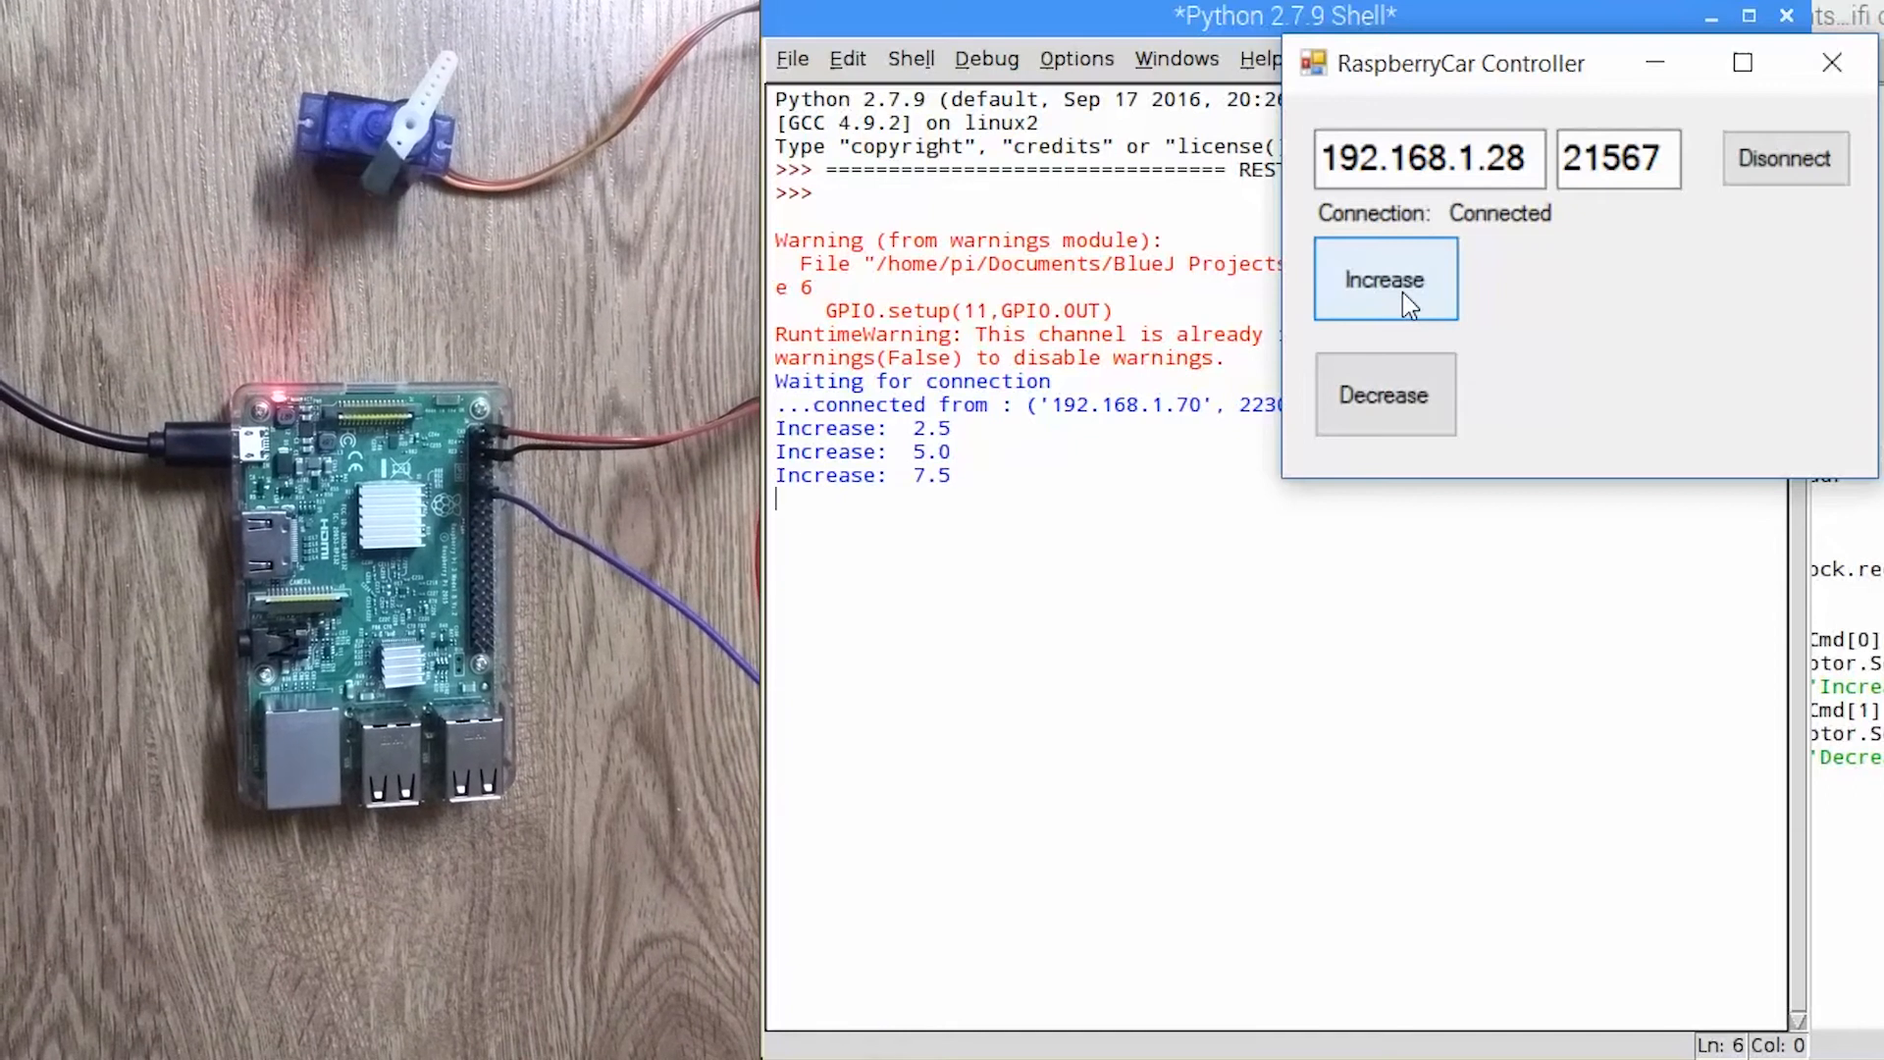
pyautogui.click(1383, 279)
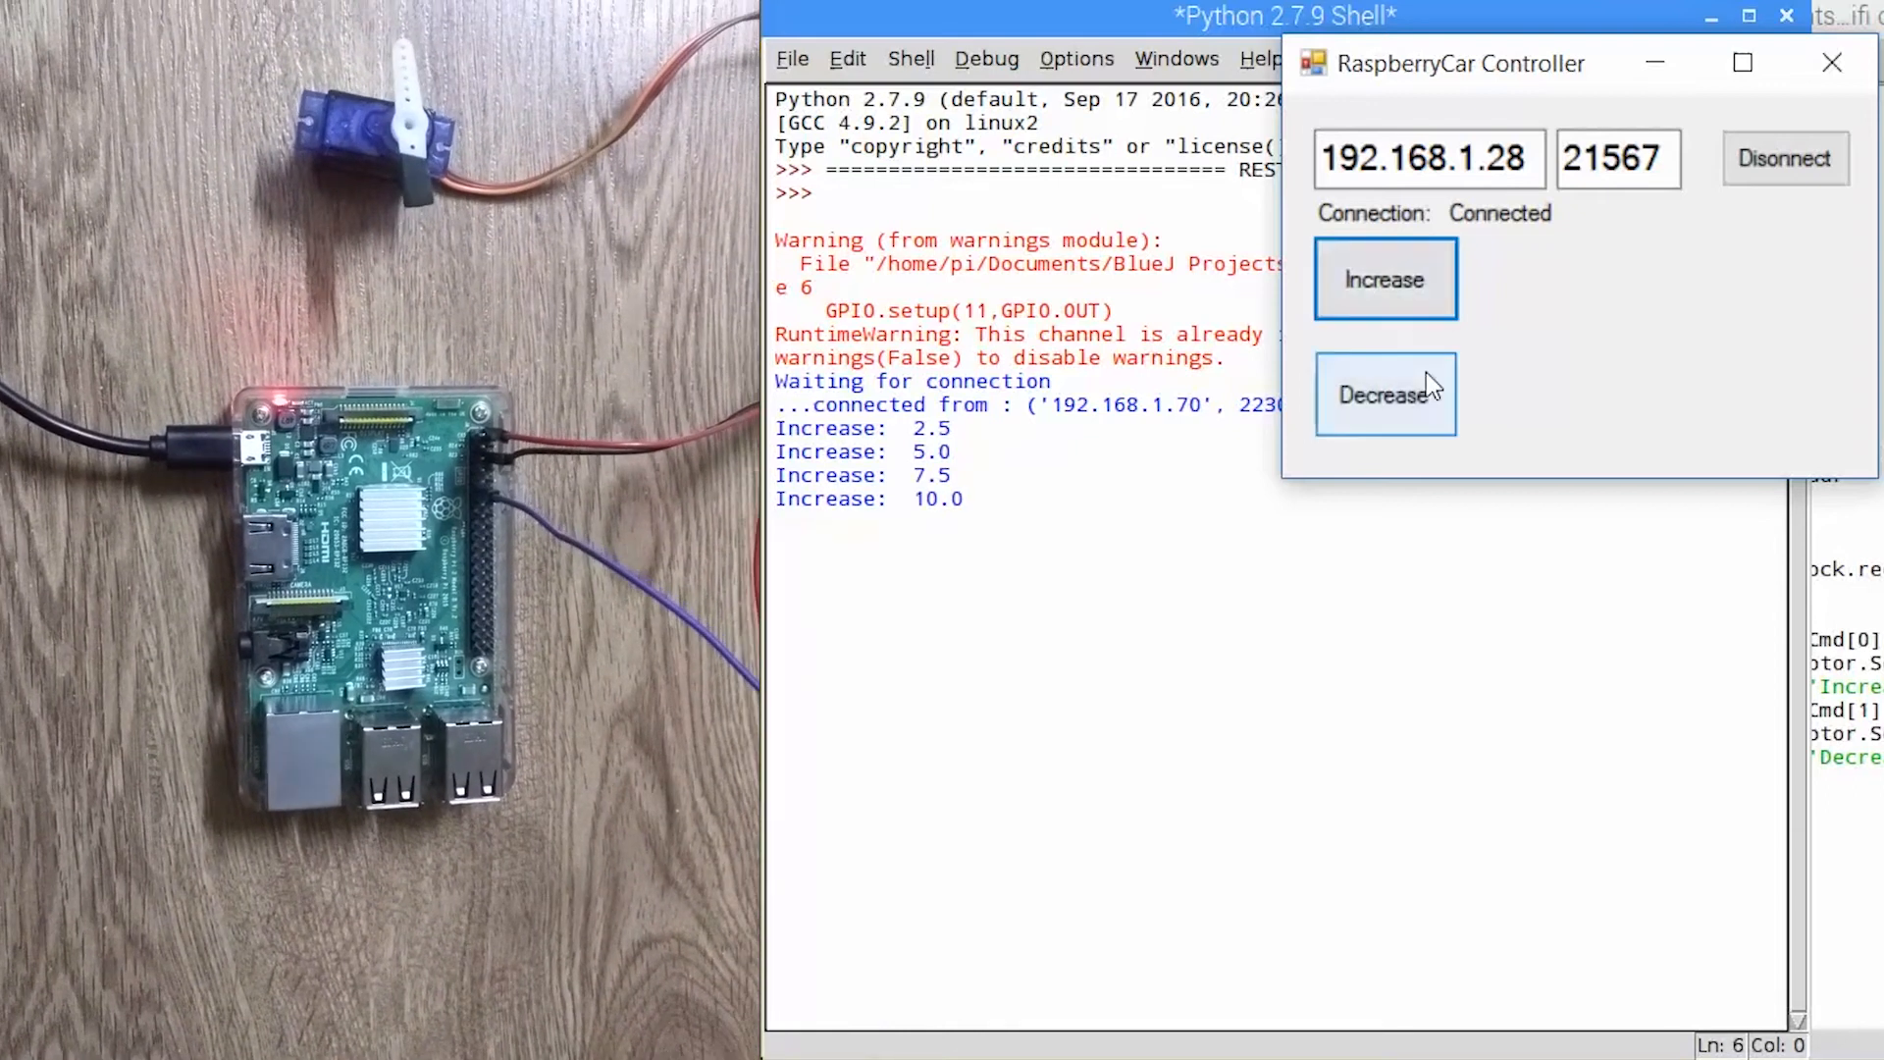
# - Lower the servo four steps down to 2.5
pyautogui.click(1384, 278)
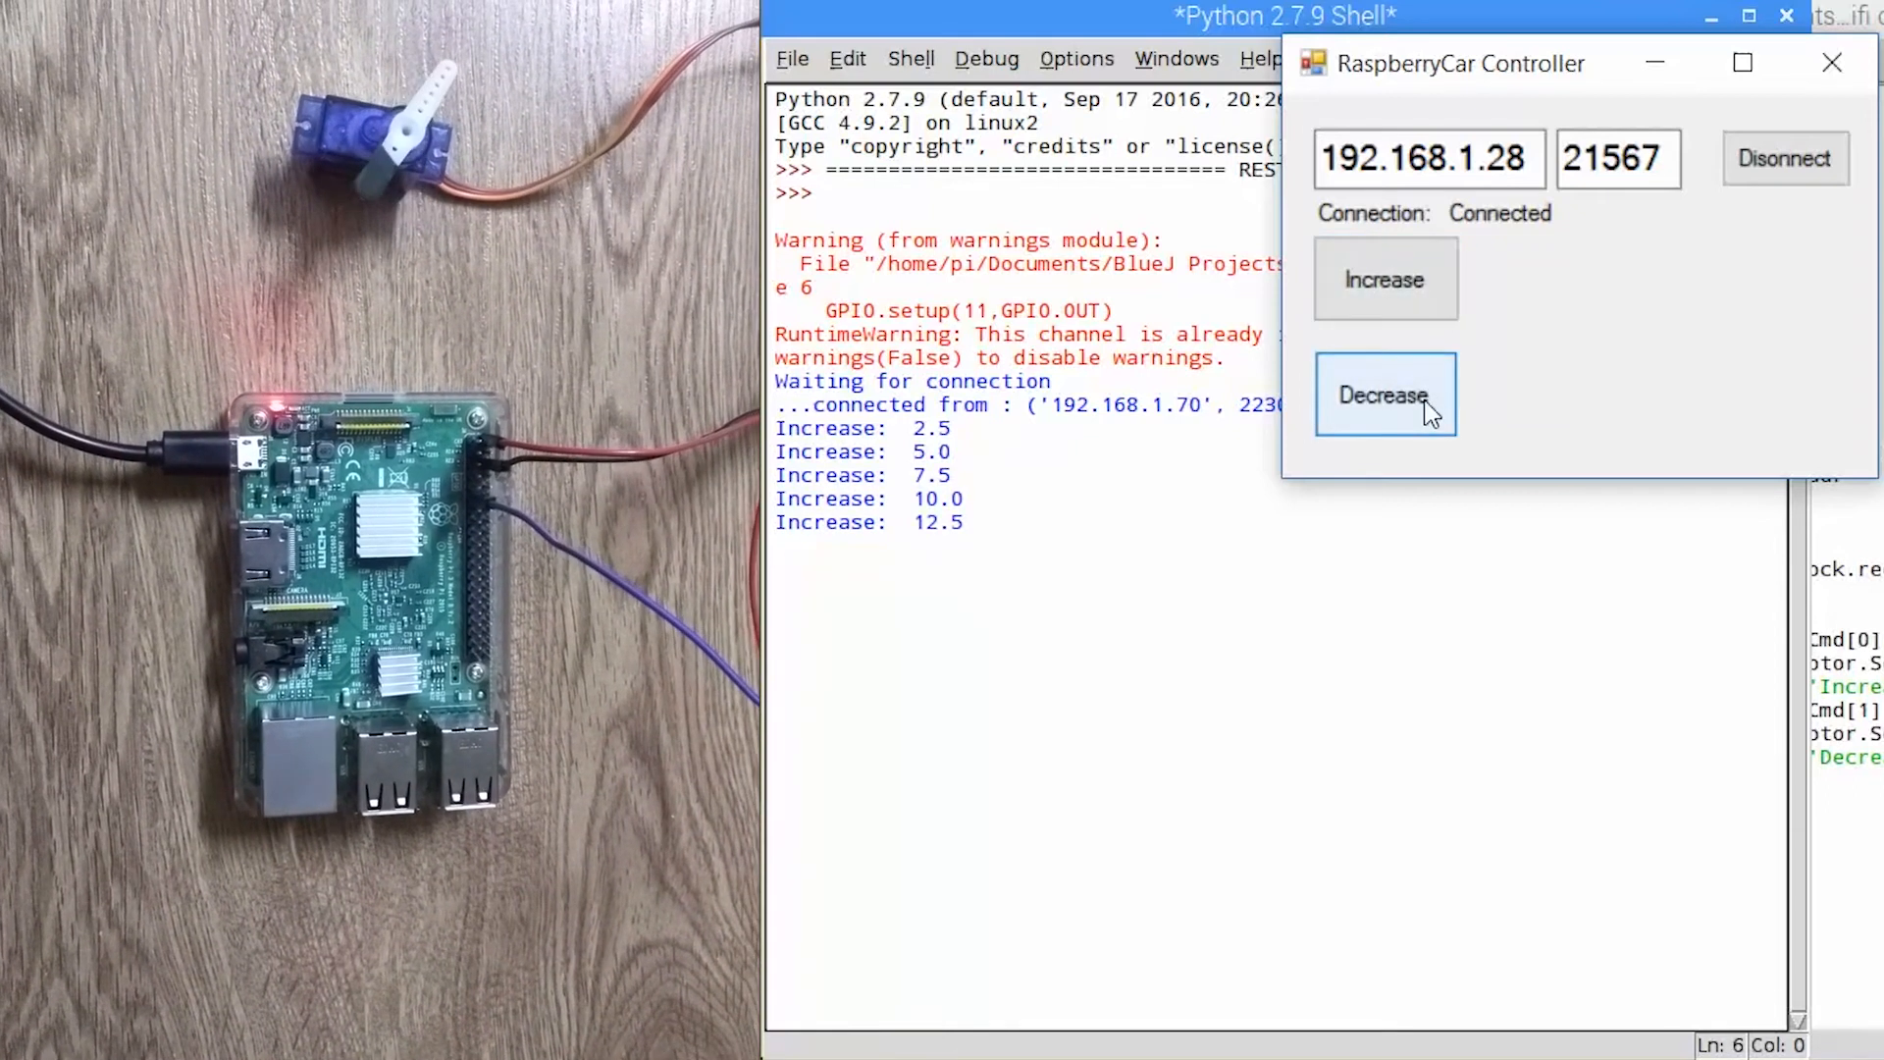
pyautogui.click(1384, 395)
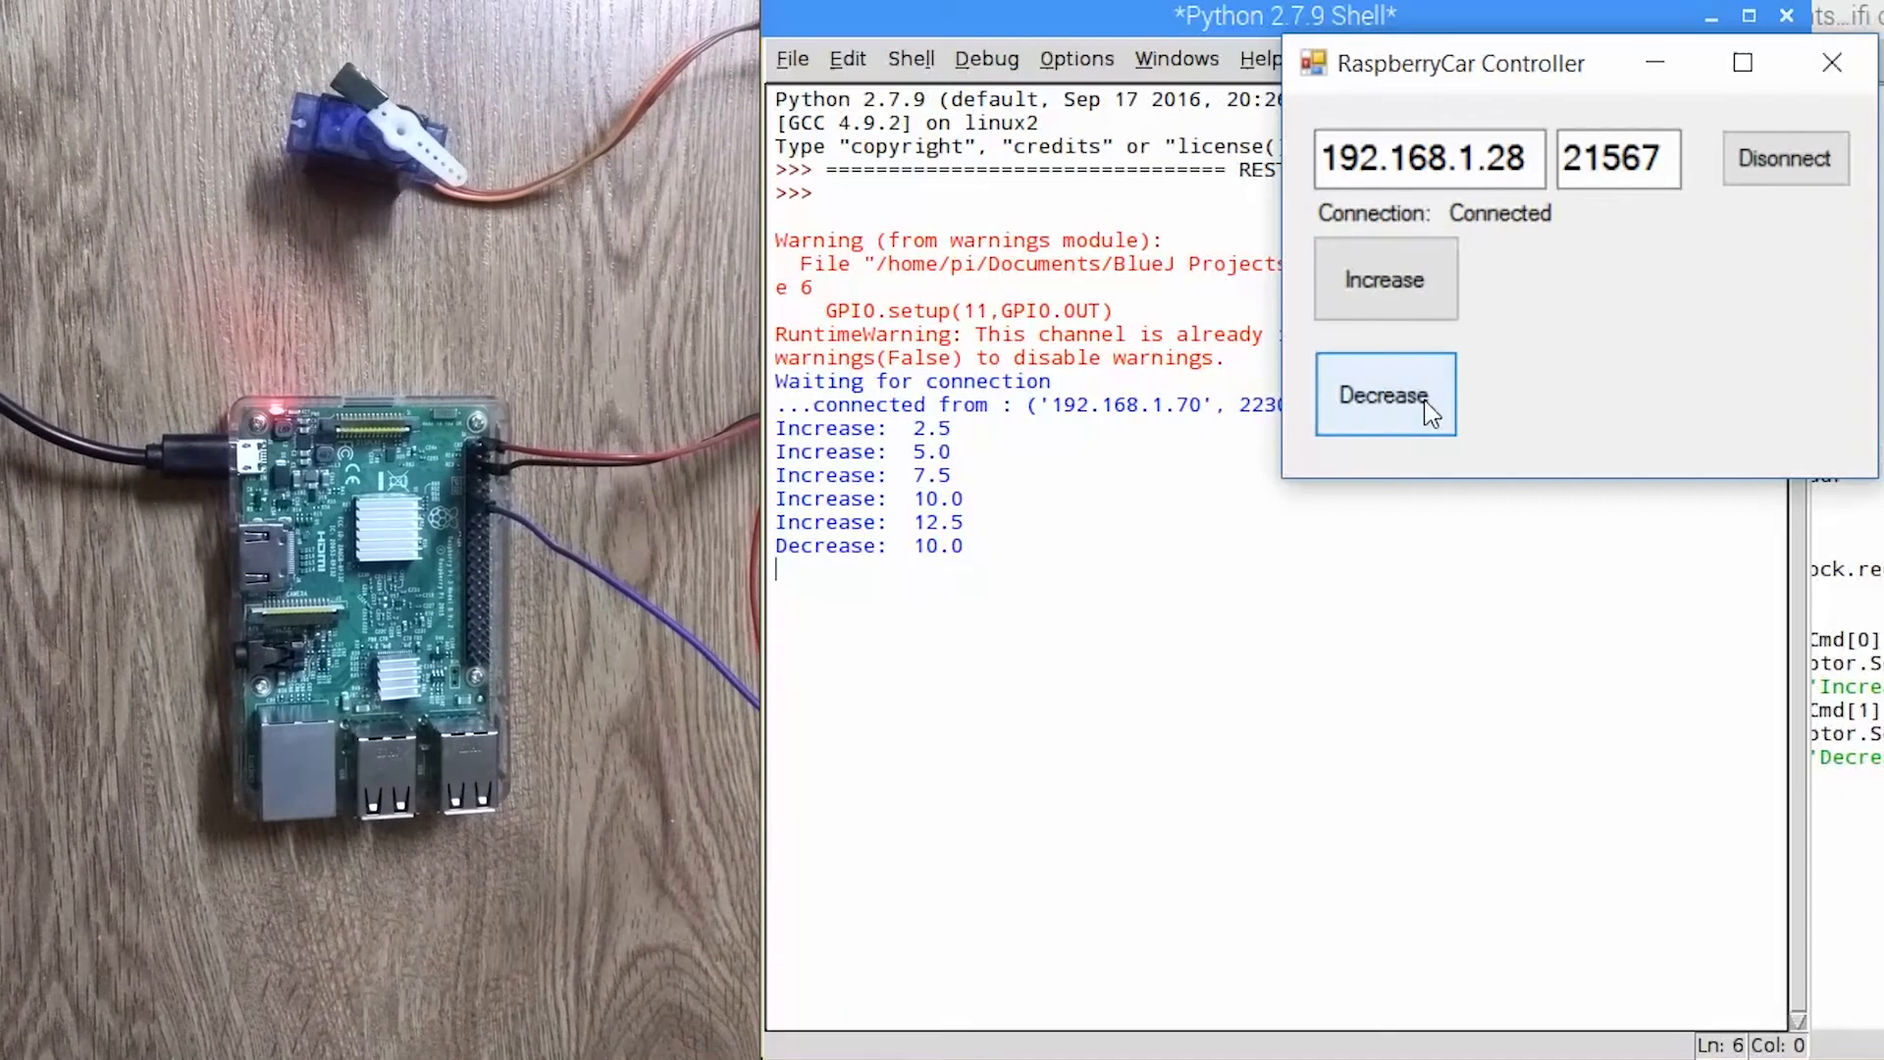
pyautogui.click(1384, 395)
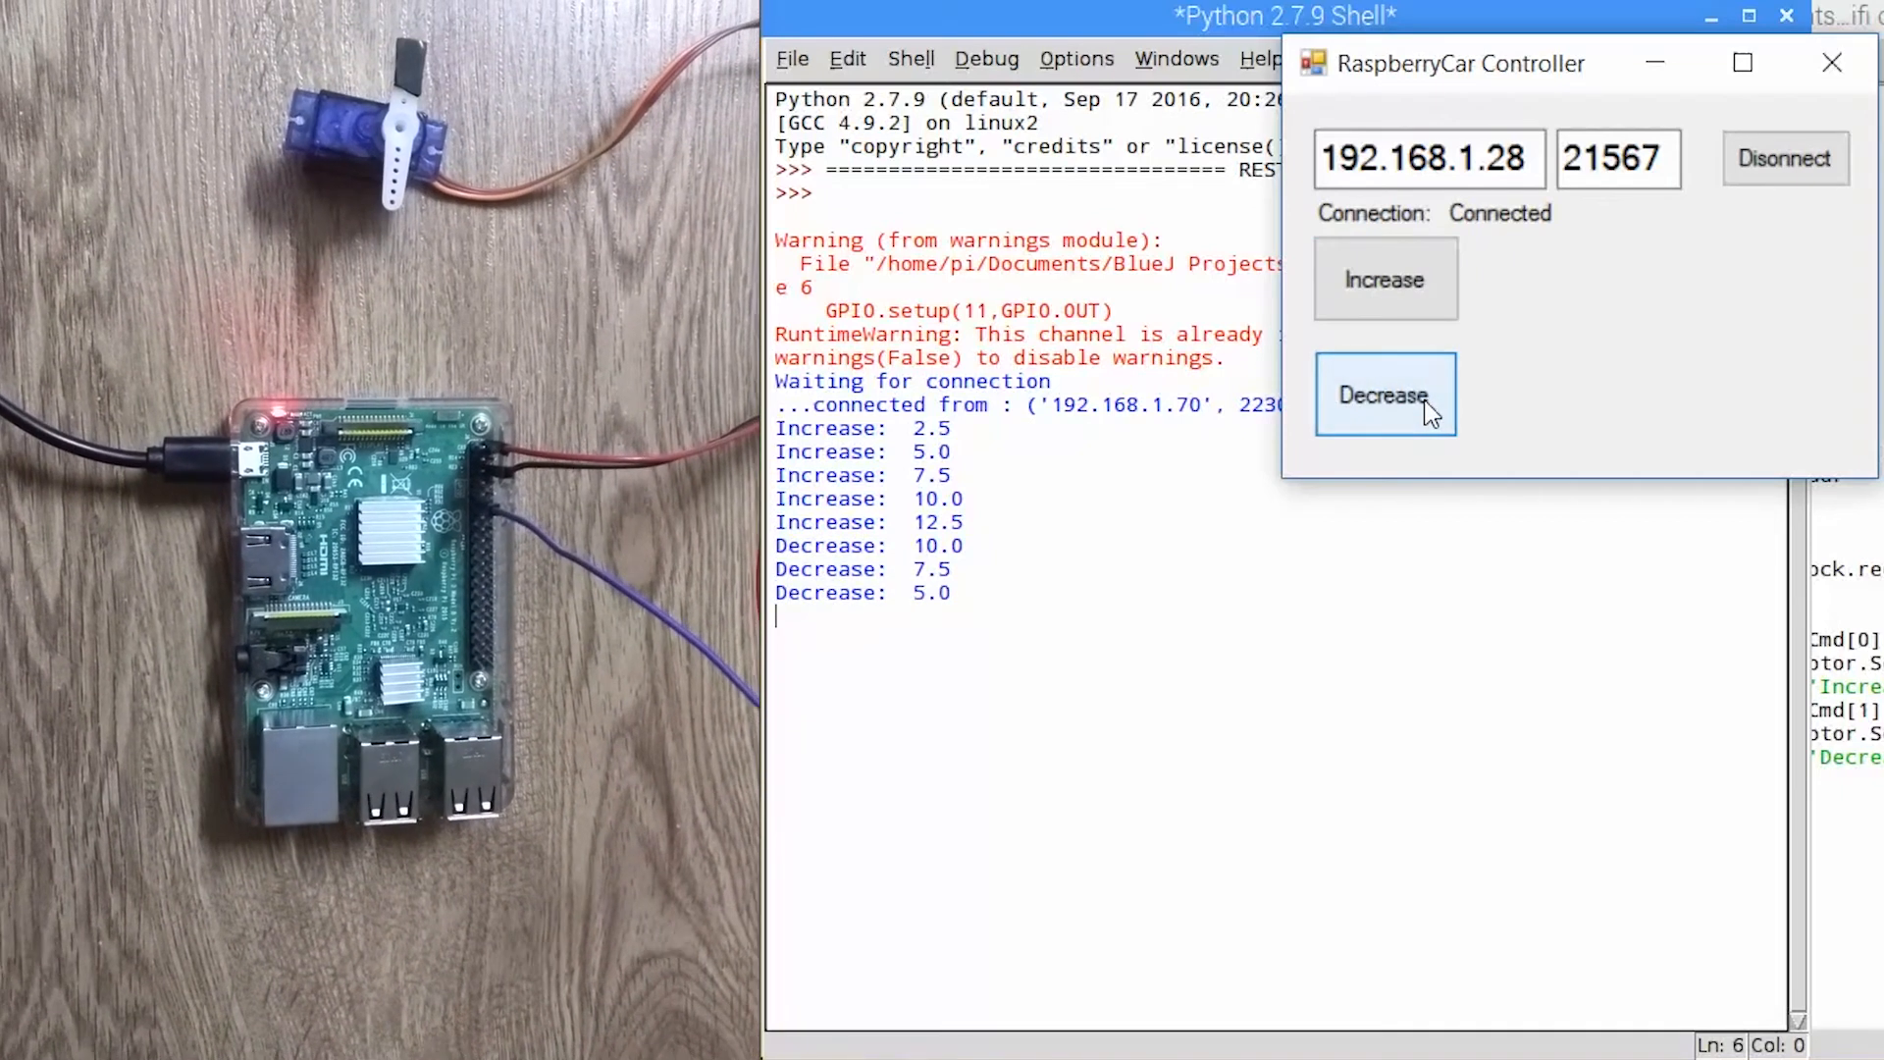
pyautogui.click(1384, 395)
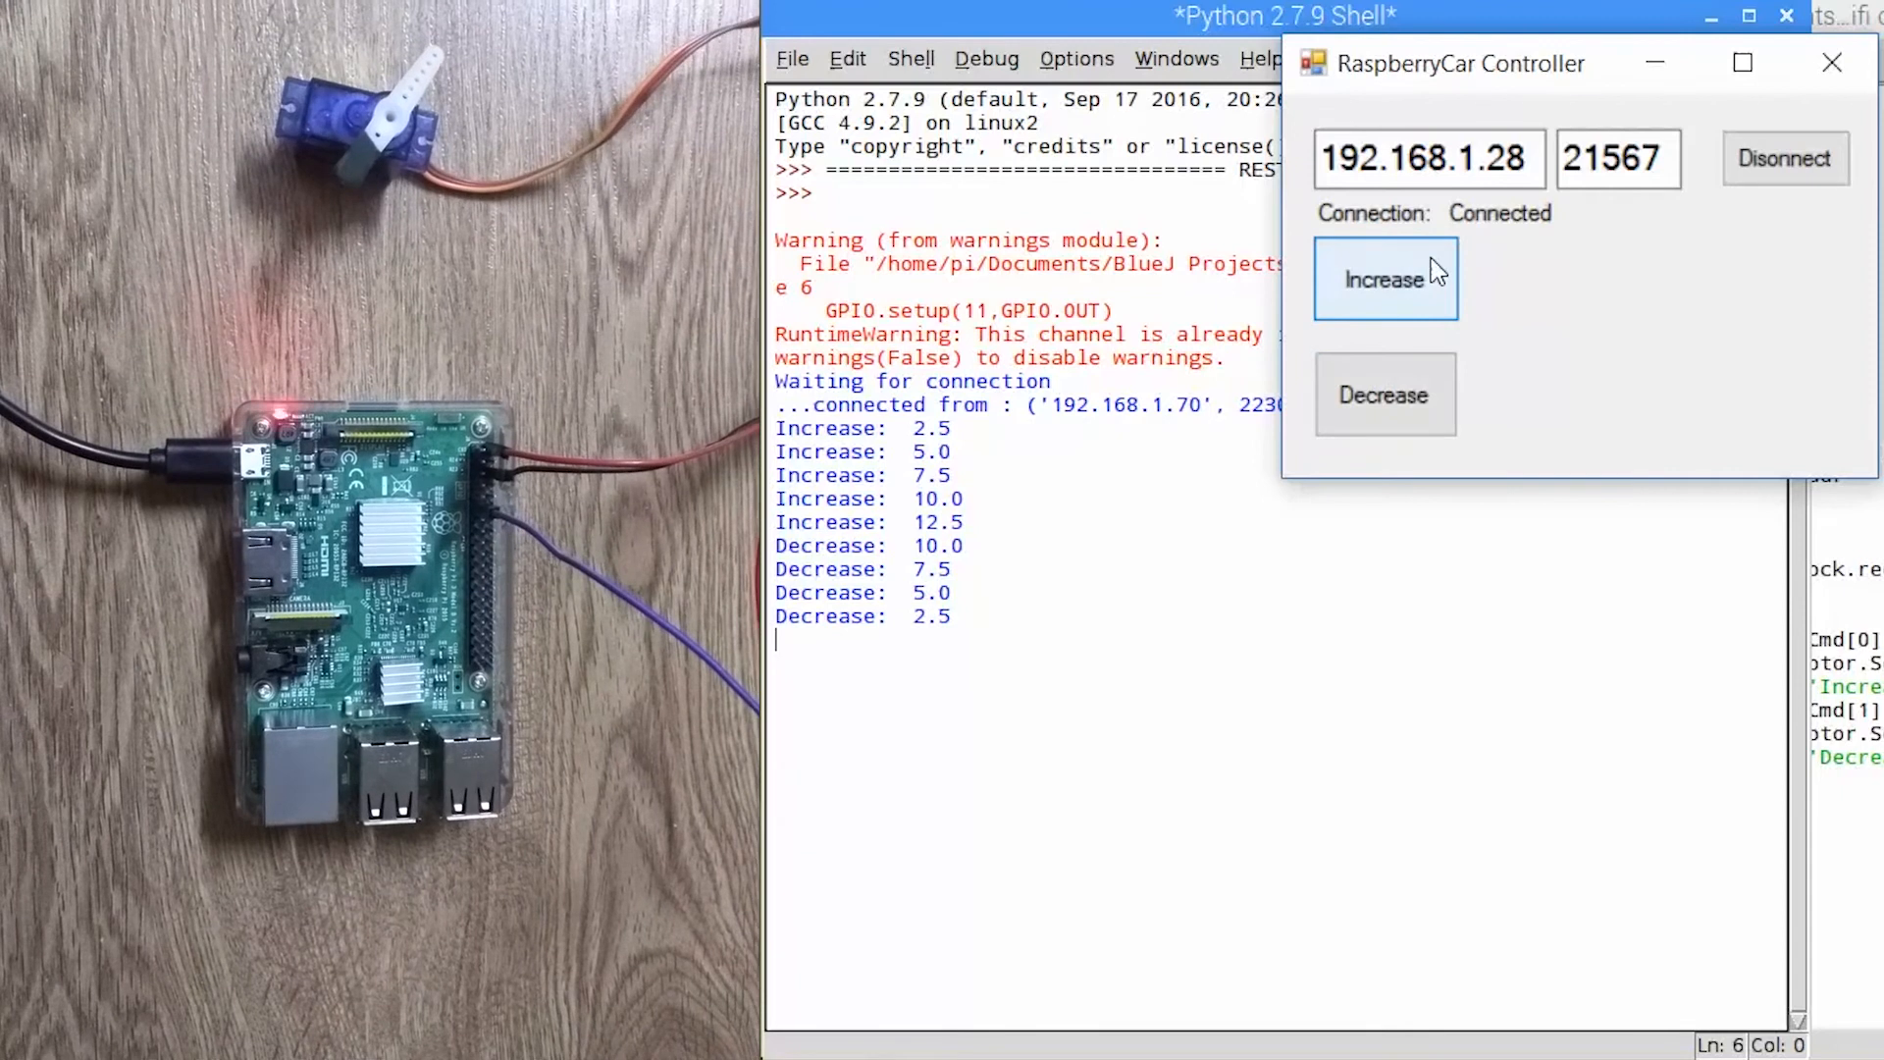
# - Raise the servo back up three steps, ending at 12.5
pyautogui.click(1384, 278)
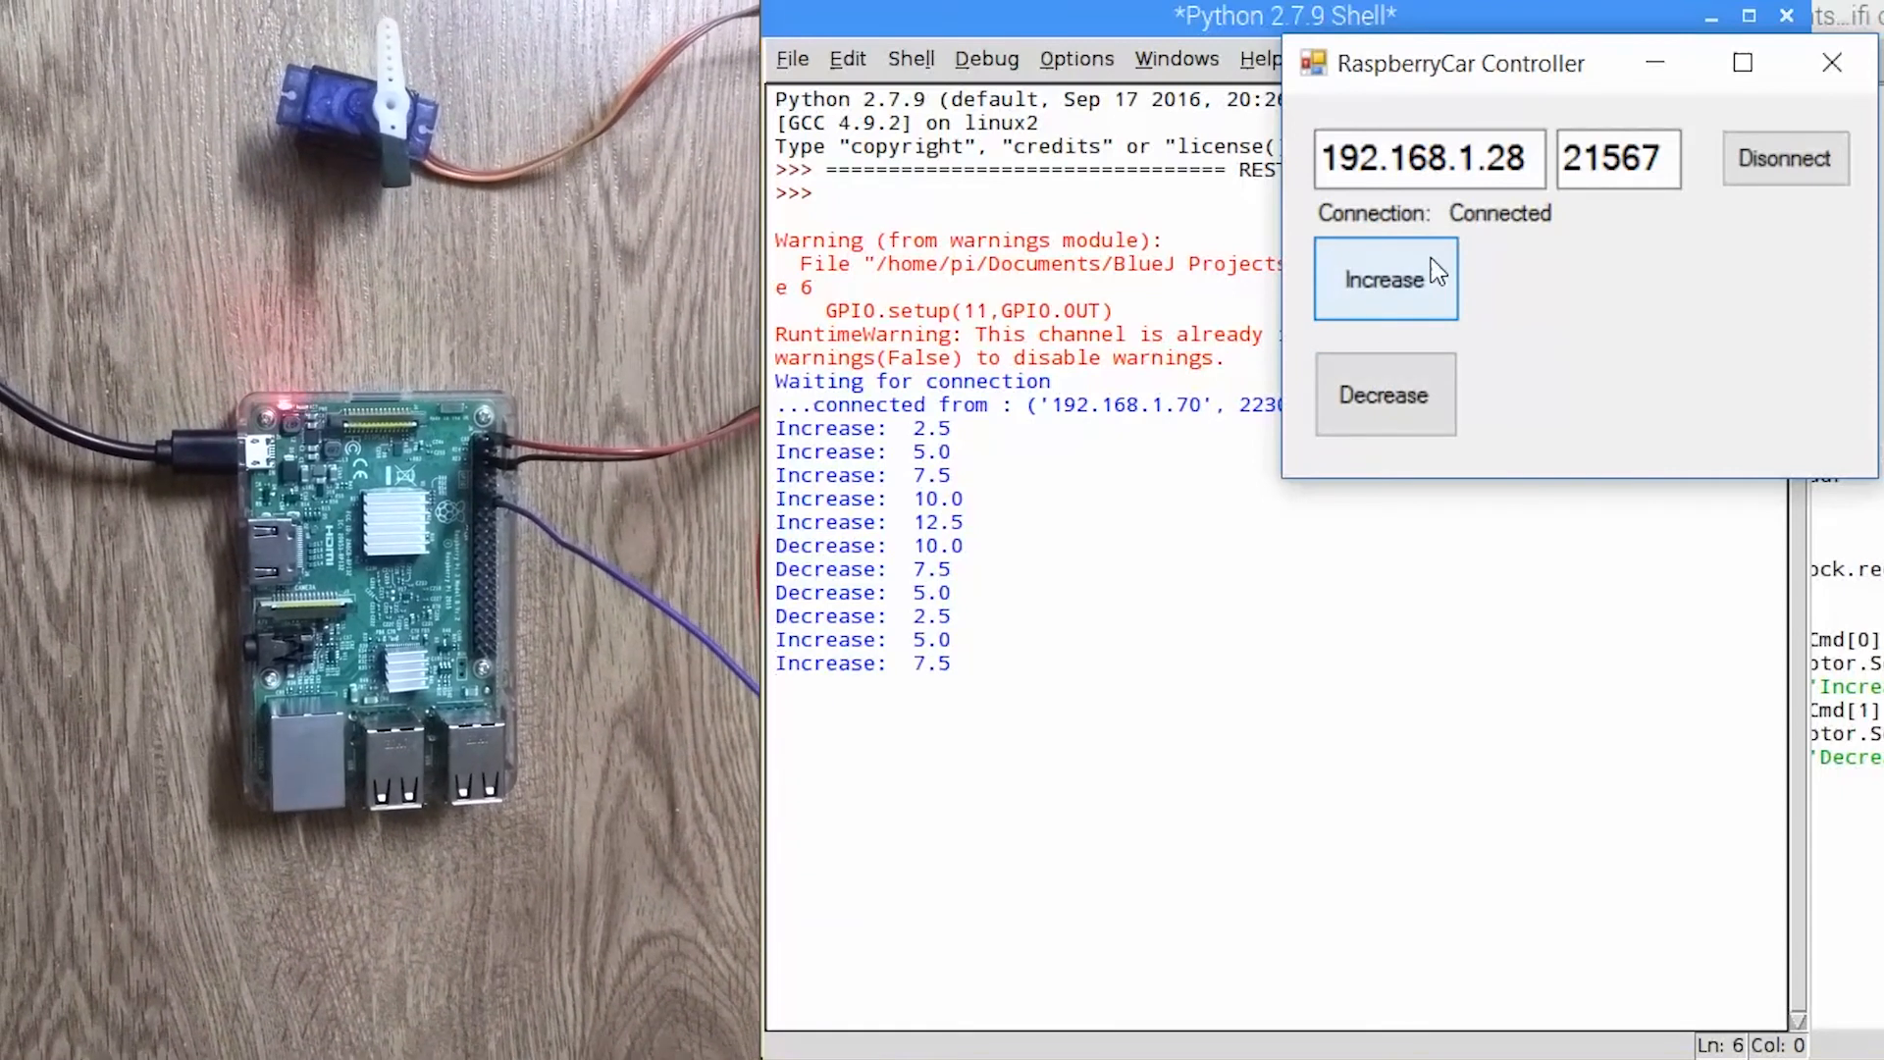
pyautogui.click(1384, 278)
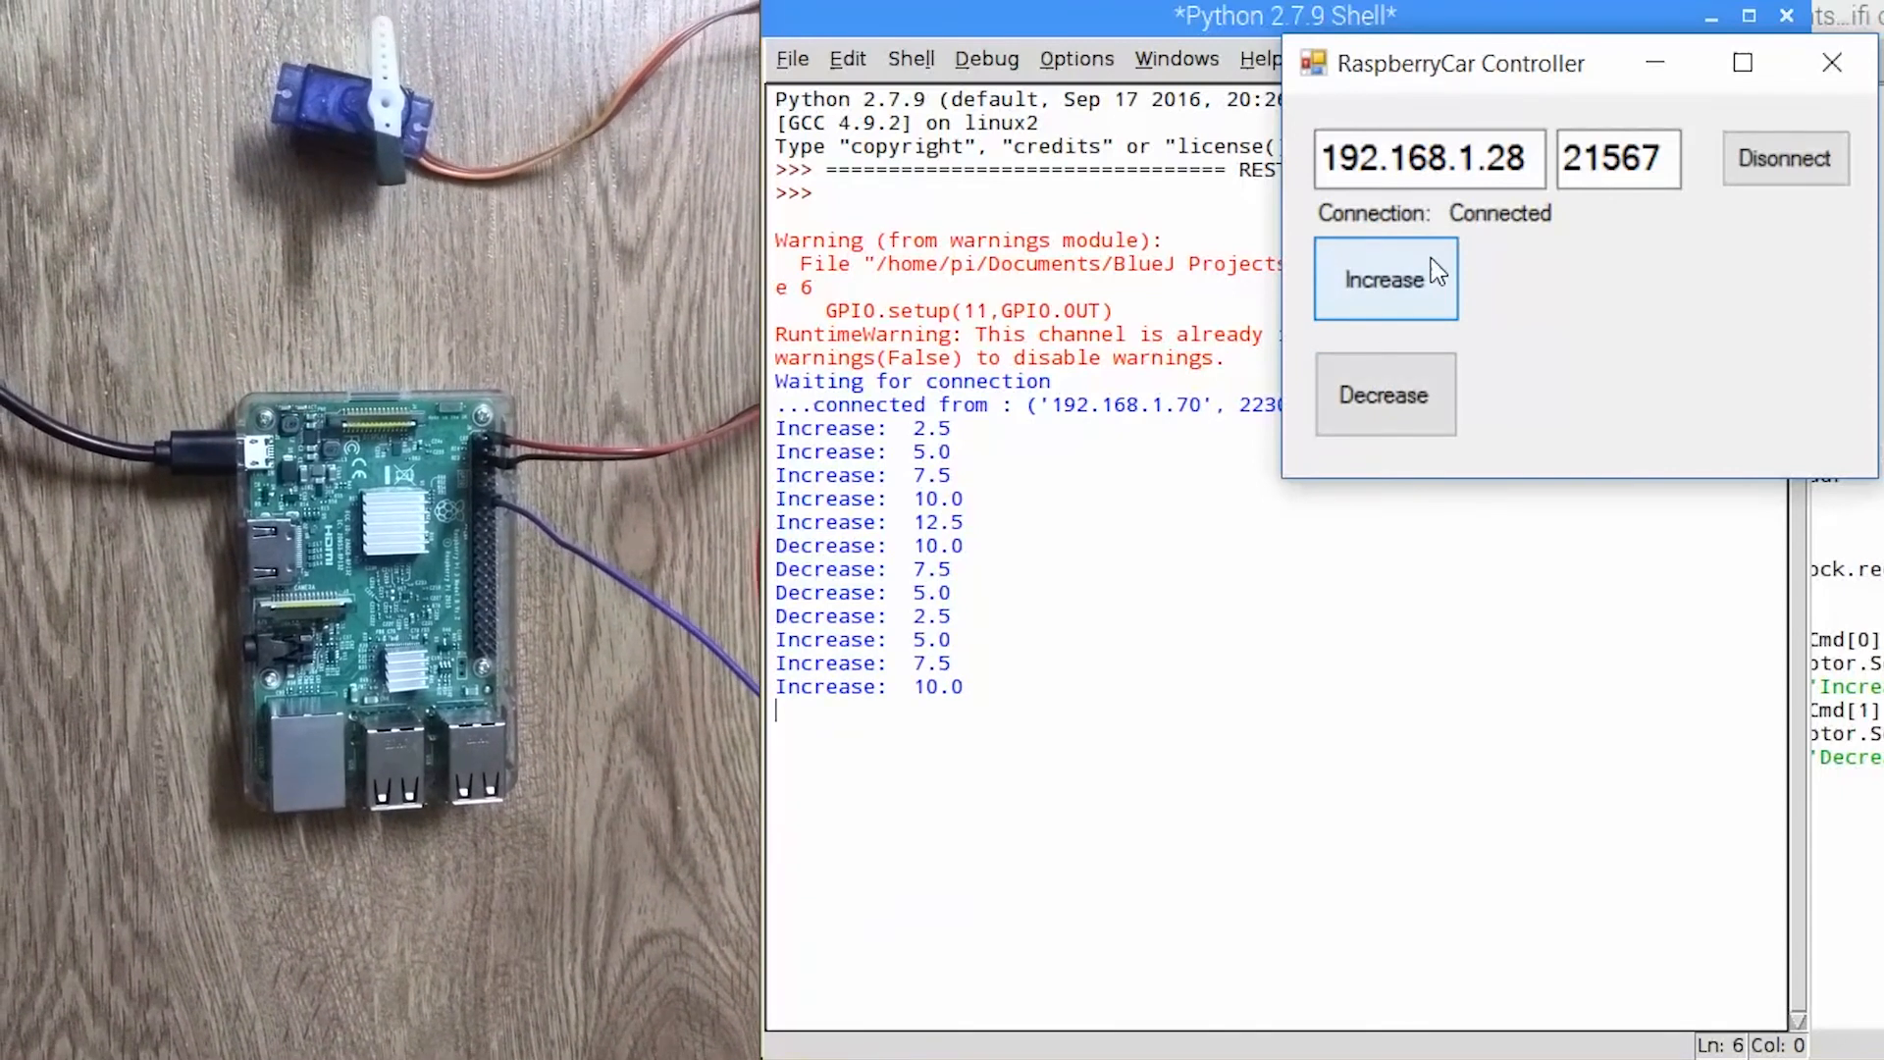
pyautogui.click(1384, 279)
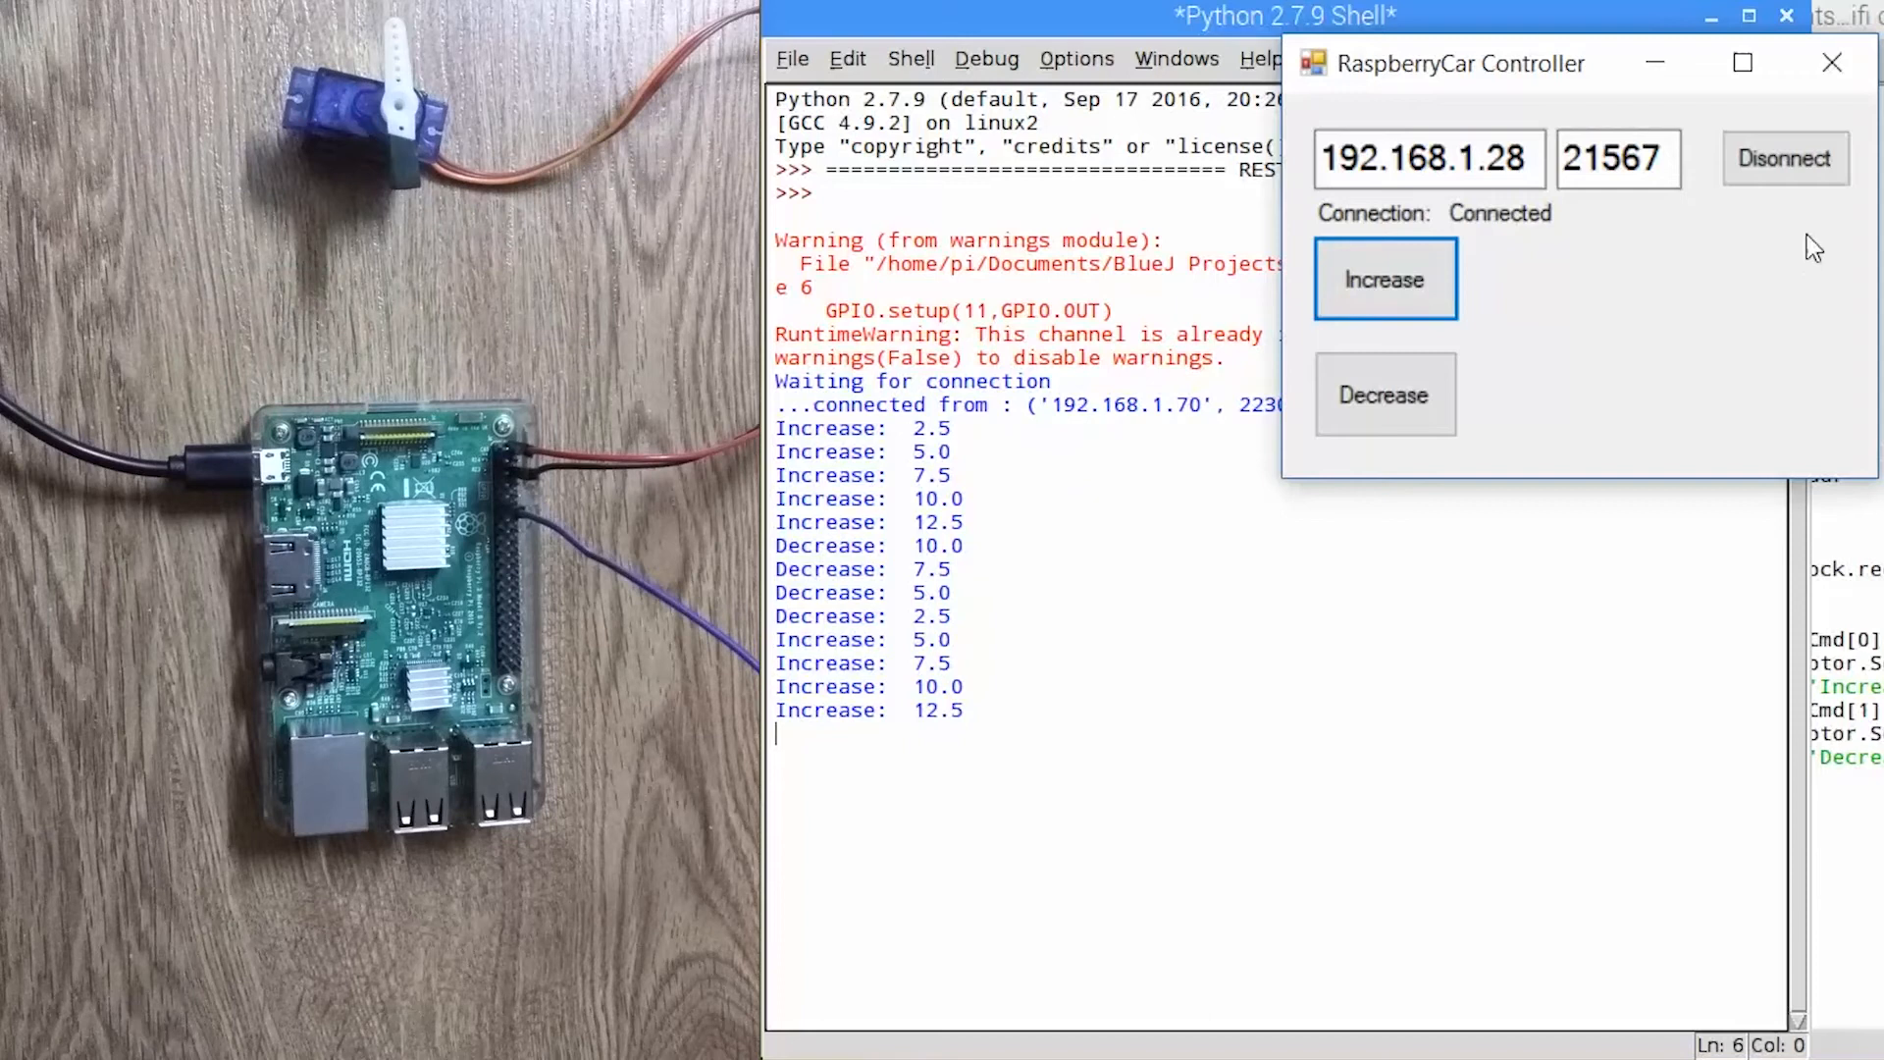
pyautogui.click(1784, 157)
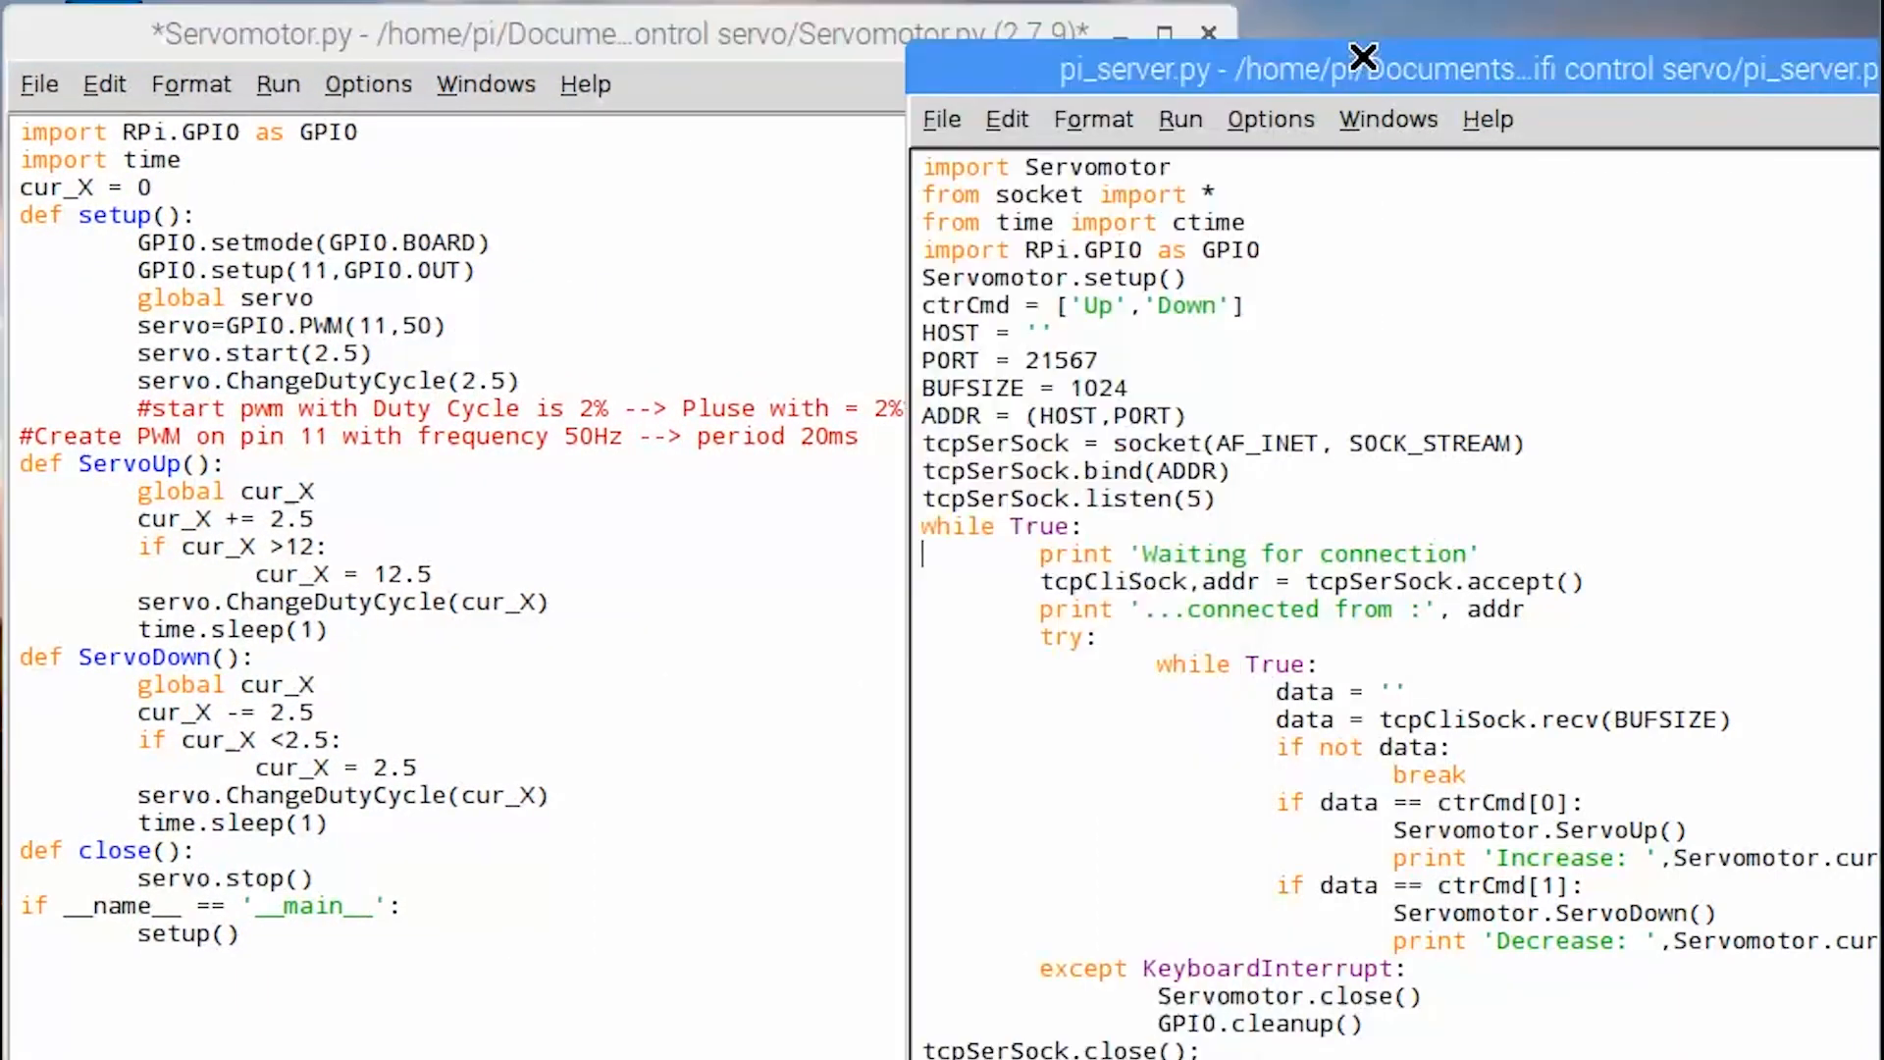
# - Raise the Servomotor.py window and place the caret after the cur_X = 0 line
pyautogui.click(1359, 68)
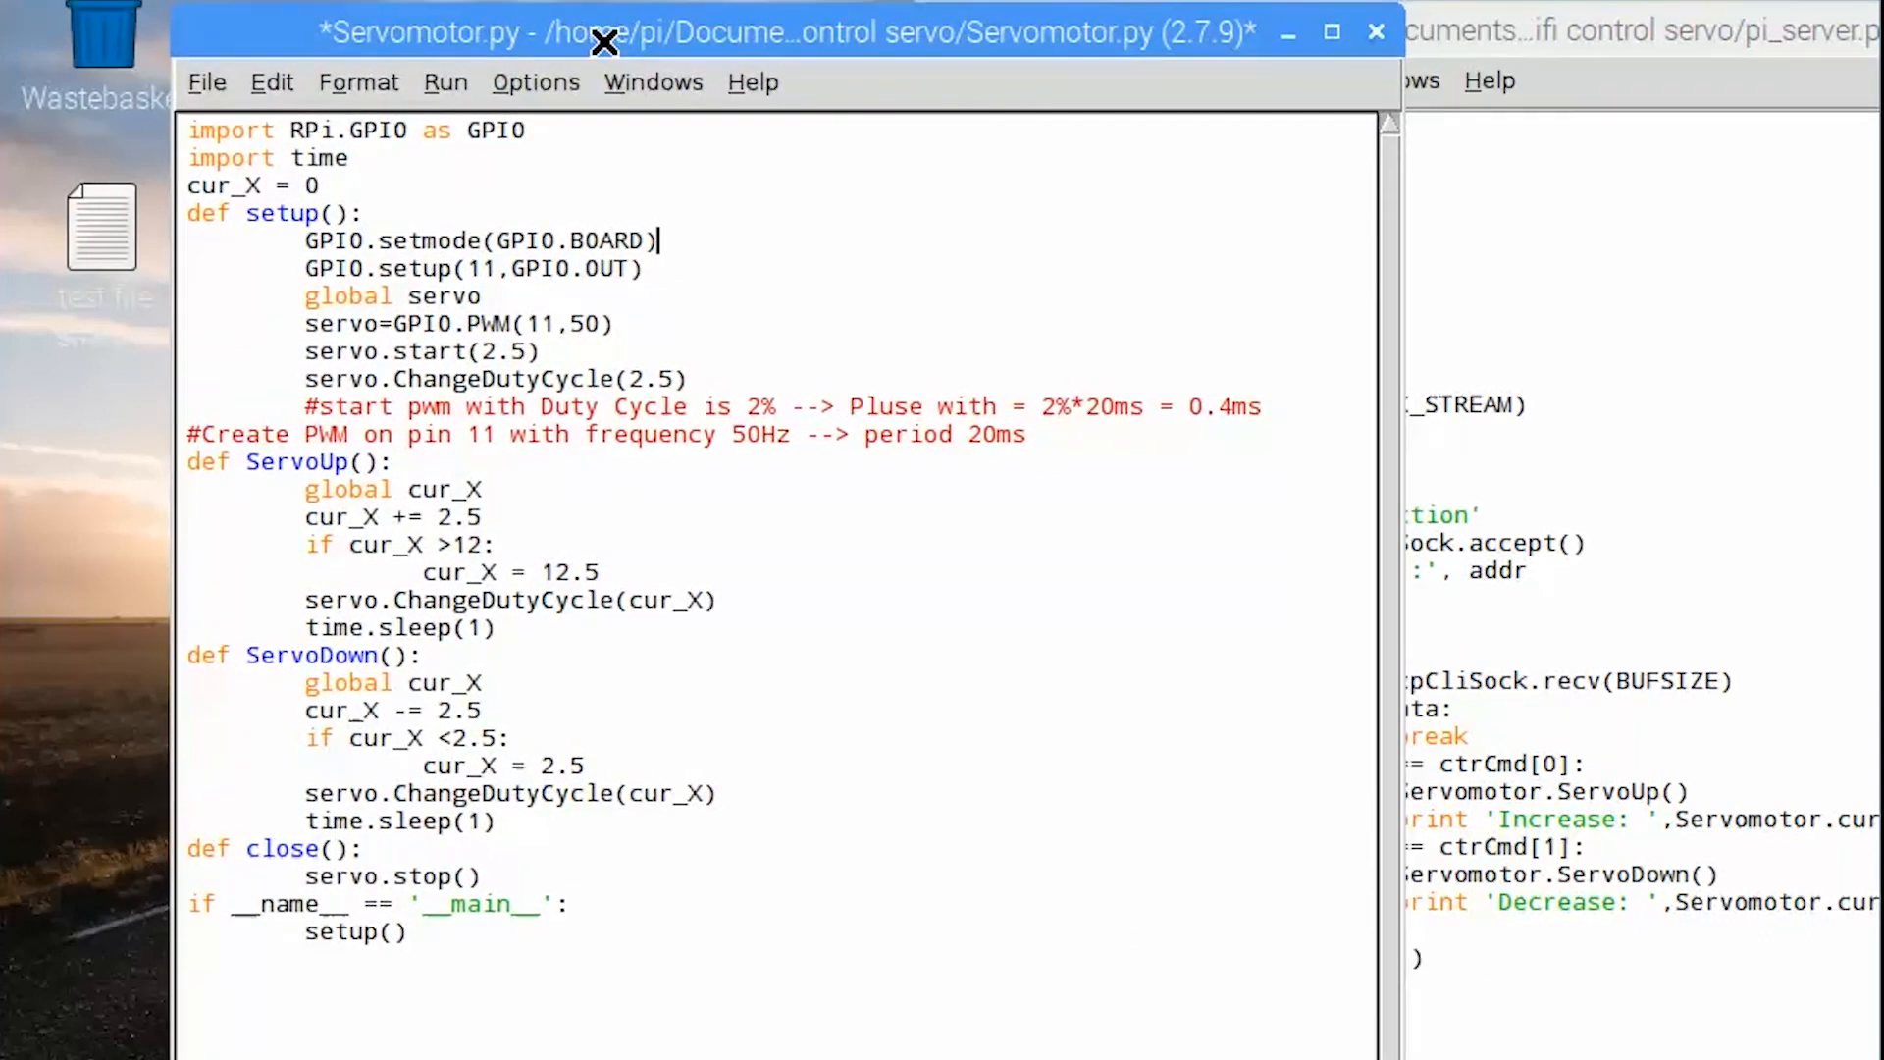
pyautogui.moveTo(793, 475)
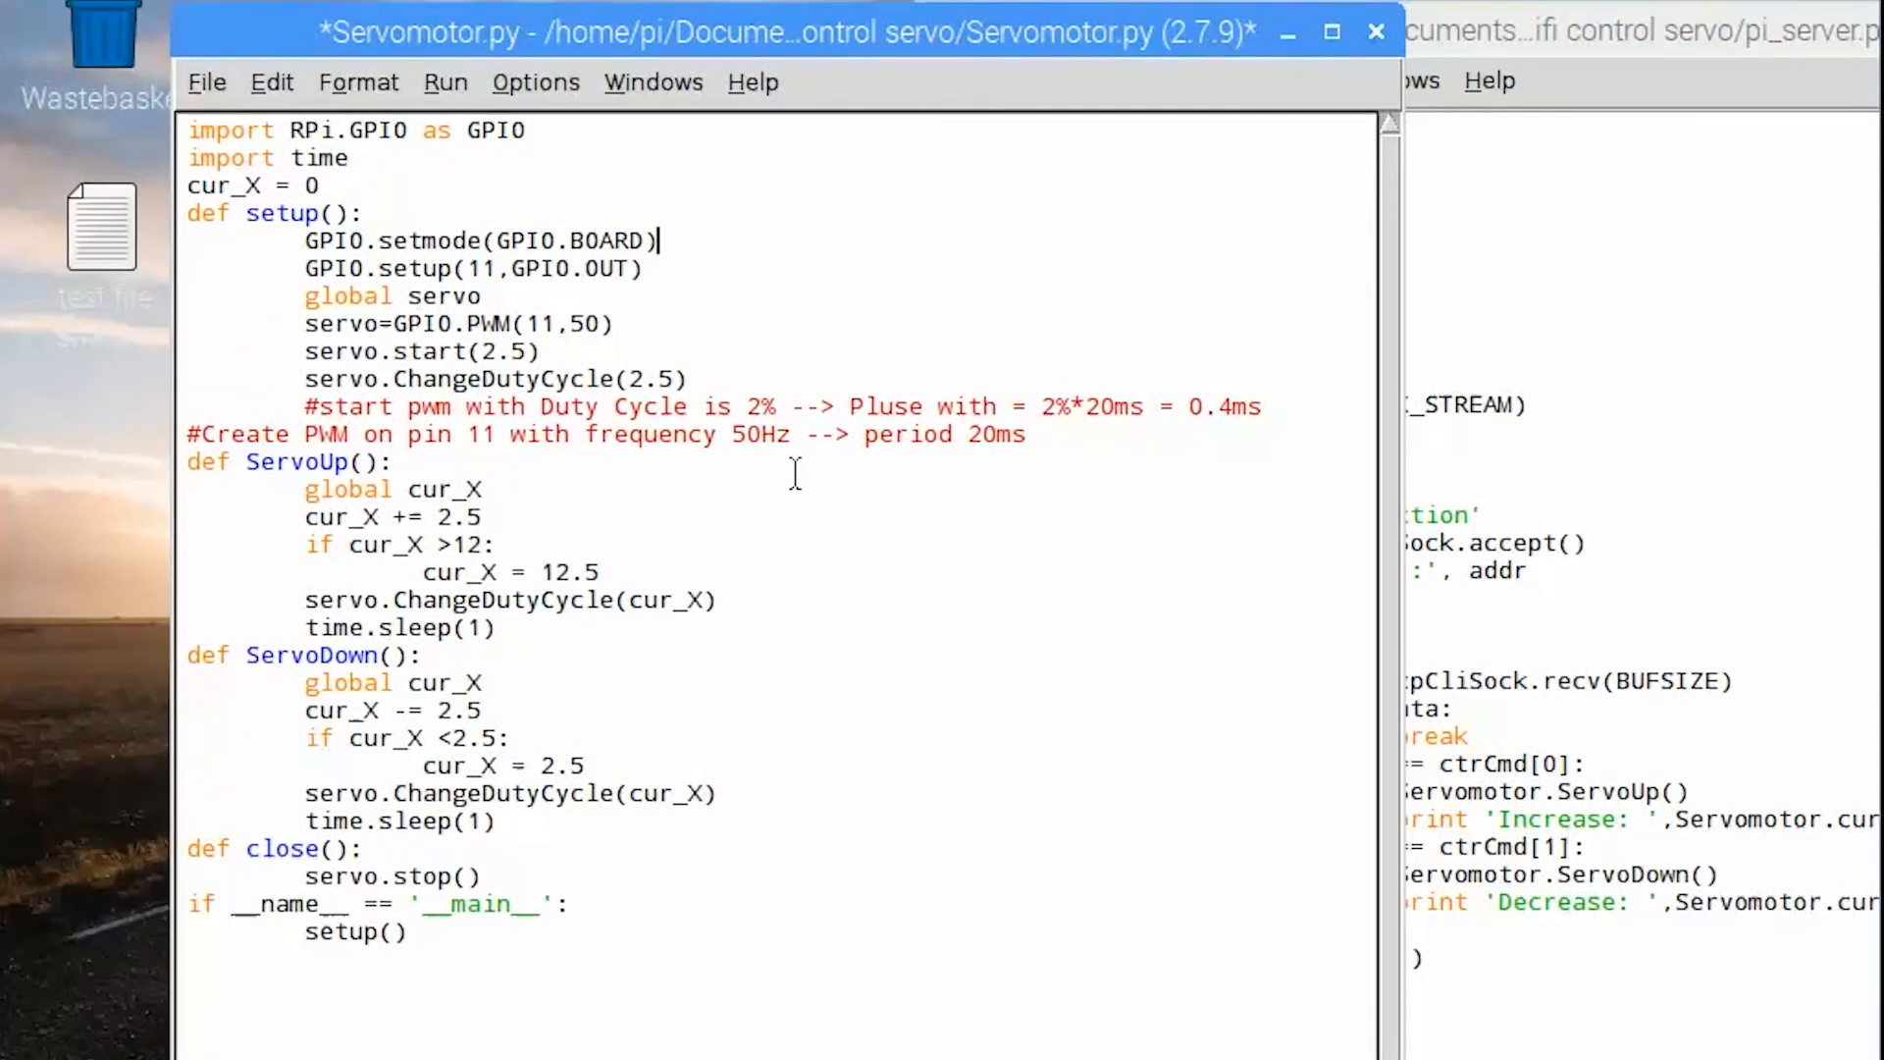
pyautogui.moveTo(253, 157)
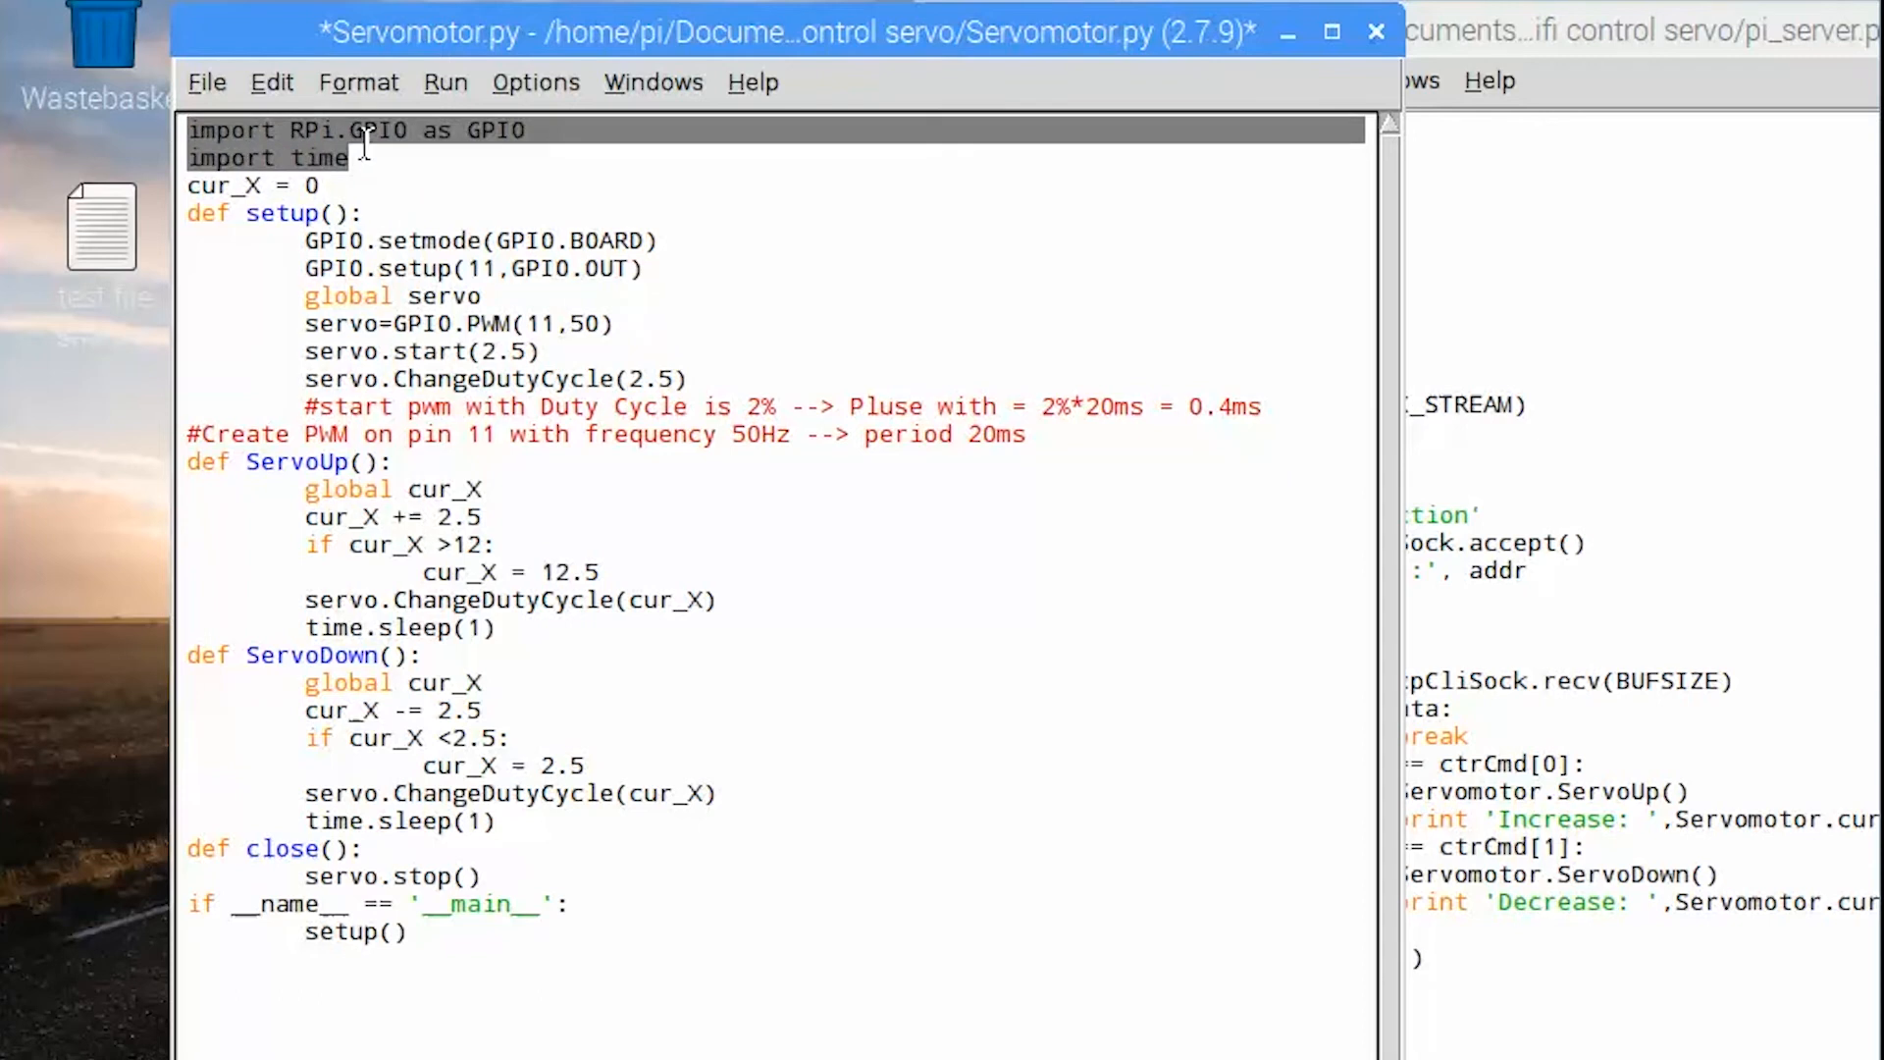
pyautogui.click(349, 186)
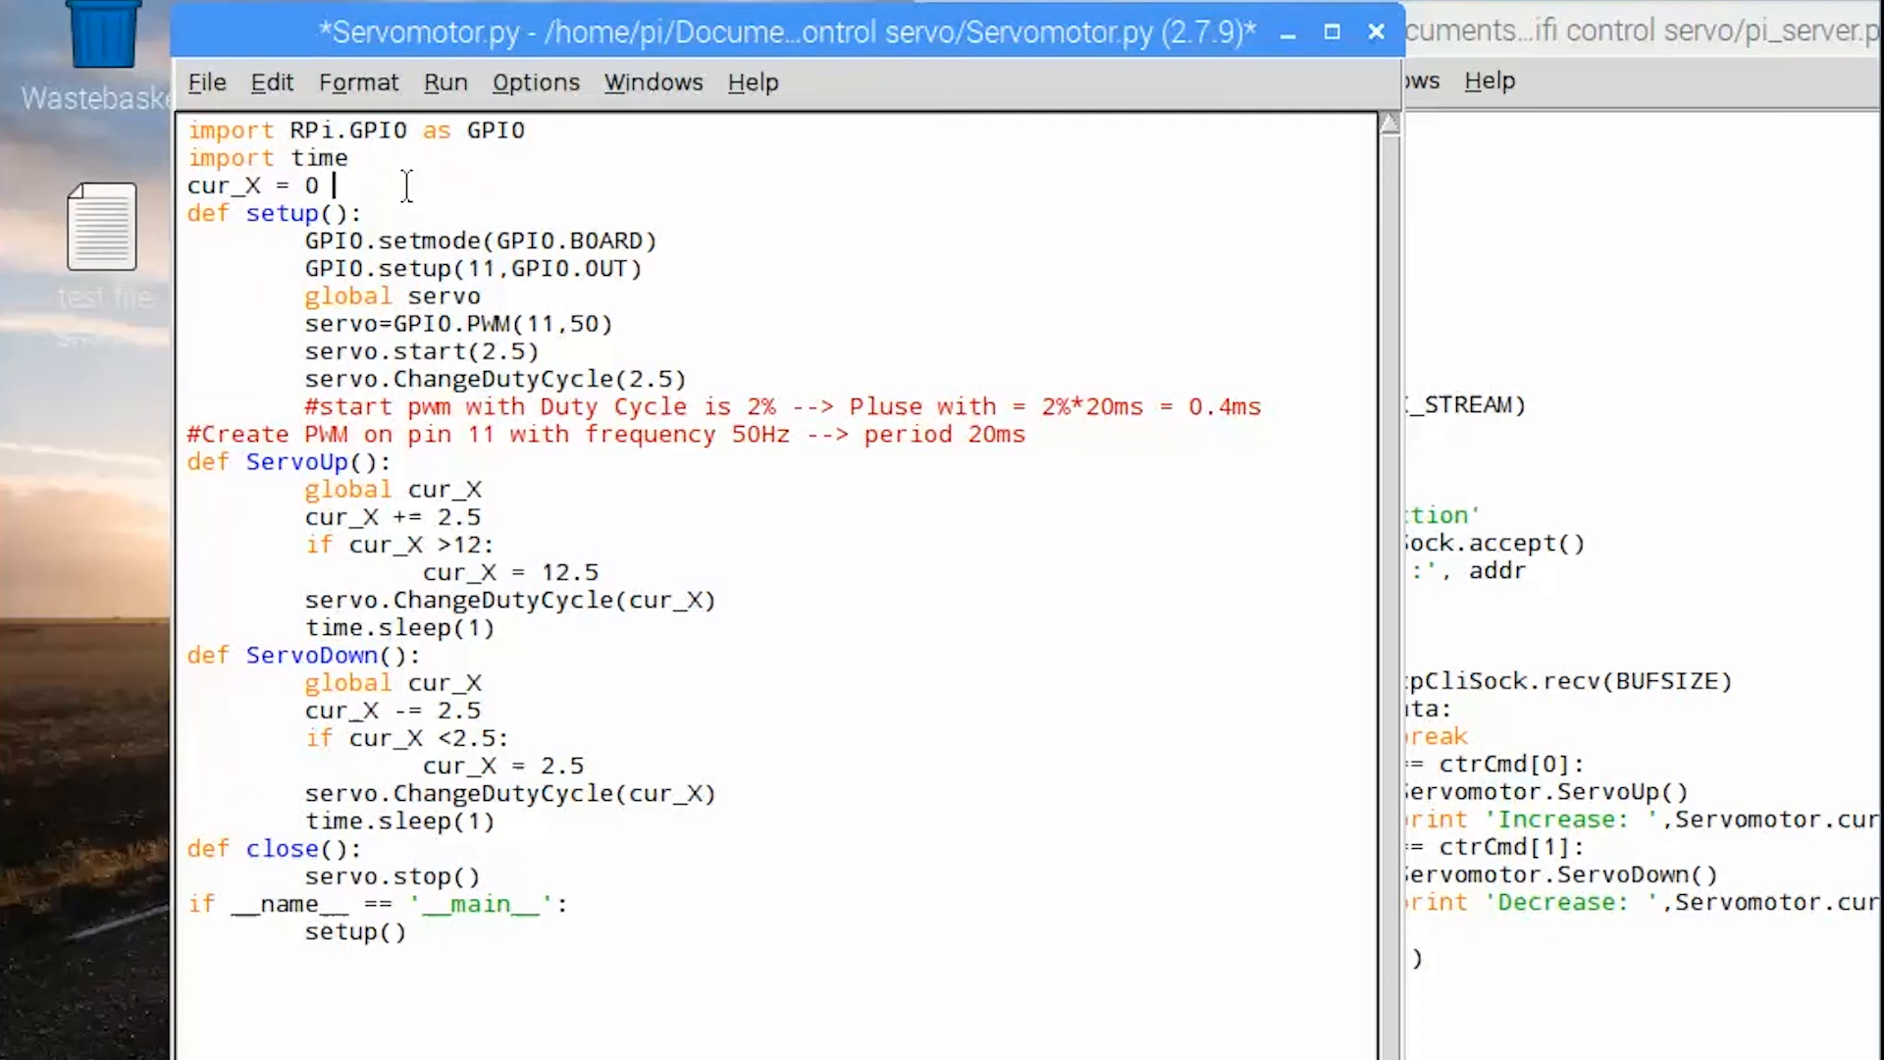
# - Add the comment '#initial value of servo motor' after cur_X = 0
pyautogui.write('#in')
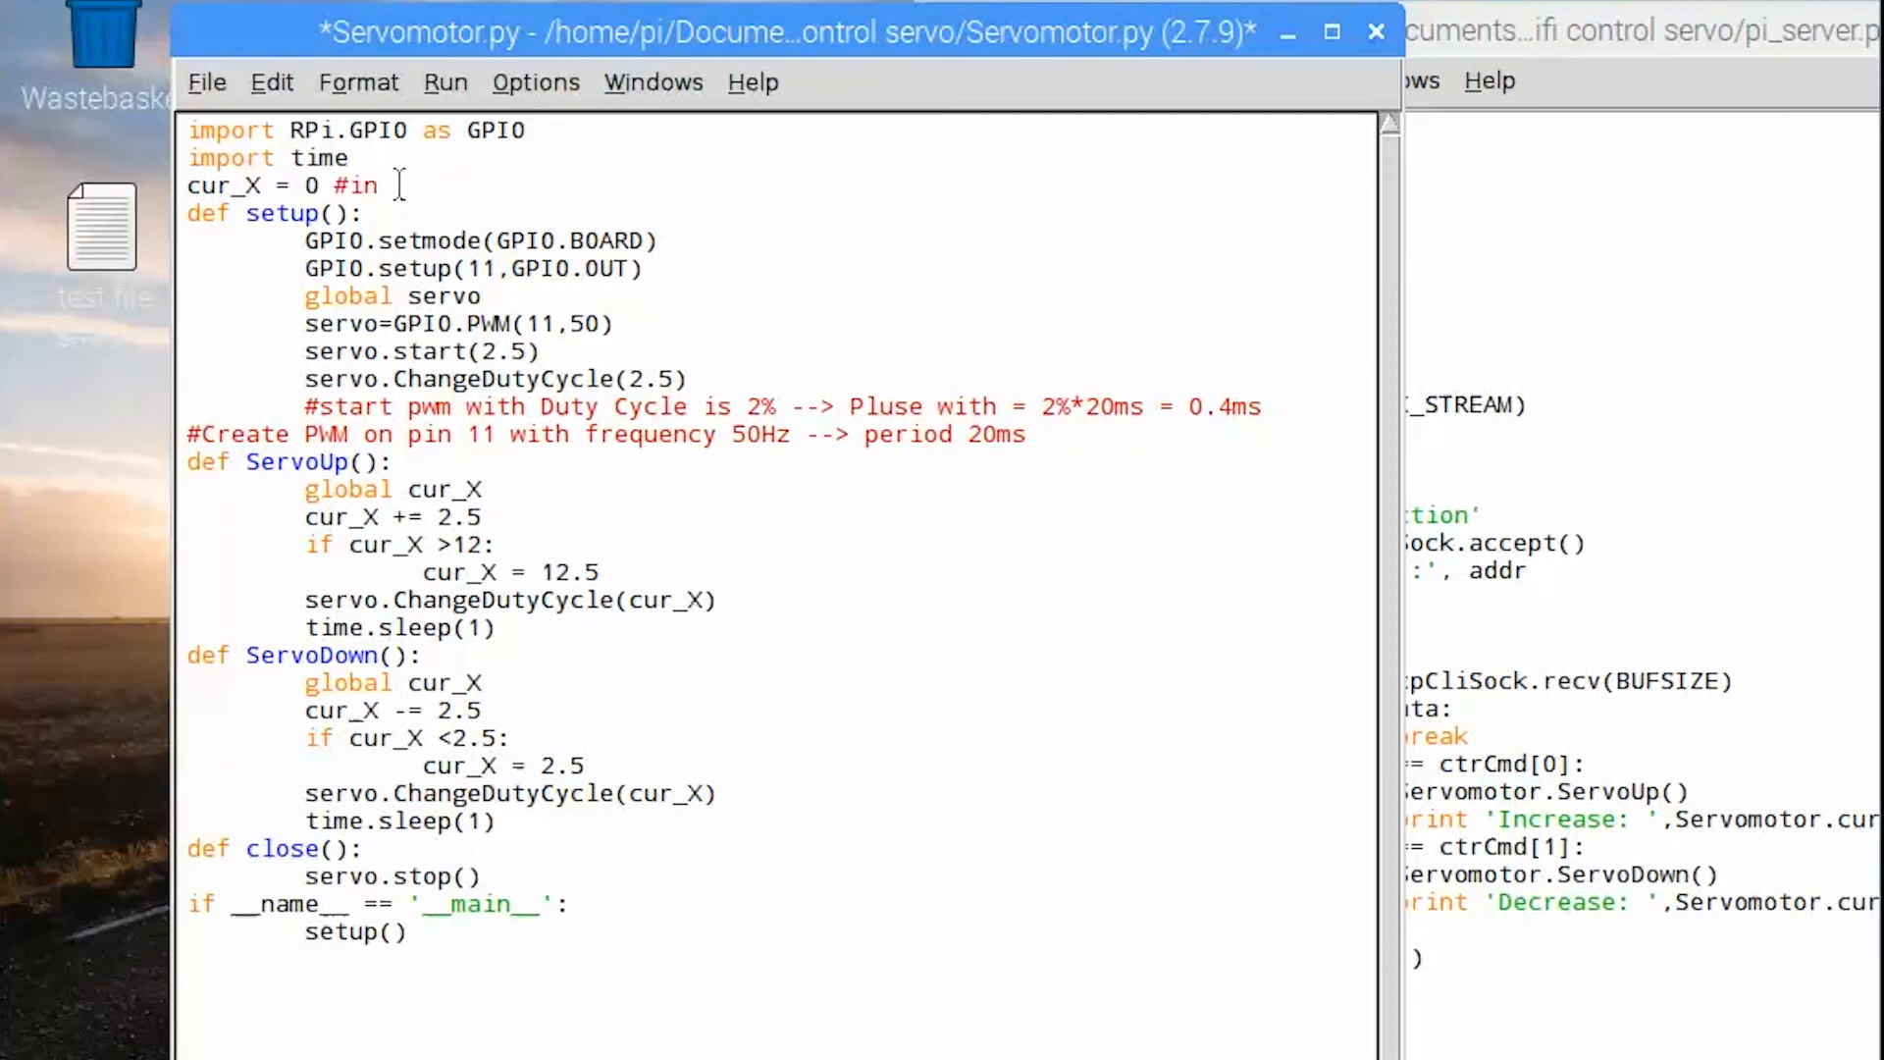
pyautogui.write('tial val')
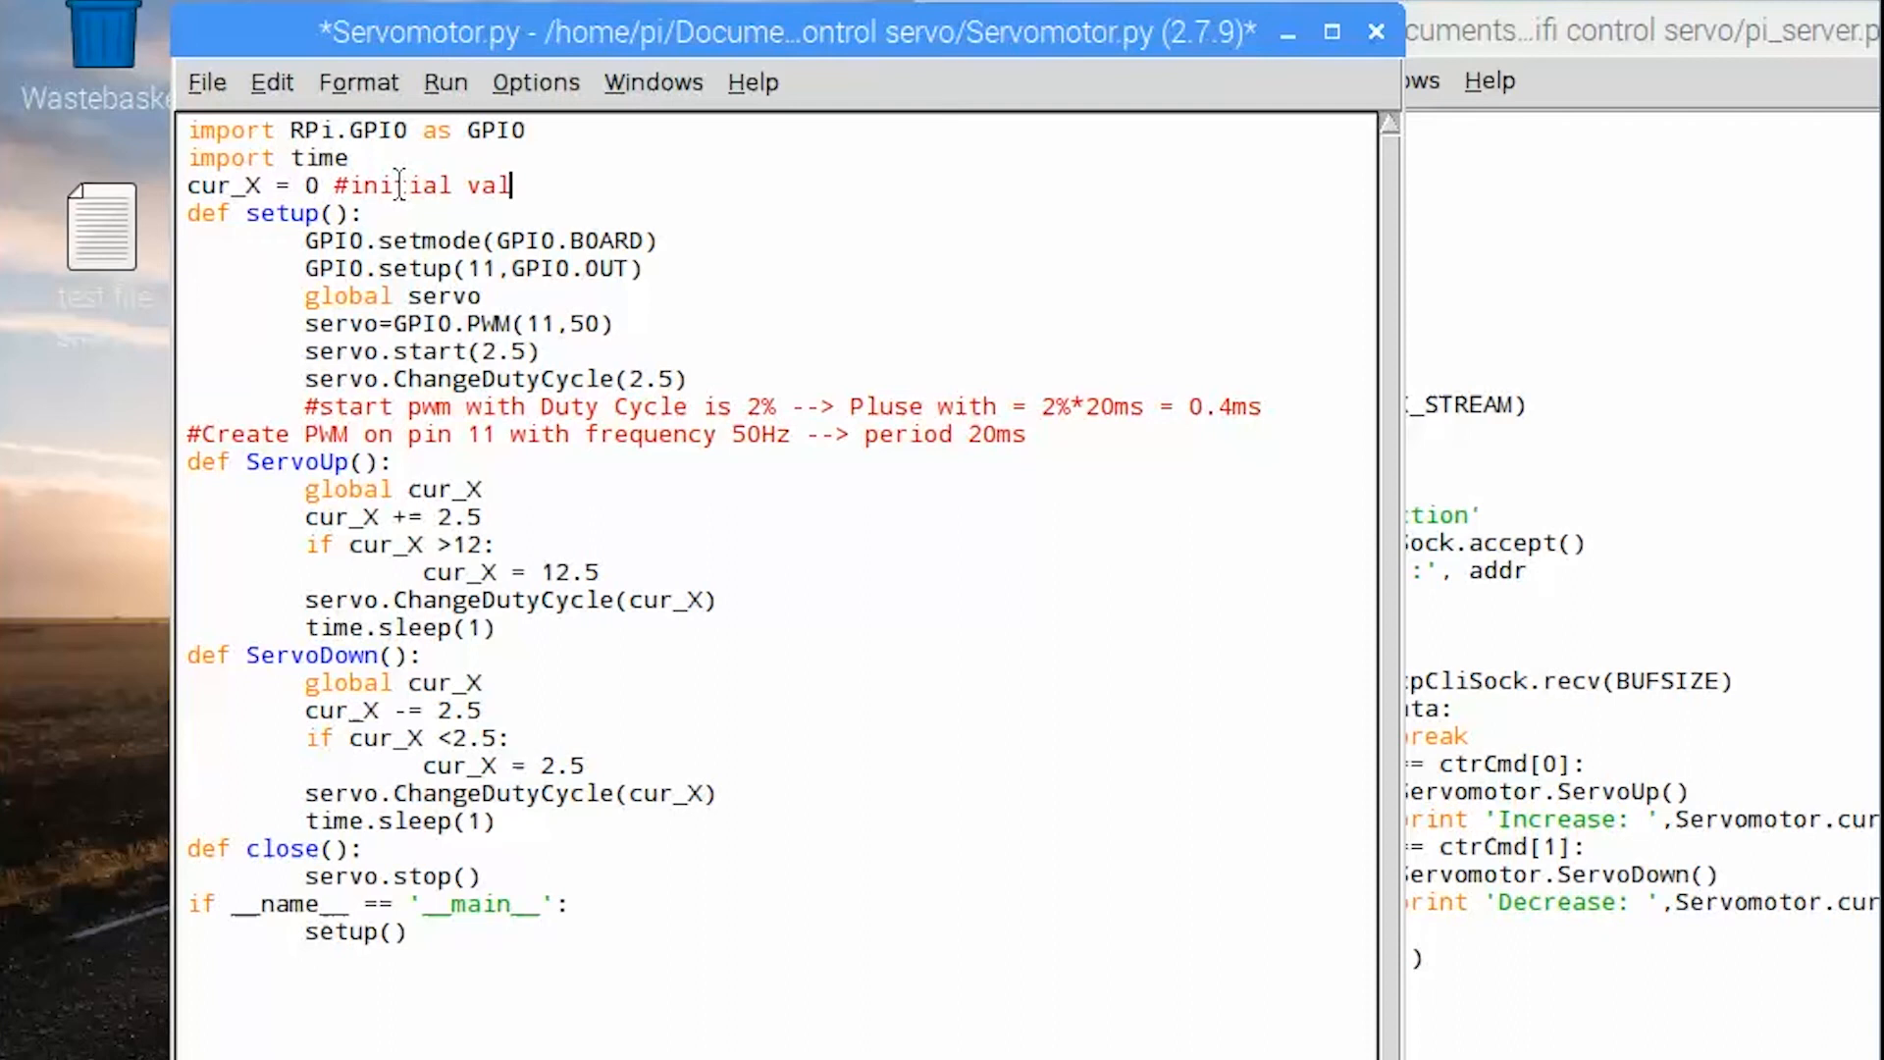
pyautogui.write('ue')
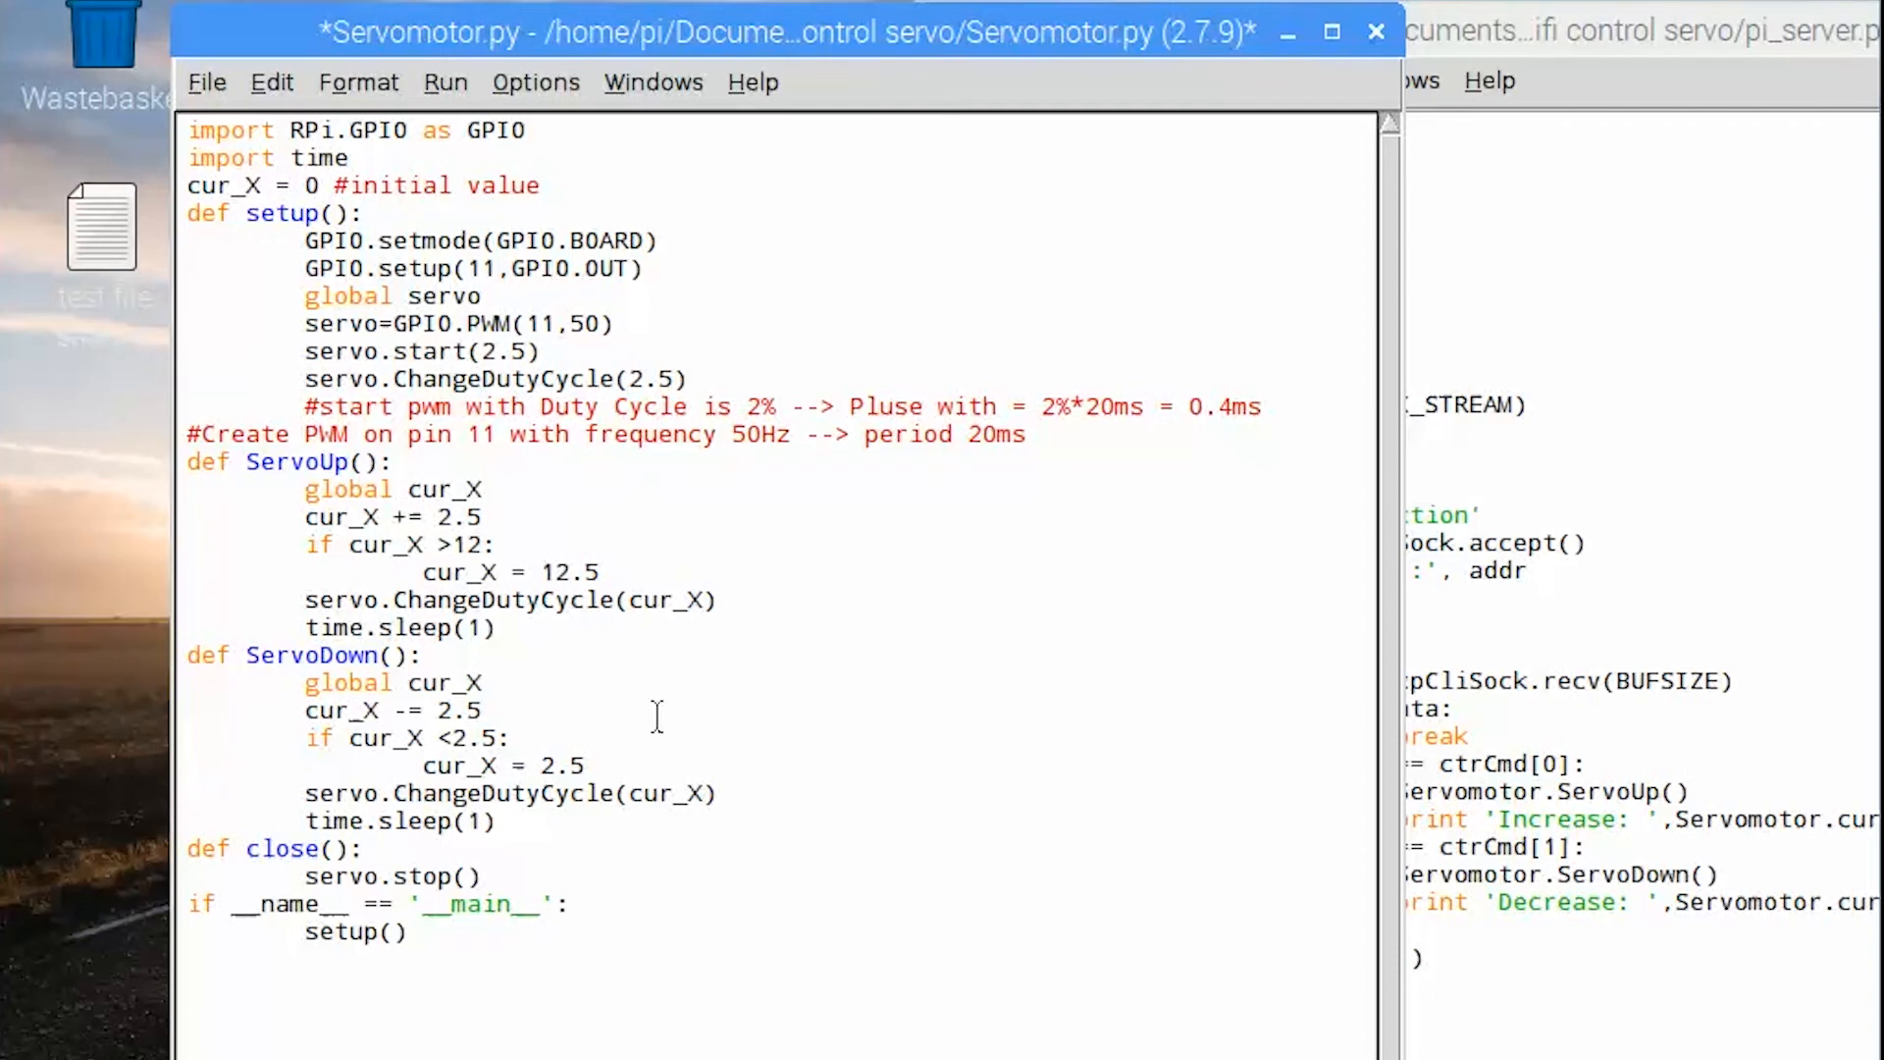
pyautogui.click(547, 184)
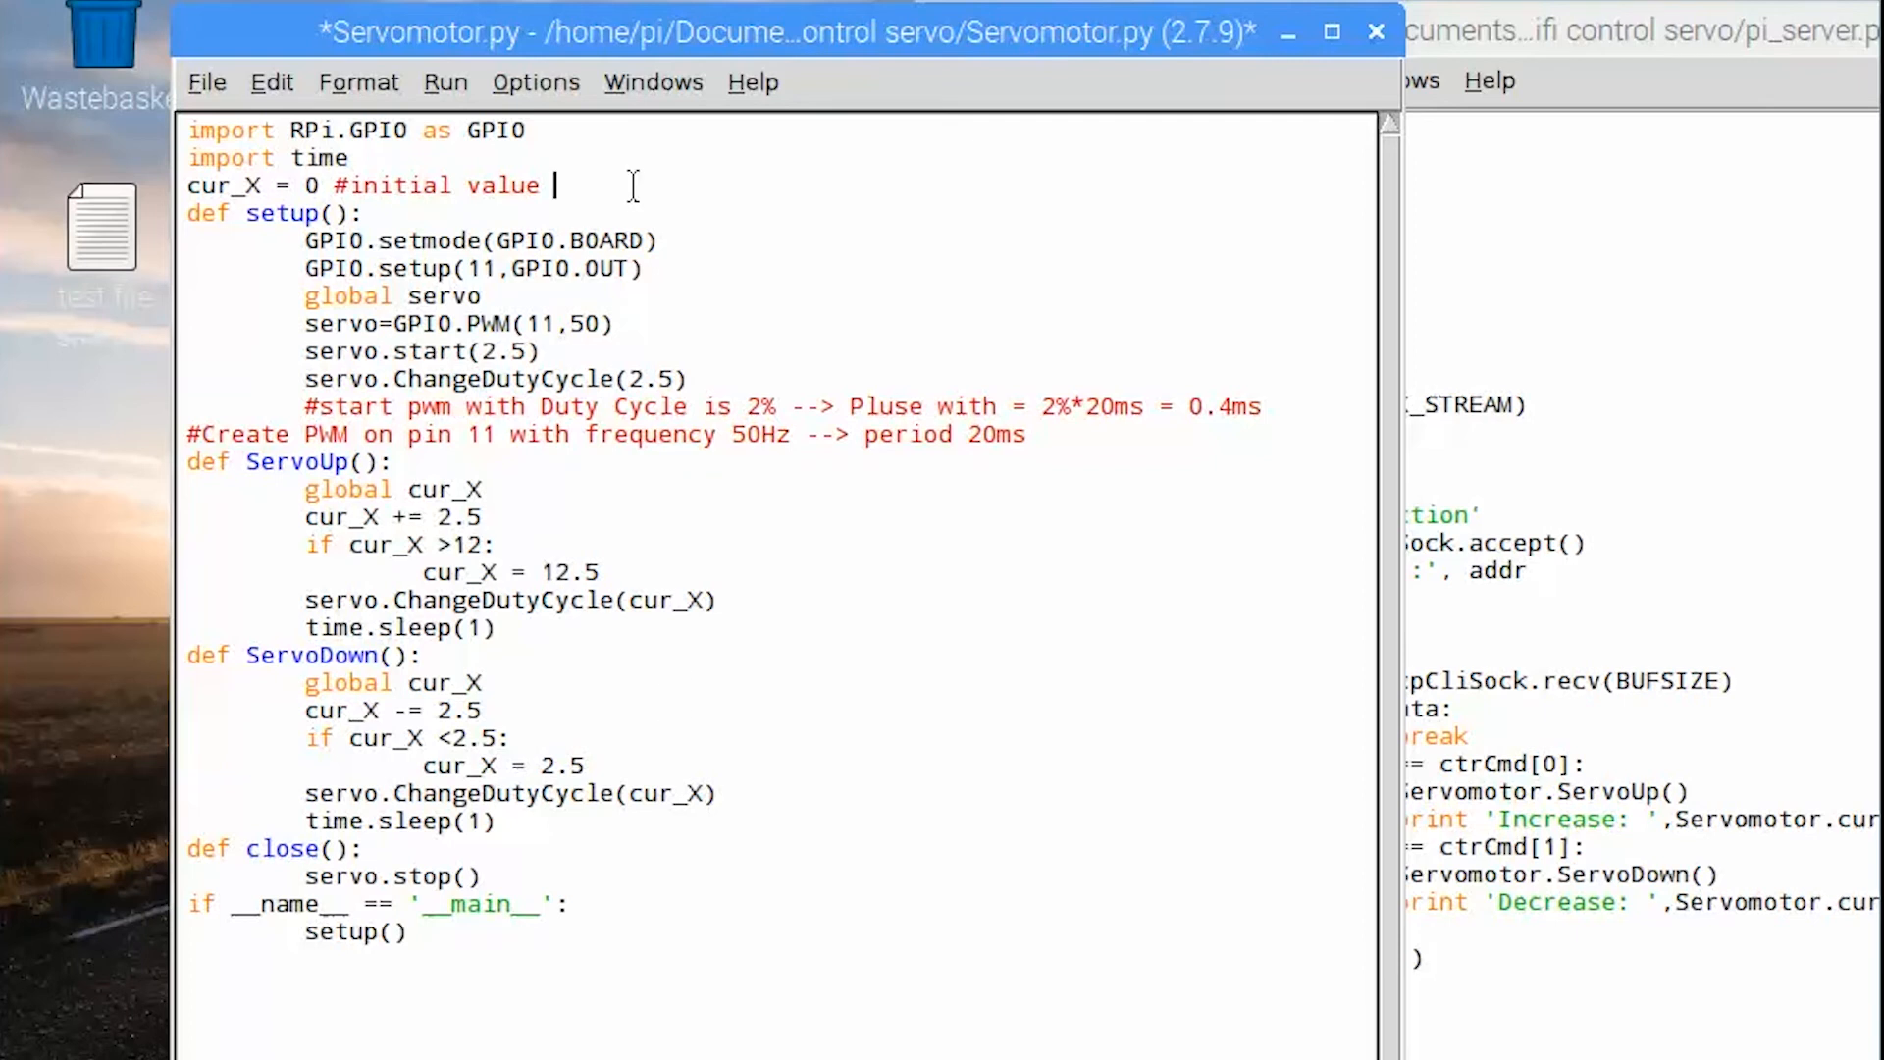
pyautogui.write('of se')
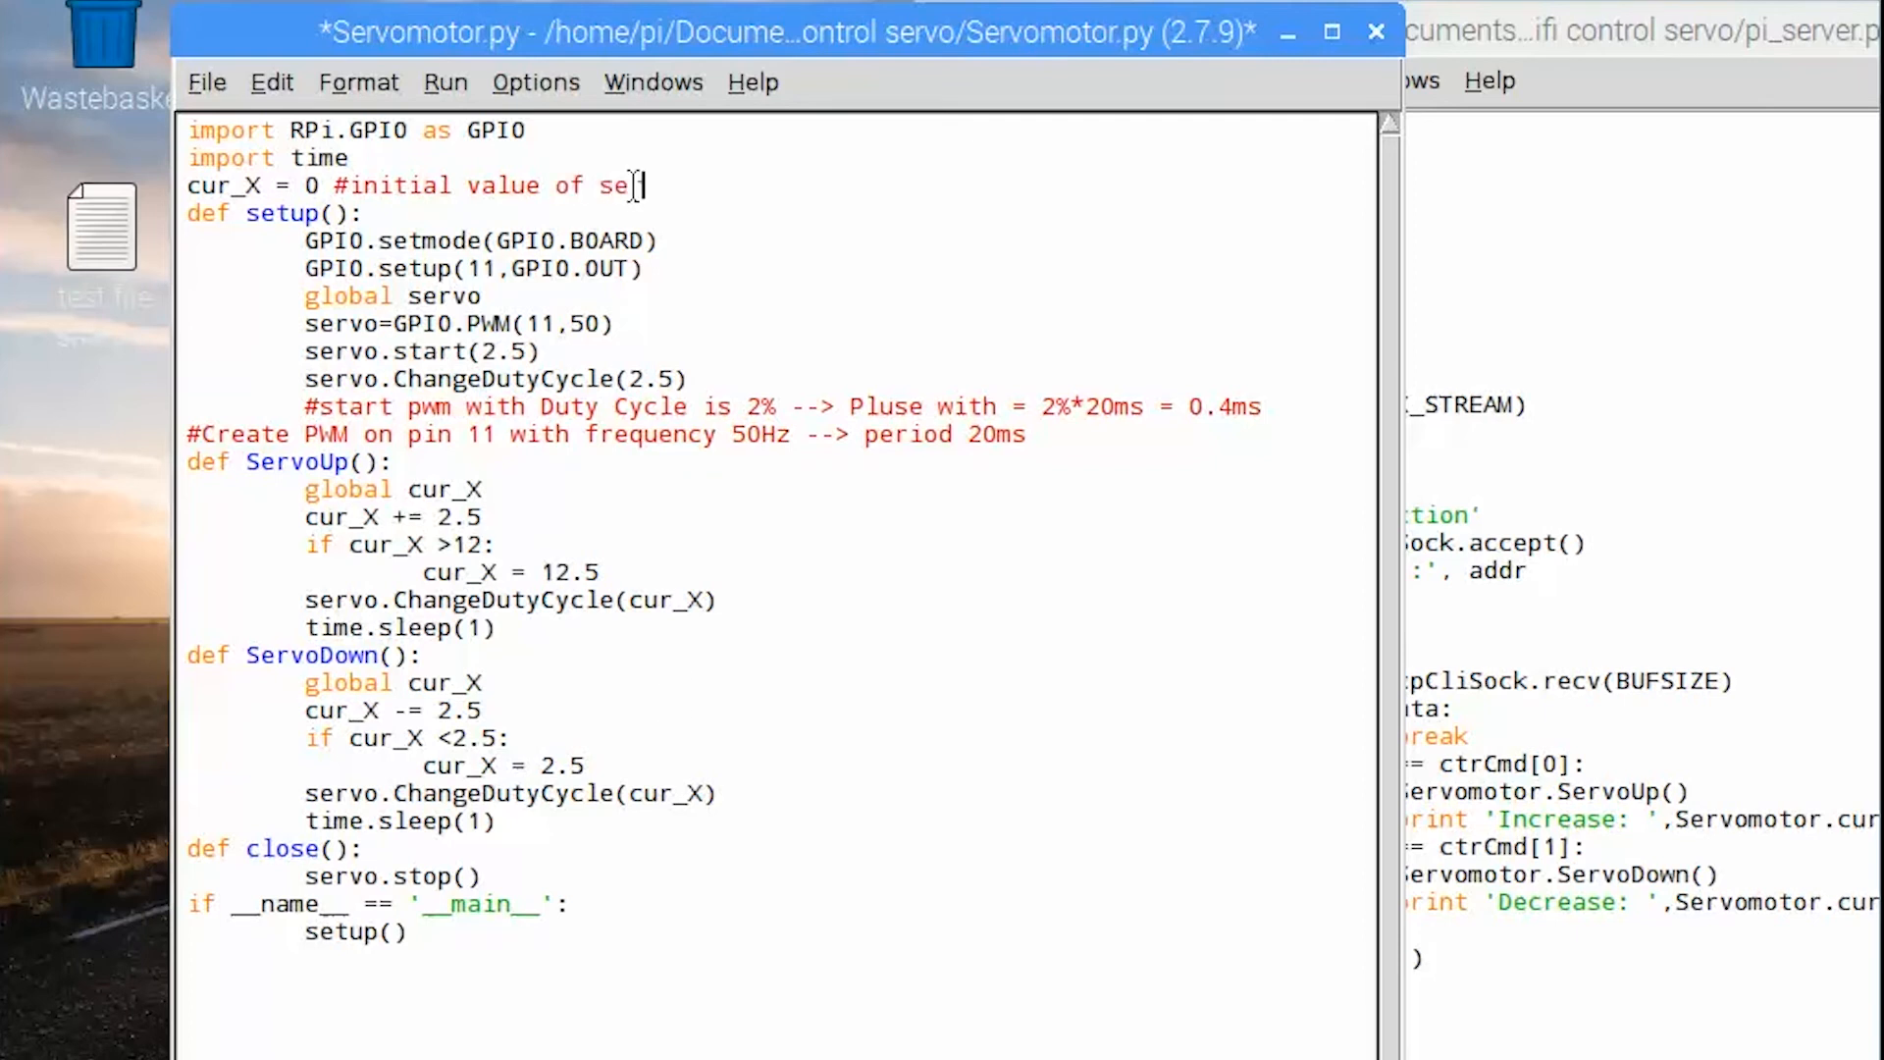
pyautogui.write('rvo motor')
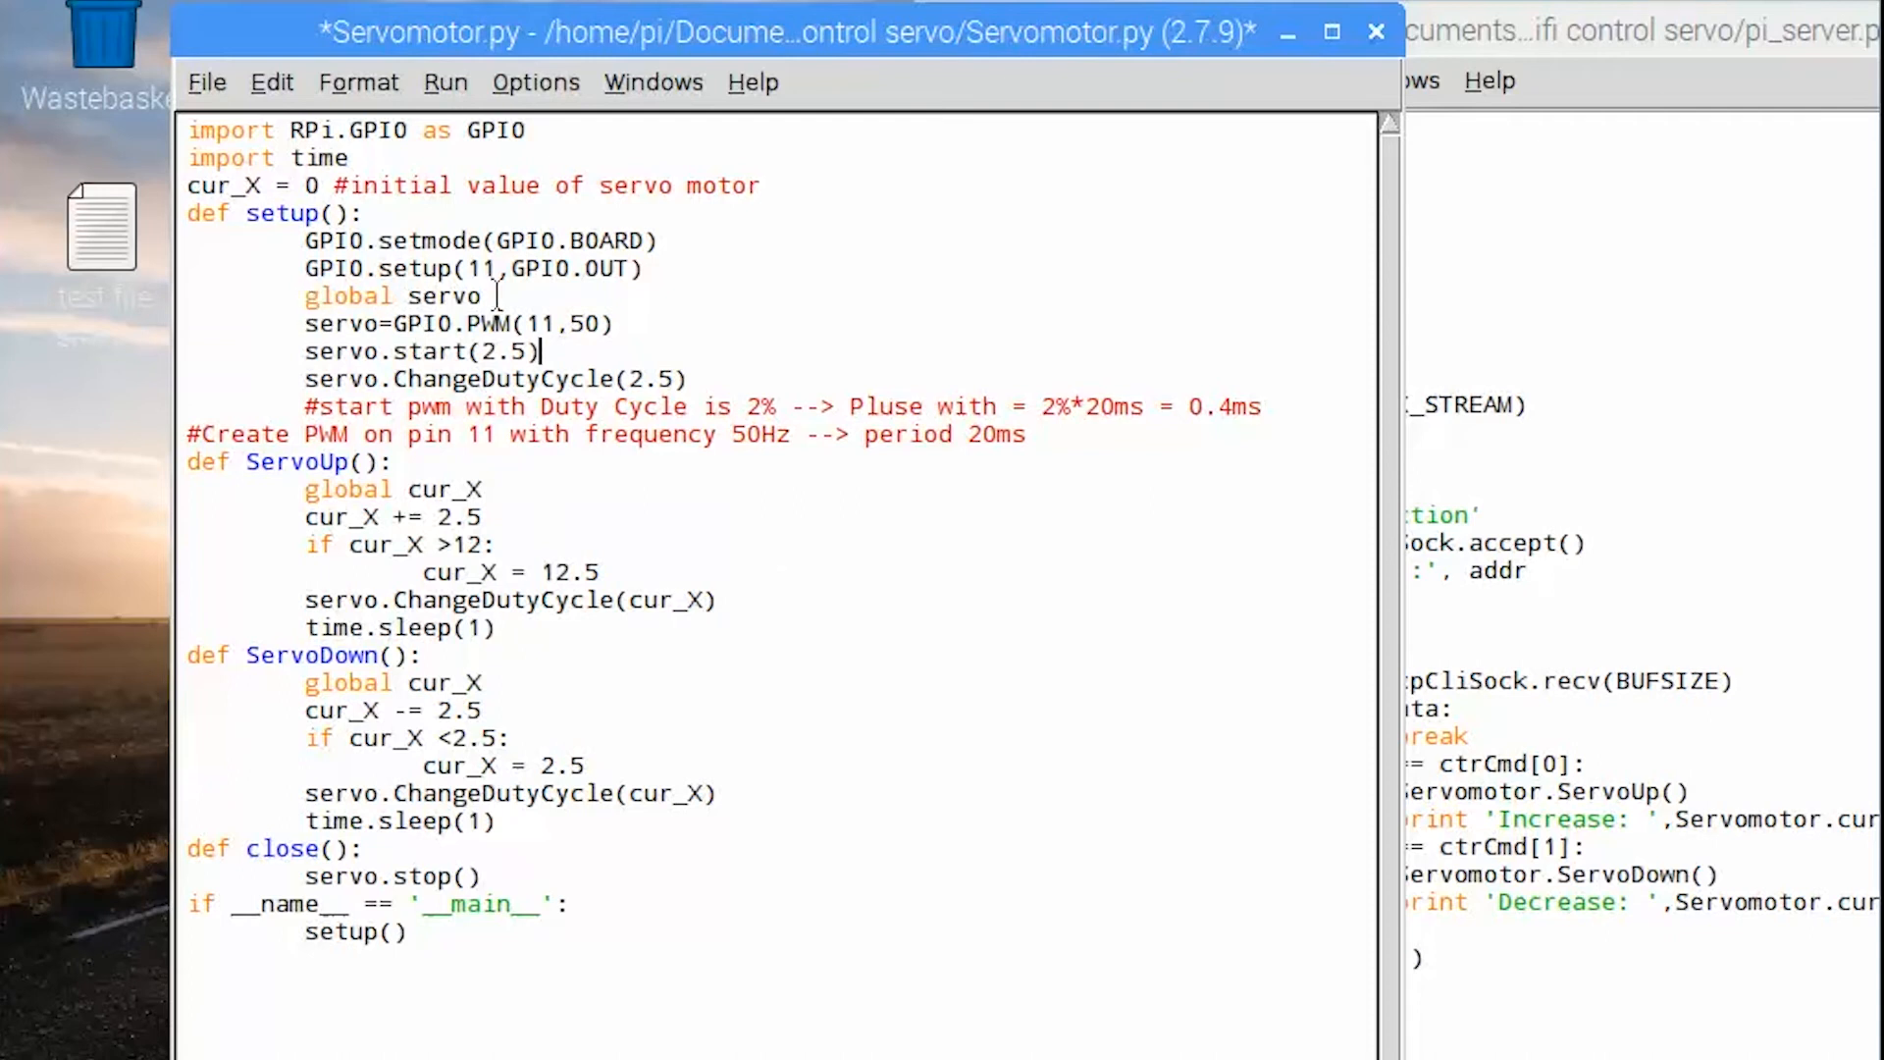
pyautogui.doubleClick(393, 296)
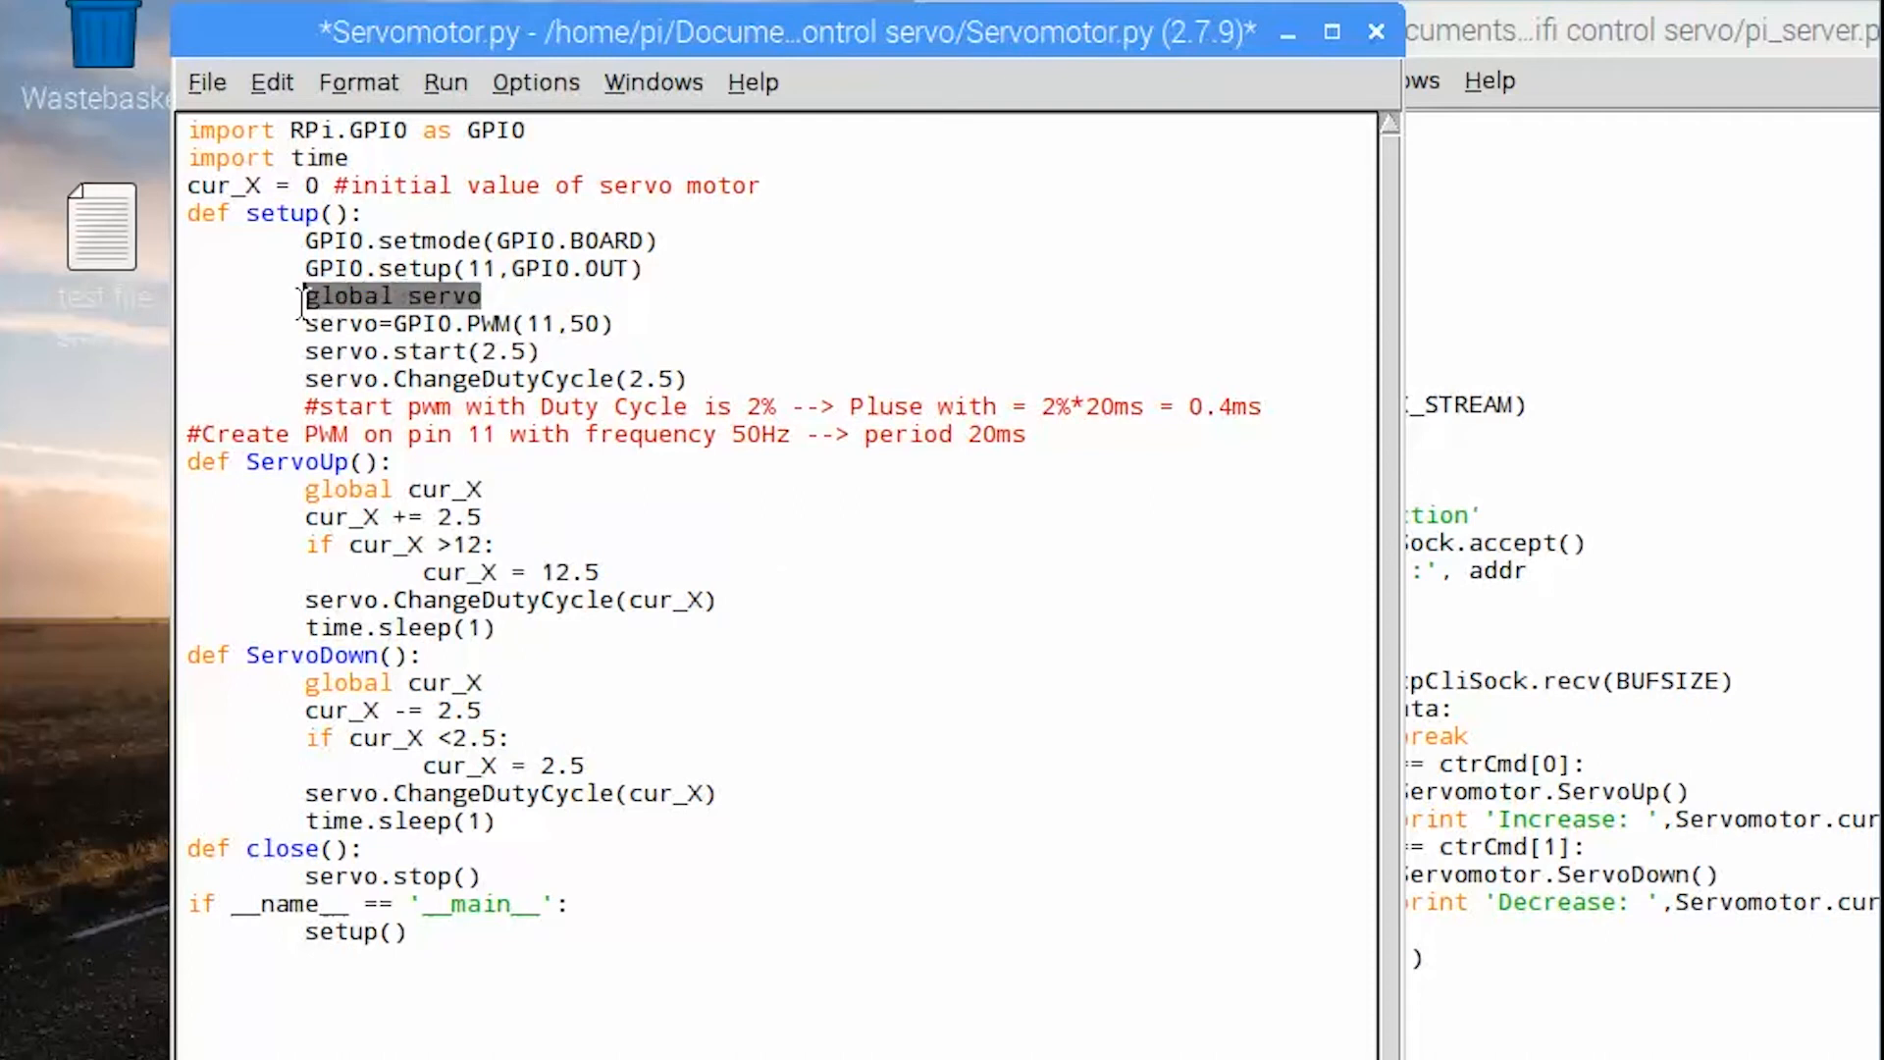
pyautogui.moveTo(691, 651)
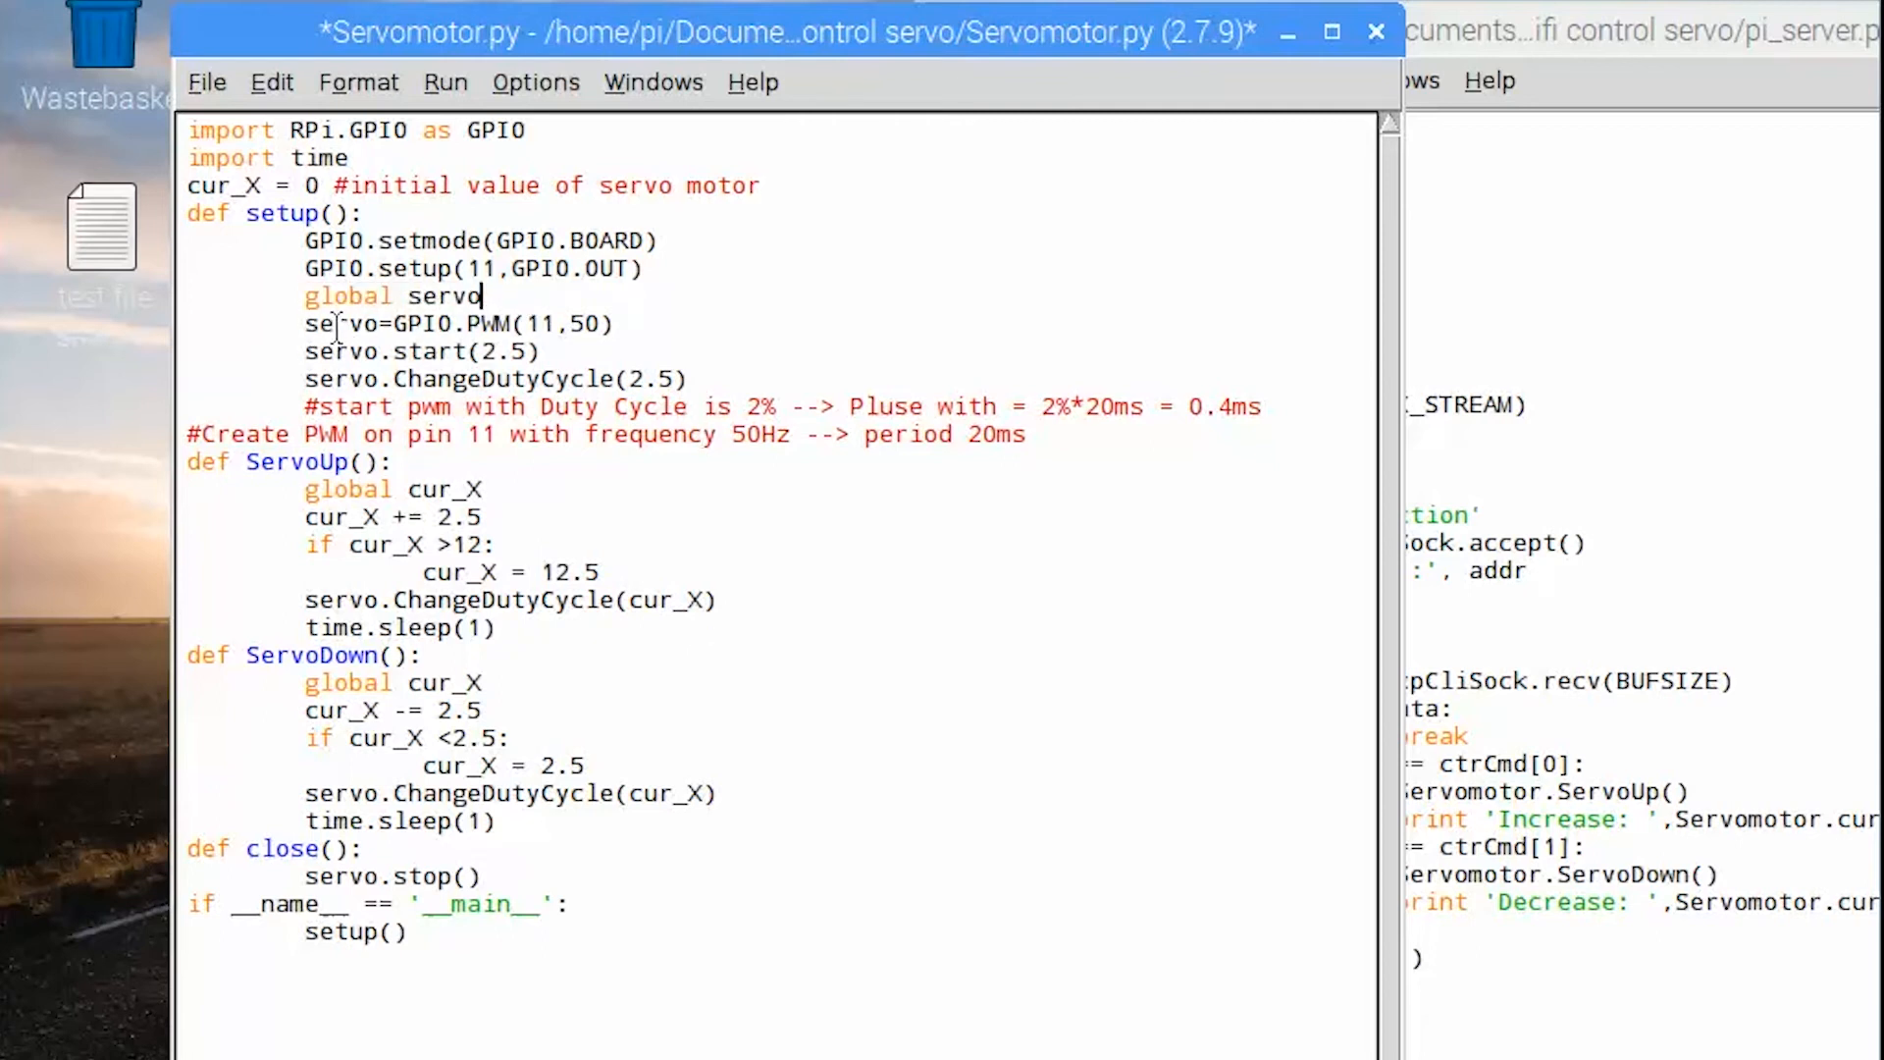
pyautogui.doubleClick(533, 324)
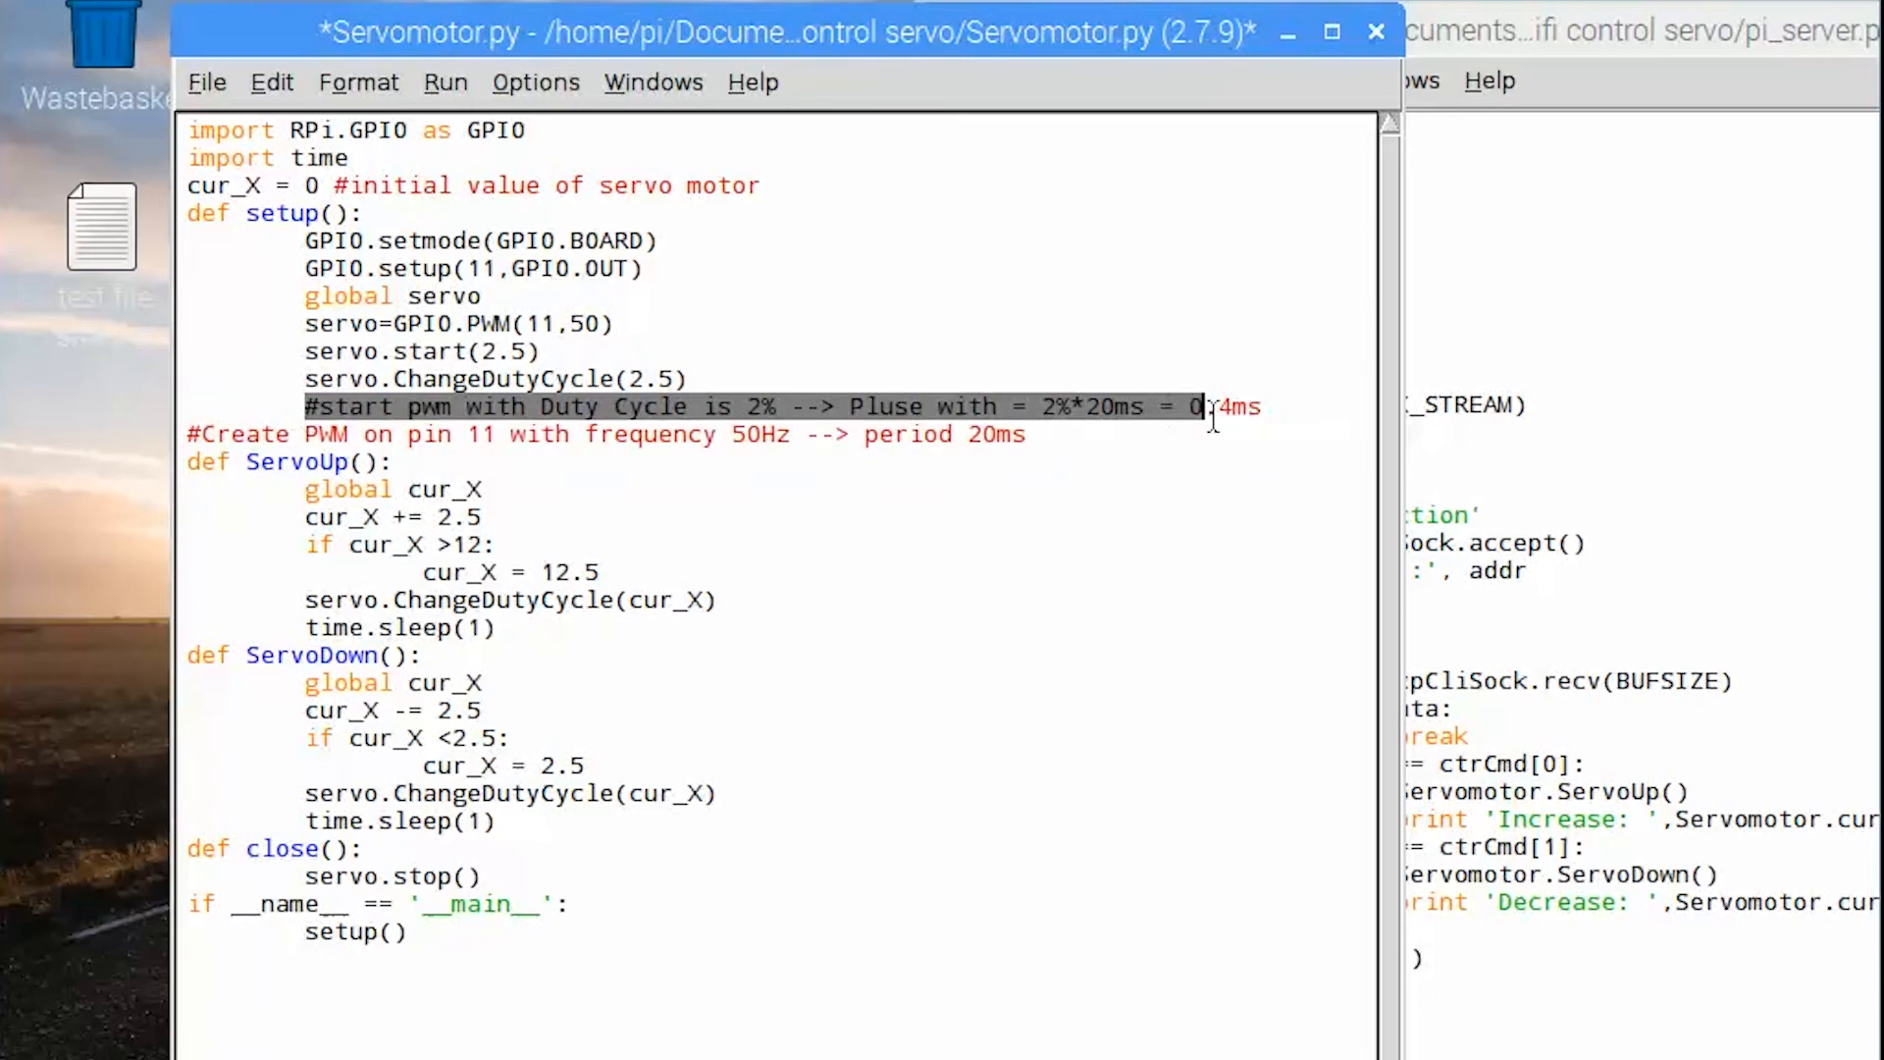
pyautogui.click(1023, 434)
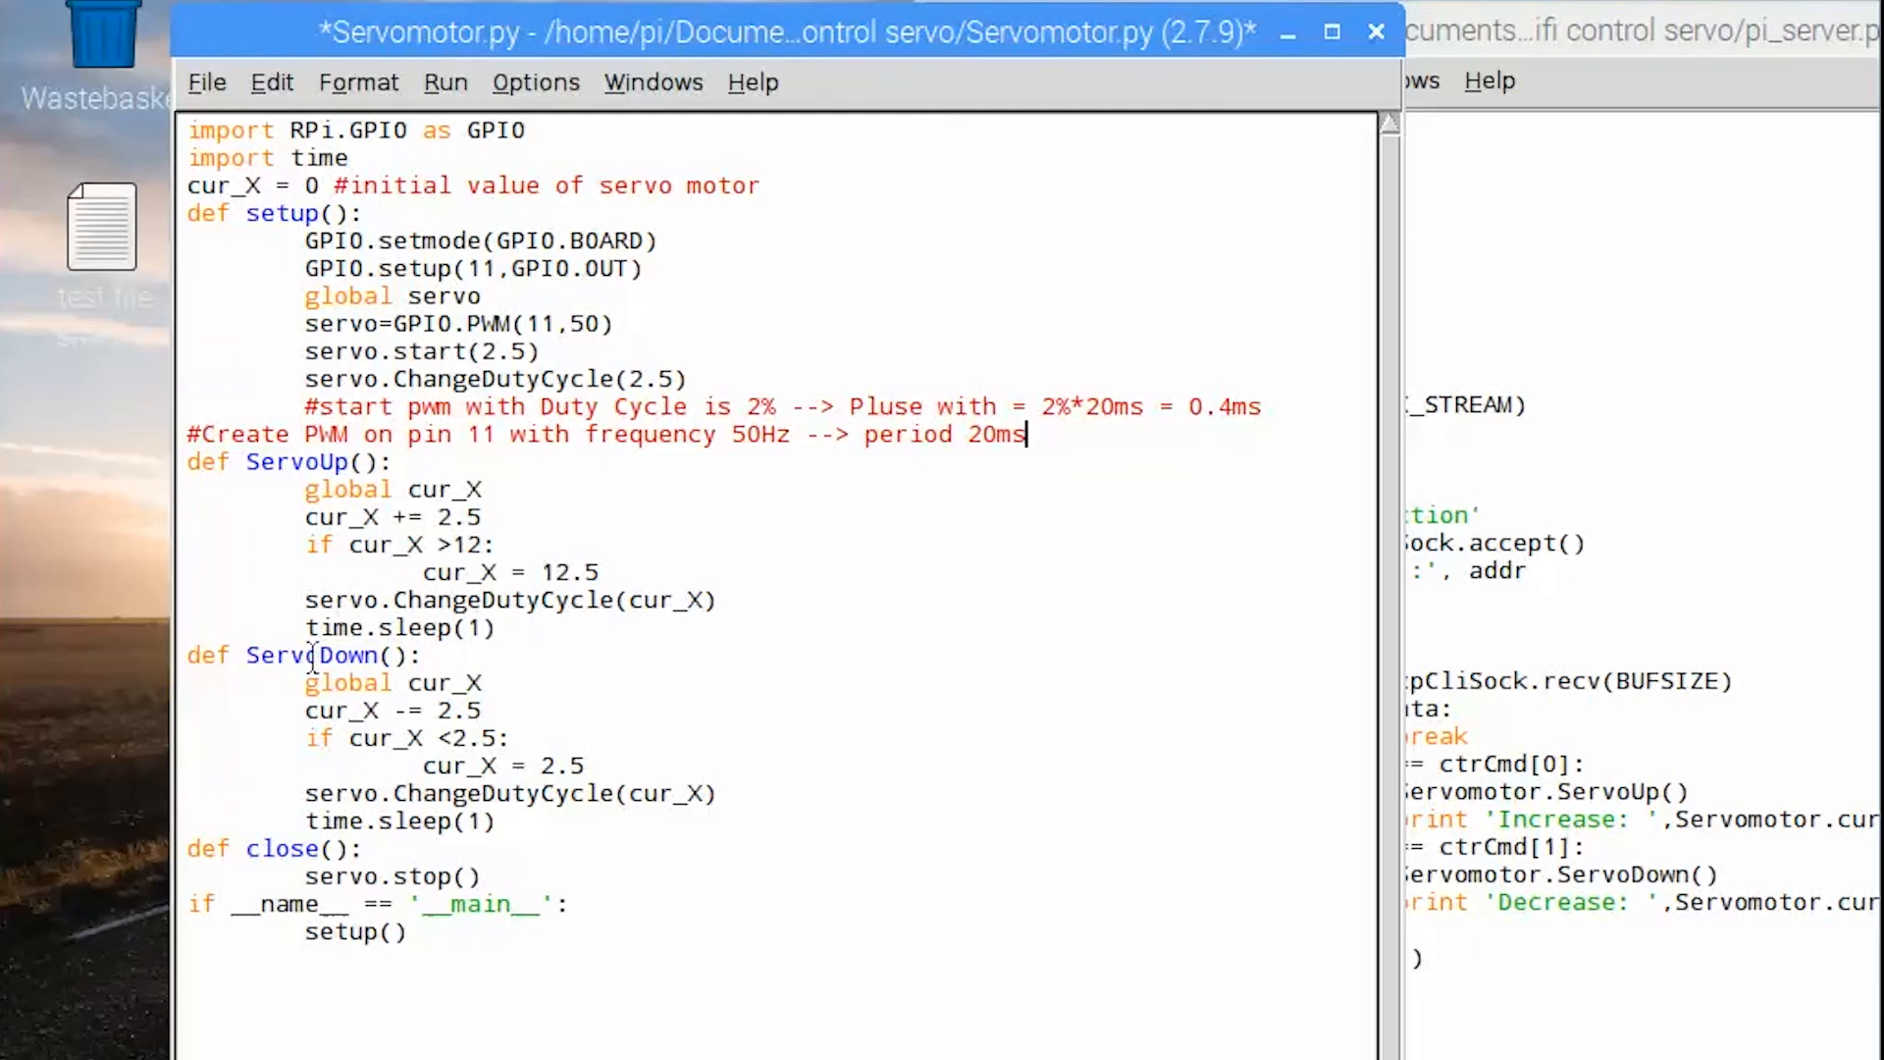
pyautogui.moveTo(300, 544)
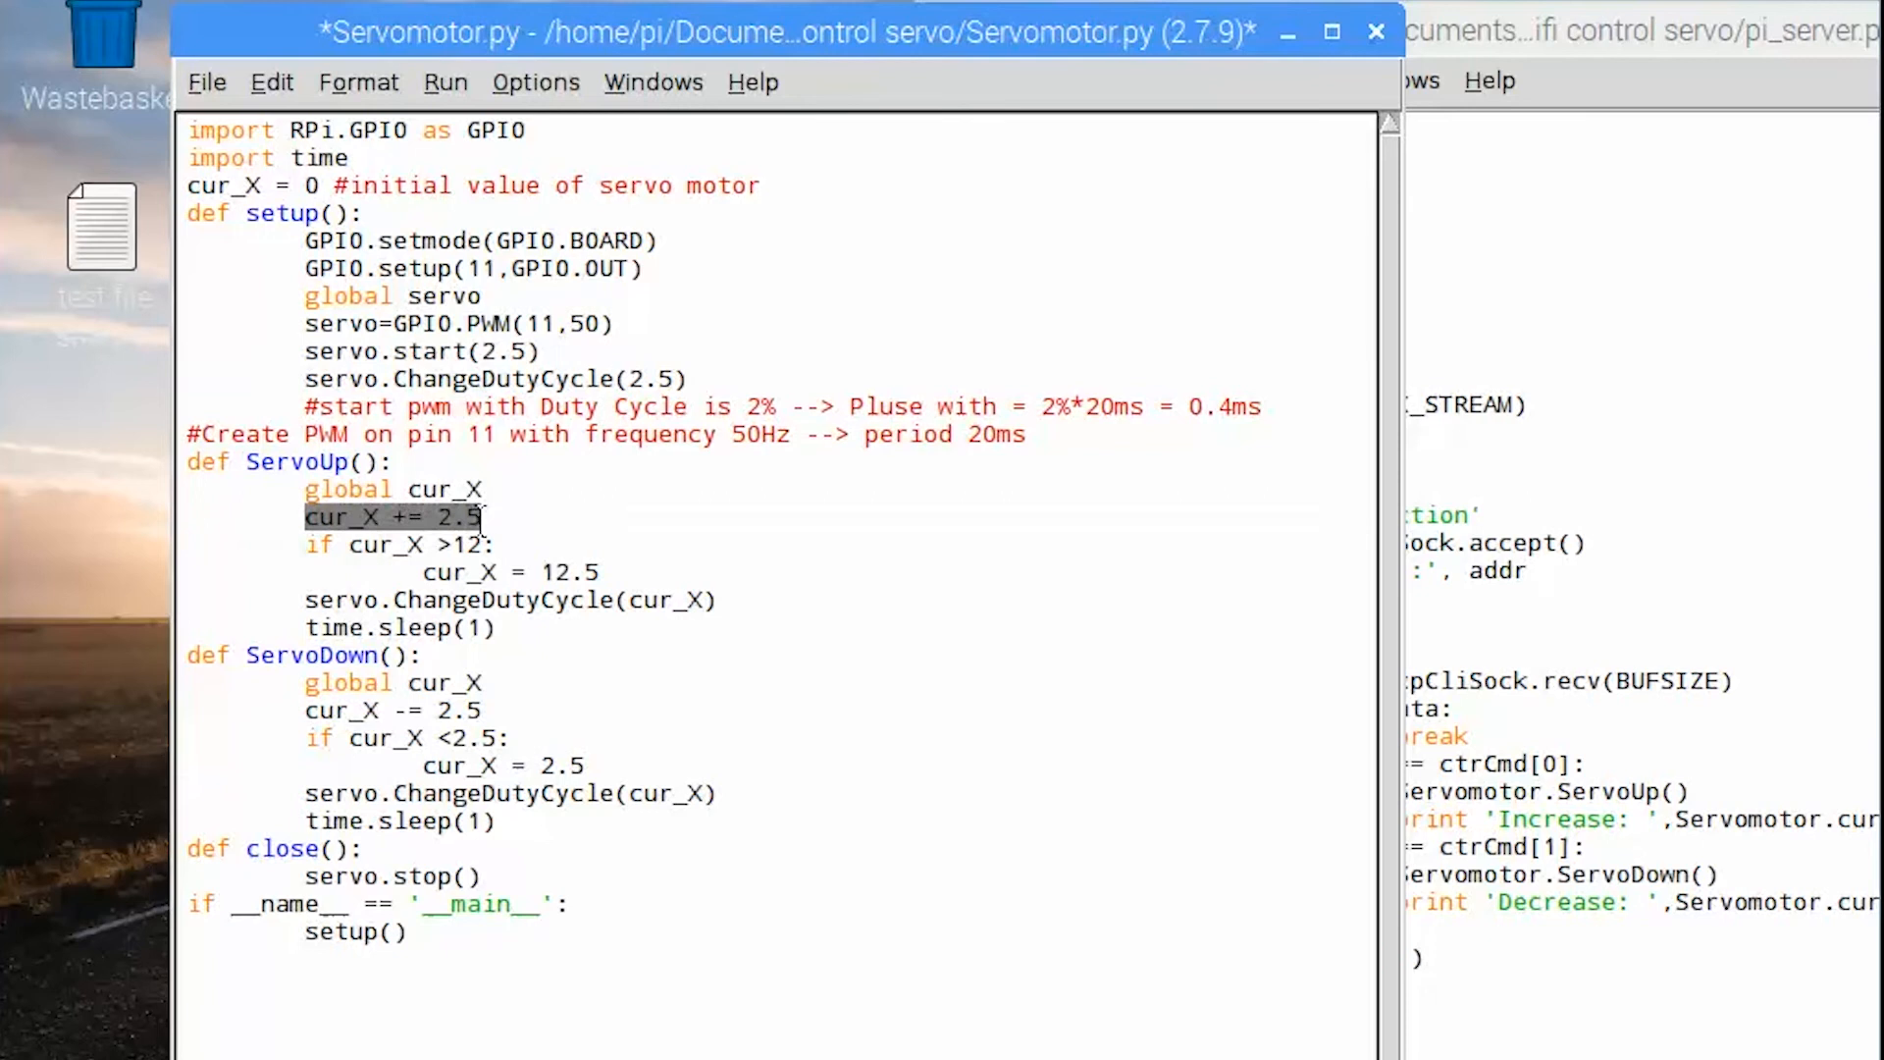
pyautogui.moveTo(587, 590)
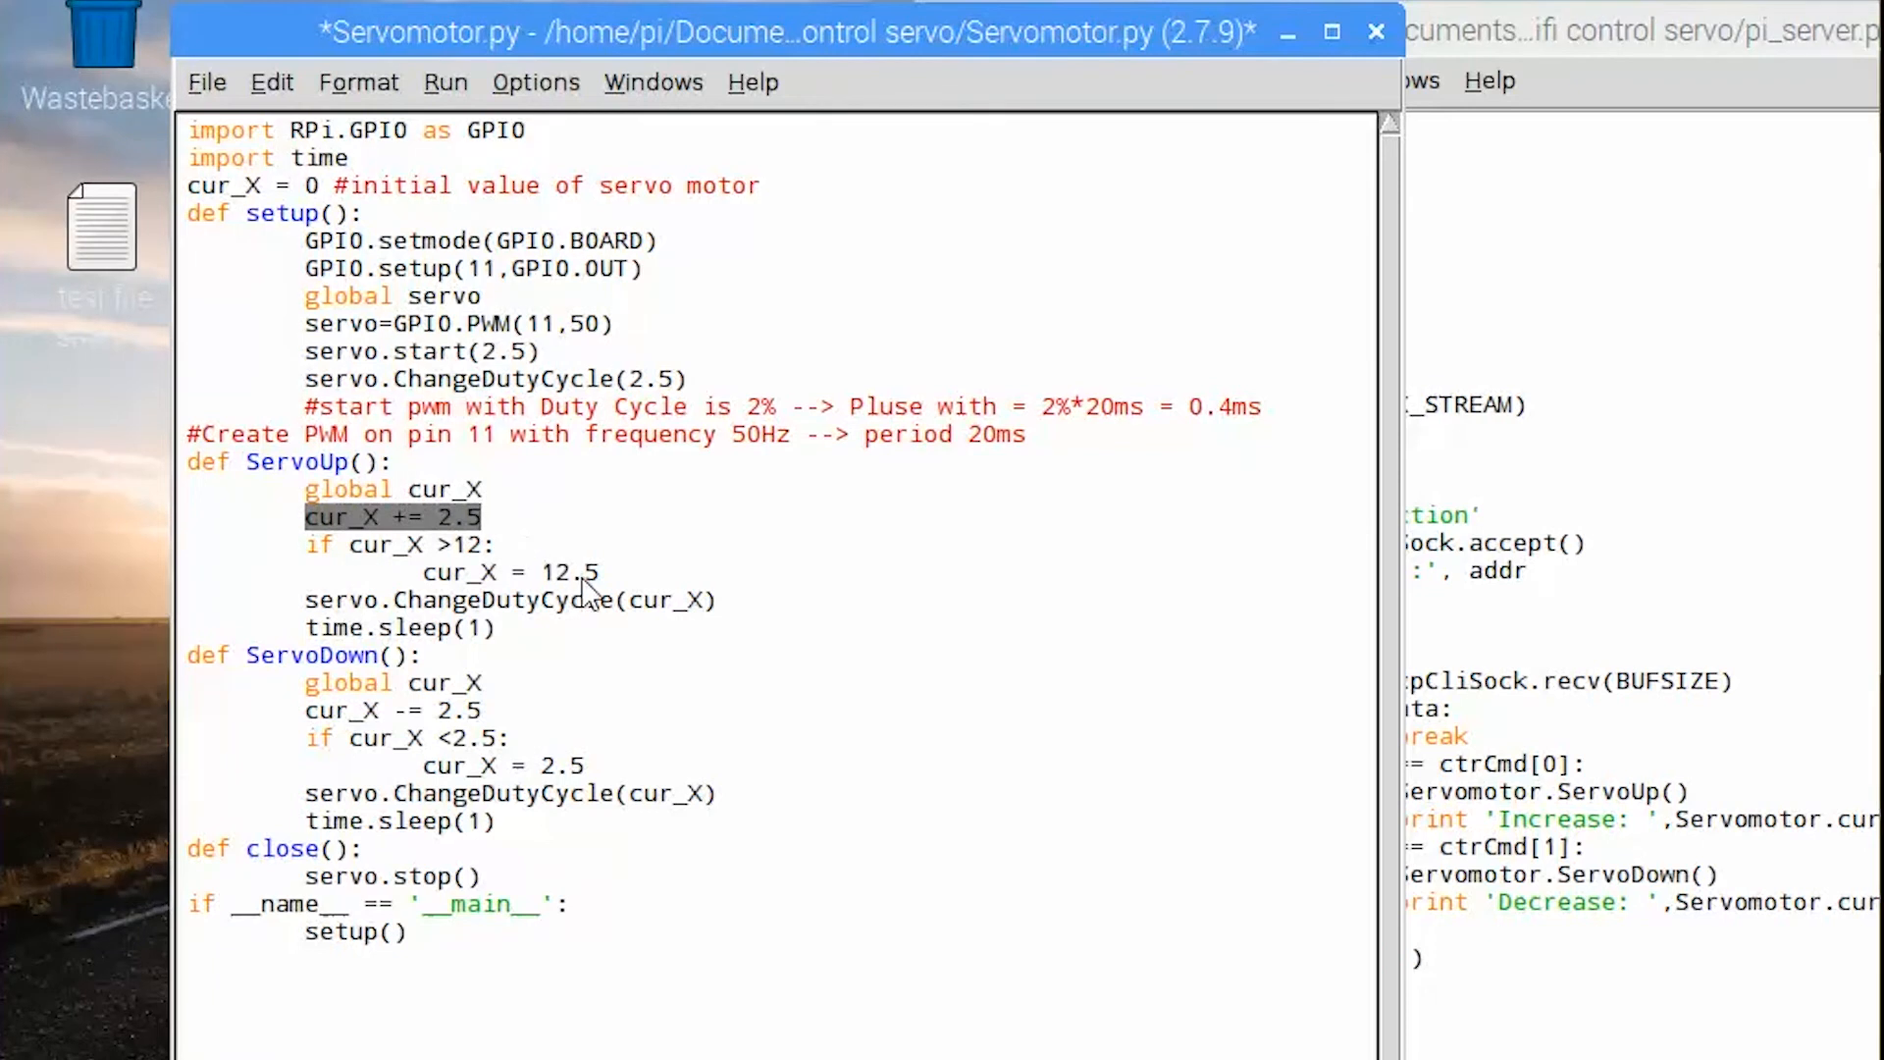
pyautogui.click(495, 543)
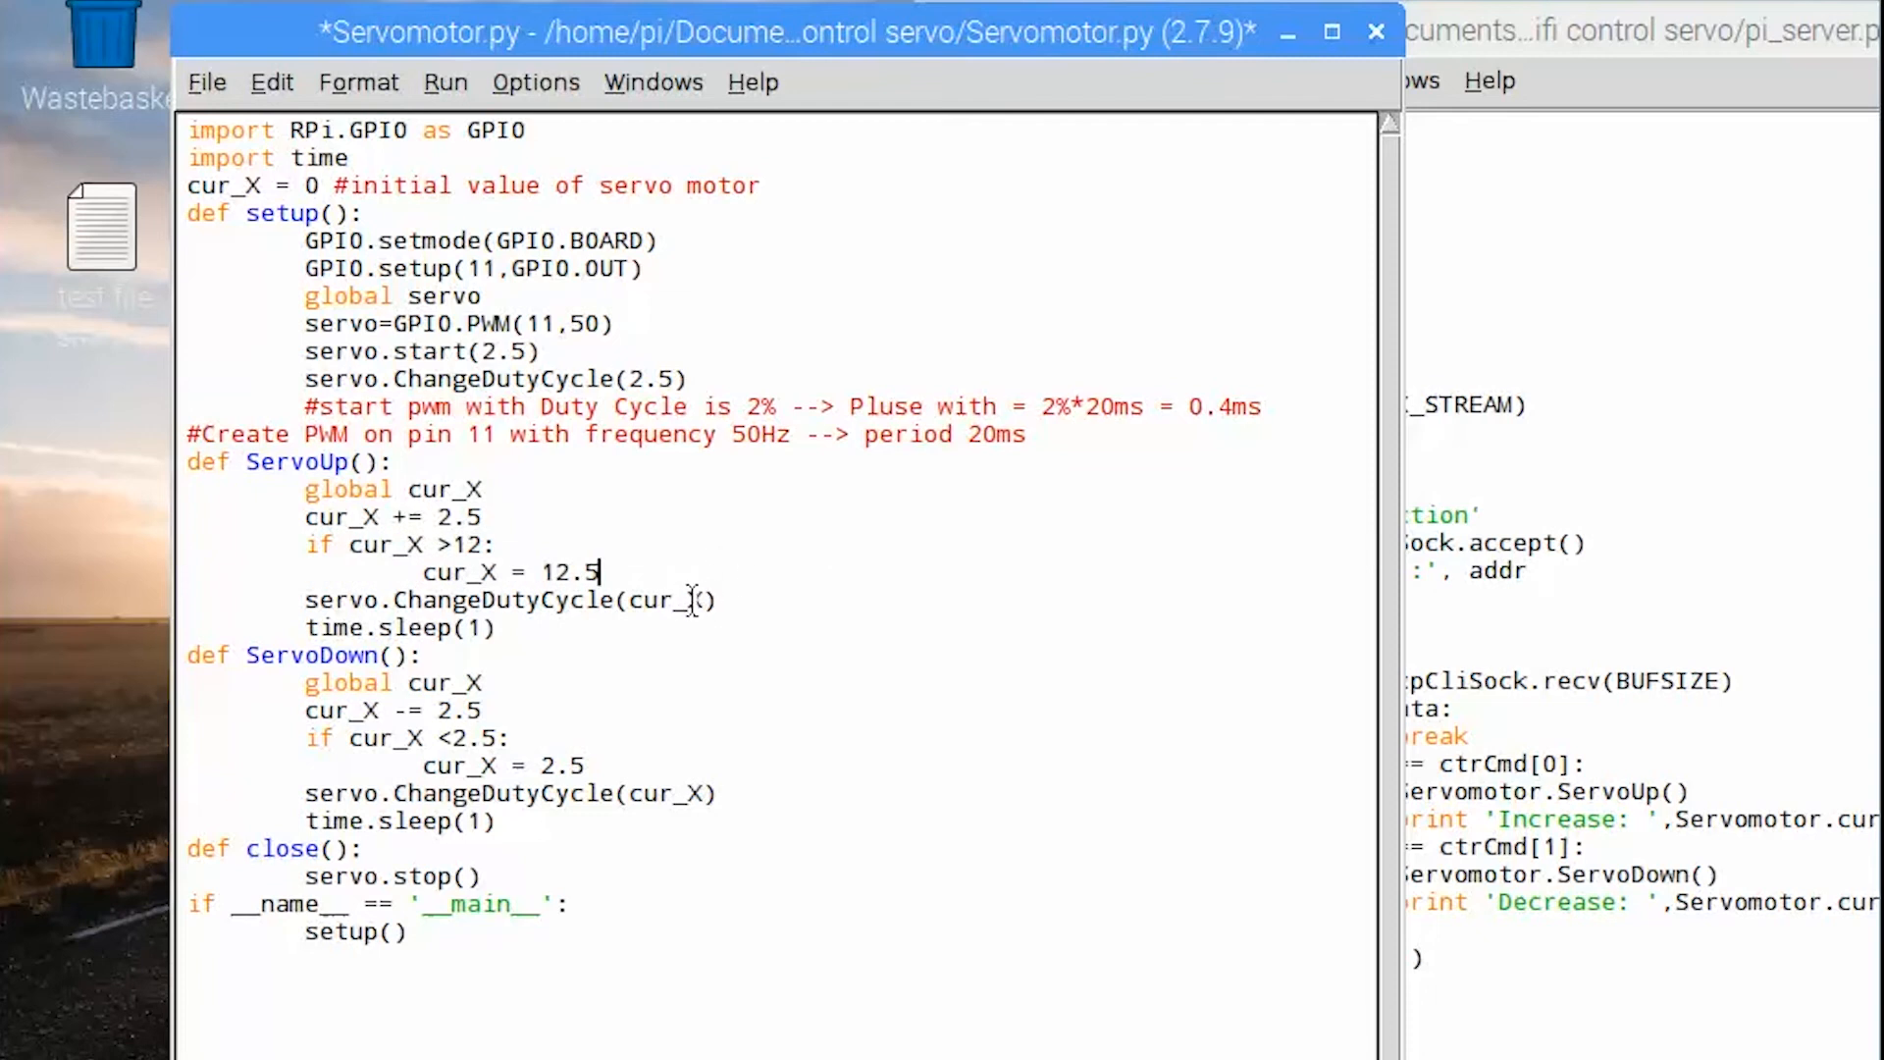
pyautogui.click(473, 822)
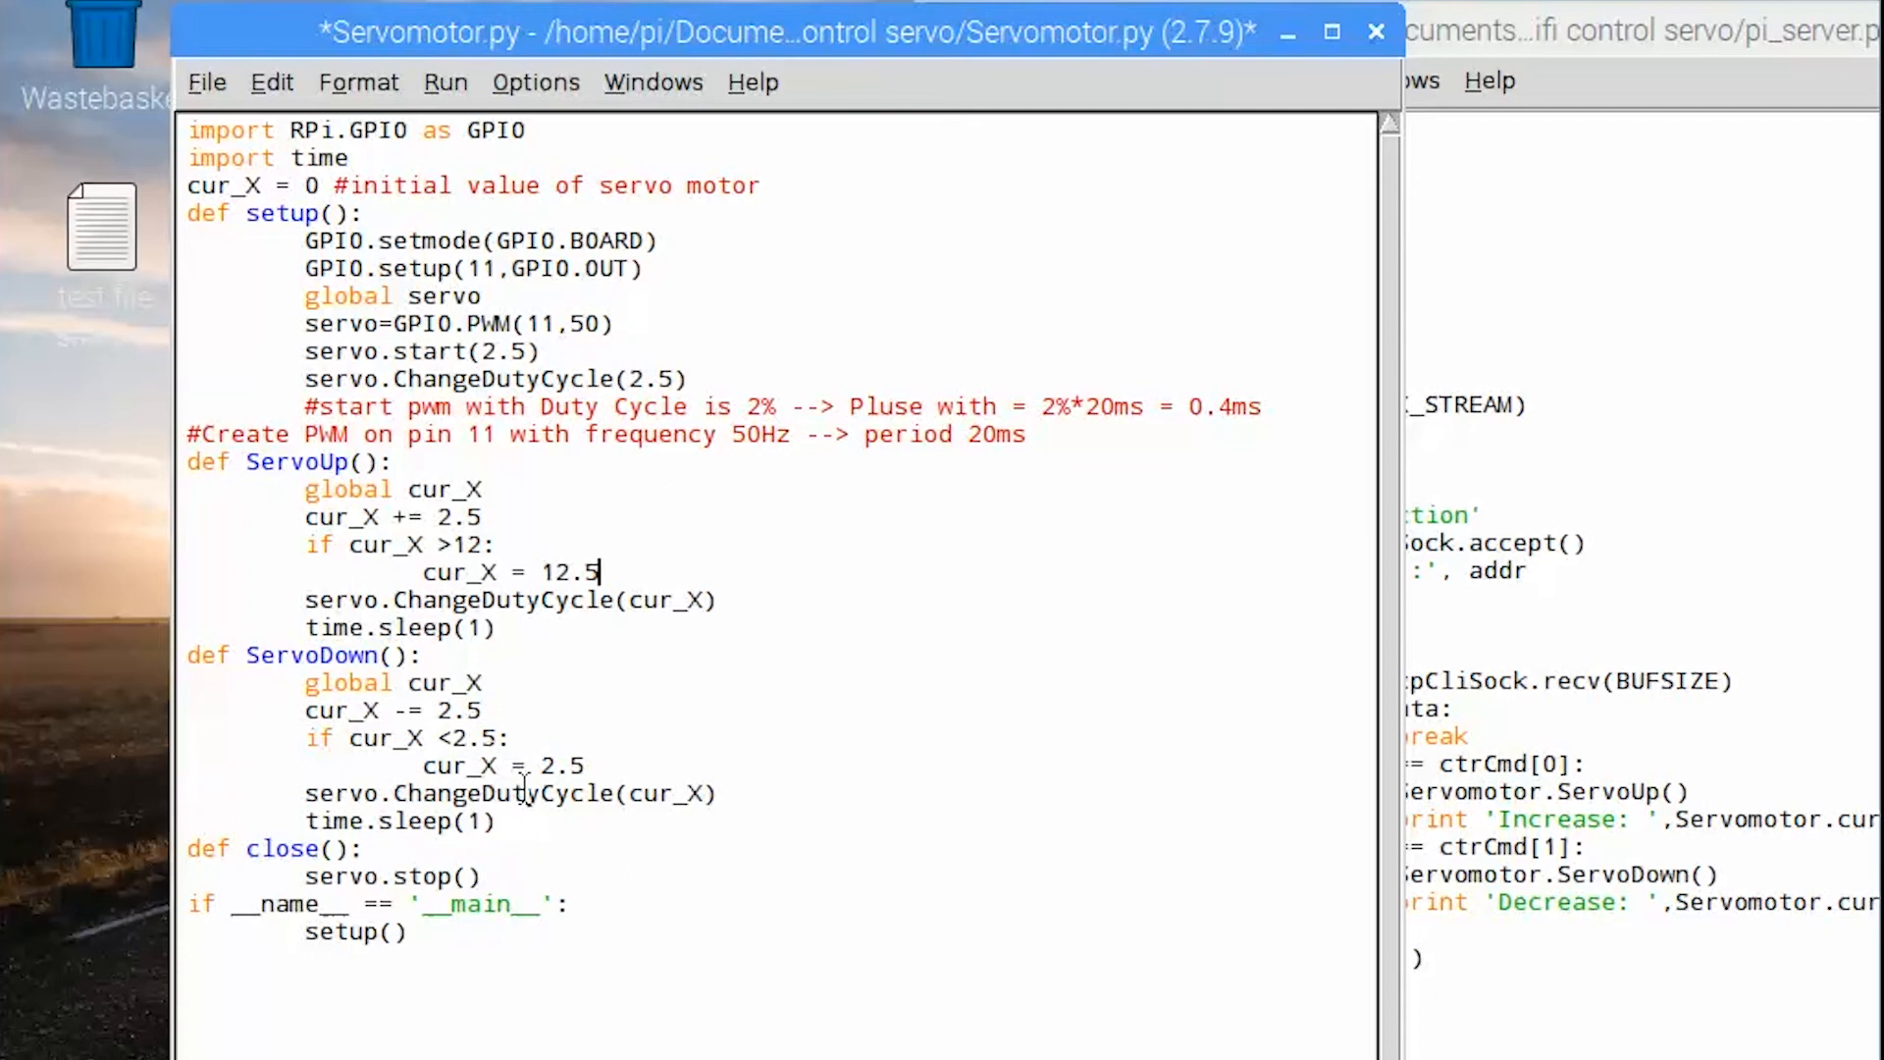
pyautogui.moveTo(630, 804)
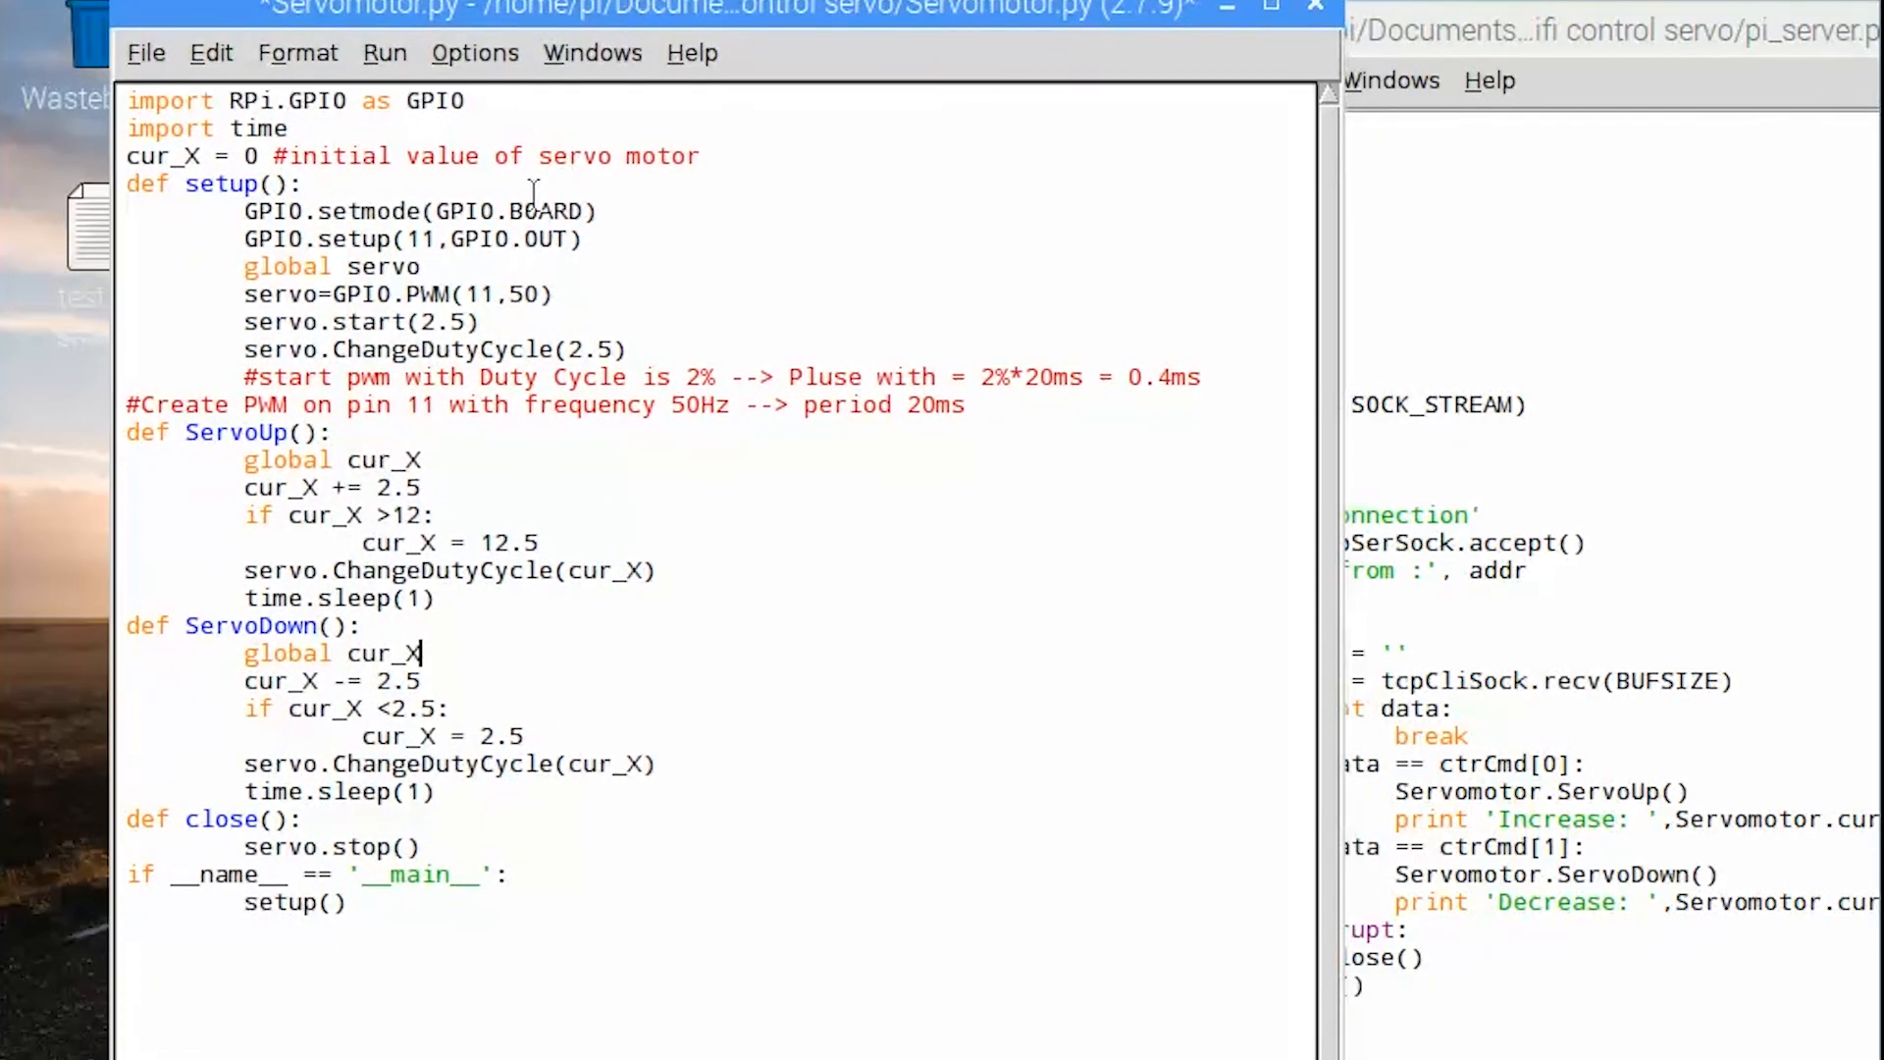
pyautogui.moveTo(618, 559)
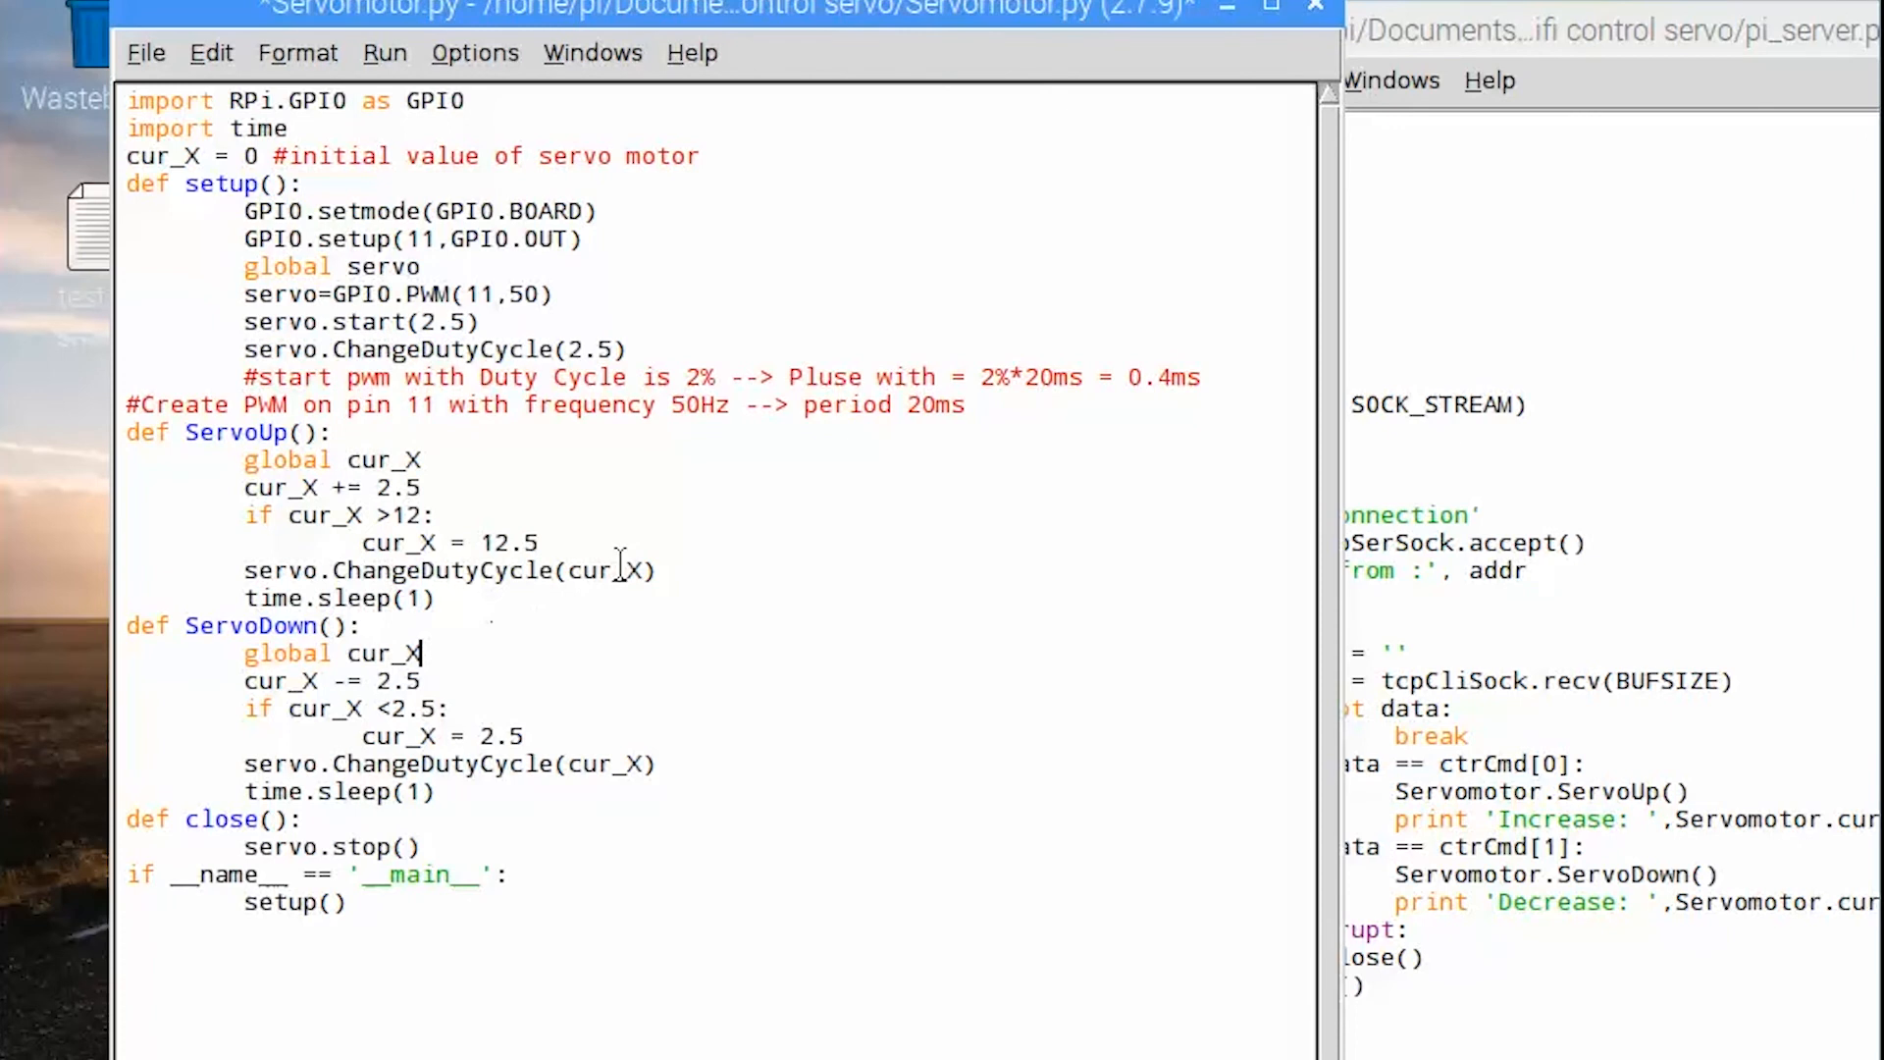
pyautogui.moveTo(1542, 178)
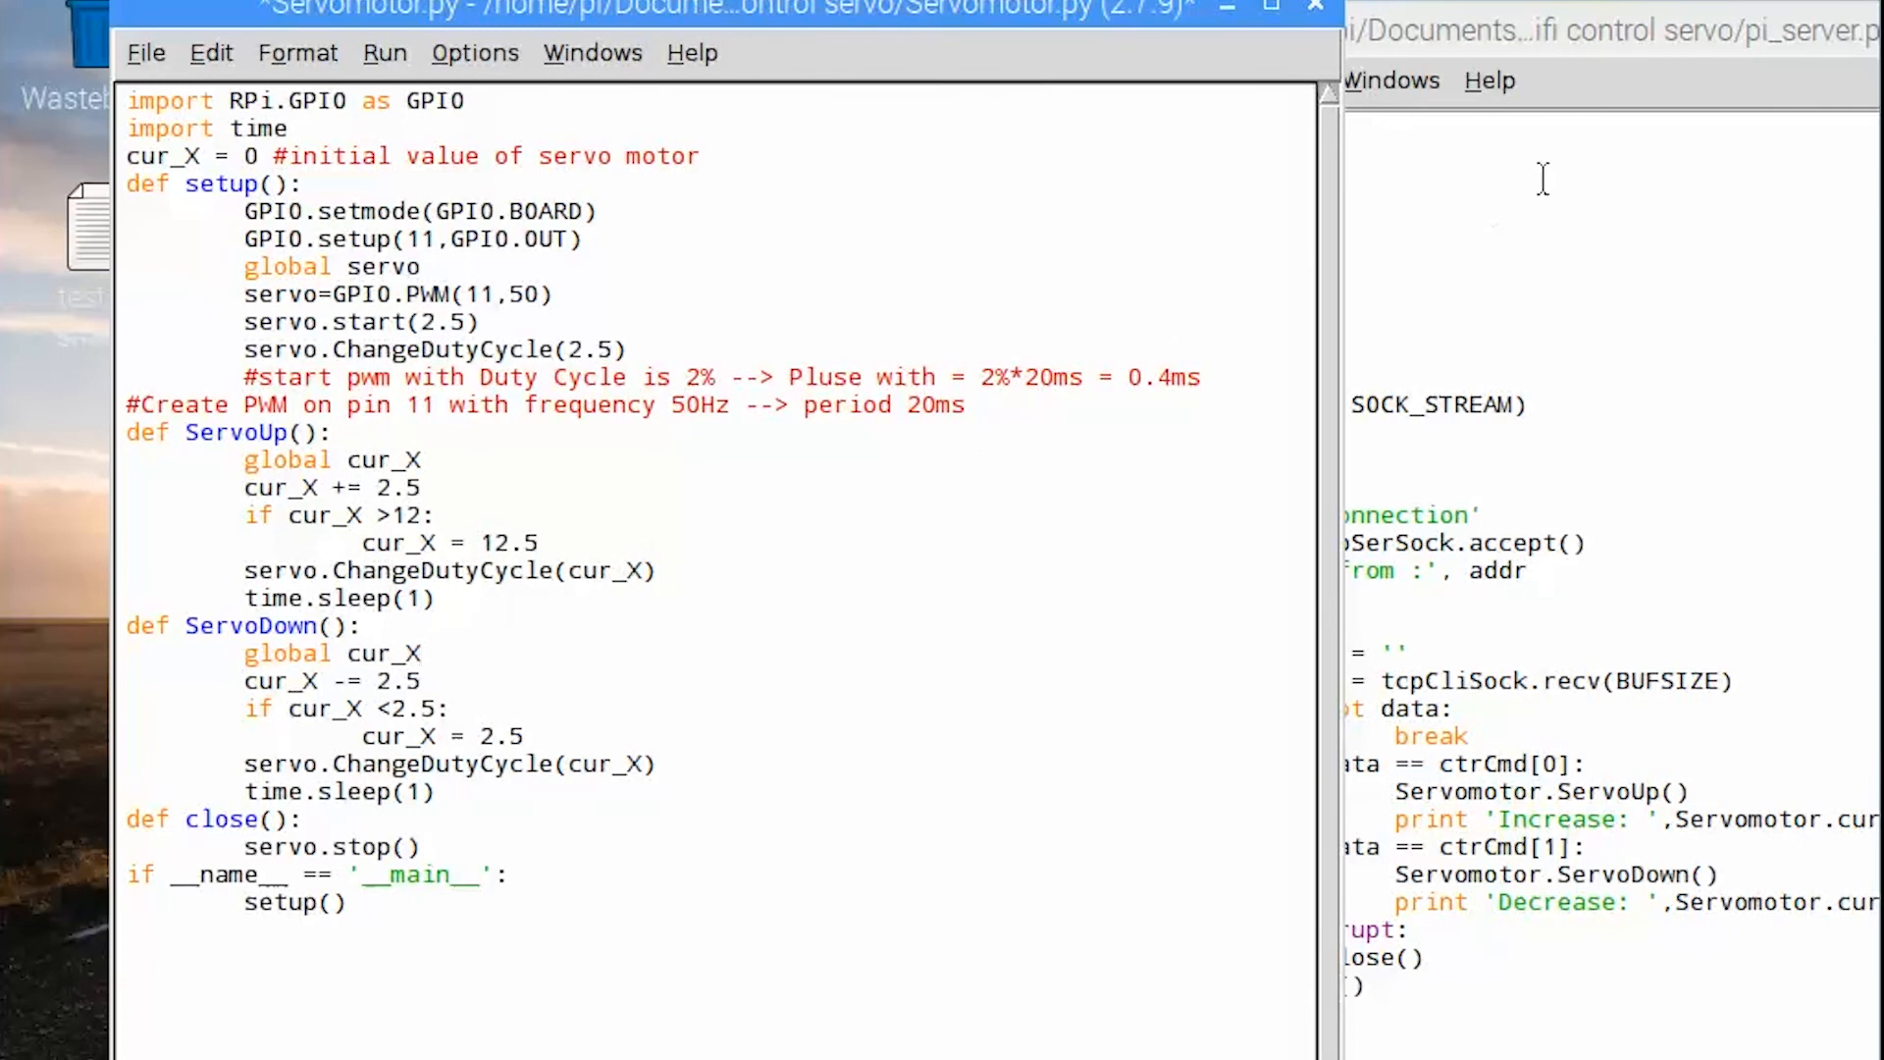
# - Bring pi_server.py forward and walk through its socket setup section
pyautogui.click(1224, 16)
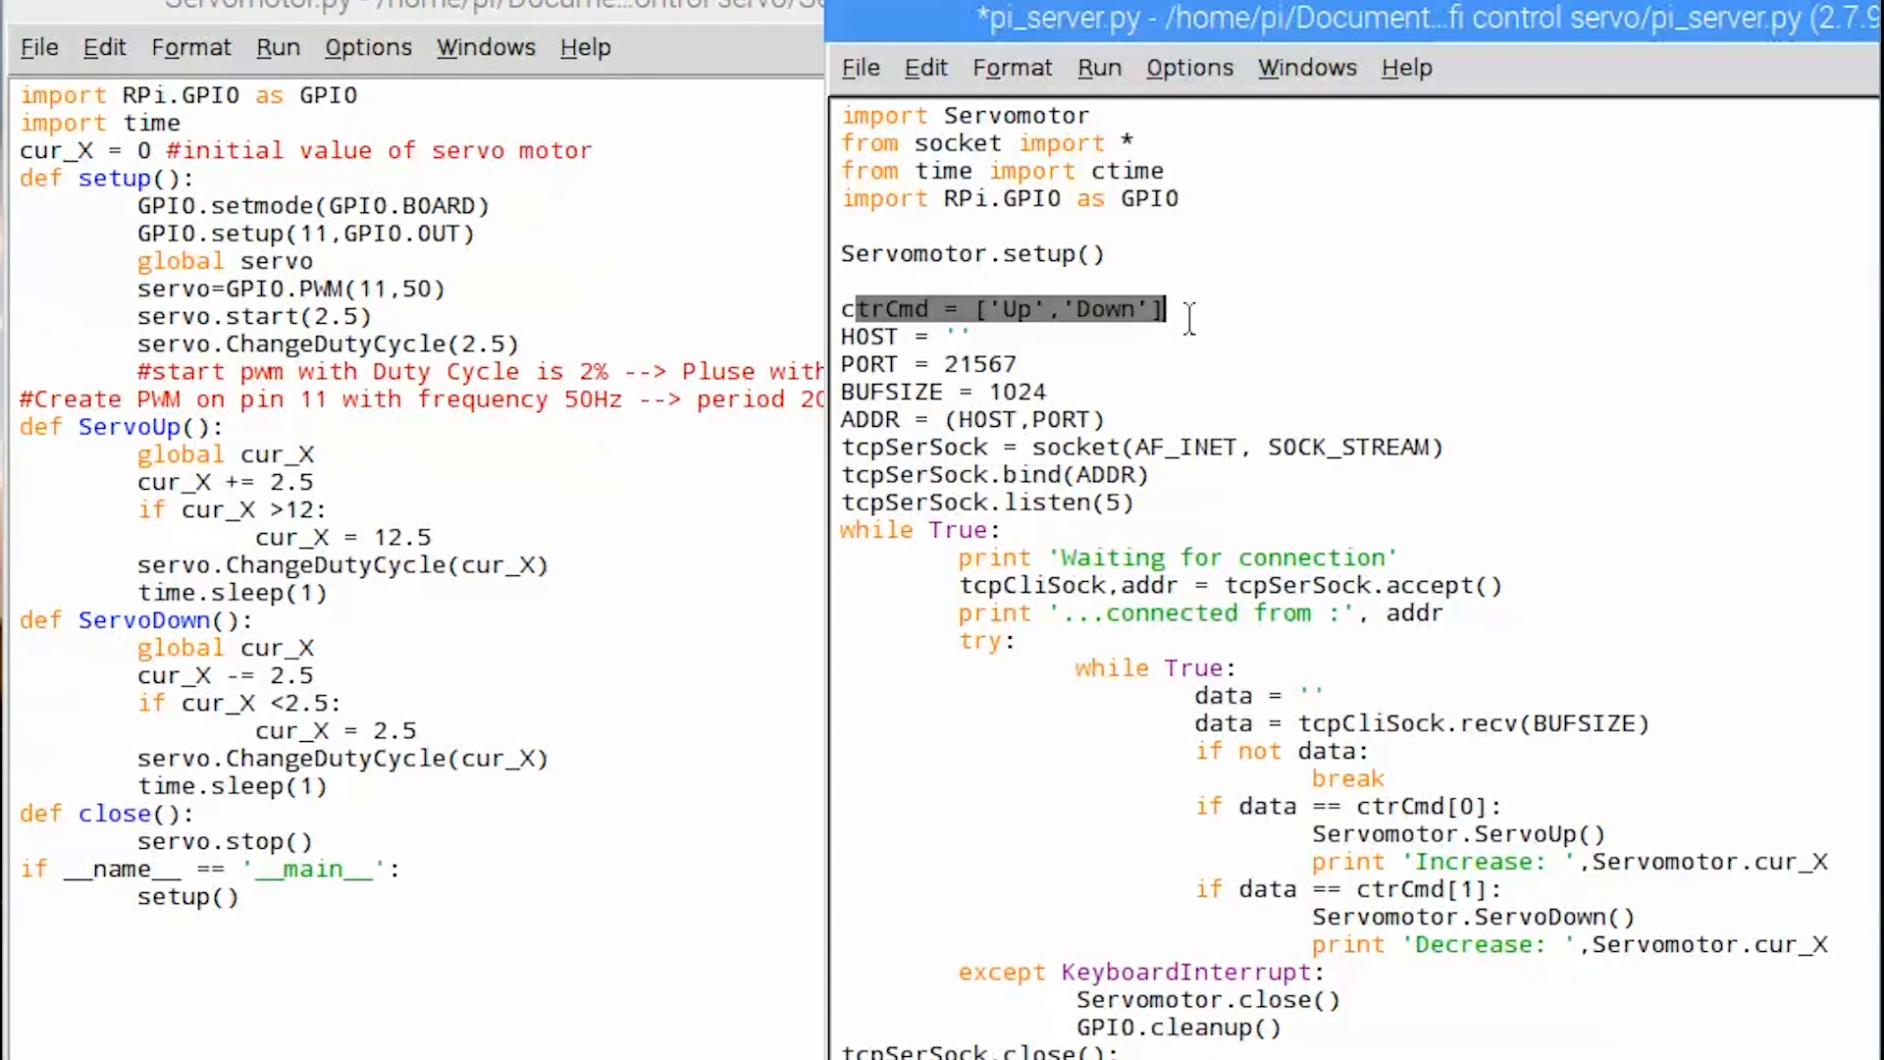
pyautogui.click(1099, 383)
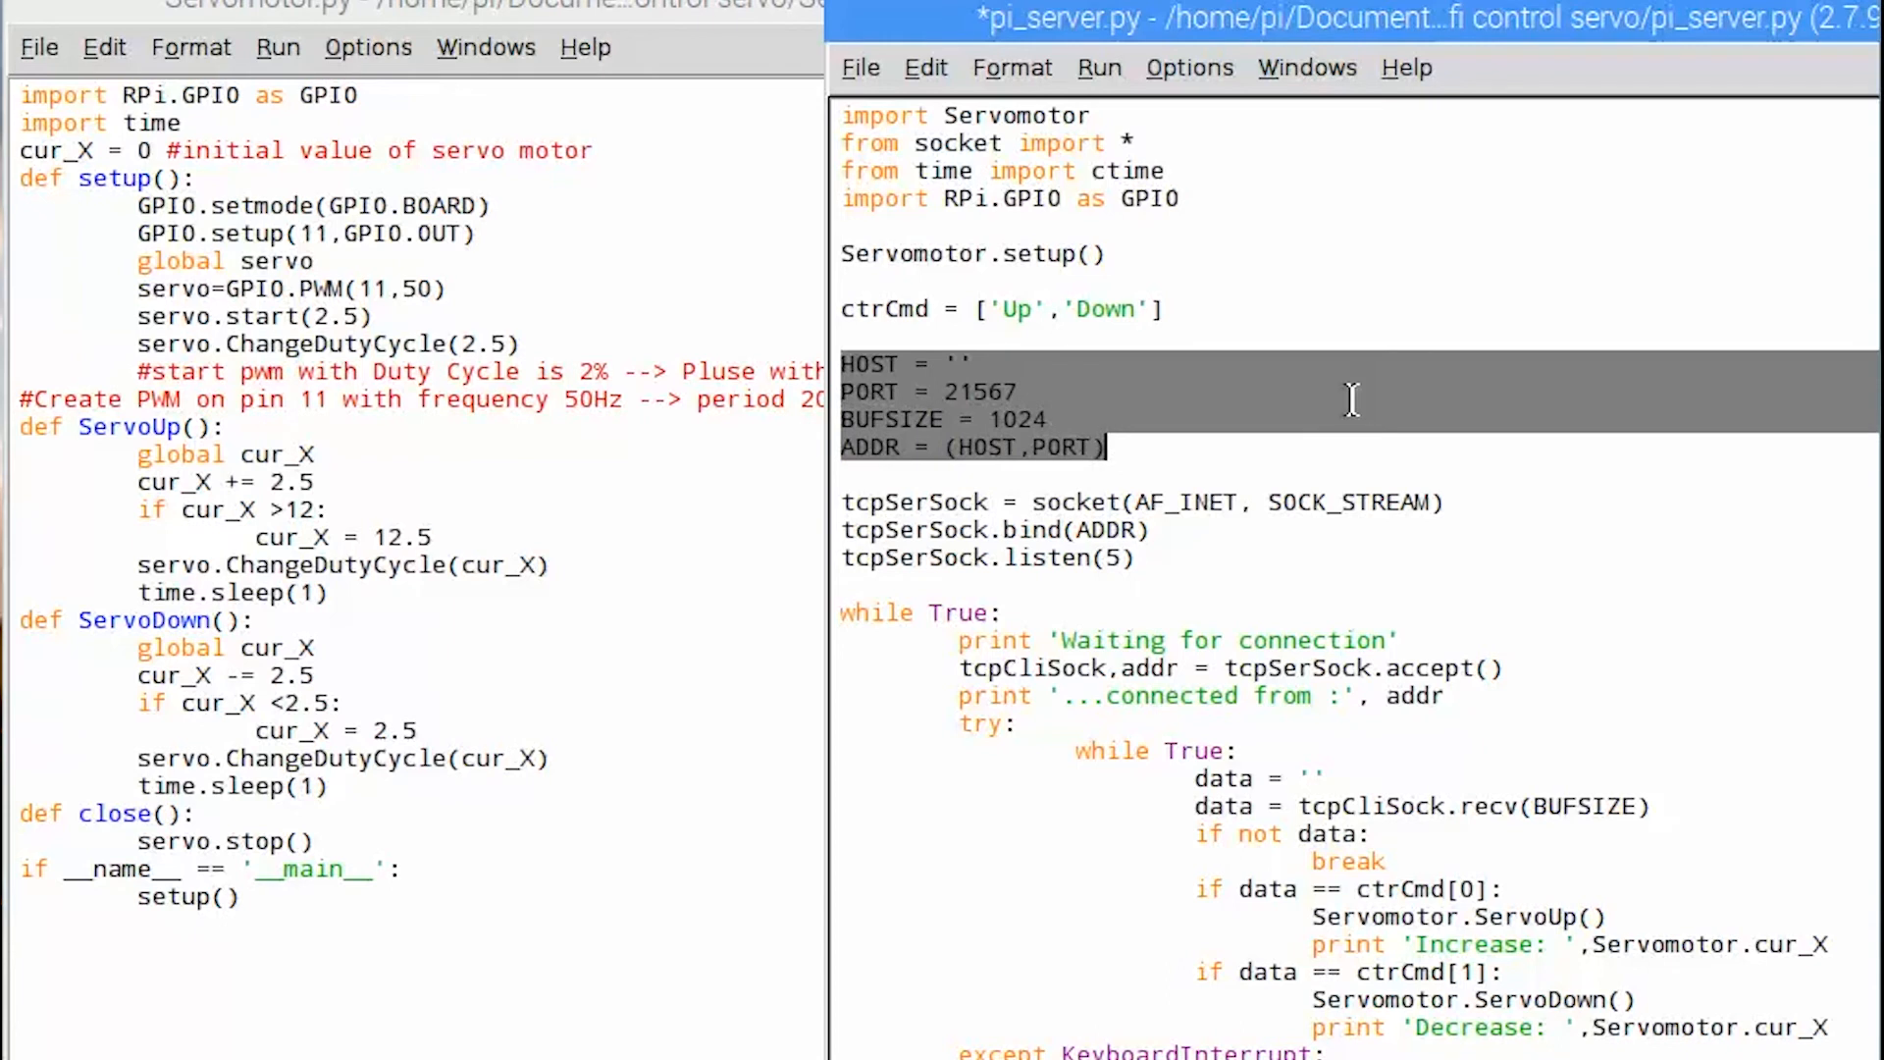
pyautogui.moveTo(1254, 467)
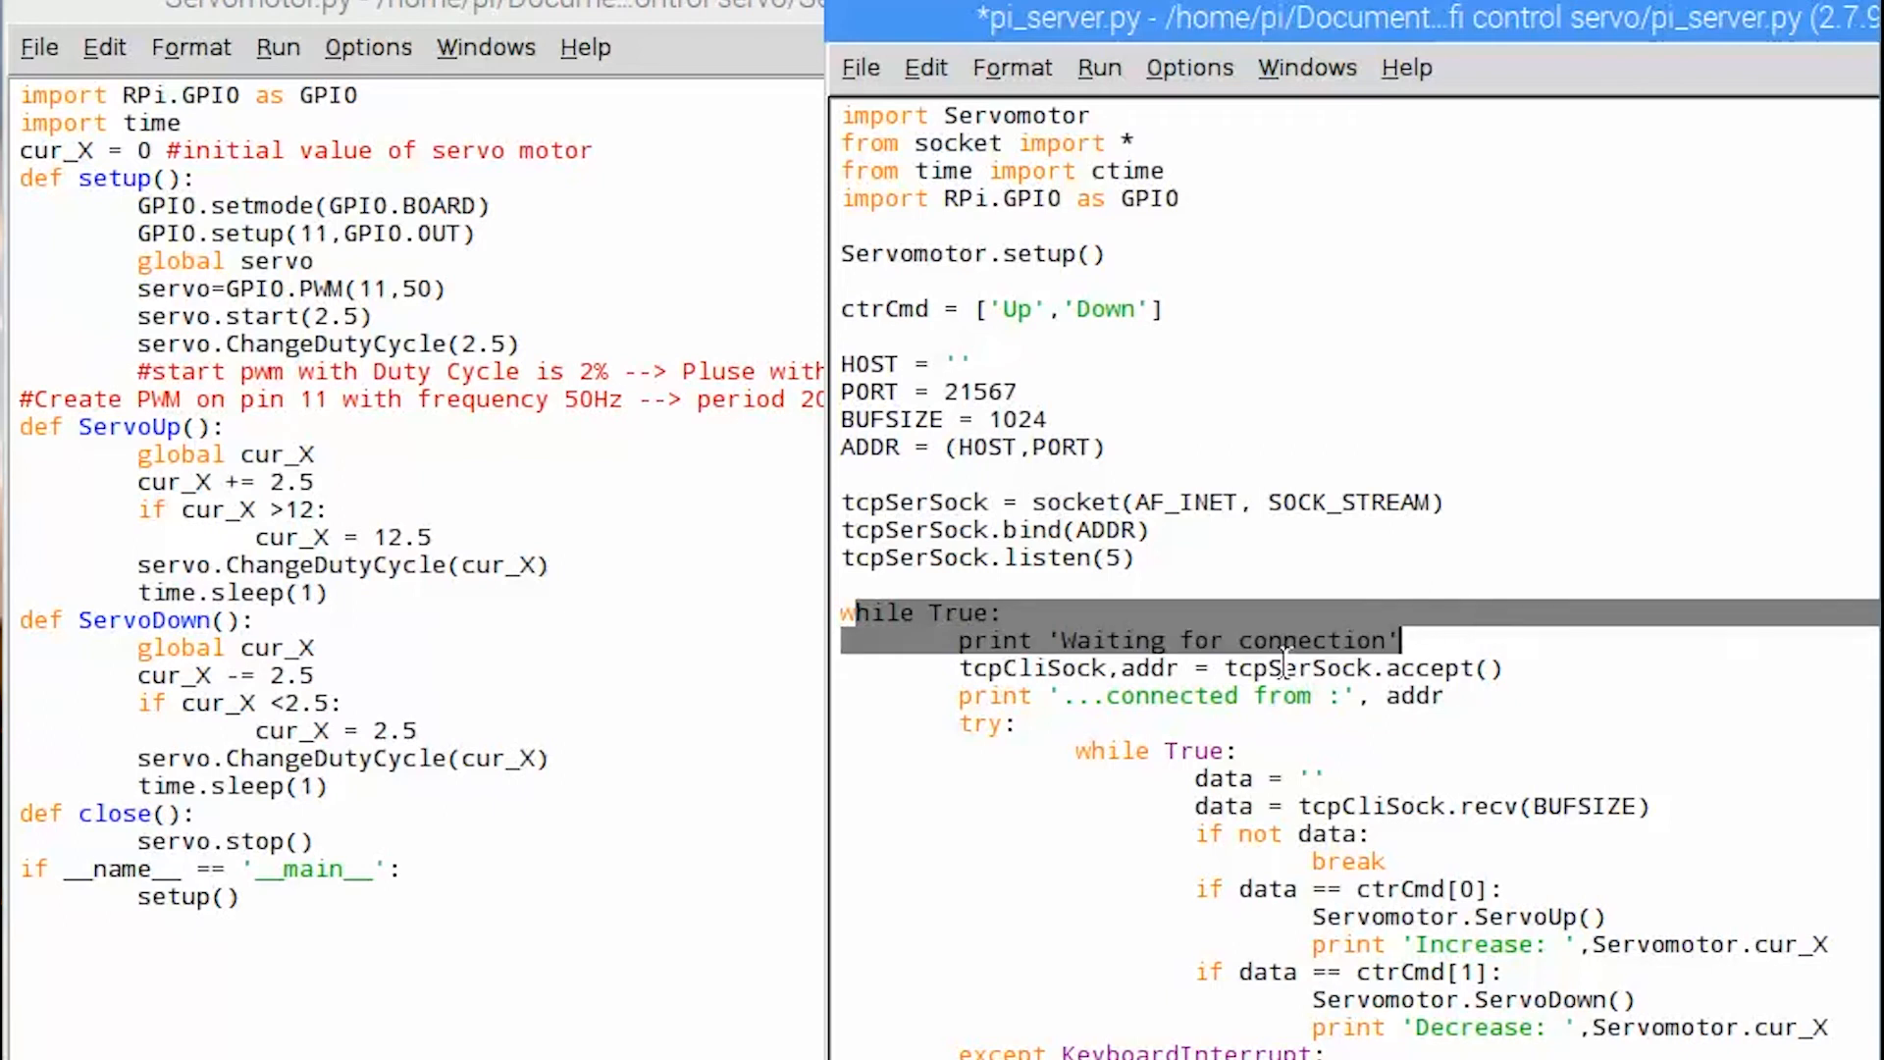
pyautogui.click(1201, 706)
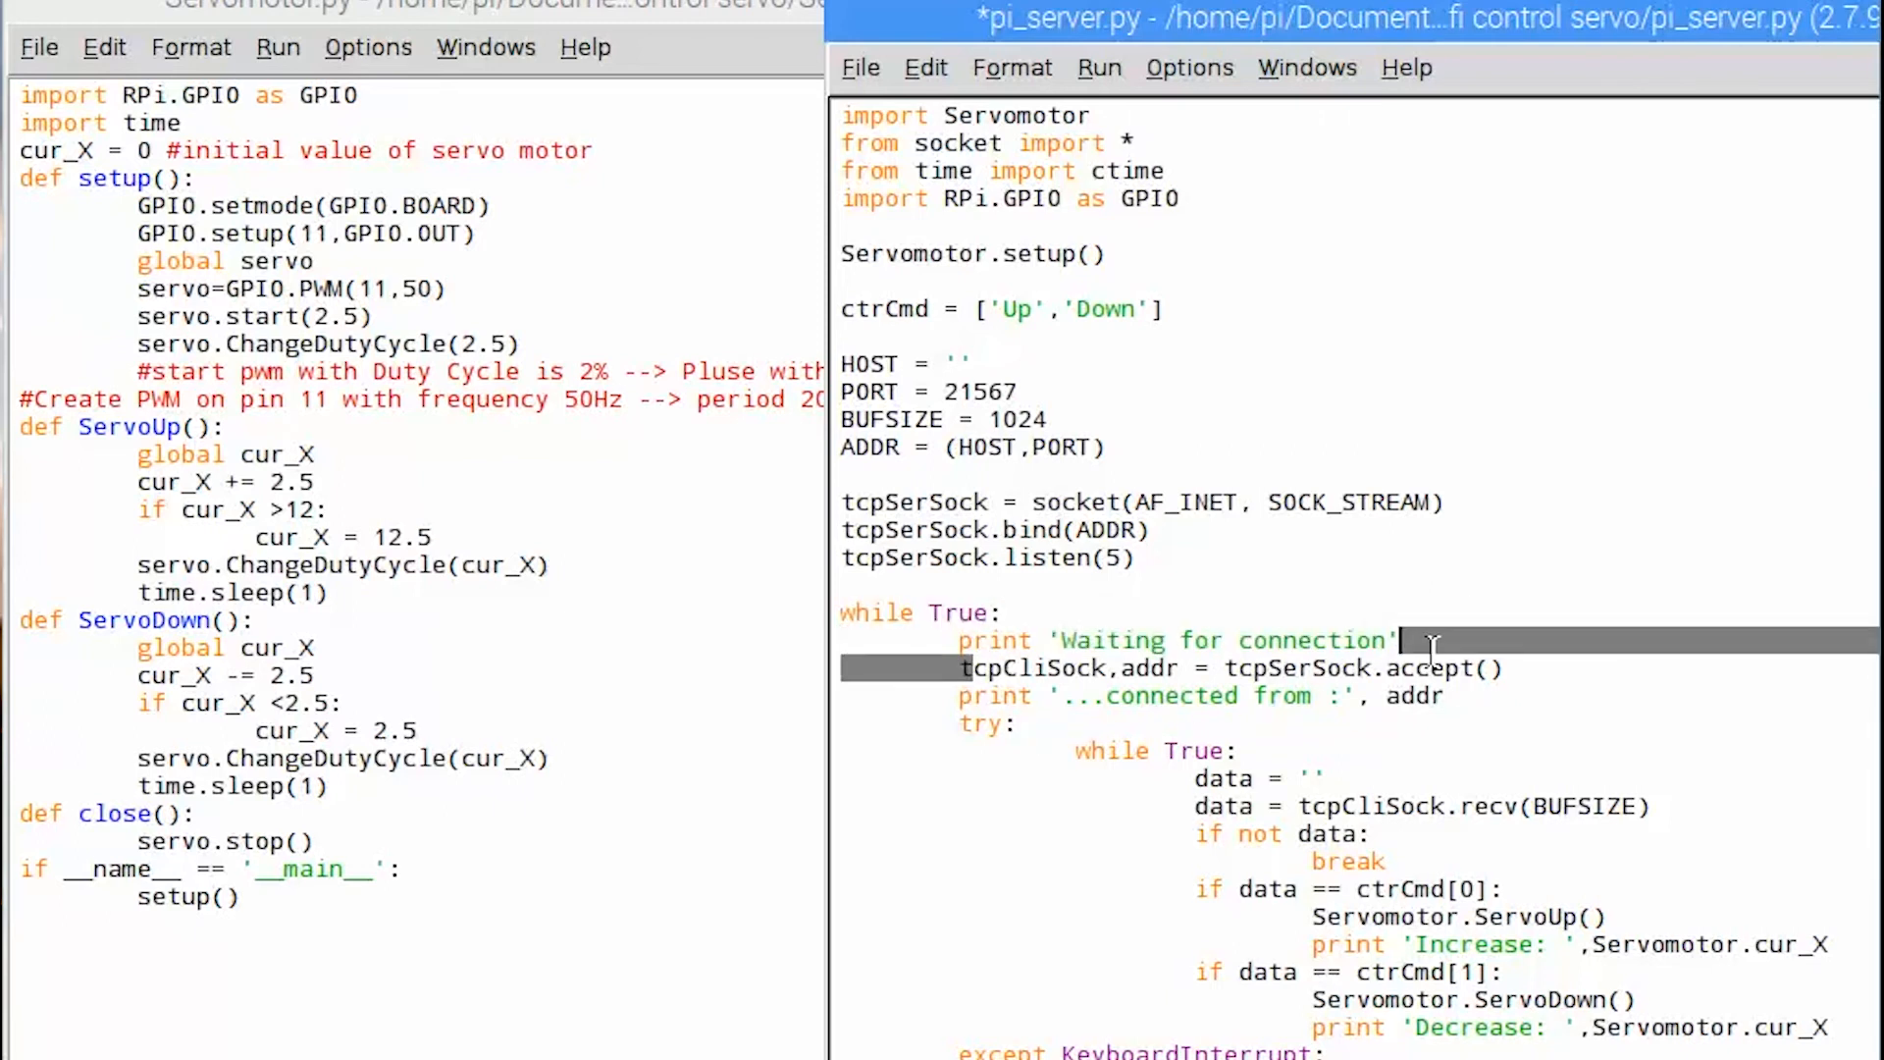
pyautogui.doubleClick(1411, 695)
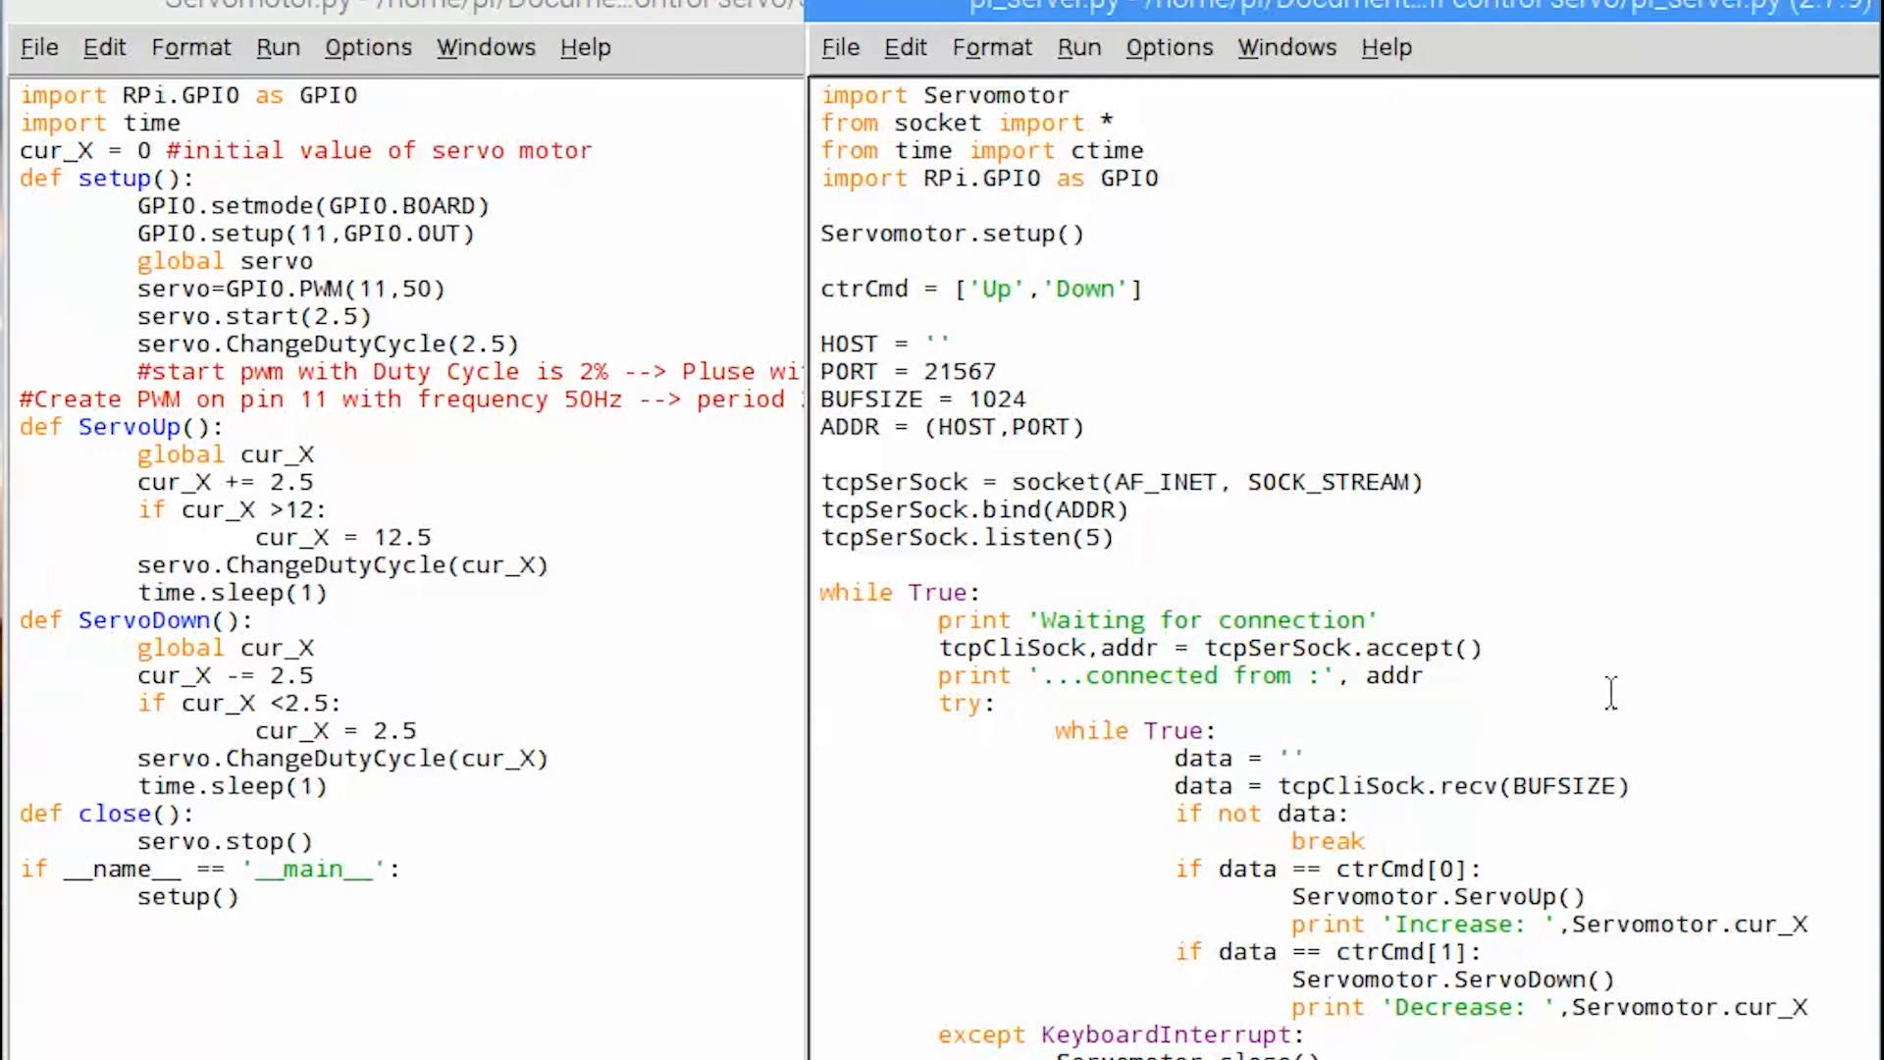
pyautogui.moveTo(1491, 575)
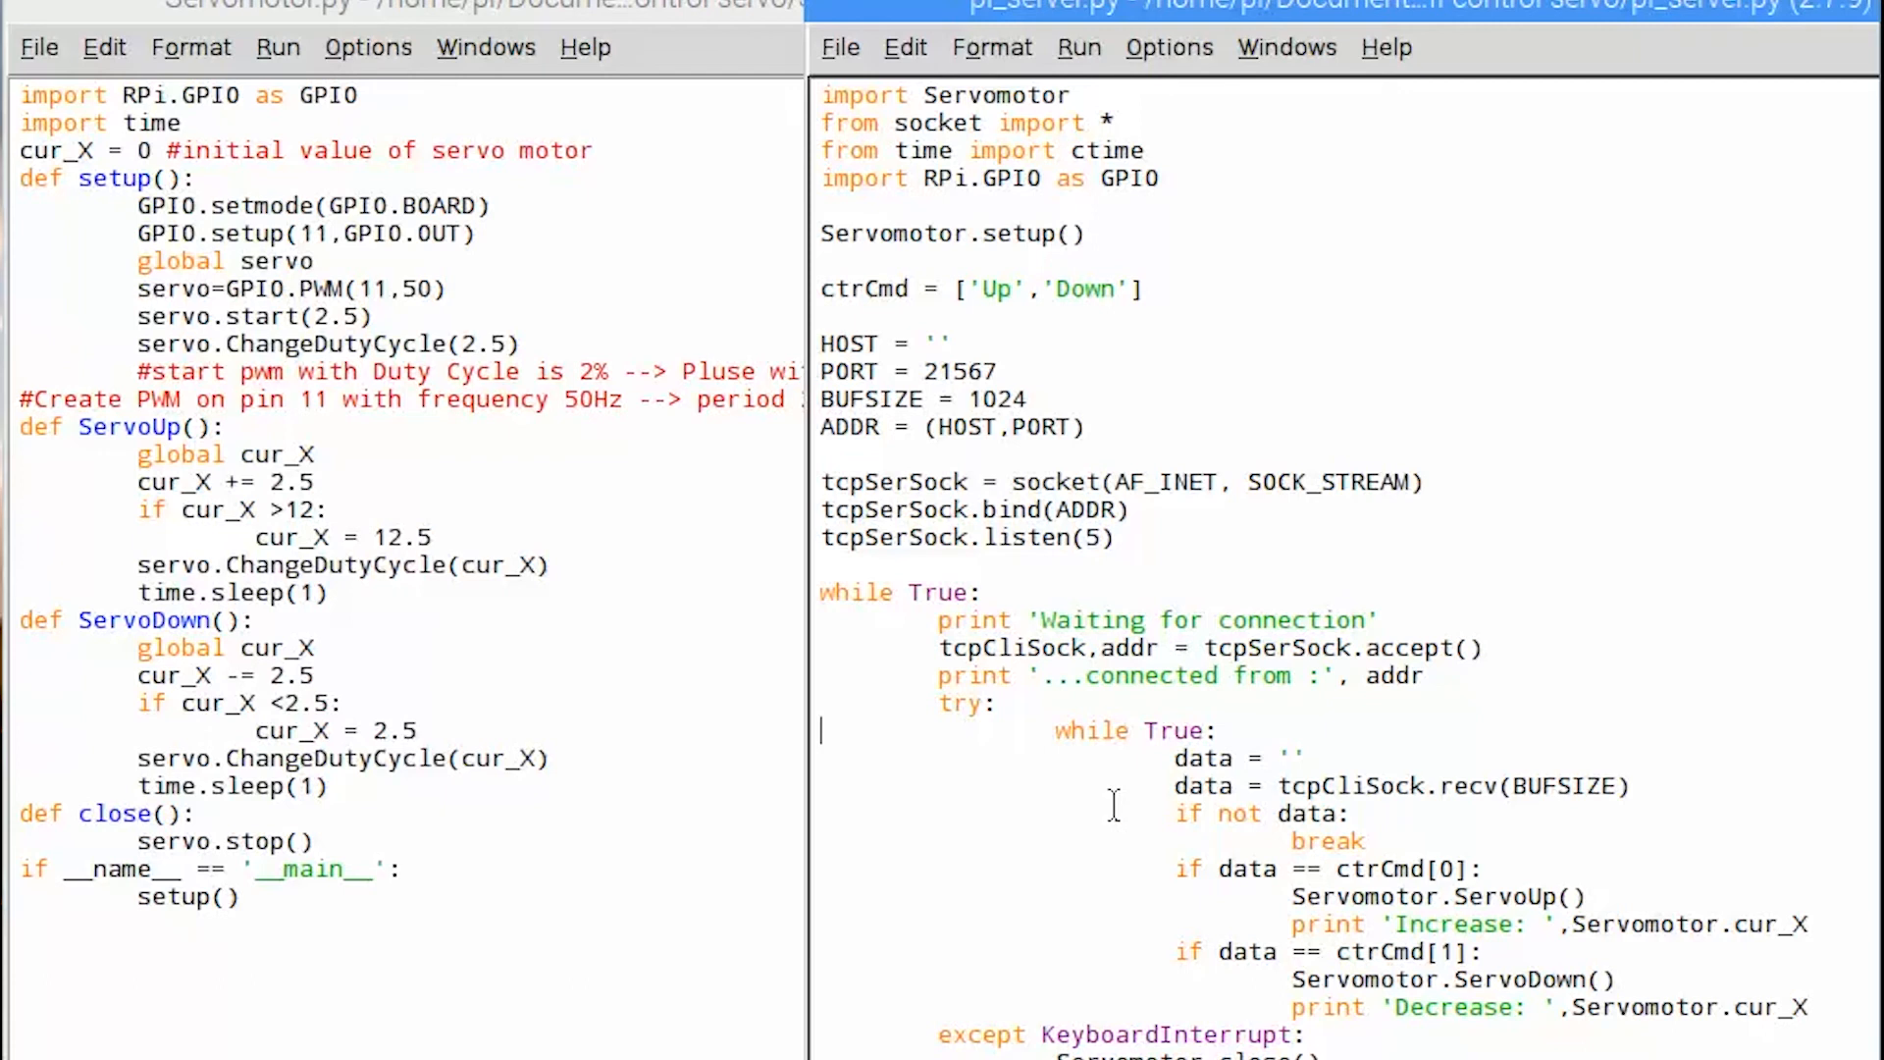
pyautogui.moveTo(1003, 745)
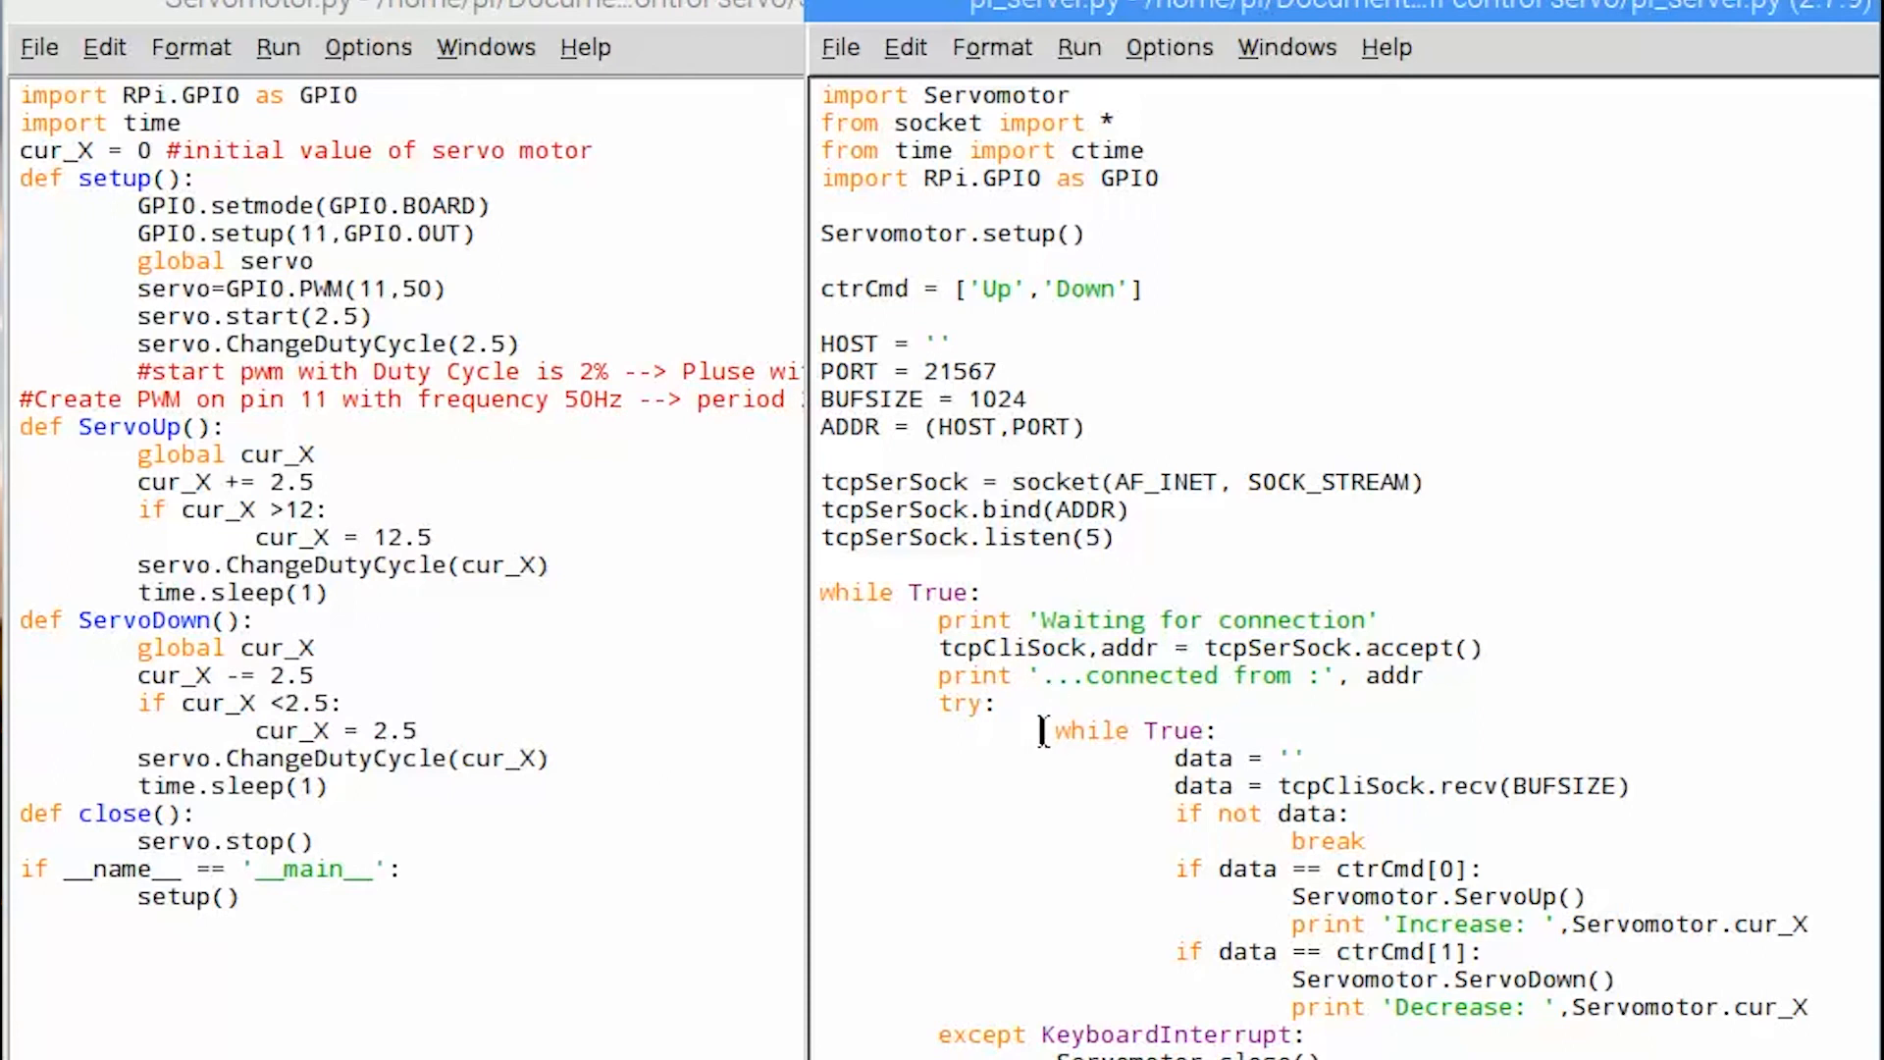
# - Review the inner while loop with its Up/Down branches calling ServoUp() and ServoDown()
pyautogui.doubleClick(1062, 730)
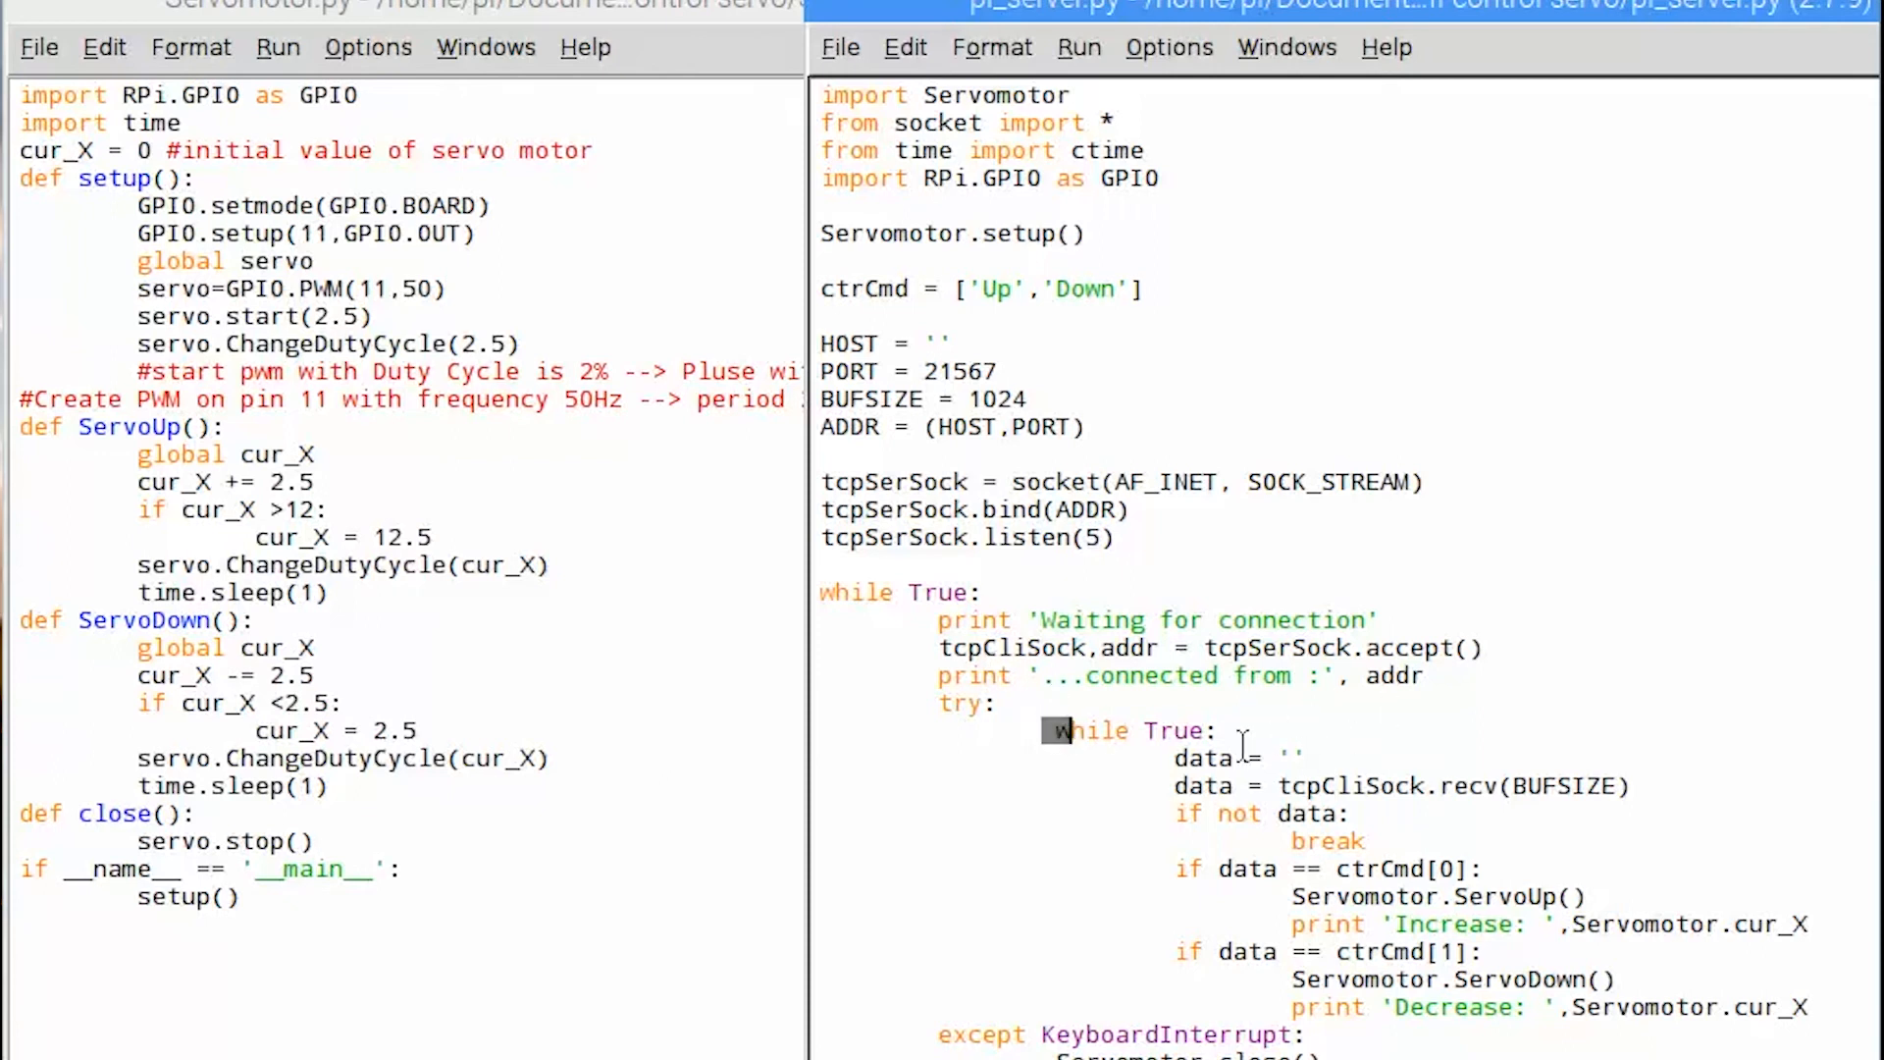
pyautogui.moveTo(1449, 785)
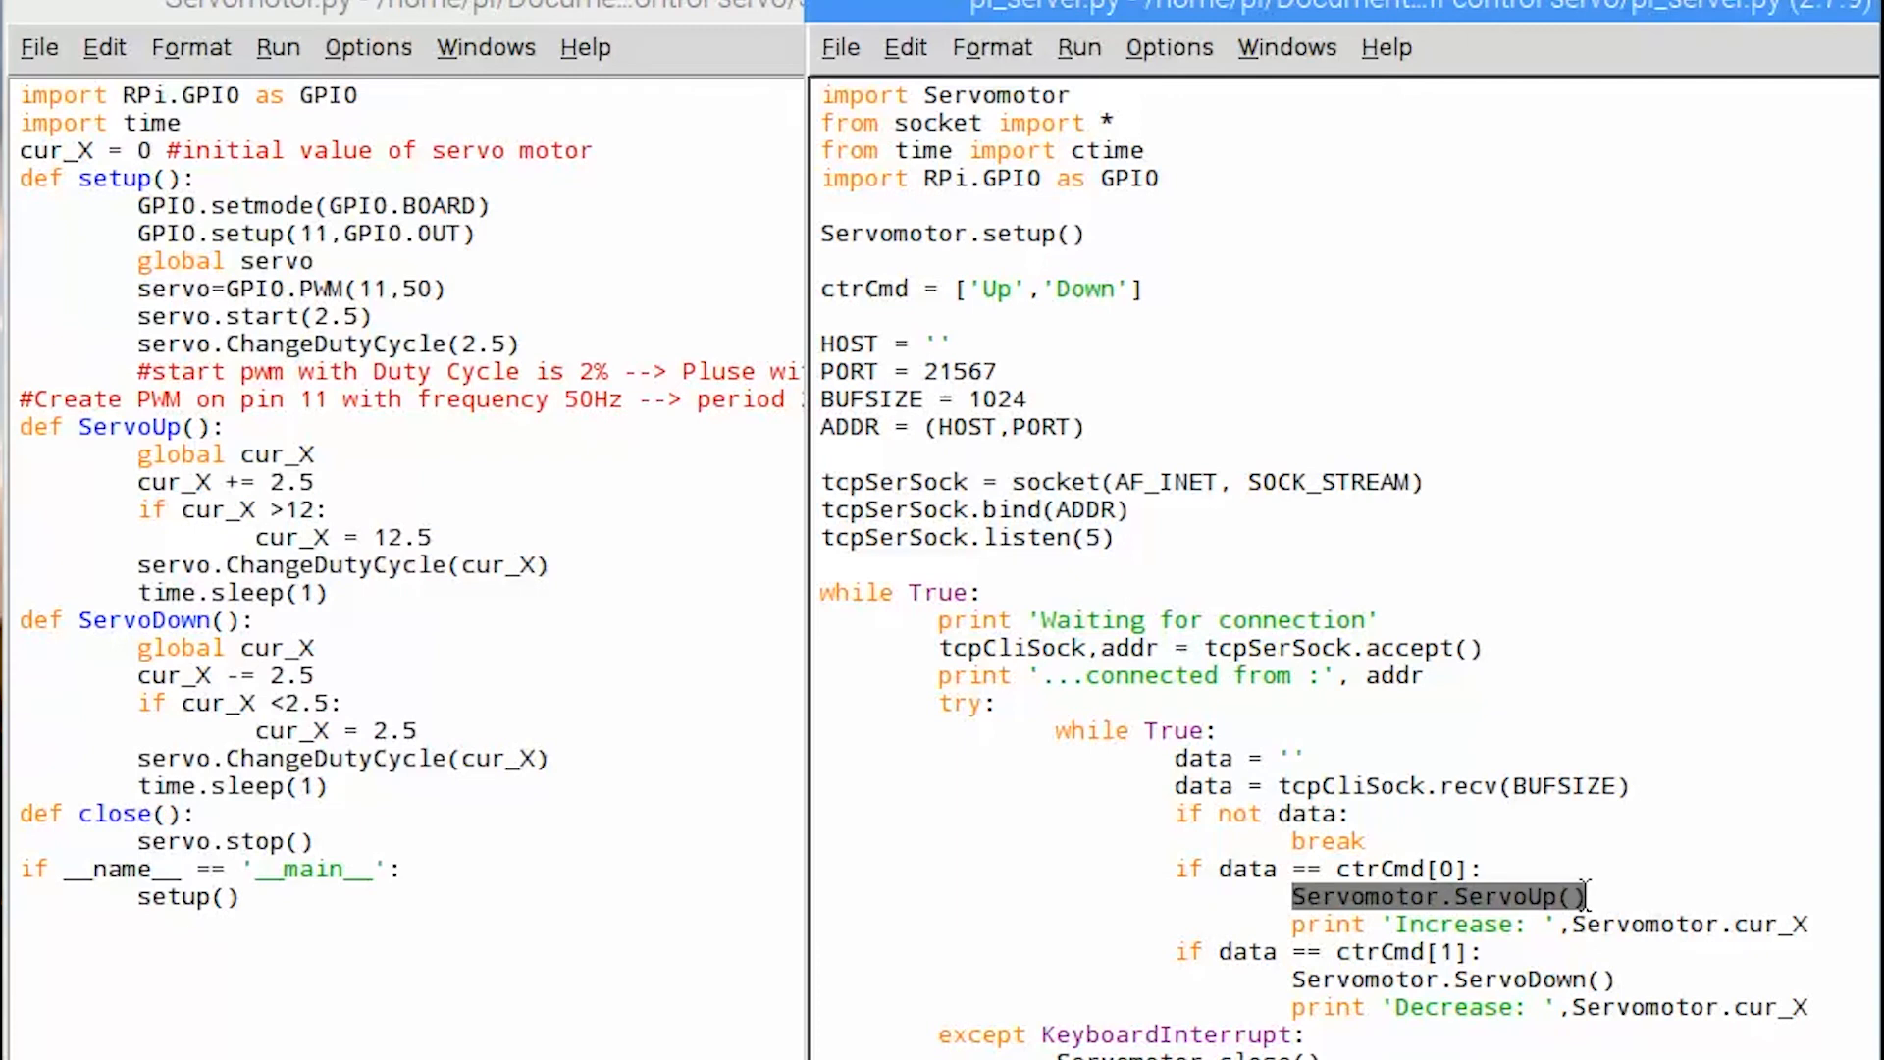
pyautogui.moveTo(543, 864)
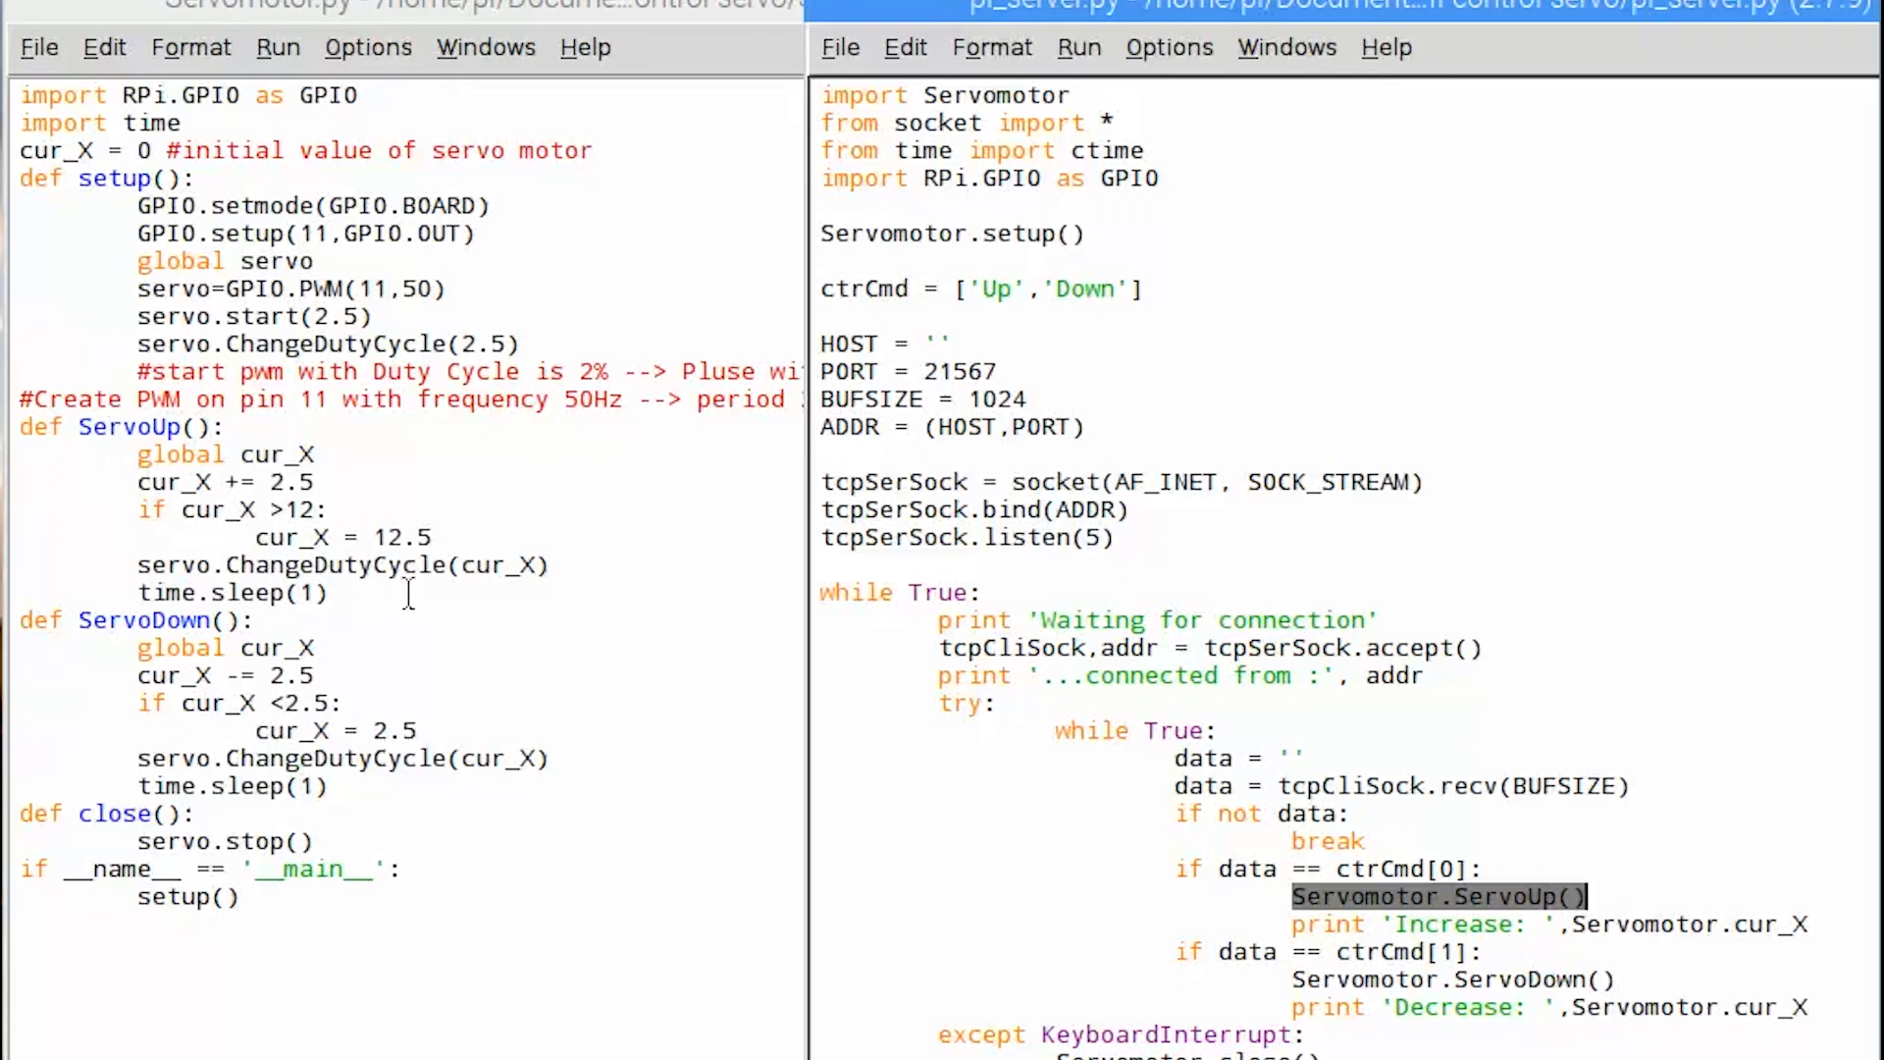
pyautogui.click(1597, 897)
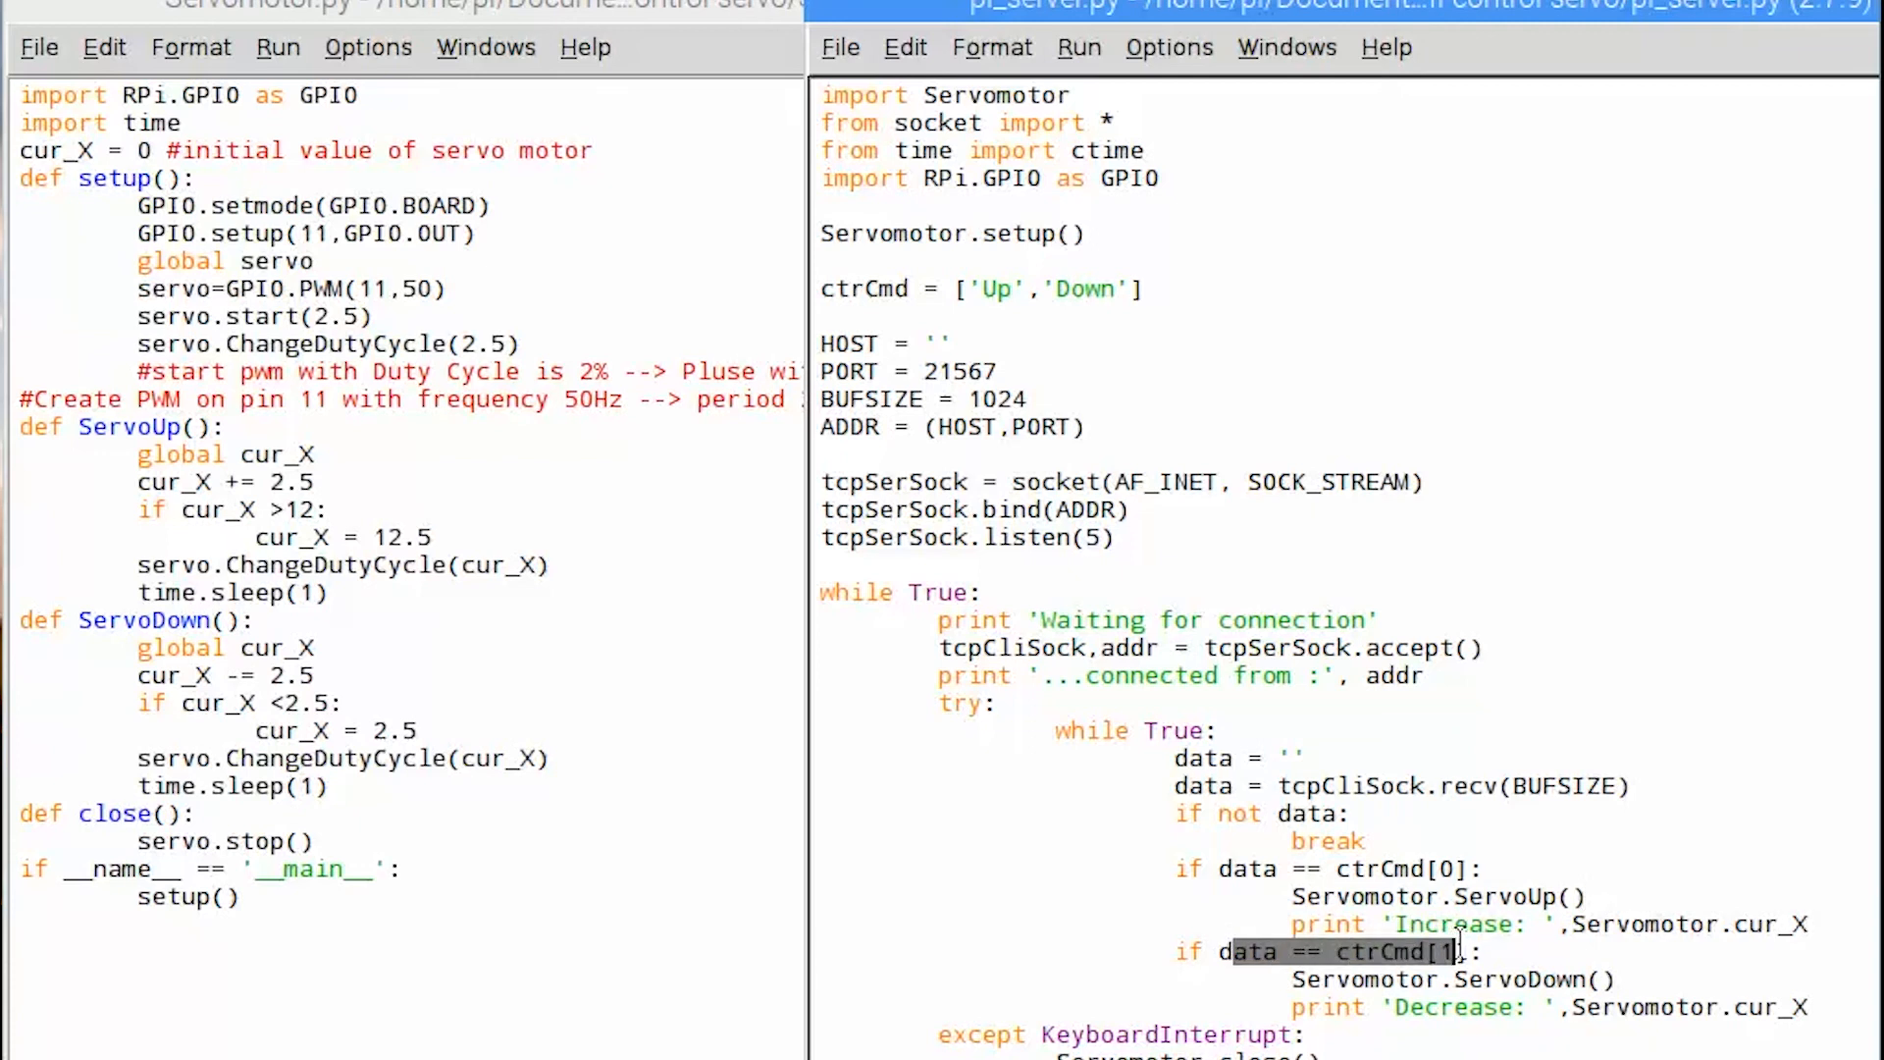
pyautogui.click(1064, 288)
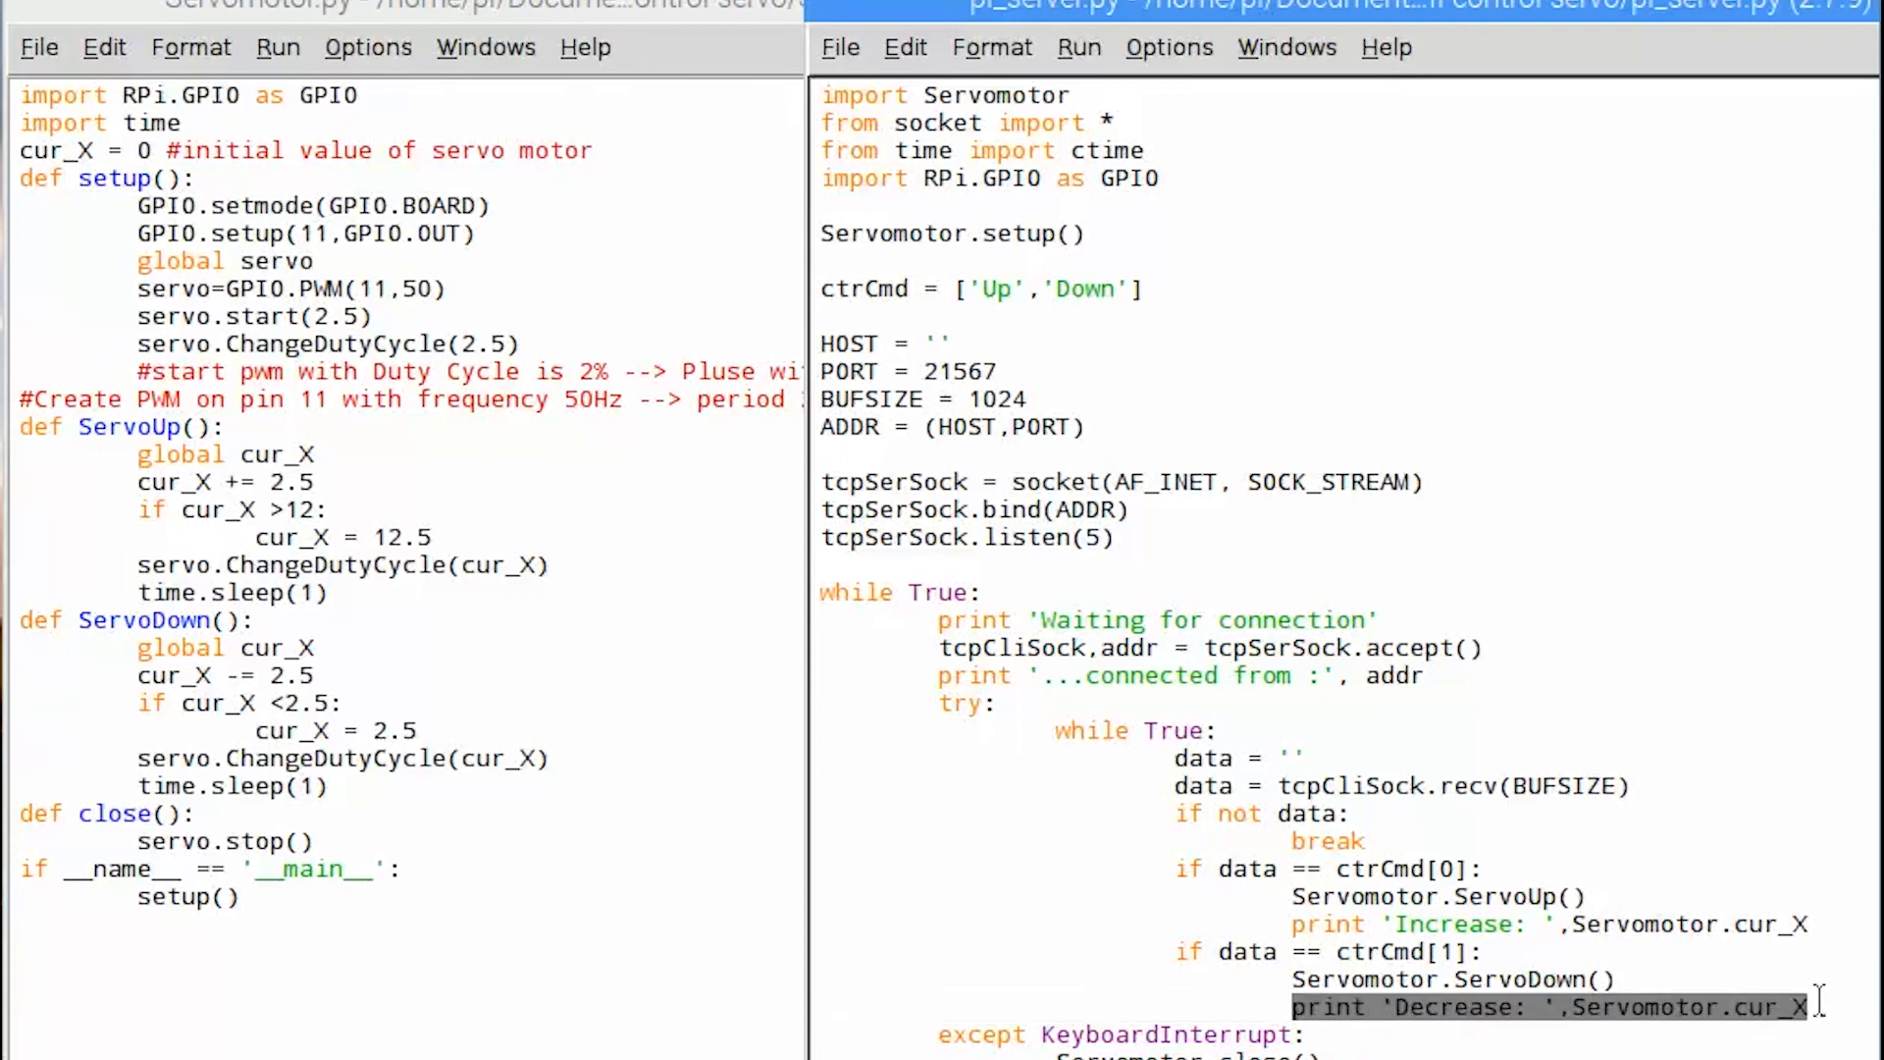
pyautogui.click(1617, 978)
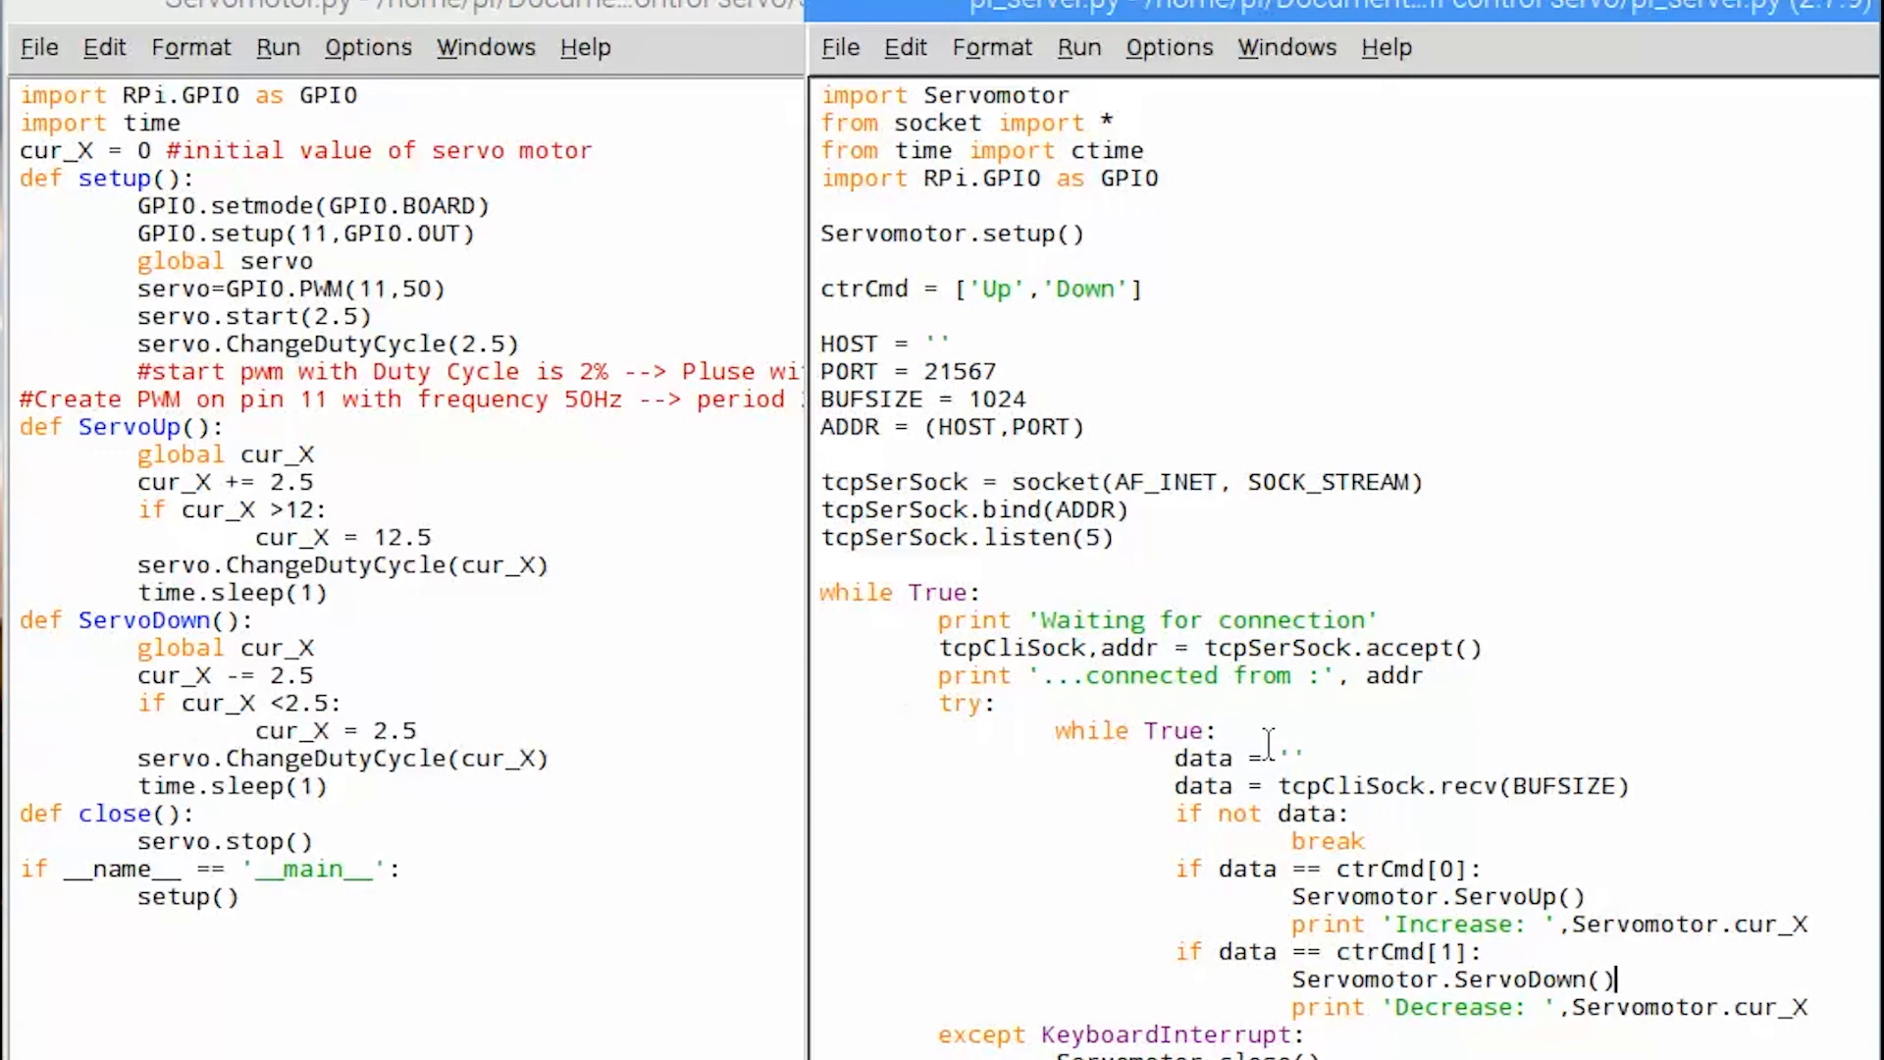
pyautogui.moveTo(1269, 746)
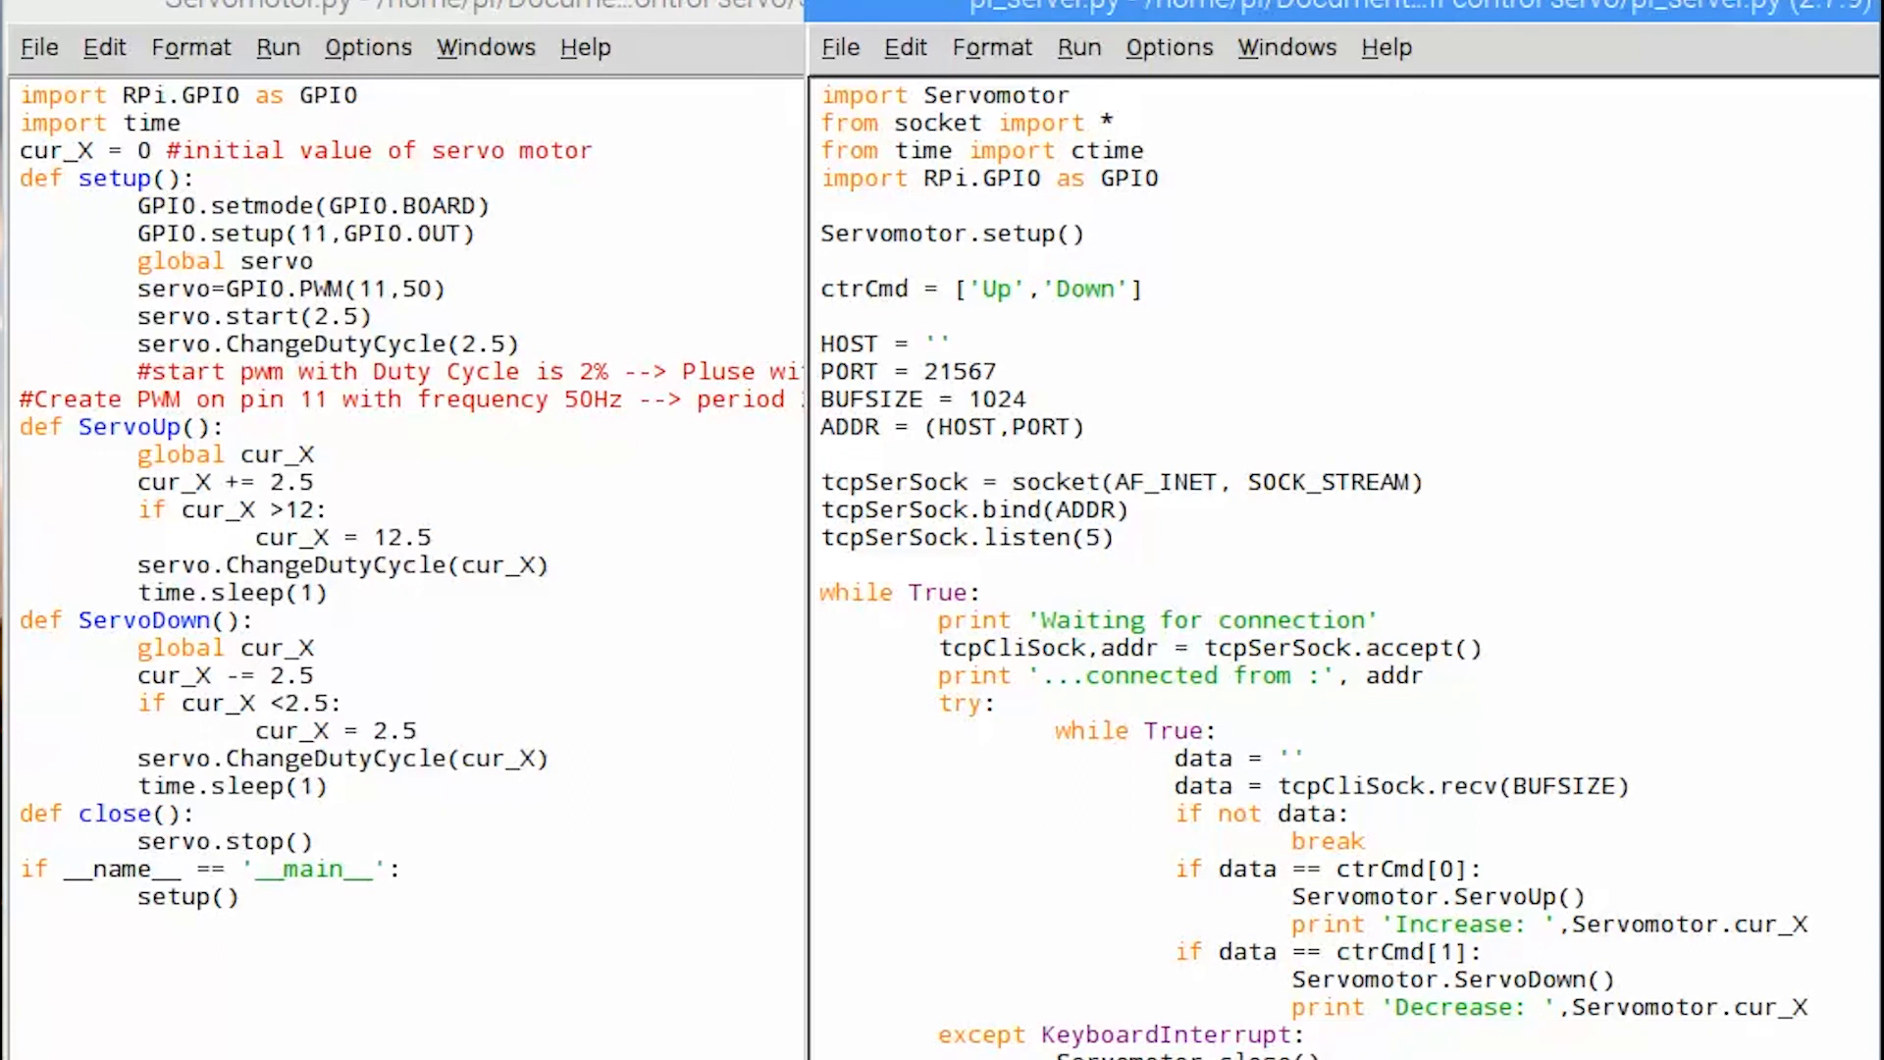
pyautogui.moveTo(1219, 269)
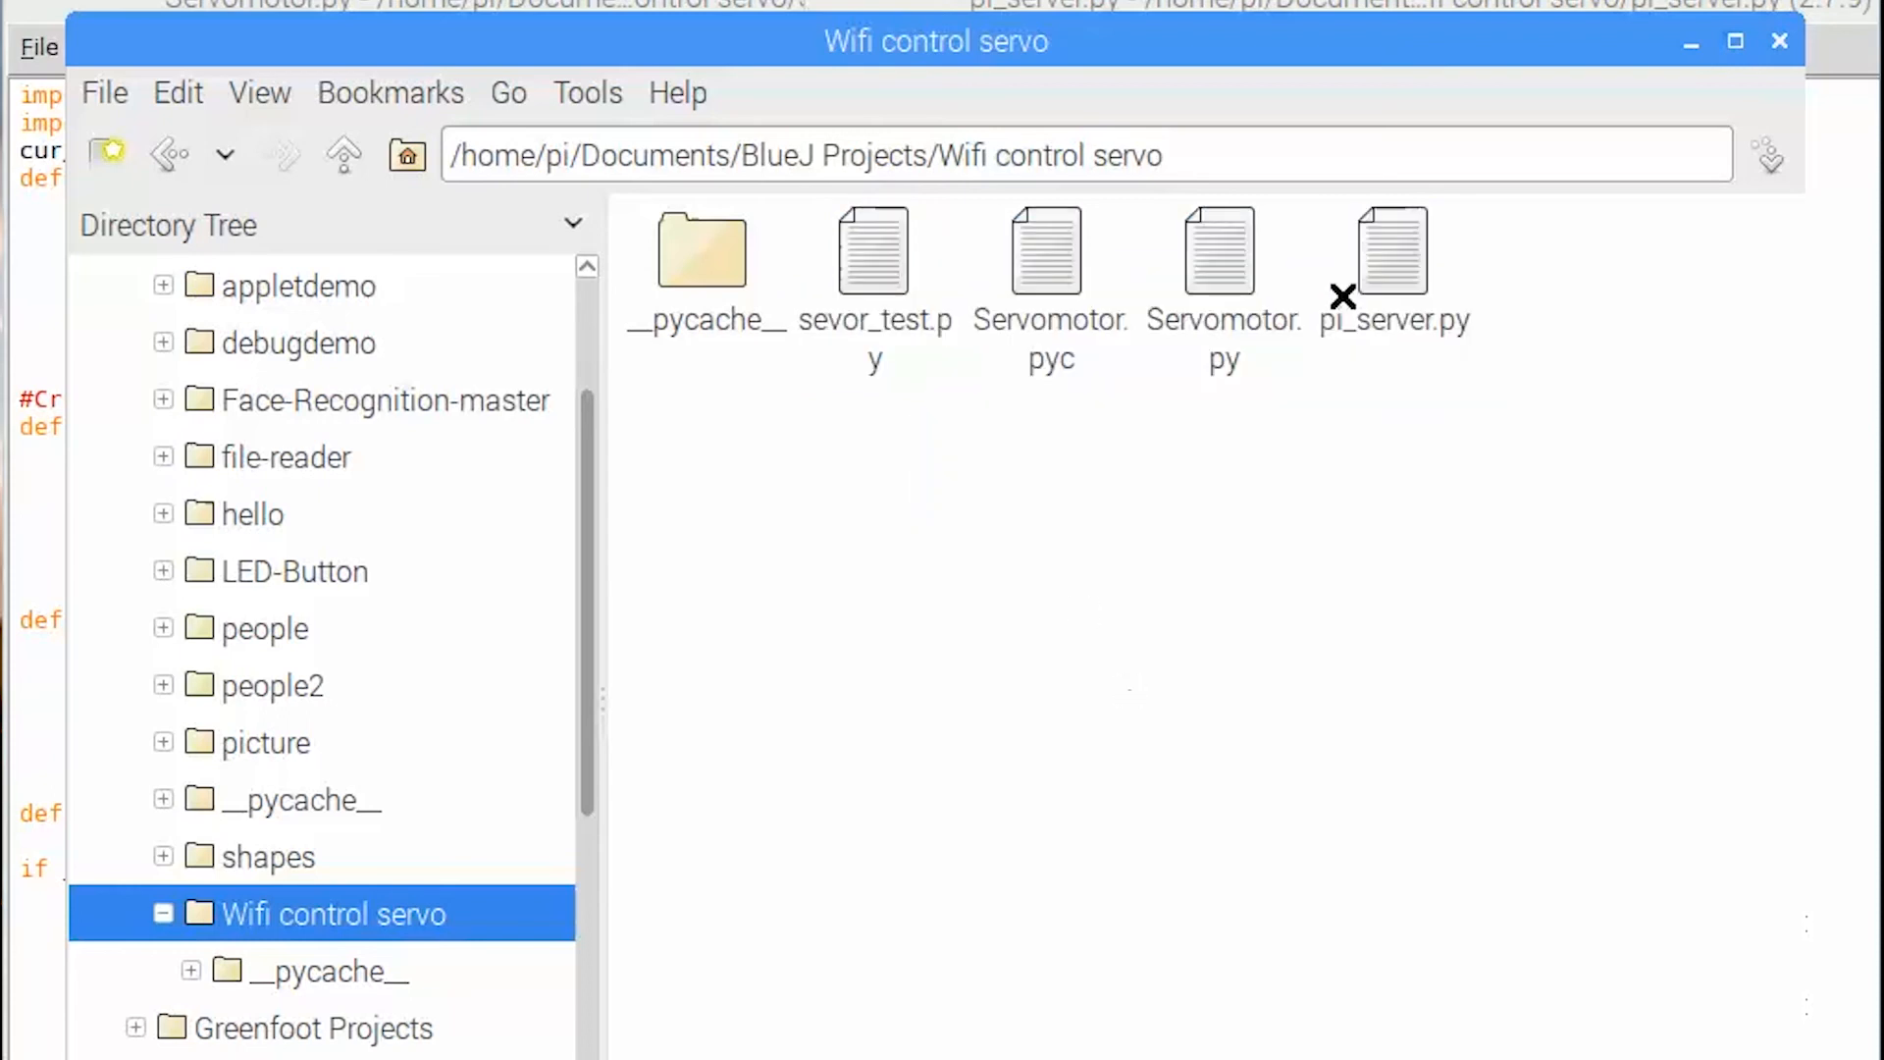
pyautogui.moveTo(1625, 23)
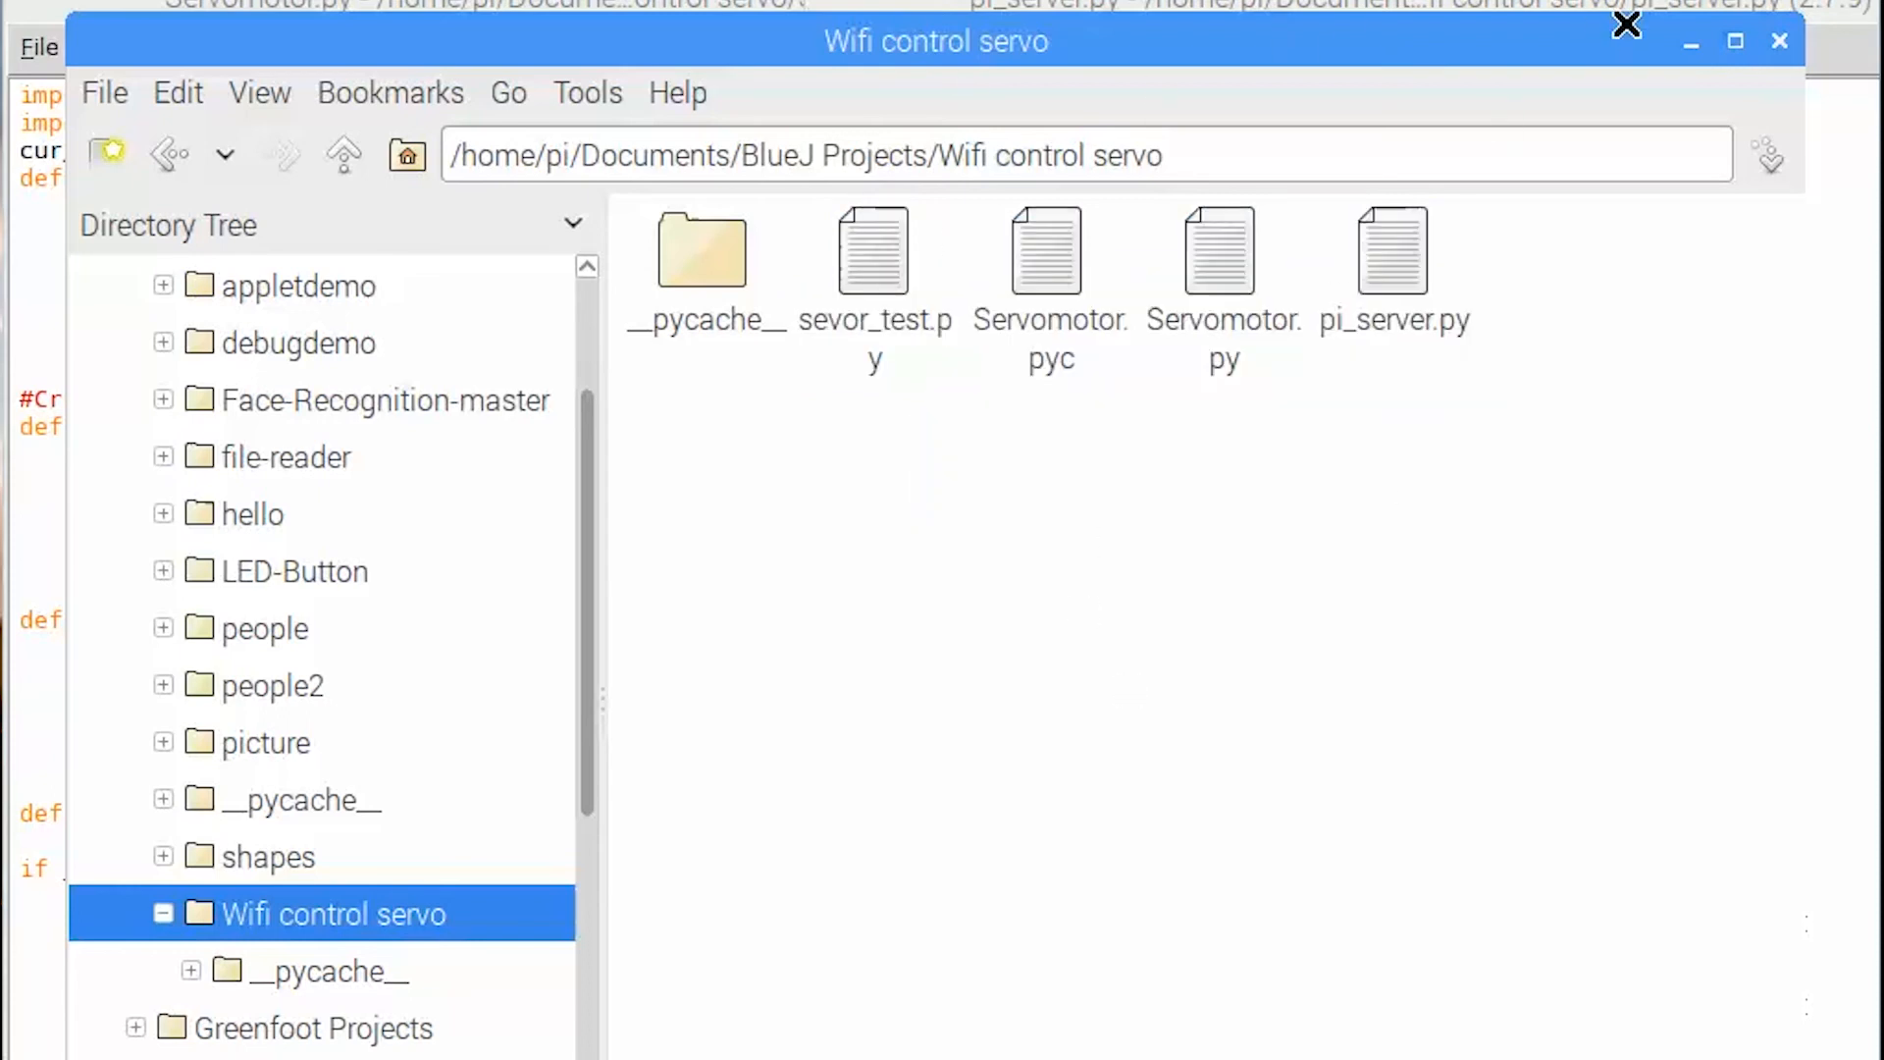
# - Show the Wifi control servo folder holding the servo module and pi_server.py
pyautogui.click(1780, 39)
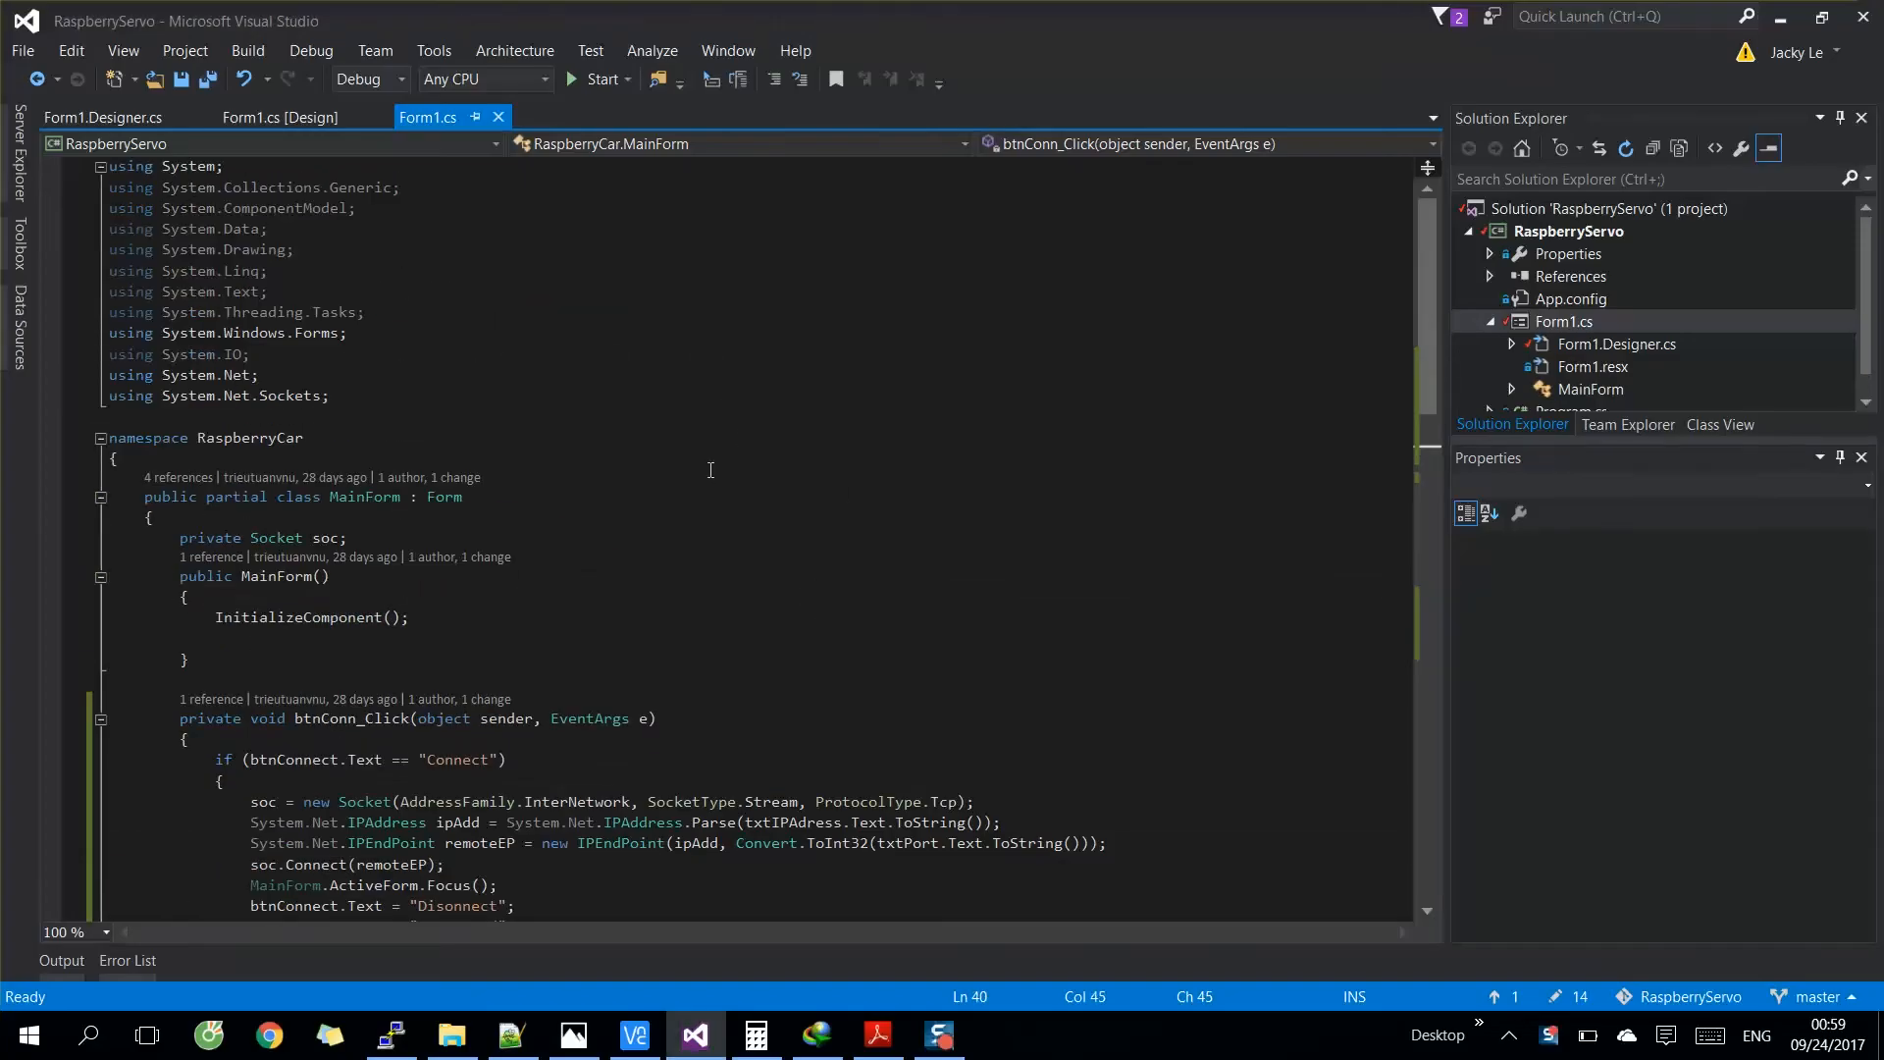
# - Switch to the form designer and inspect the IP address box, port box and Connect button
pyautogui.click(278, 116)
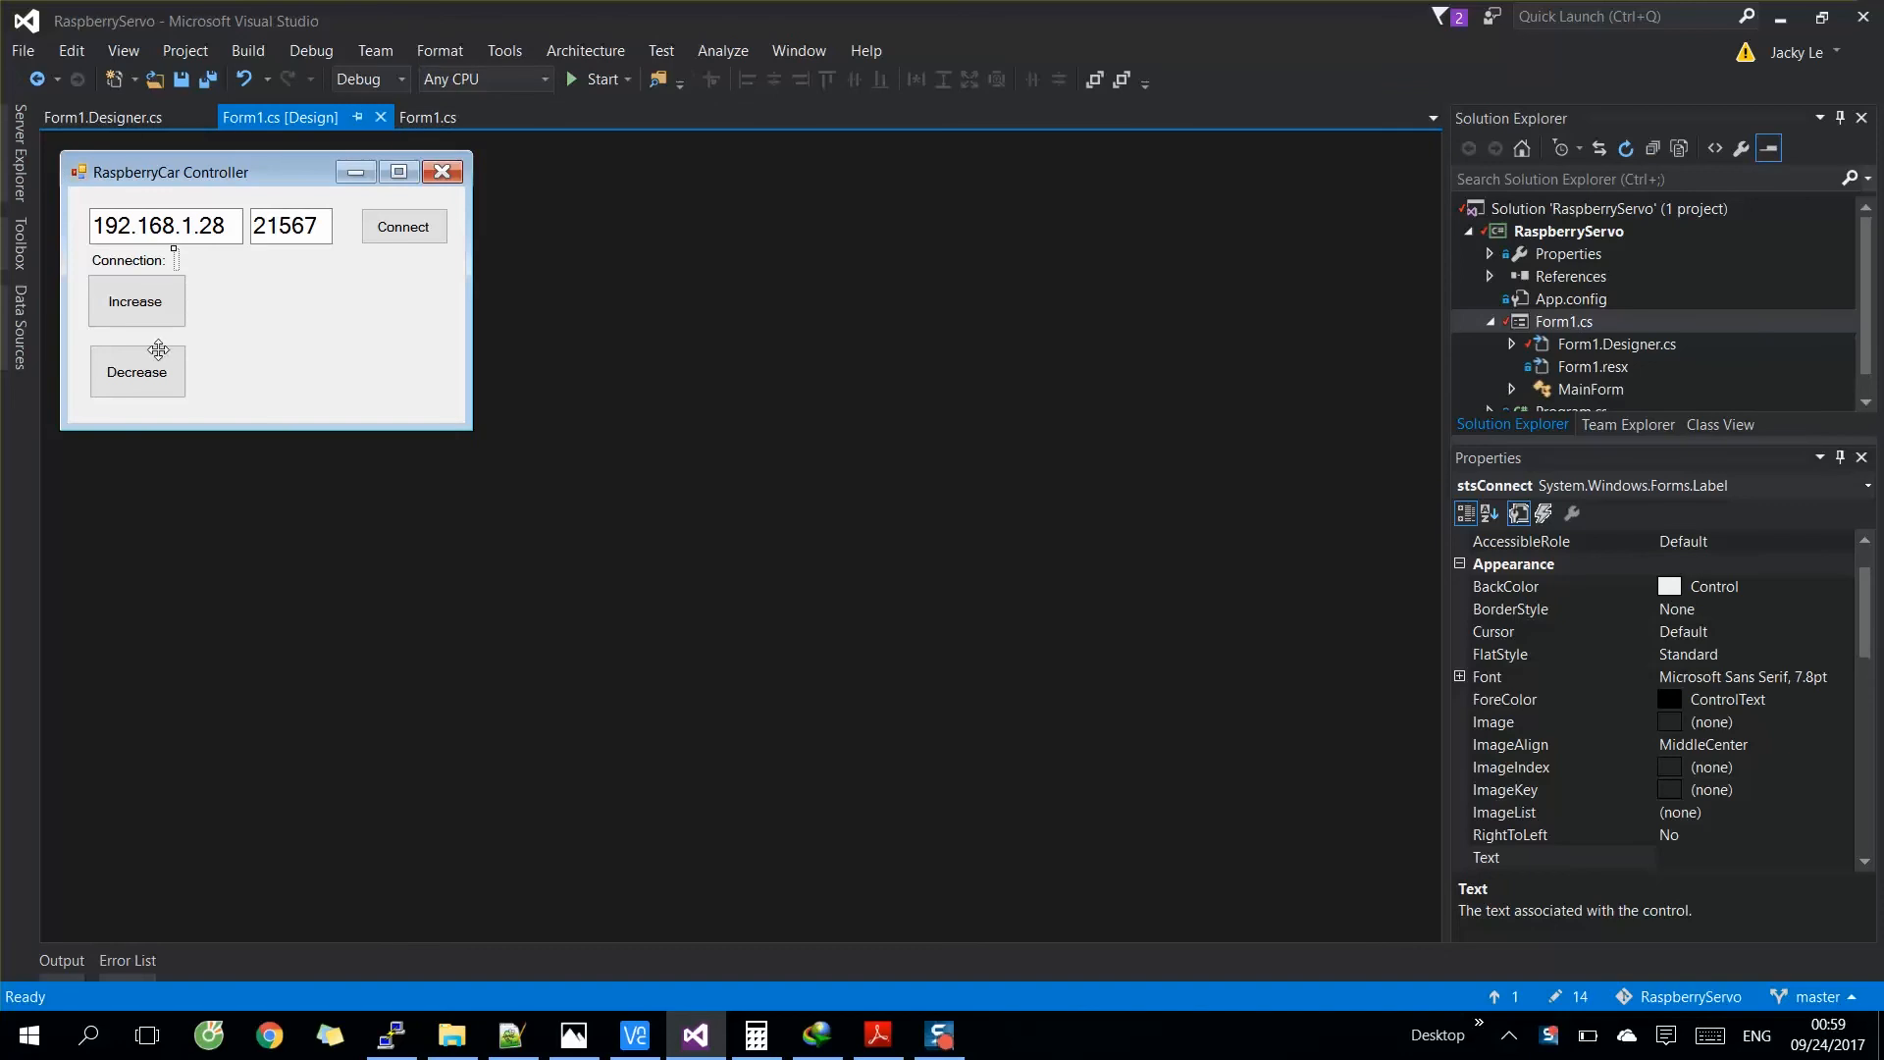
pyautogui.moveTo(273, 327)
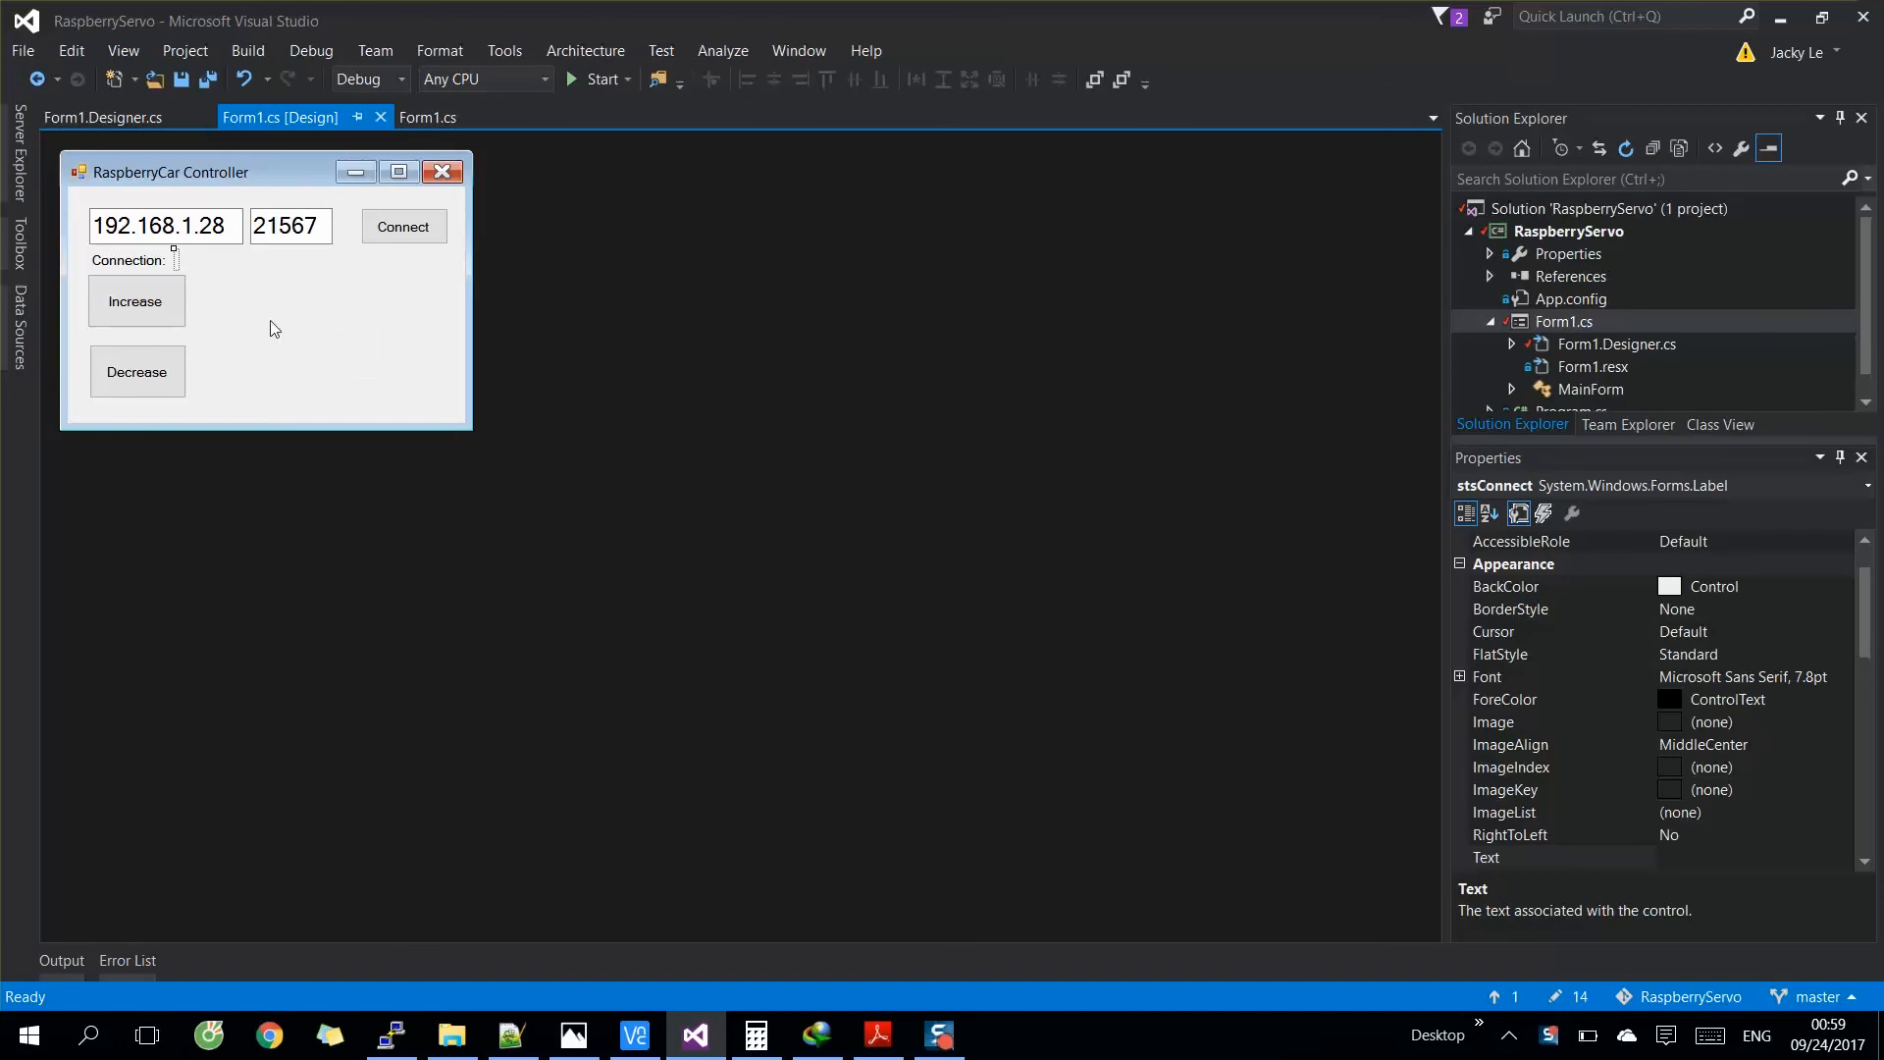
pyautogui.click(163, 226)
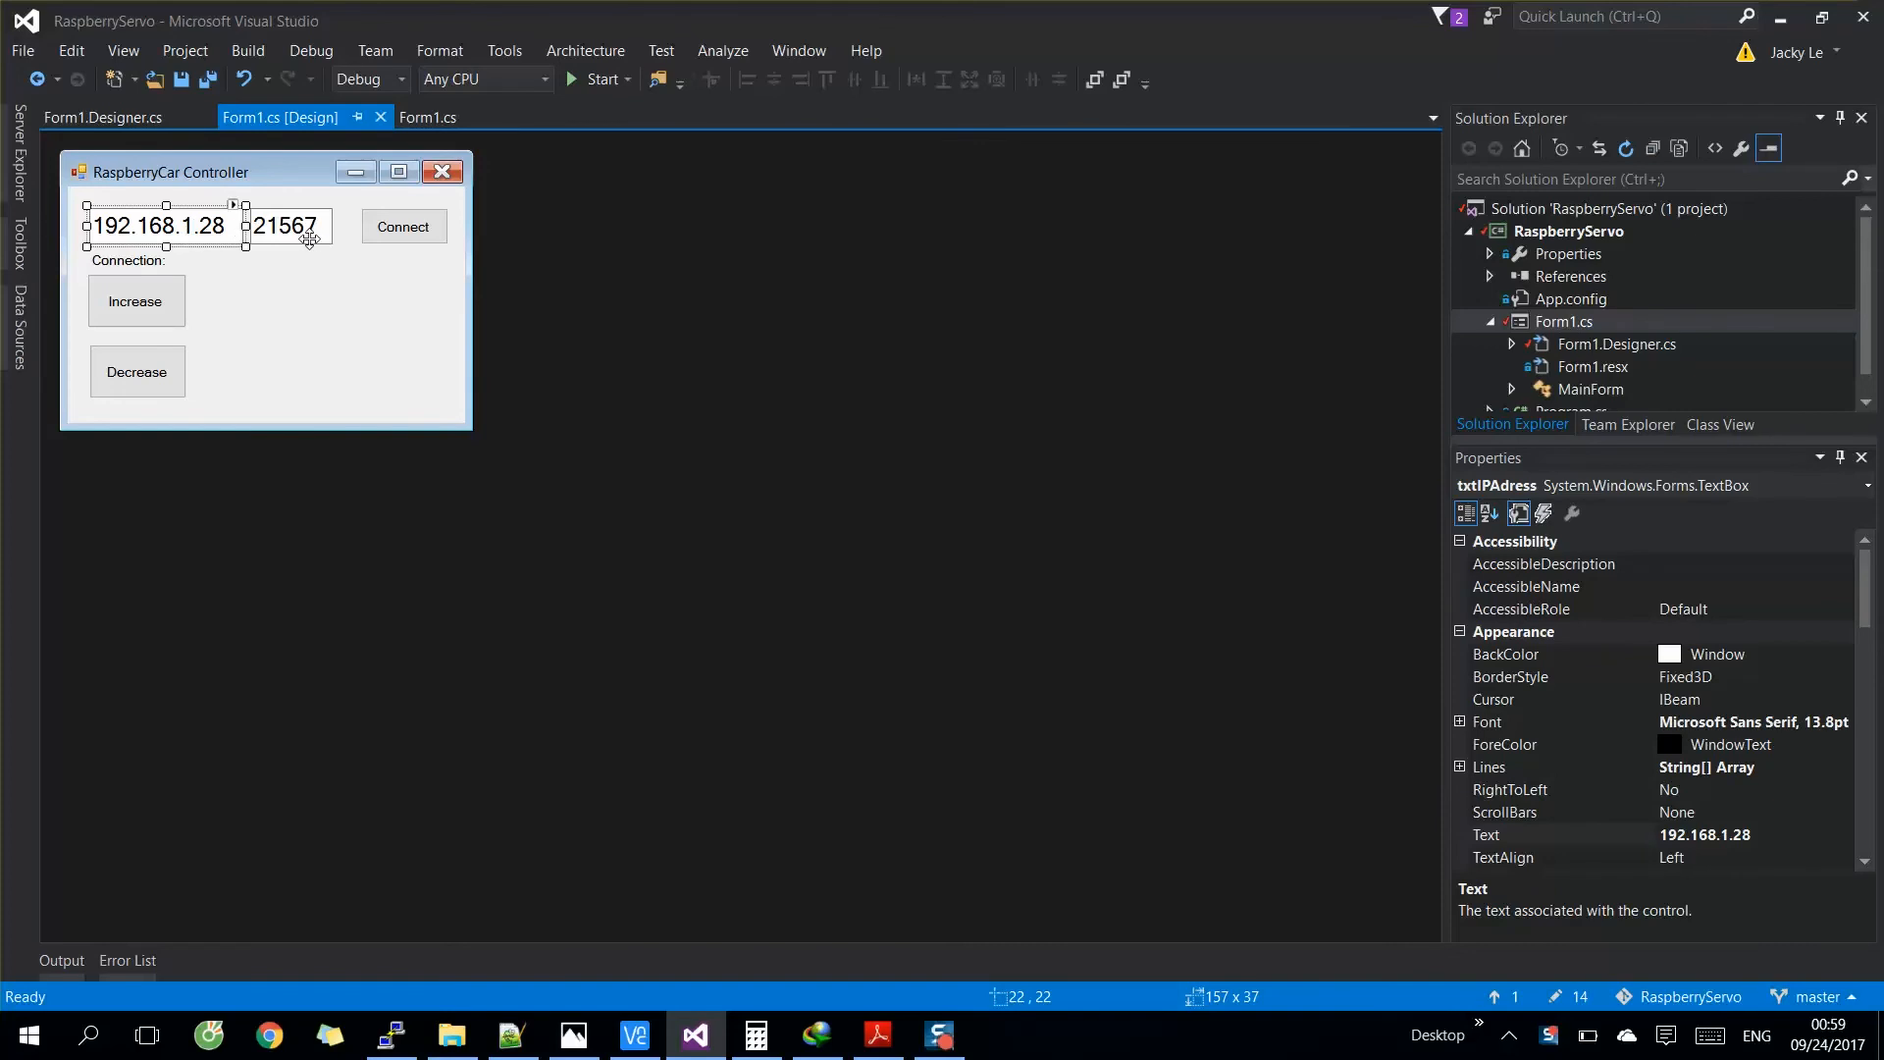
pyautogui.click(286, 226)
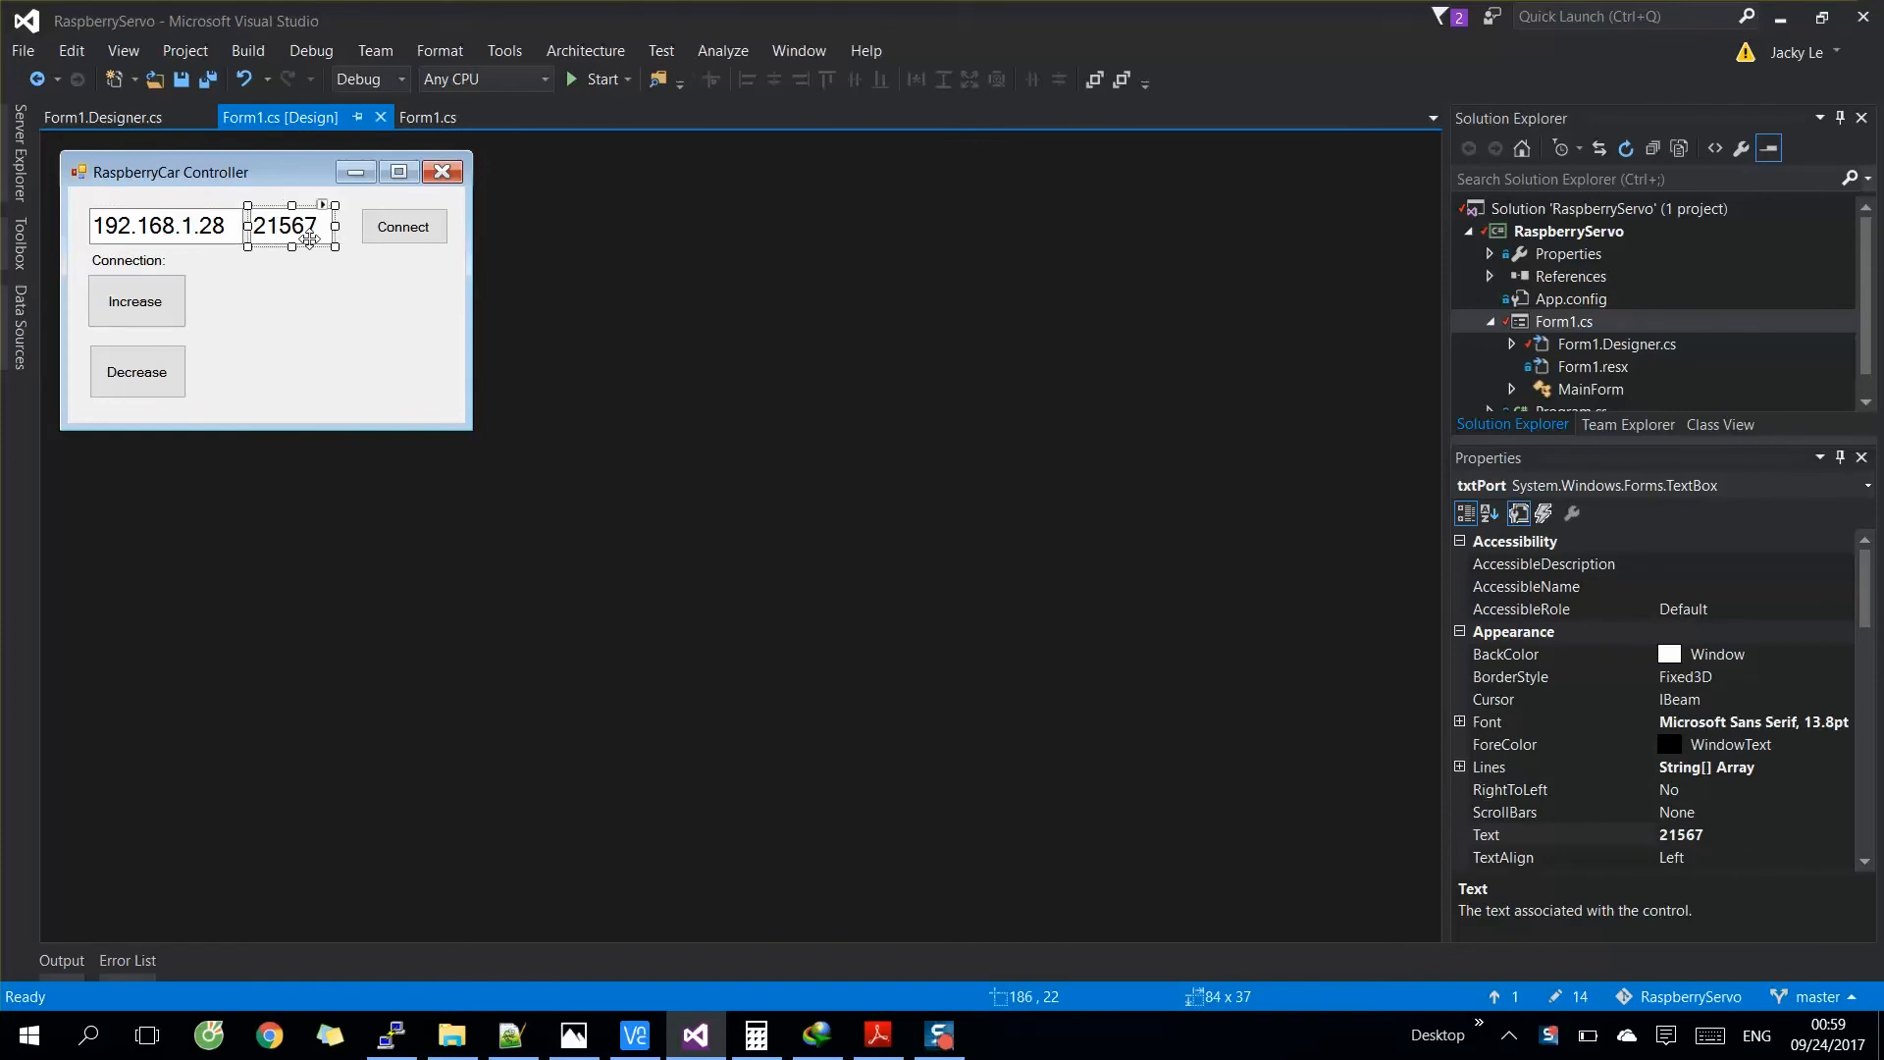
pyautogui.click(403, 228)
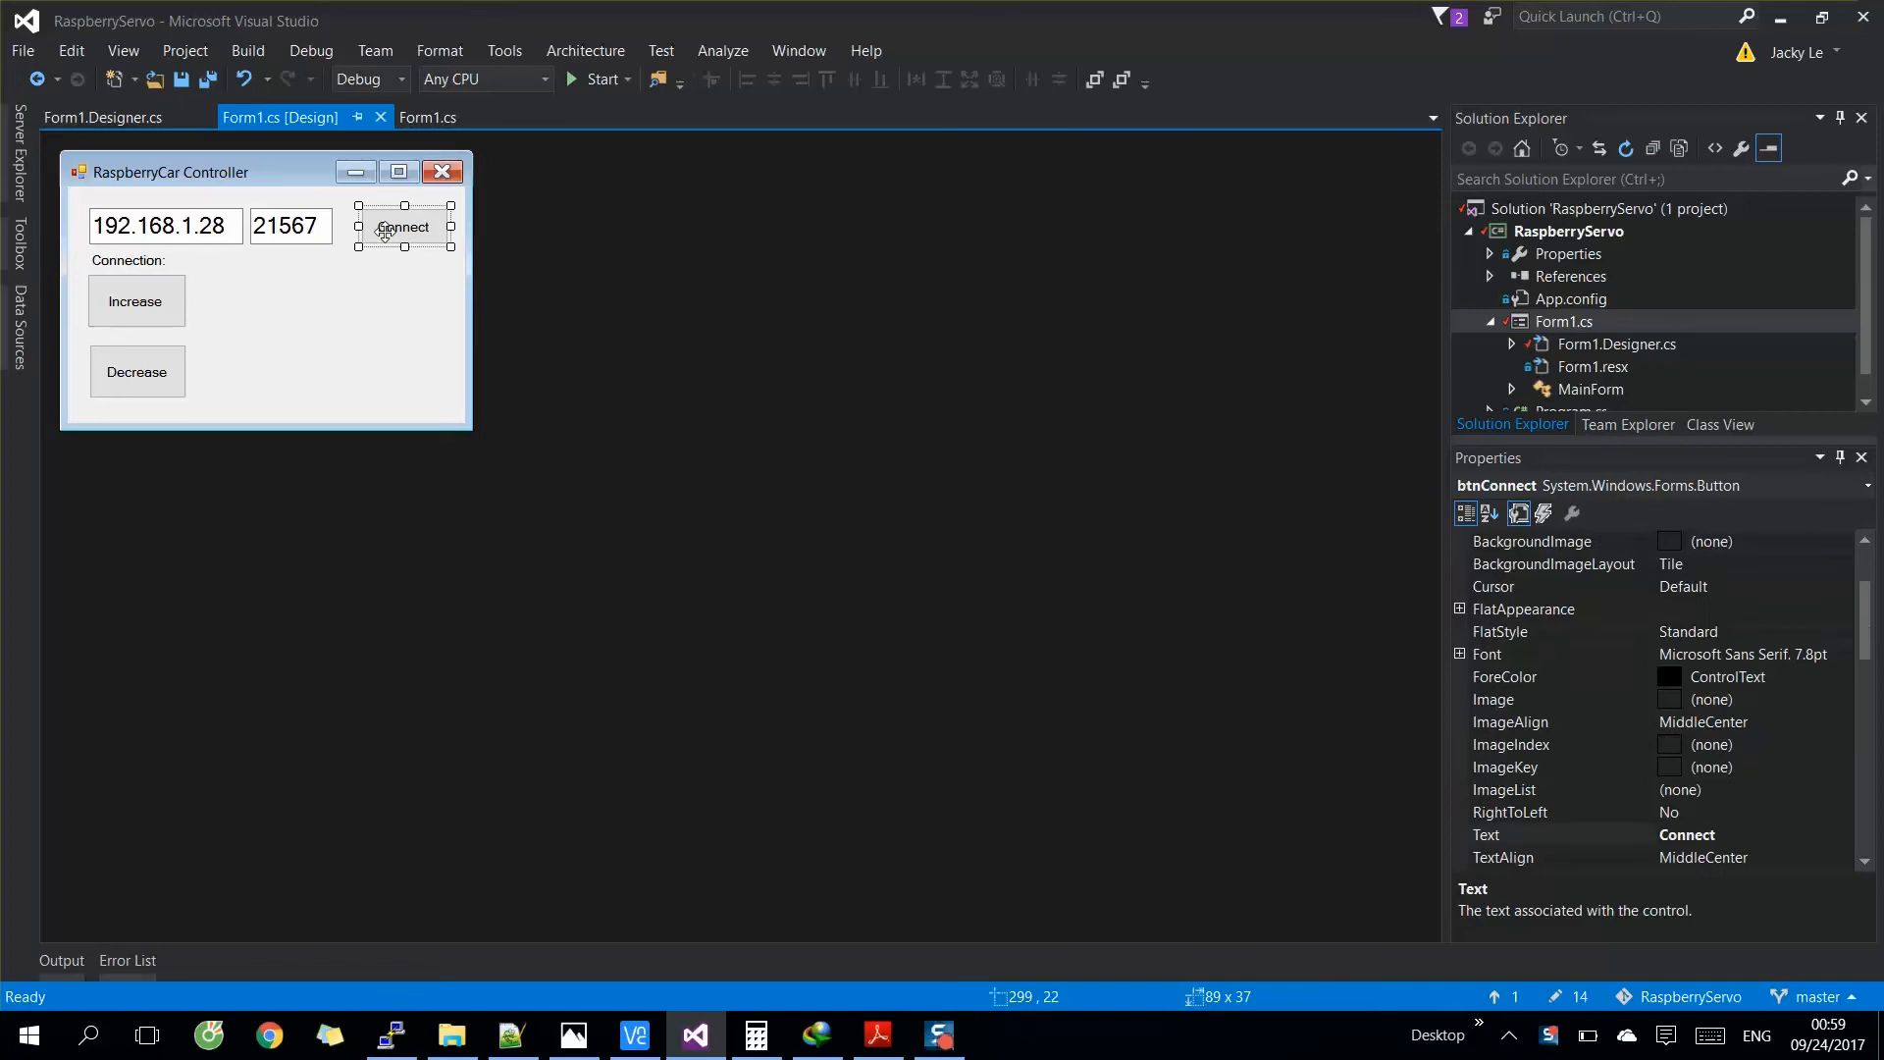
# - Inspect the Connection label, Increase and Decrease buttons, then return to Form1.cs code
pyautogui.click(130, 259)
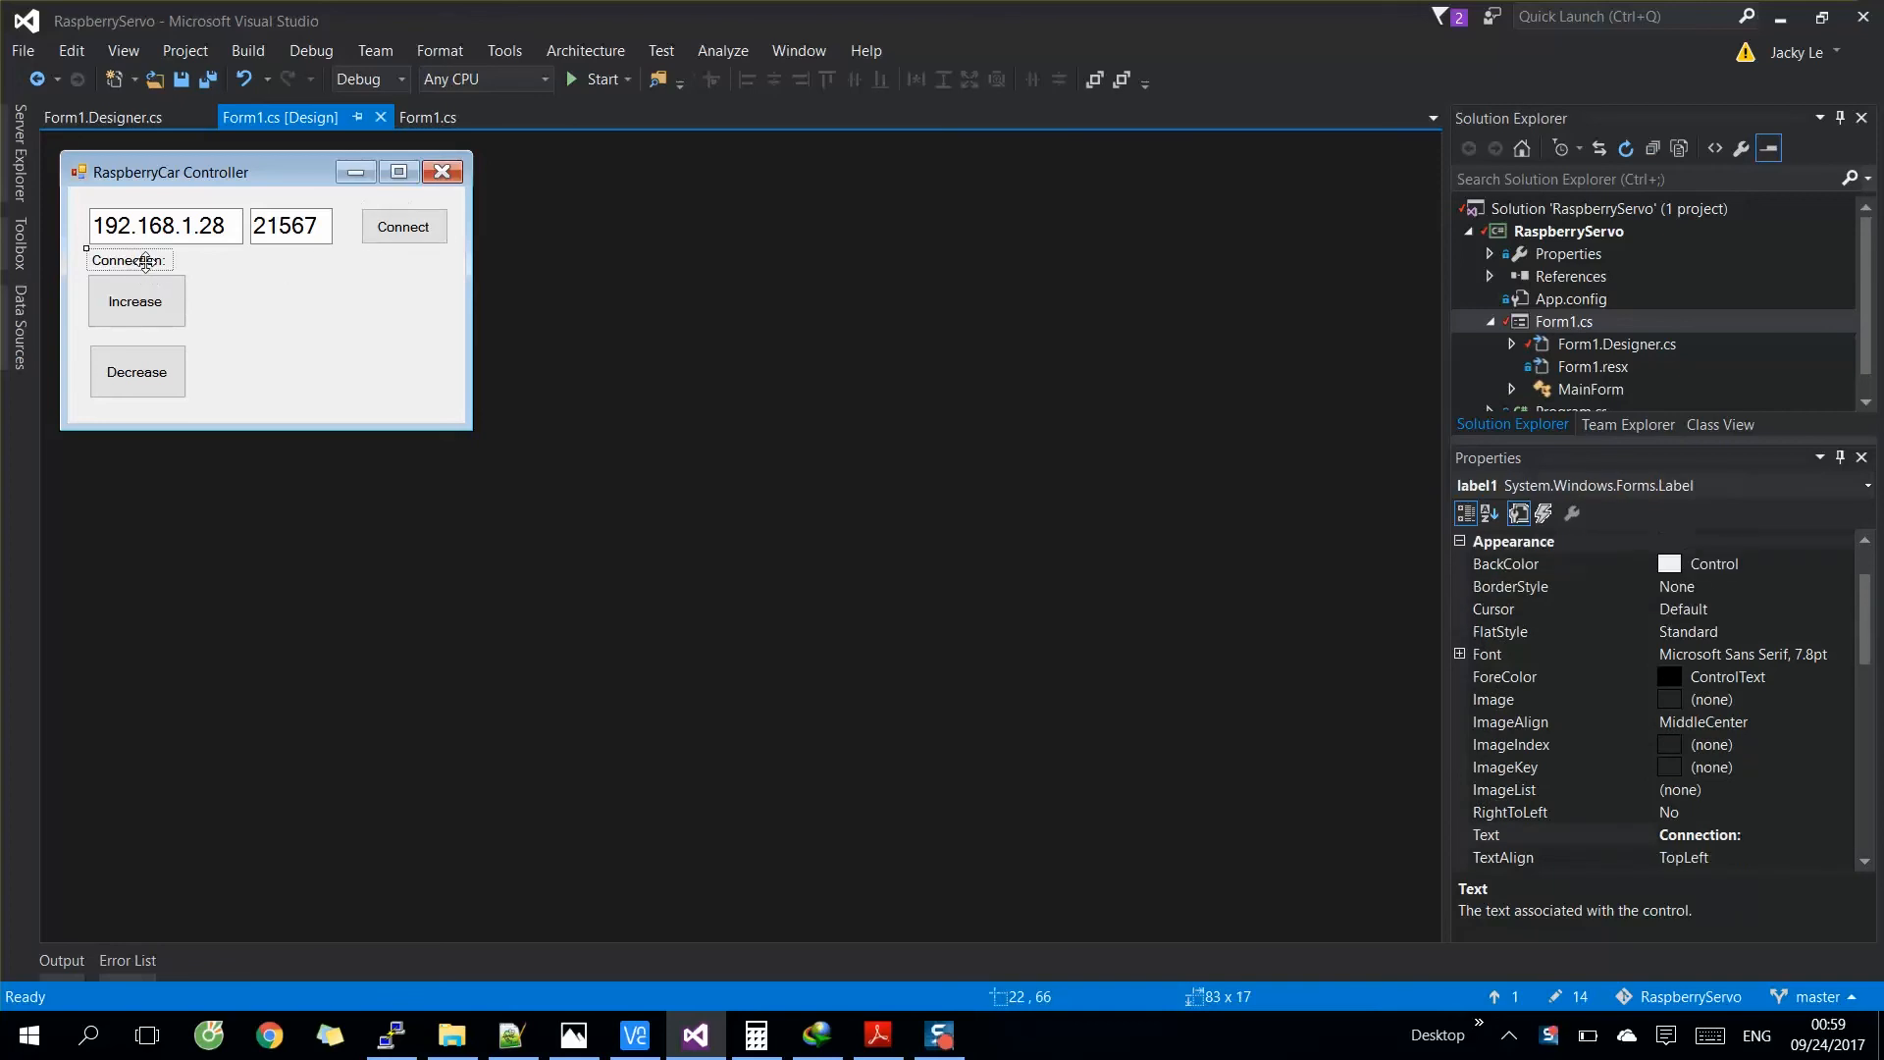
pyautogui.click(136, 300)
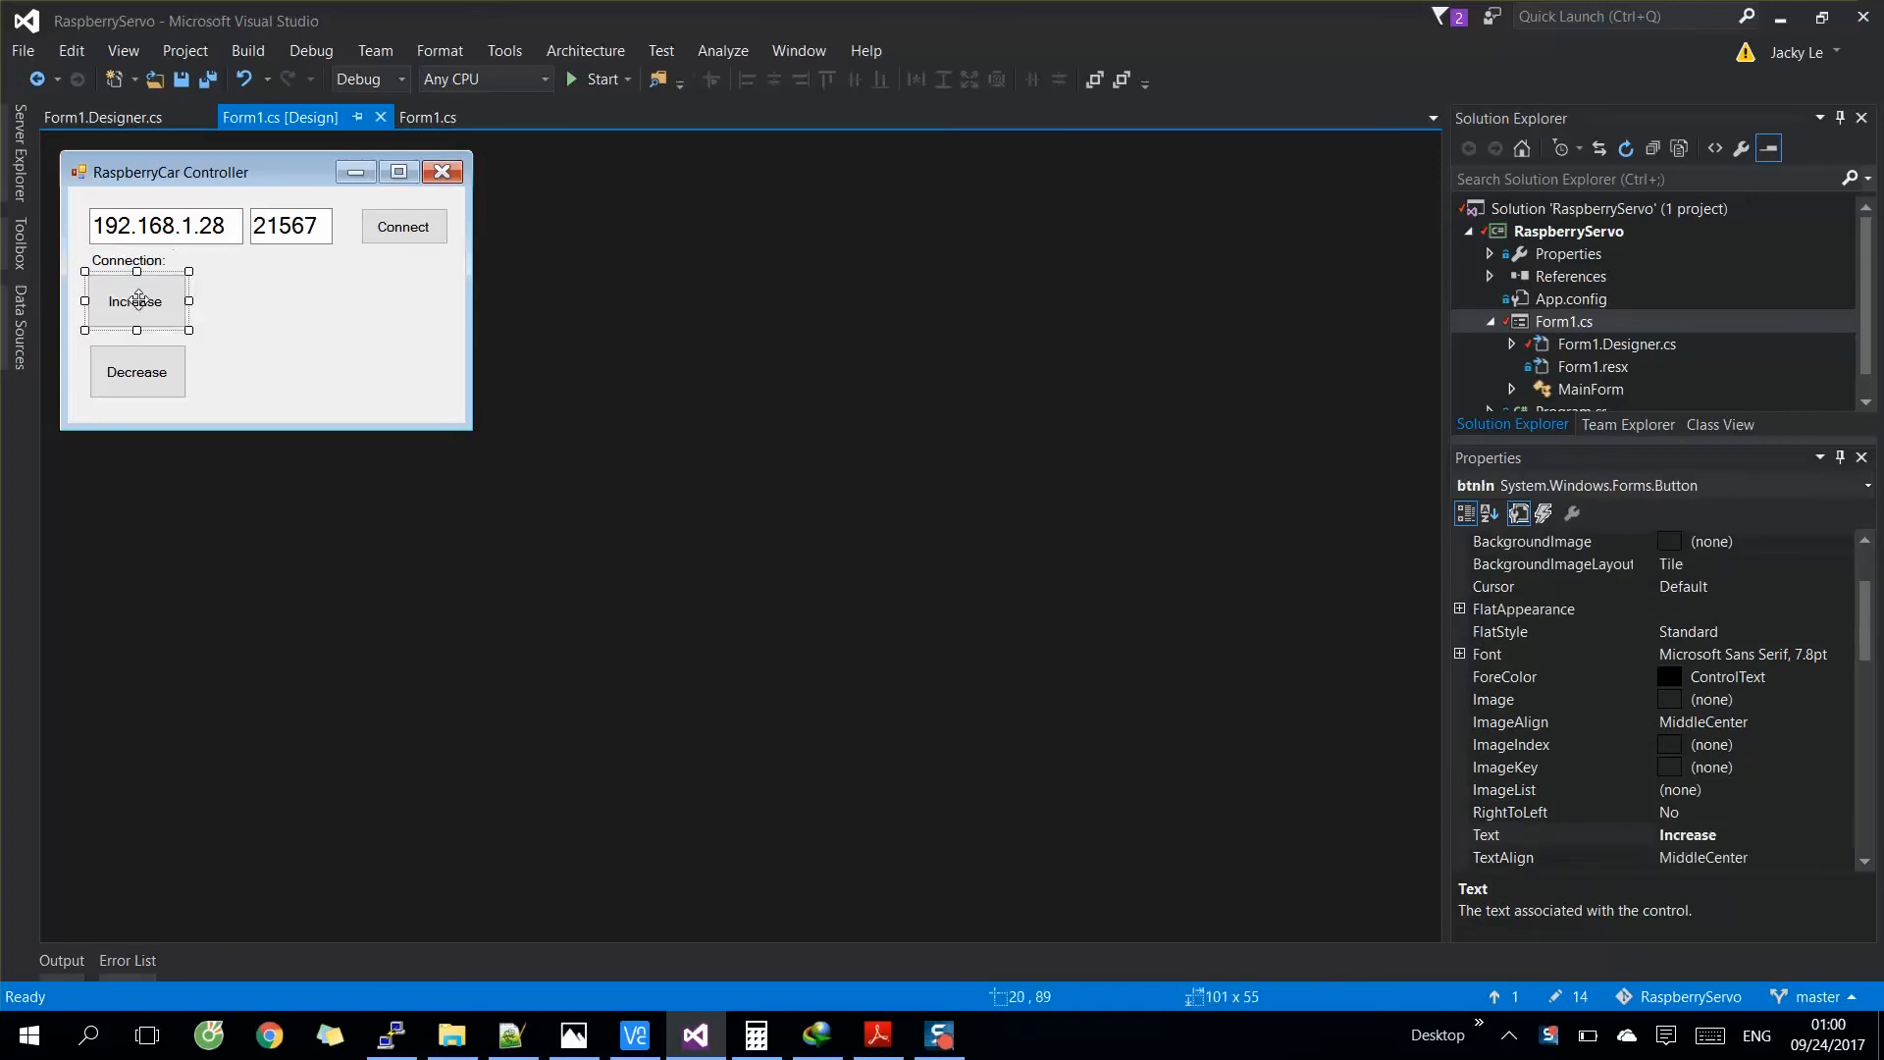
pyautogui.click(136, 371)
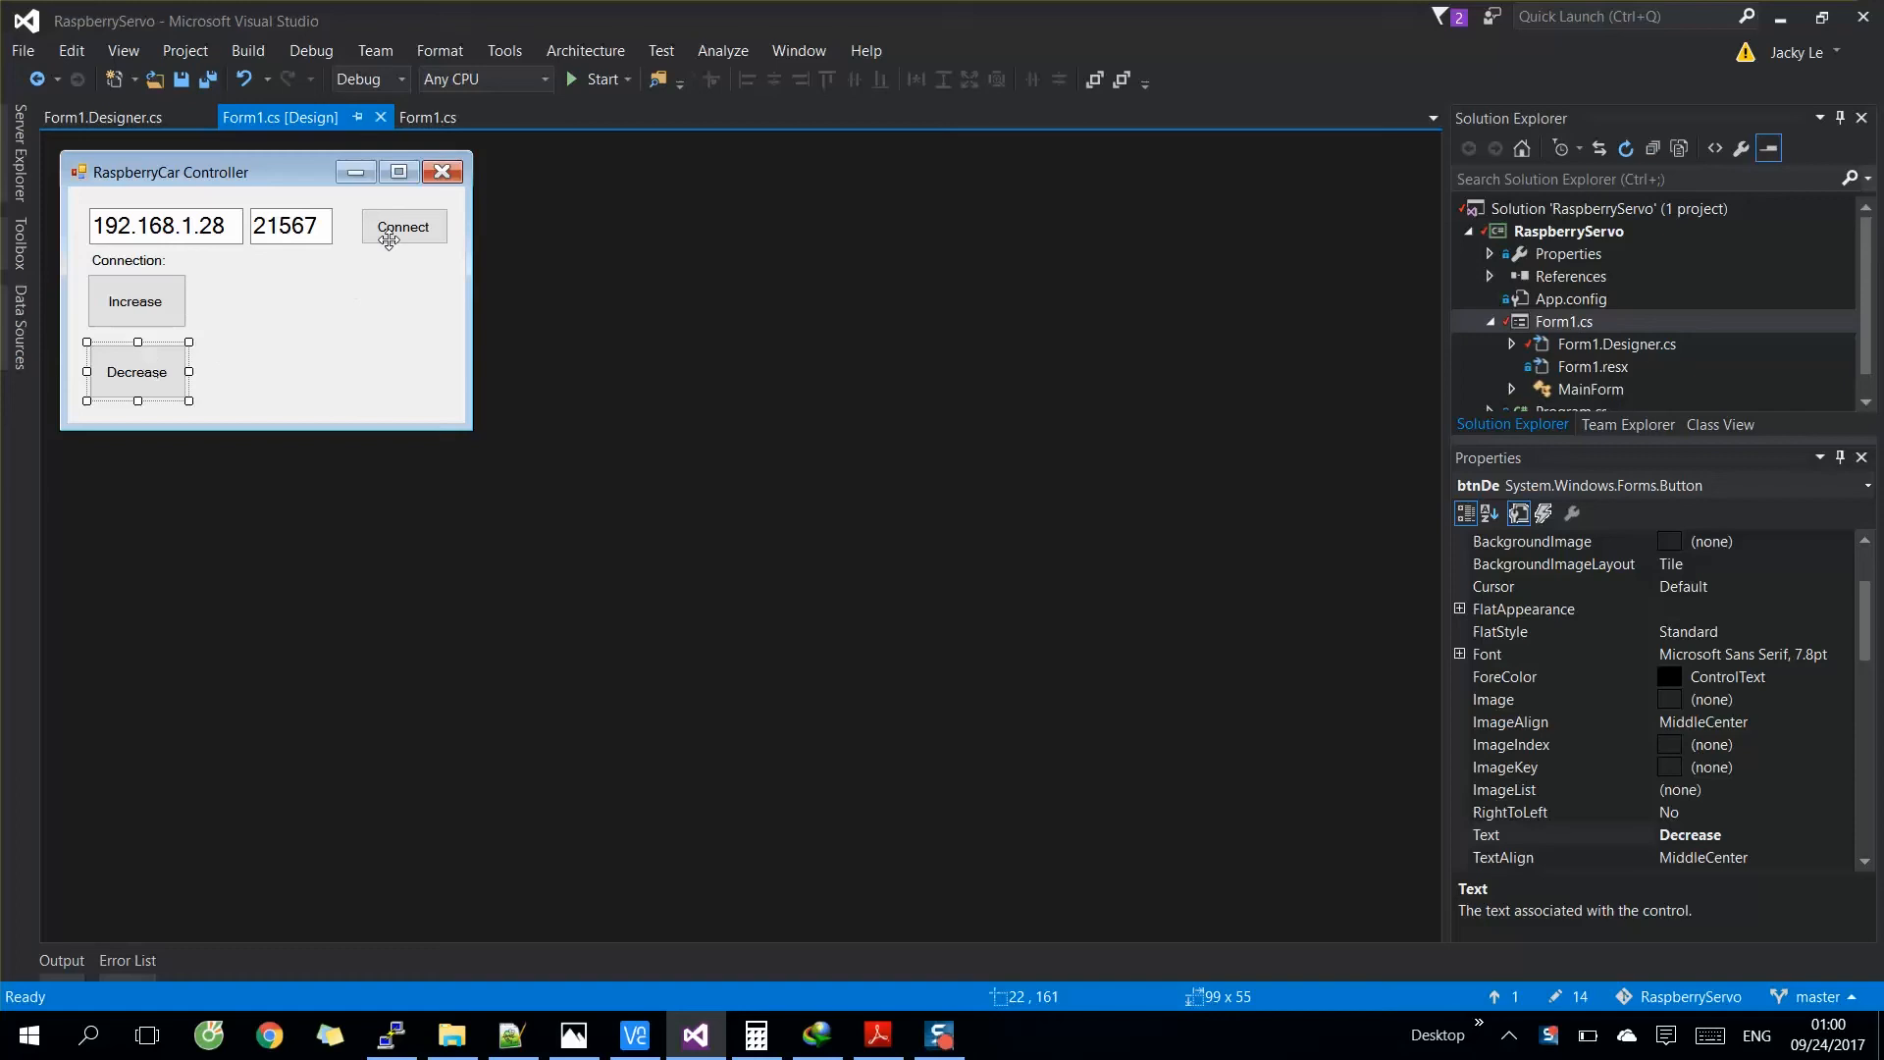
pyautogui.click(430, 116)
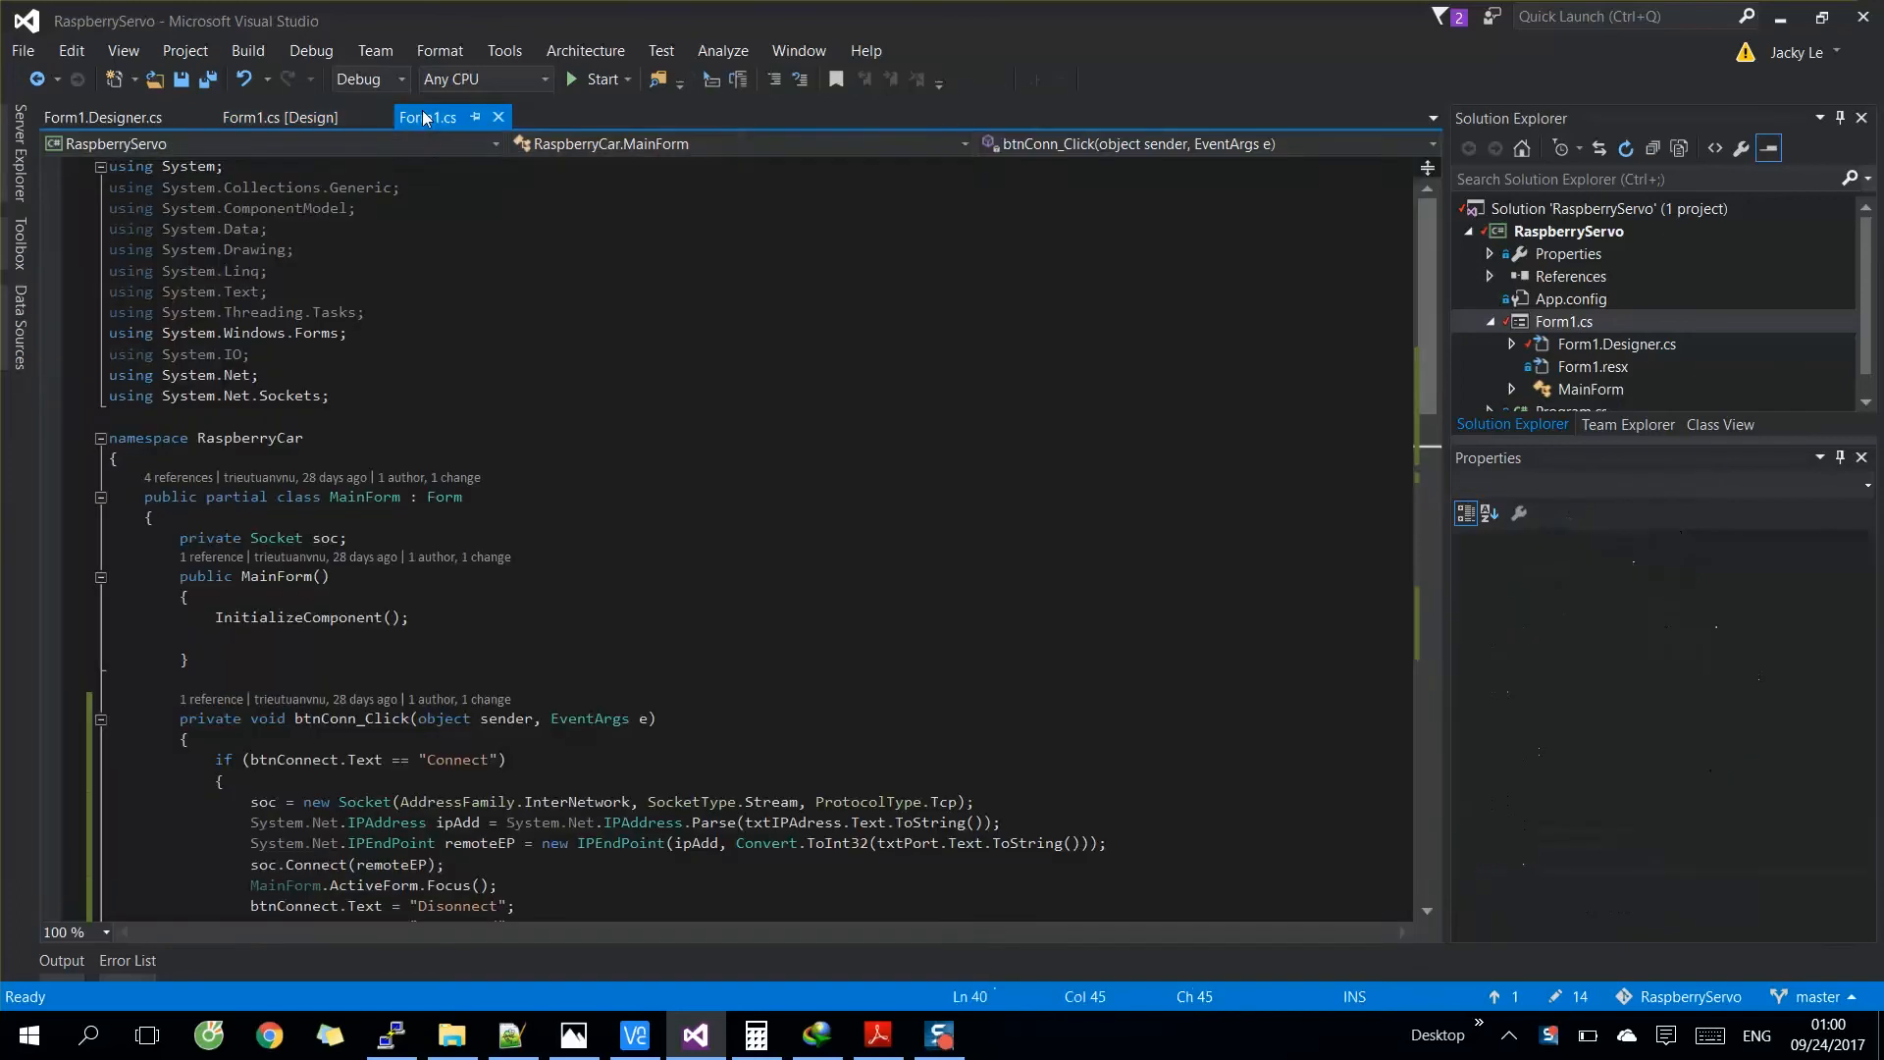
pyautogui.scroll(-3)
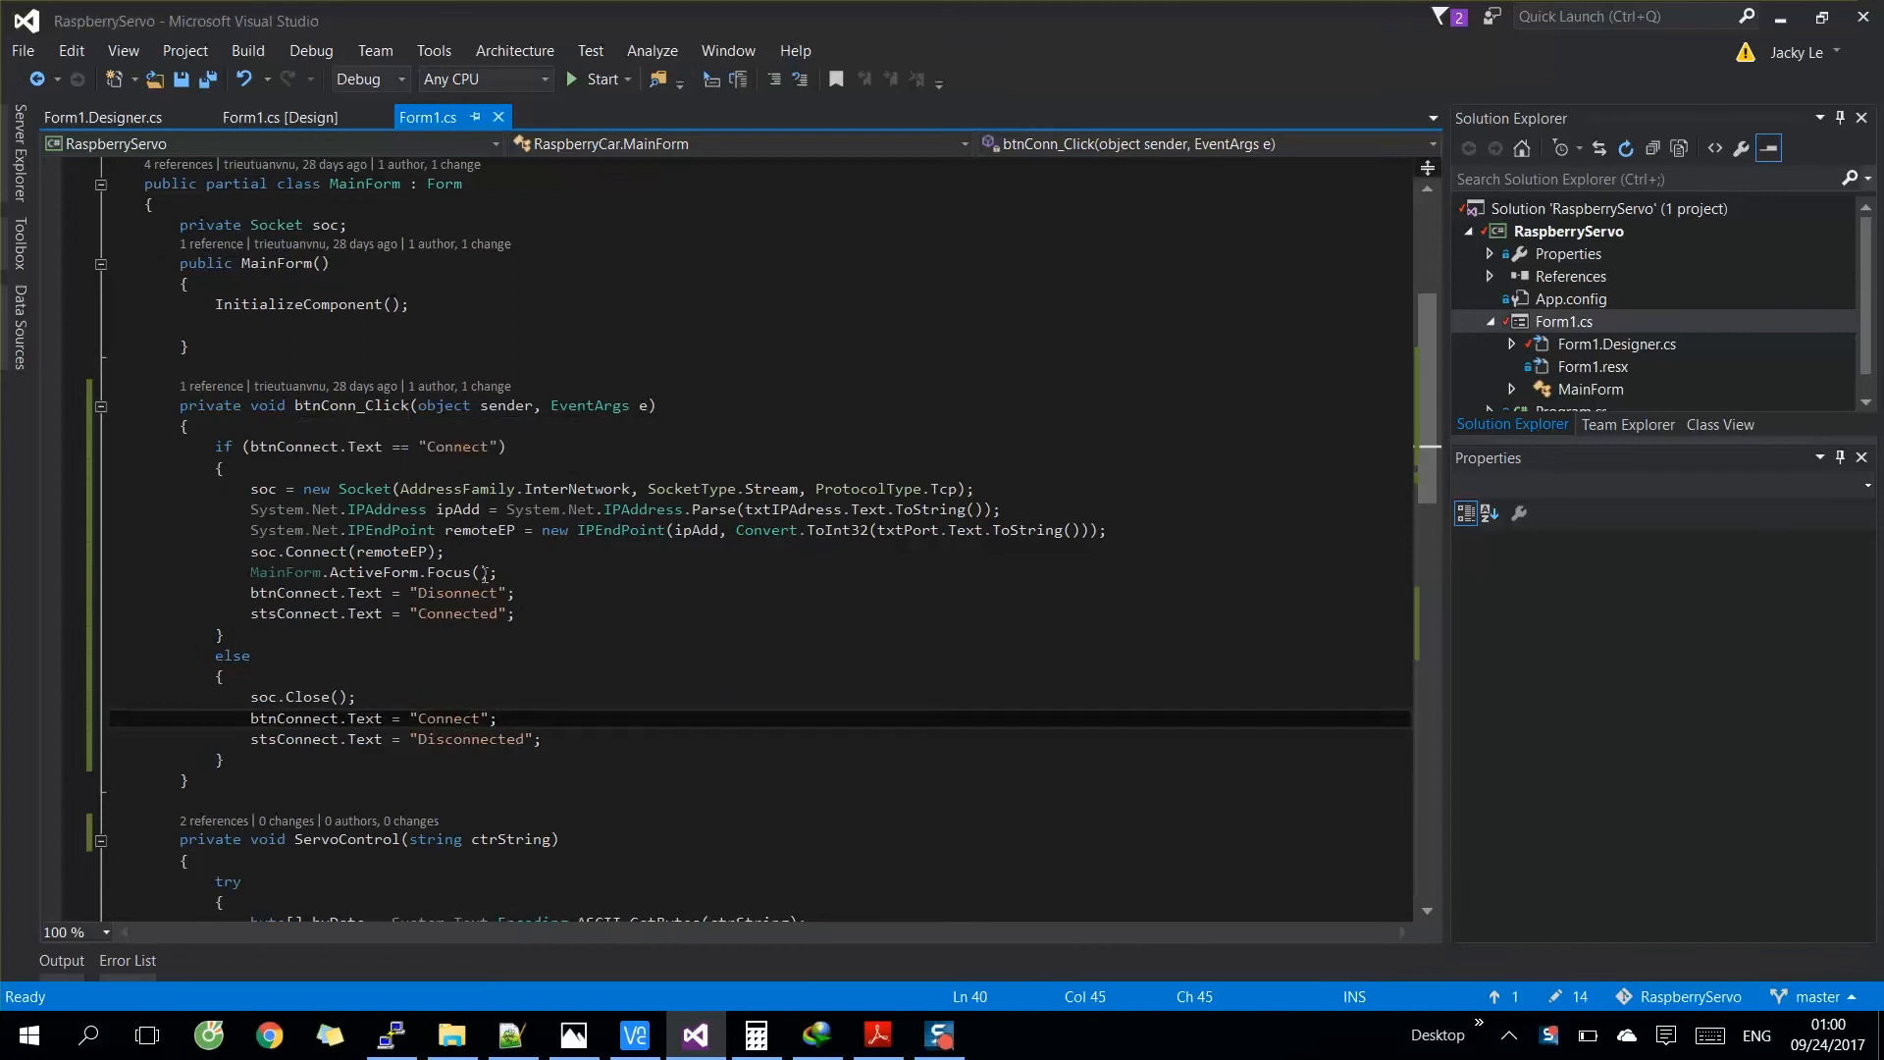
pyautogui.scroll(3)
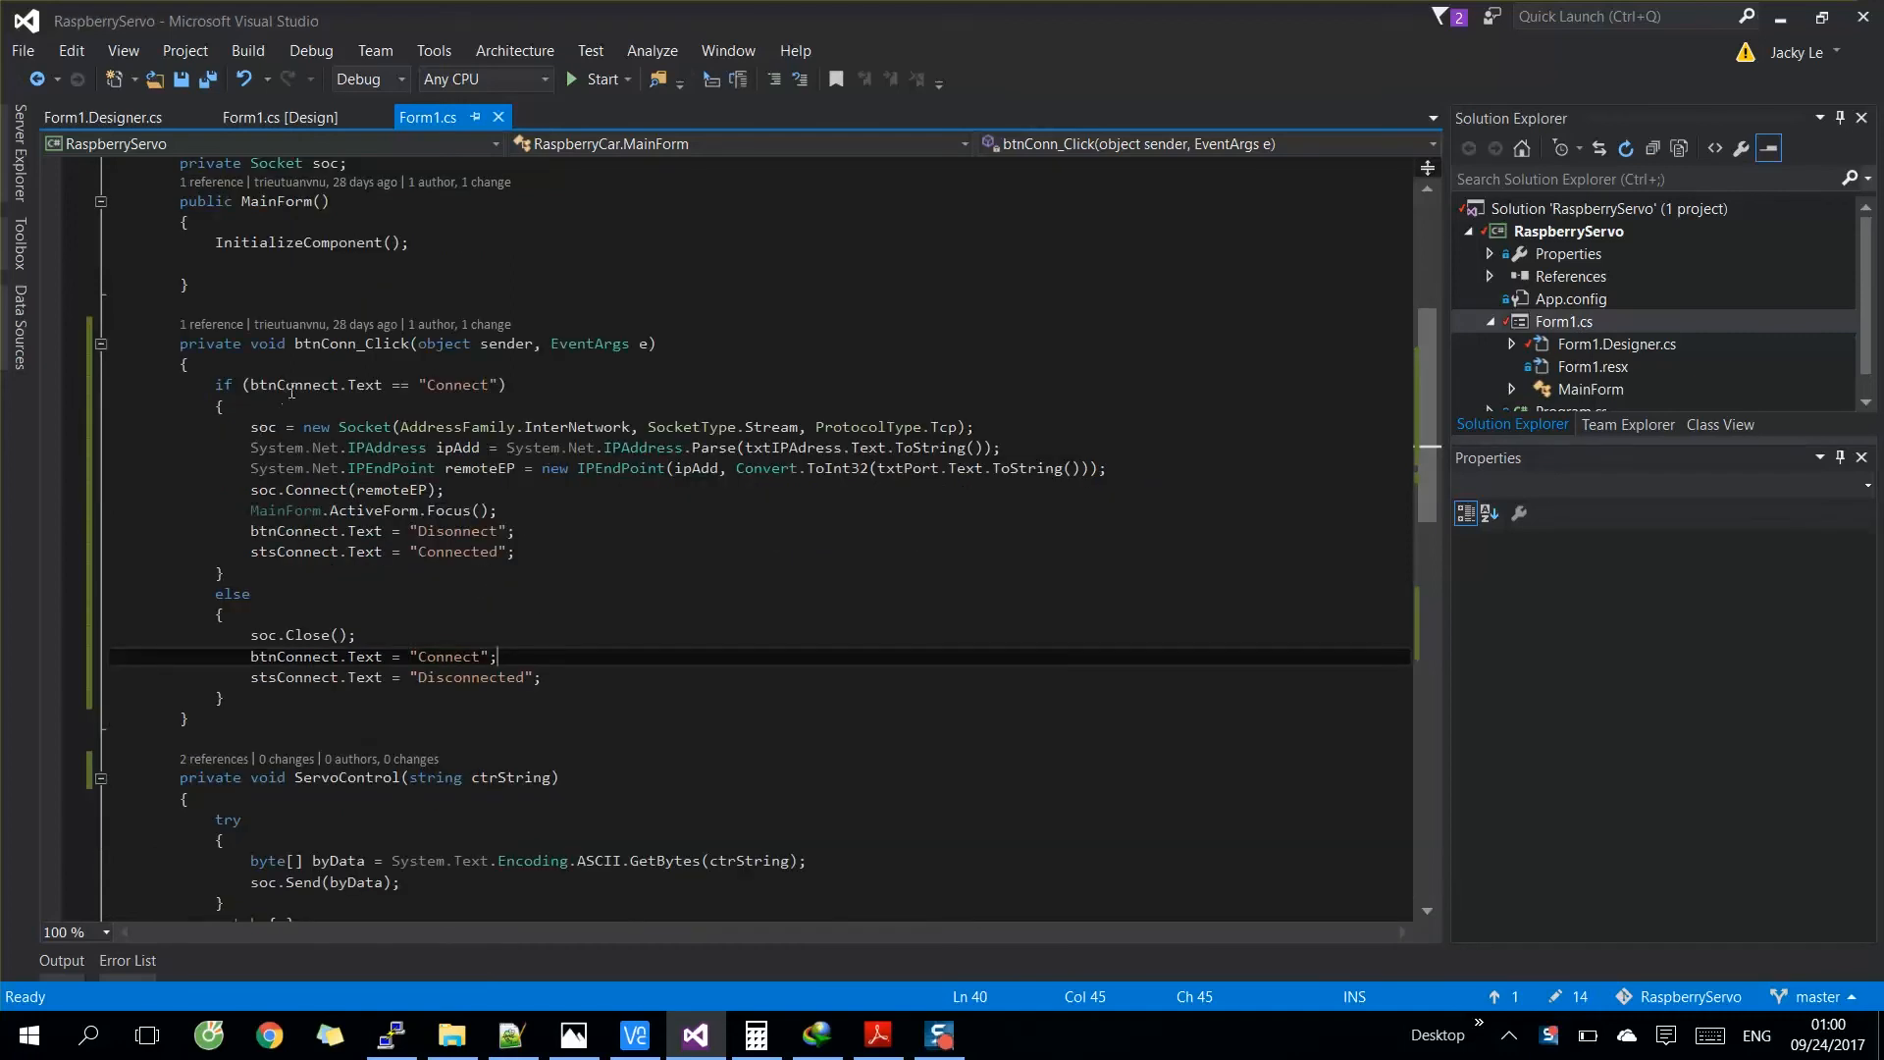
pyautogui.scroll(3)
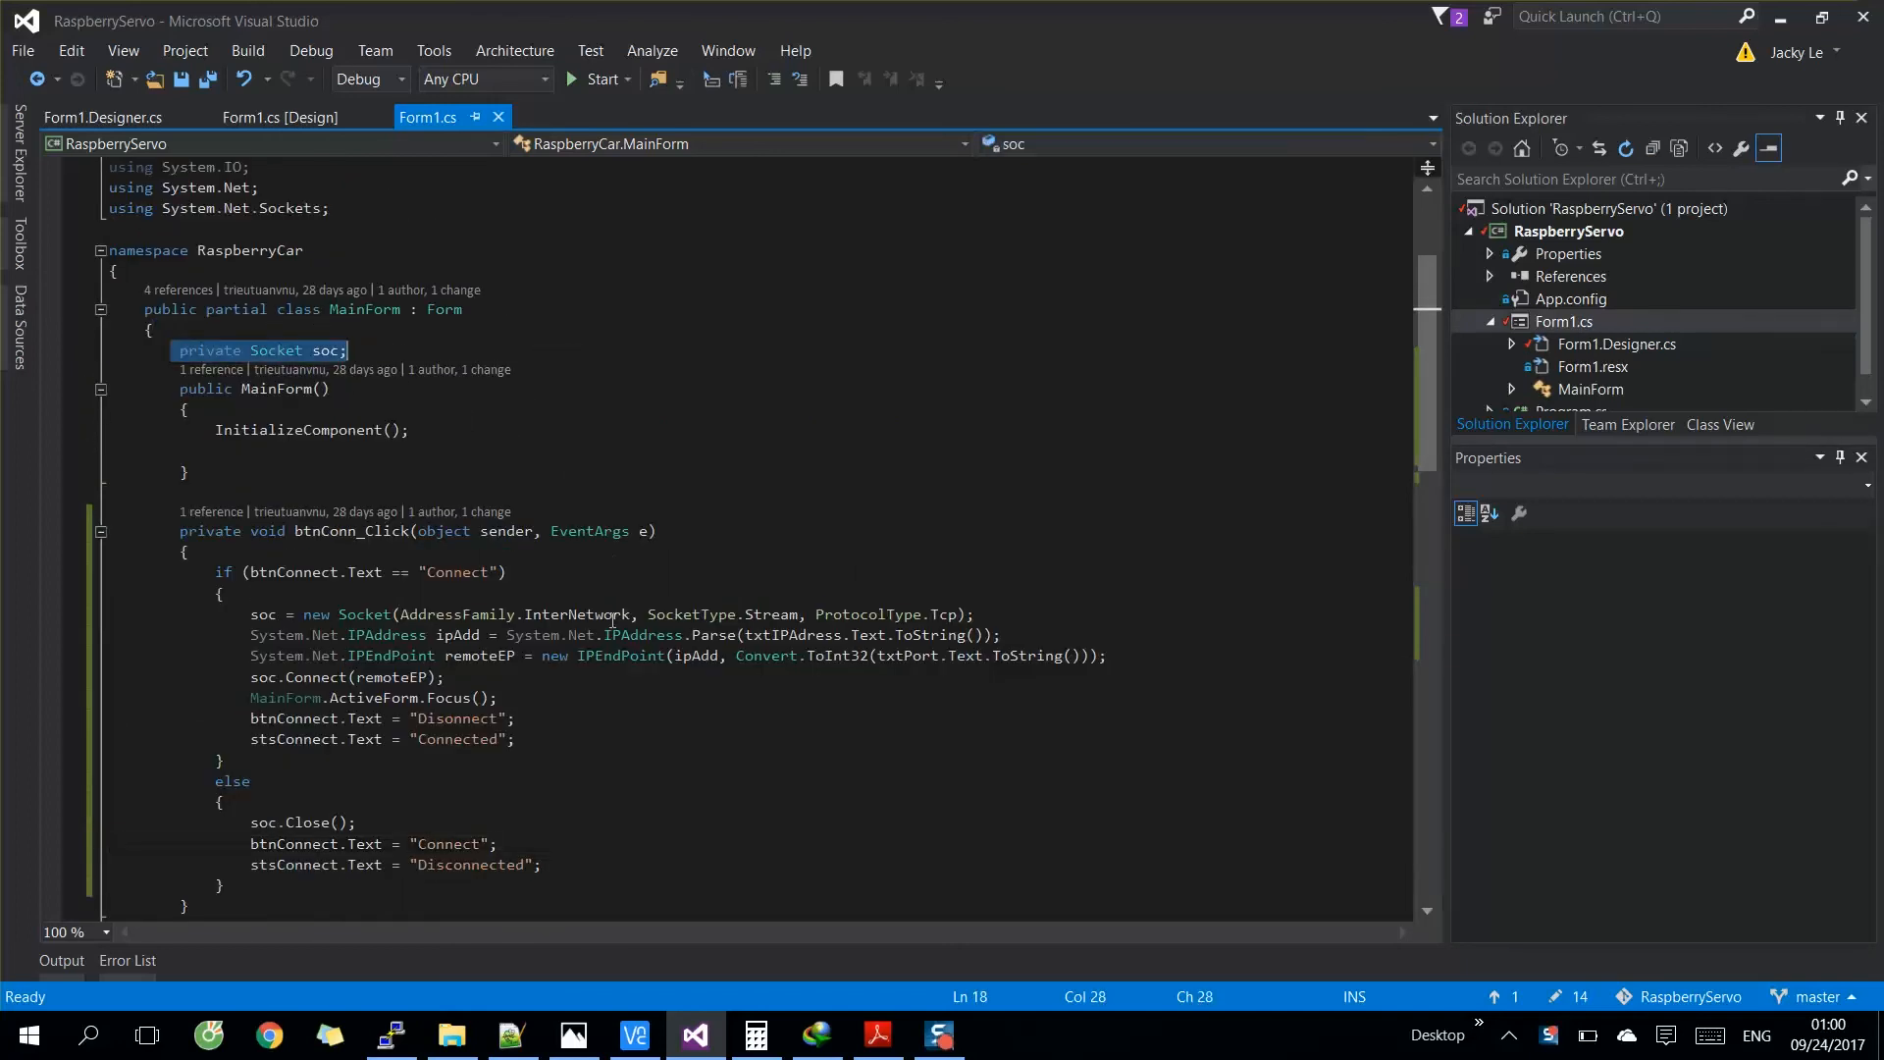
pyautogui.scroll(-3)
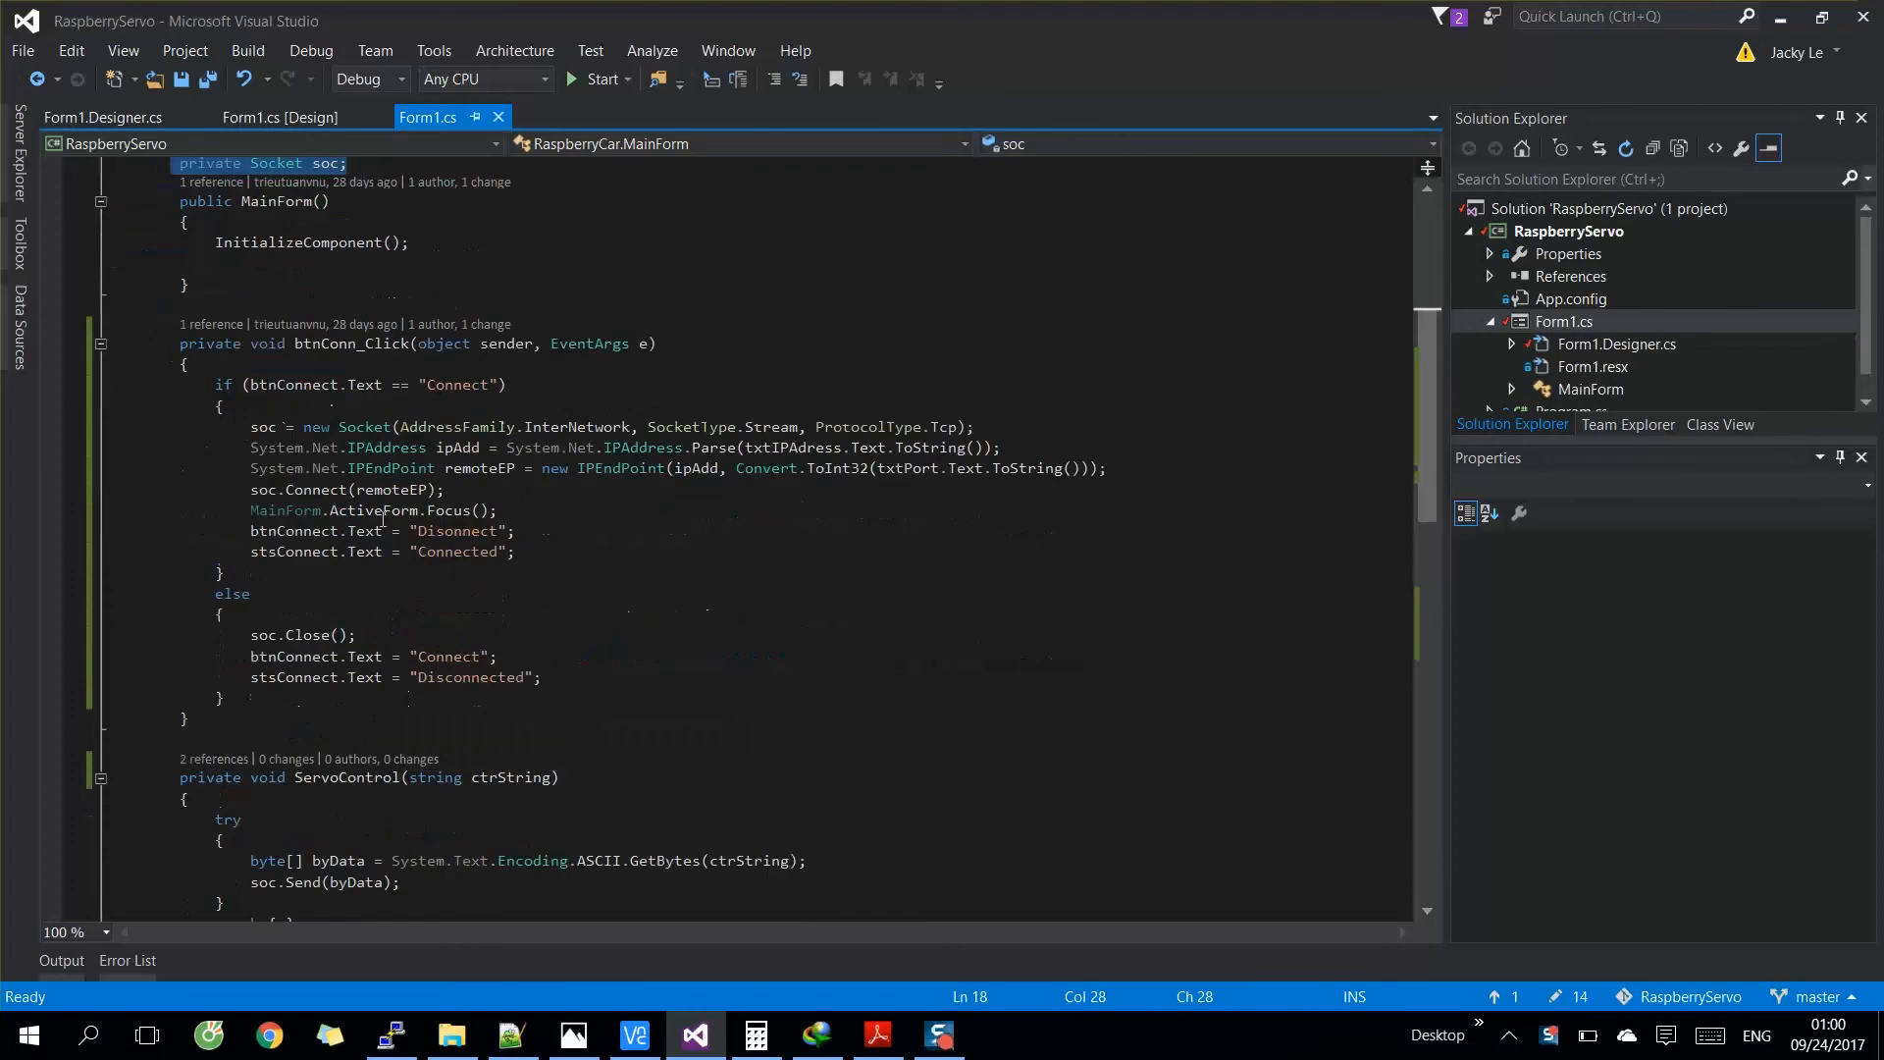
pyautogui.moveTo(255, 426)
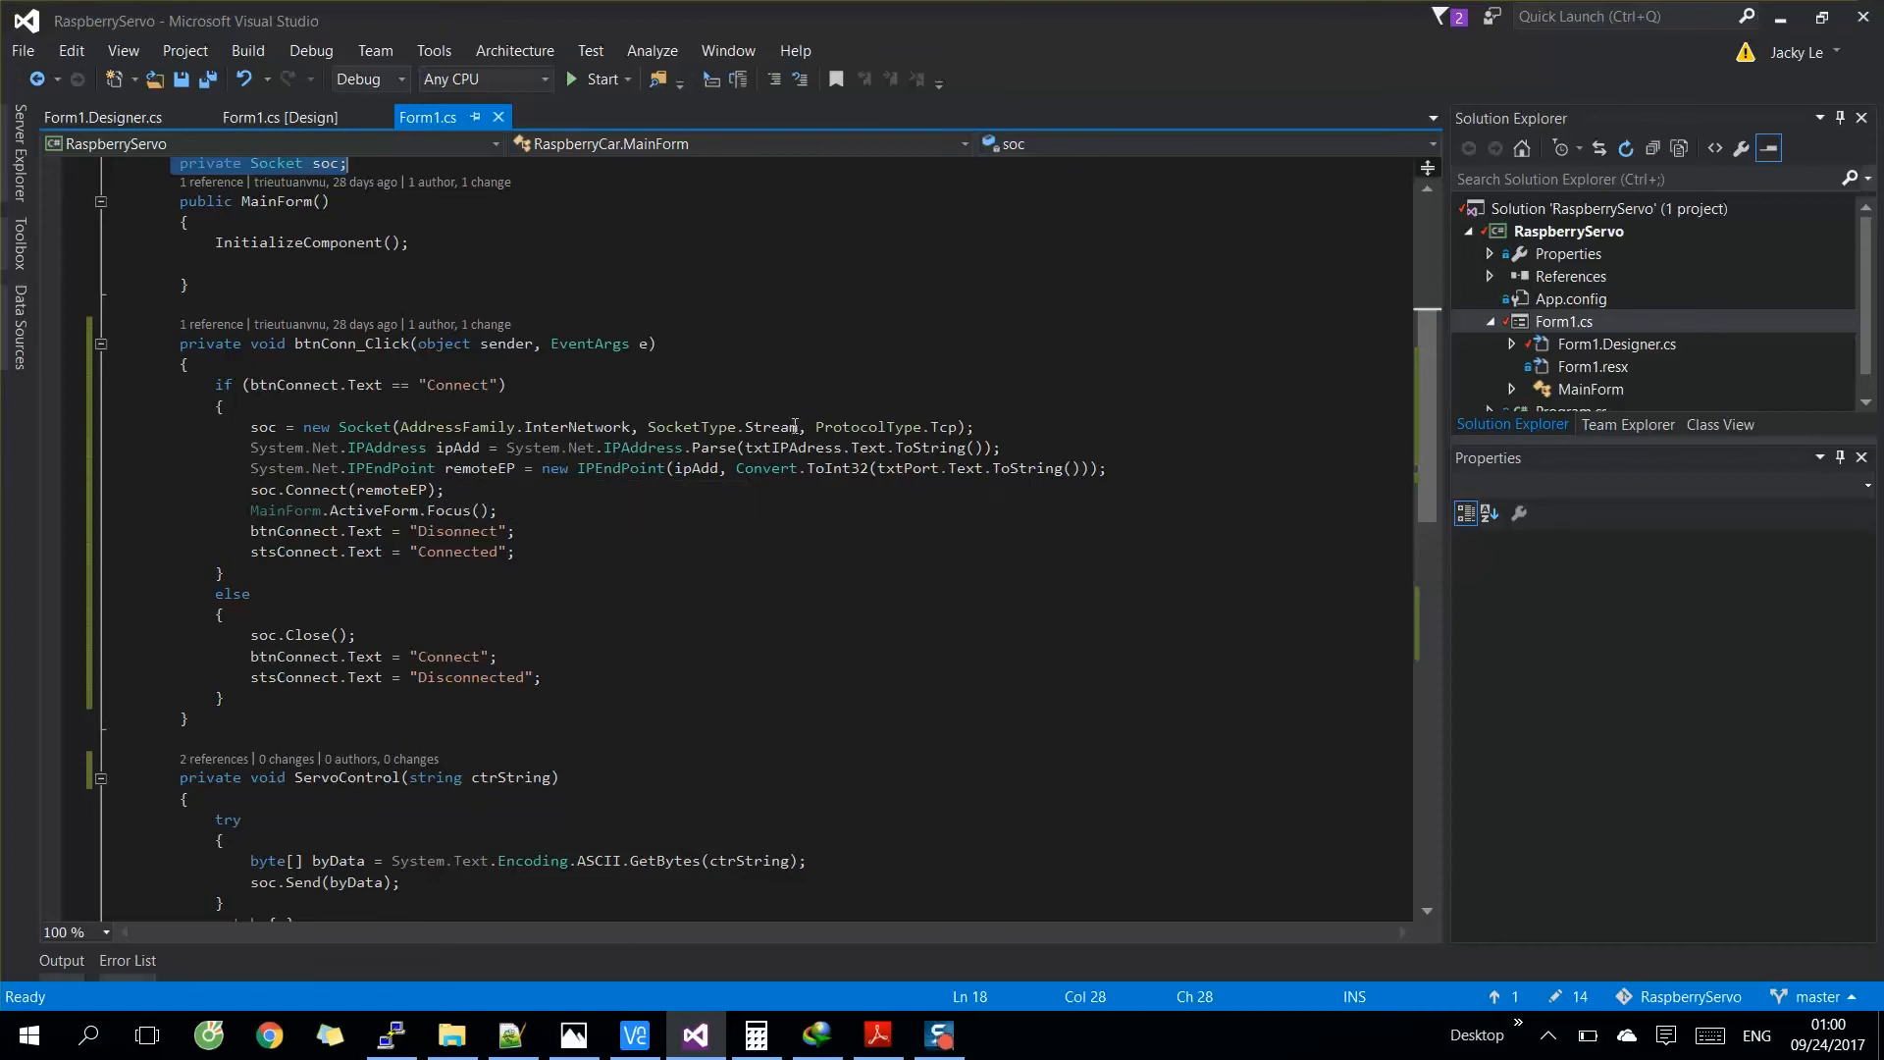
pyautogui.doubleClick(791, 447)
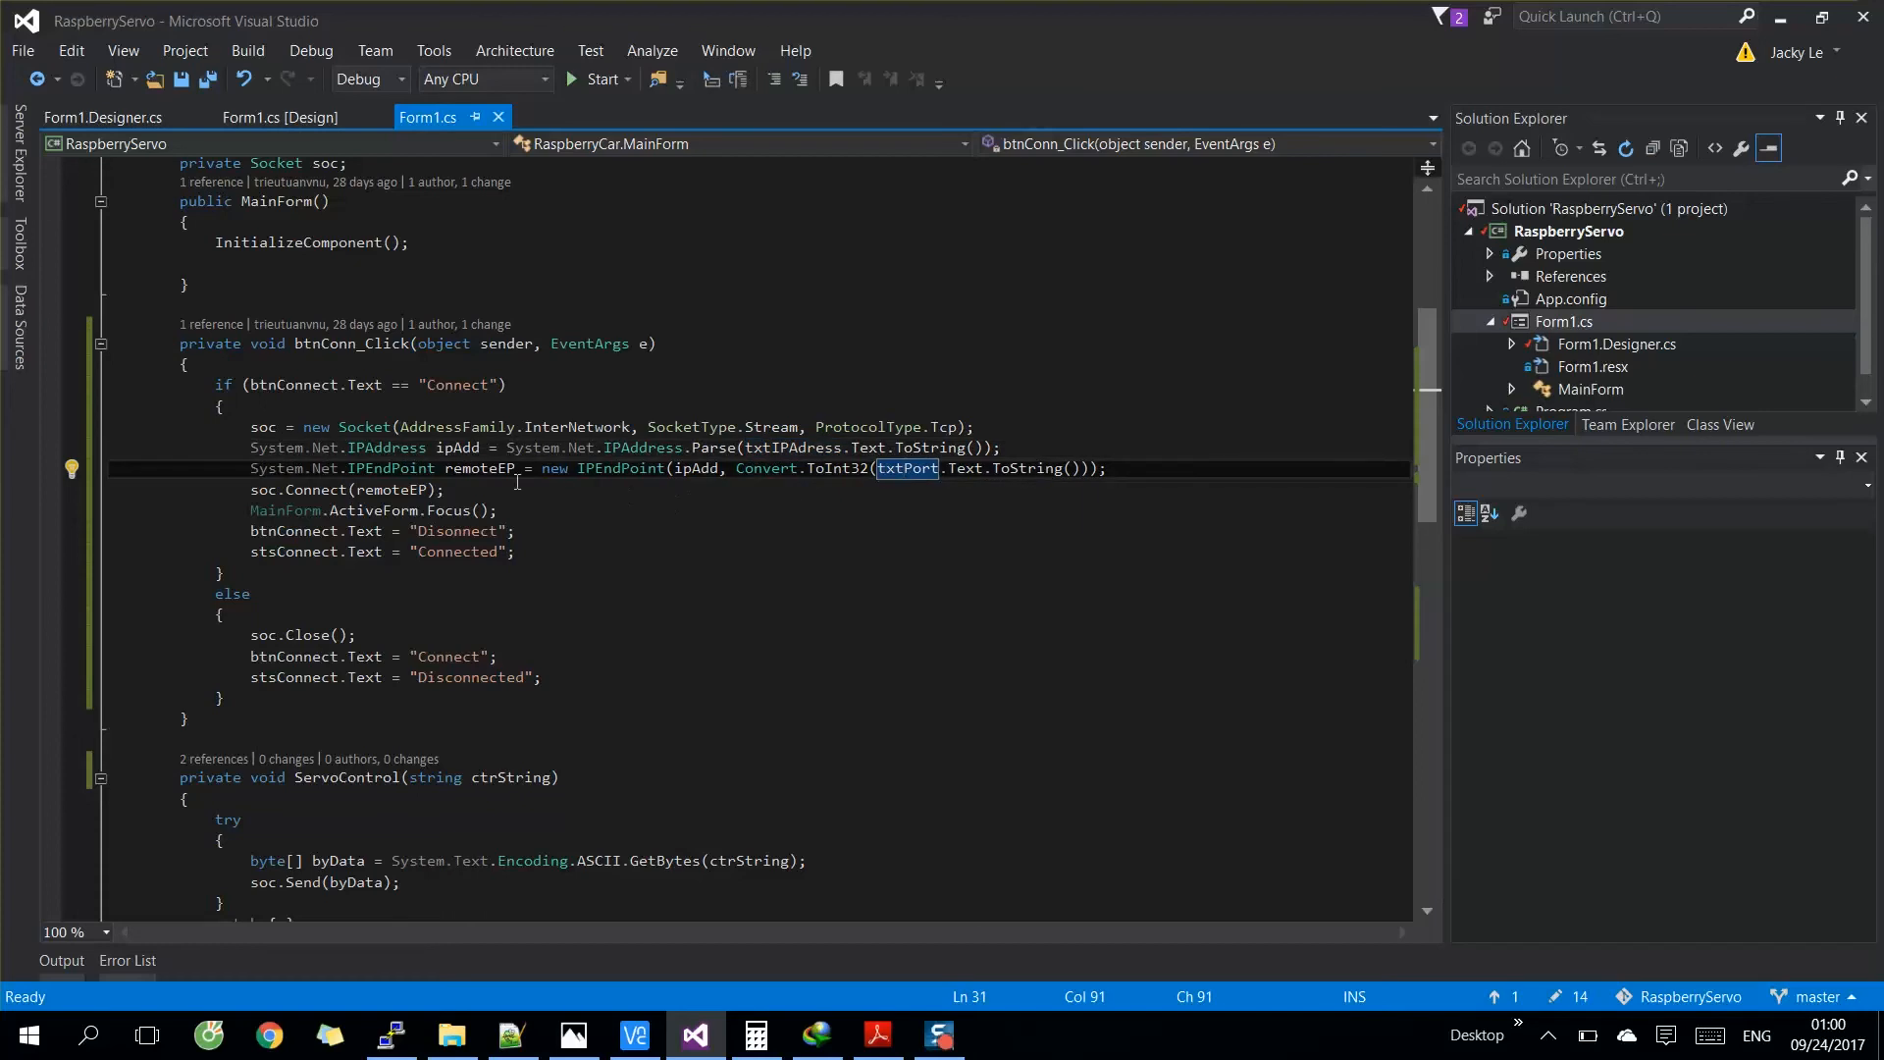
pyautogui.click(510, 550)
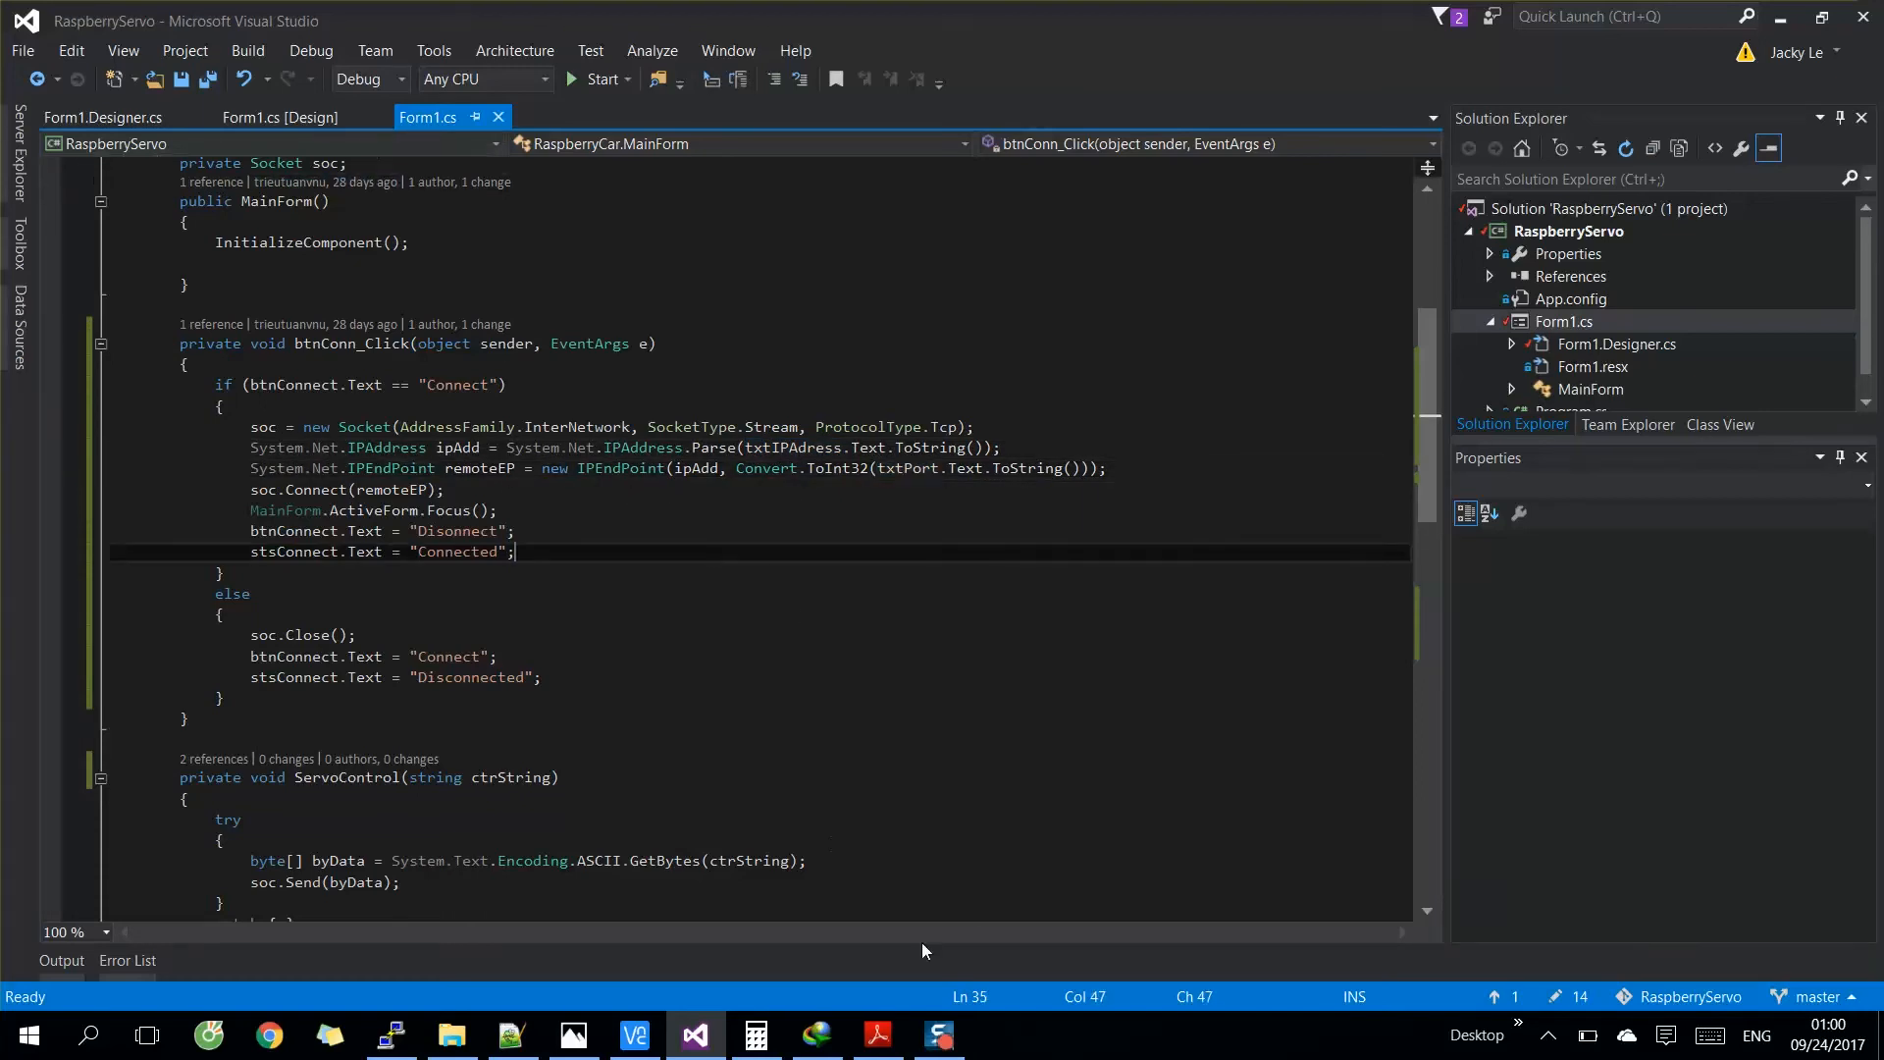
pyautogui.moveTo(634, 1036)
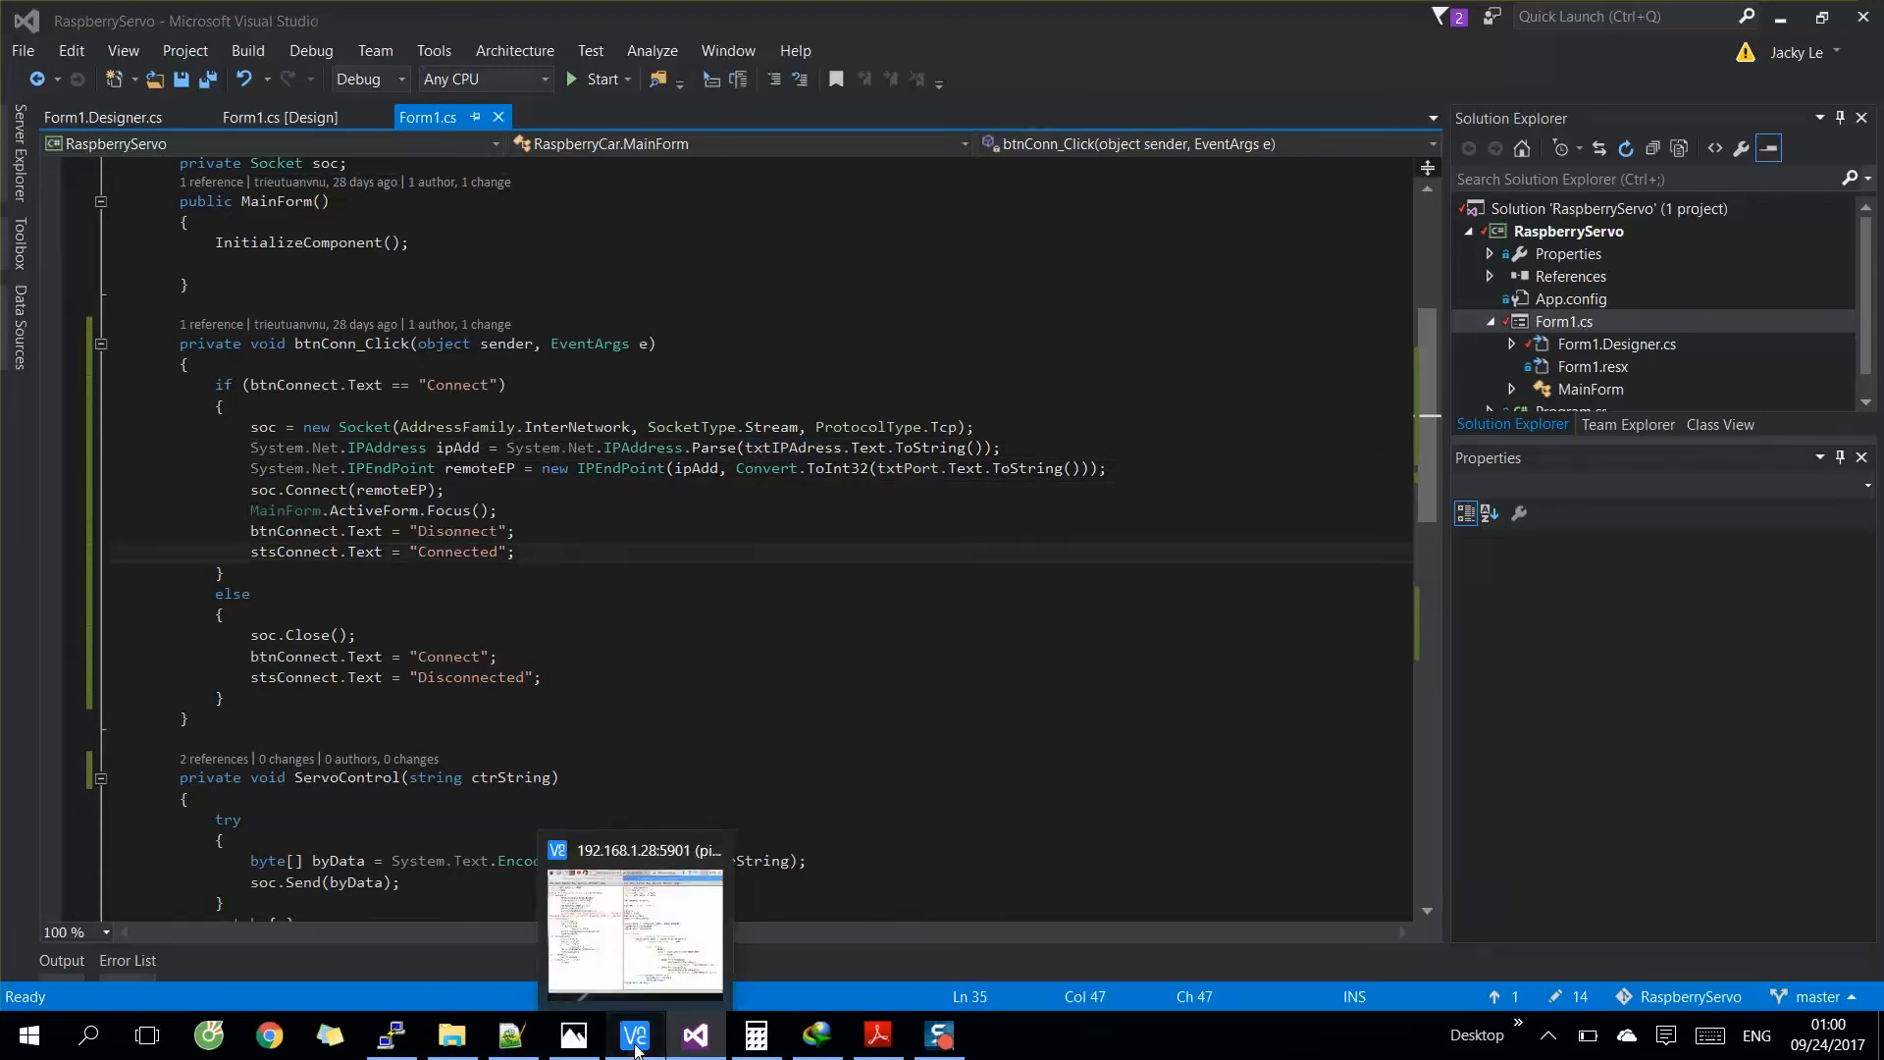
# - Run pi_server.py via Run Module in the VNC session, saving it first when prompted
pyautogui.click(634, 924)
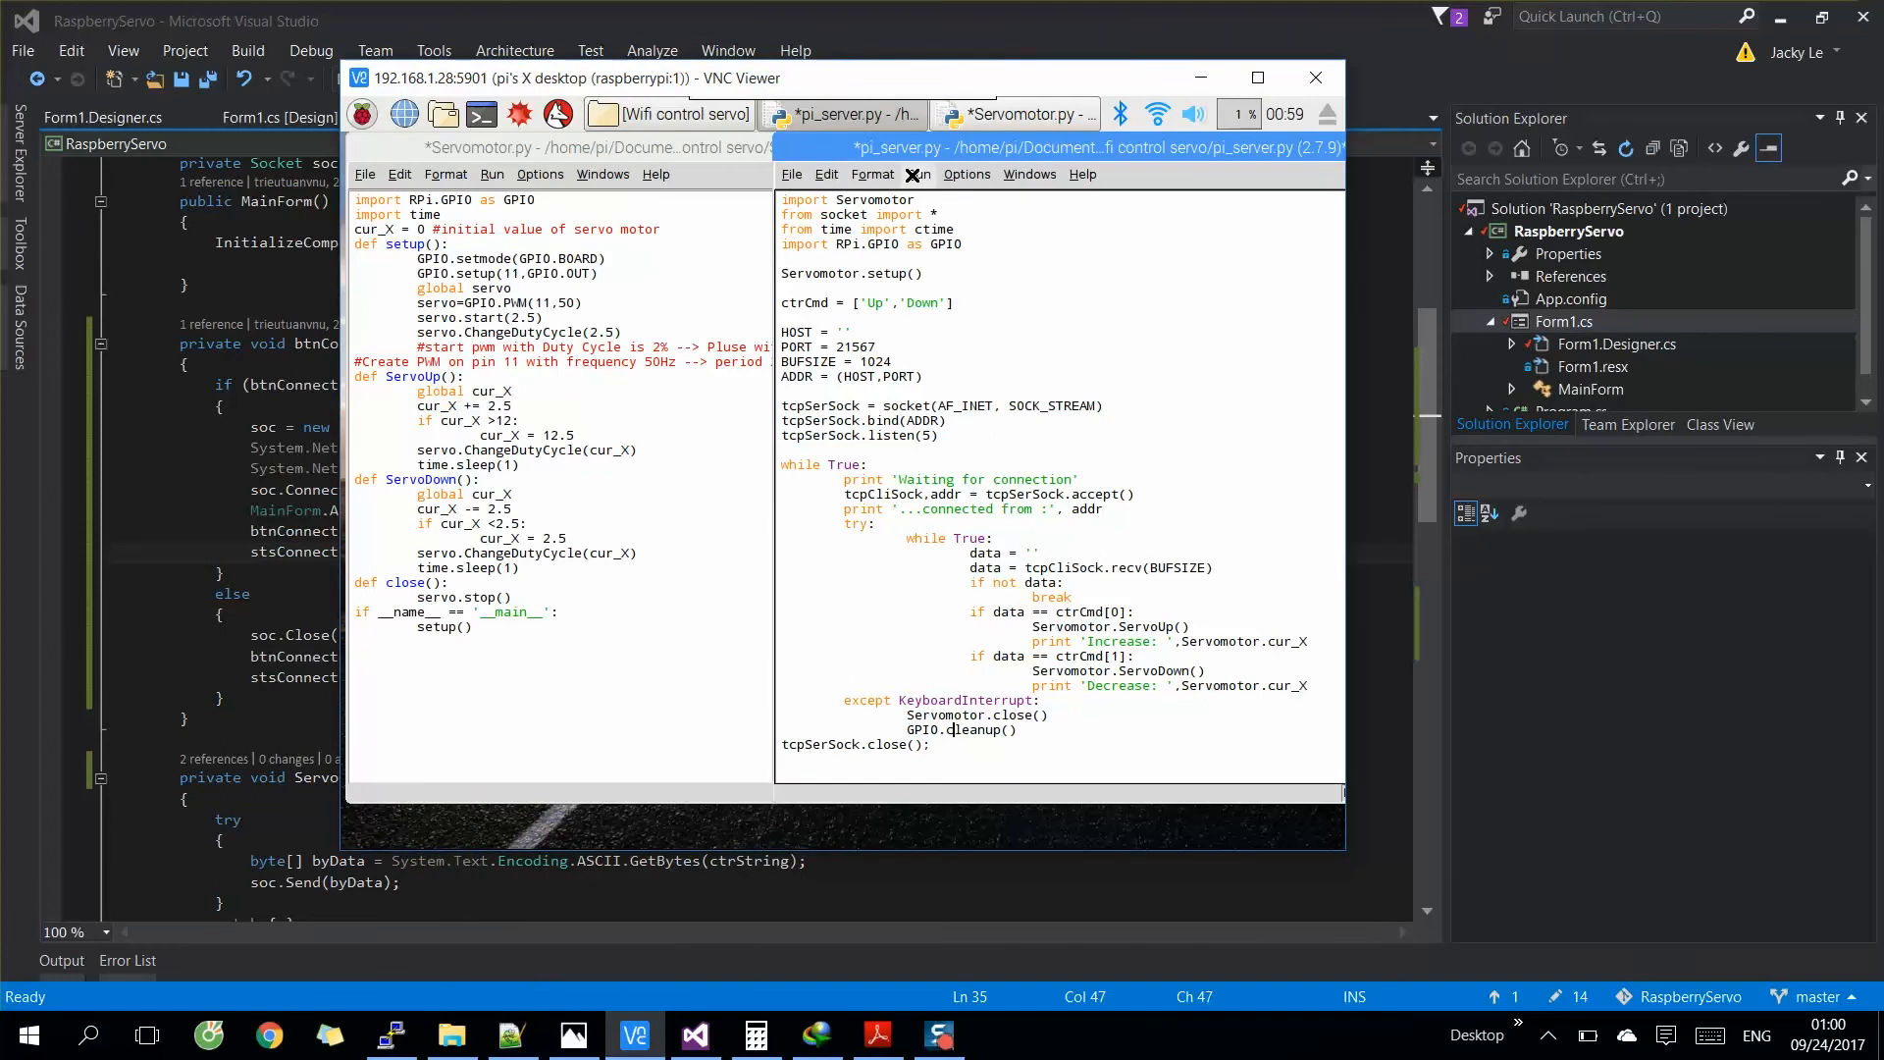
pyautogui.click(917, 175)
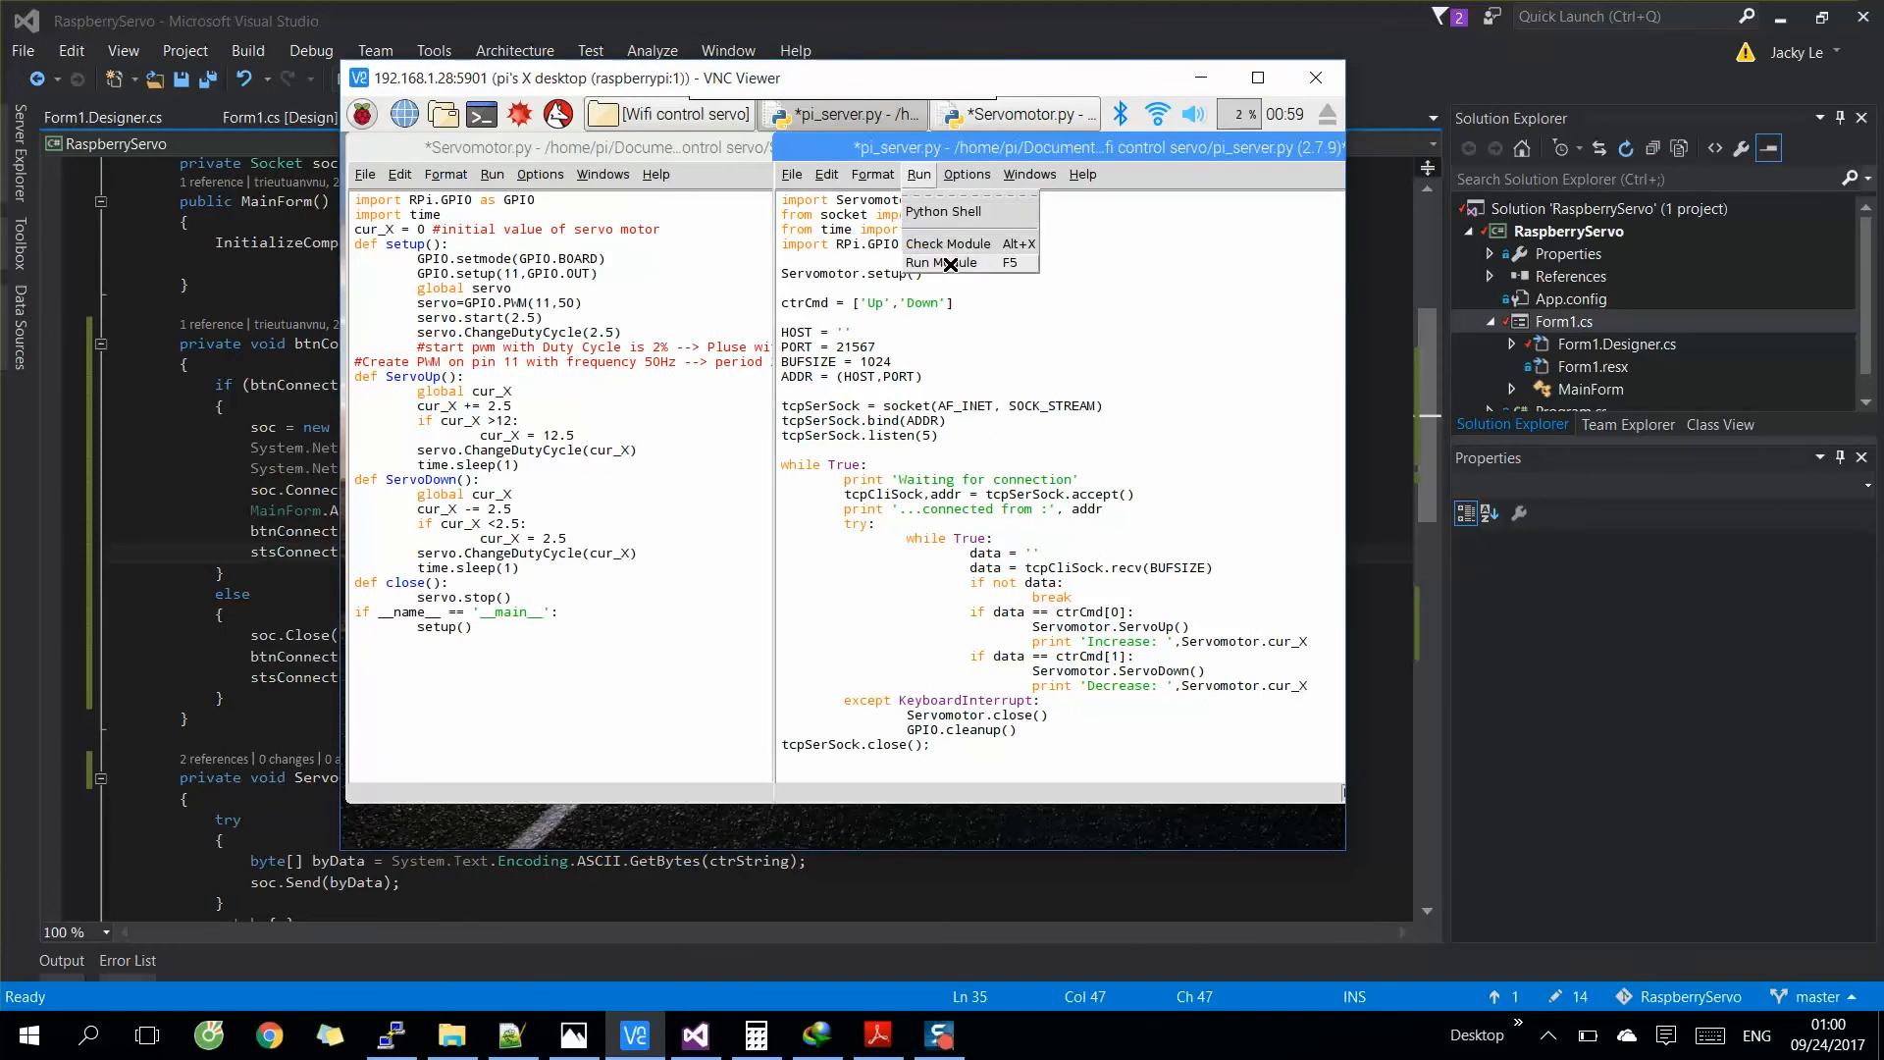
pyautogui.click(946, 261)
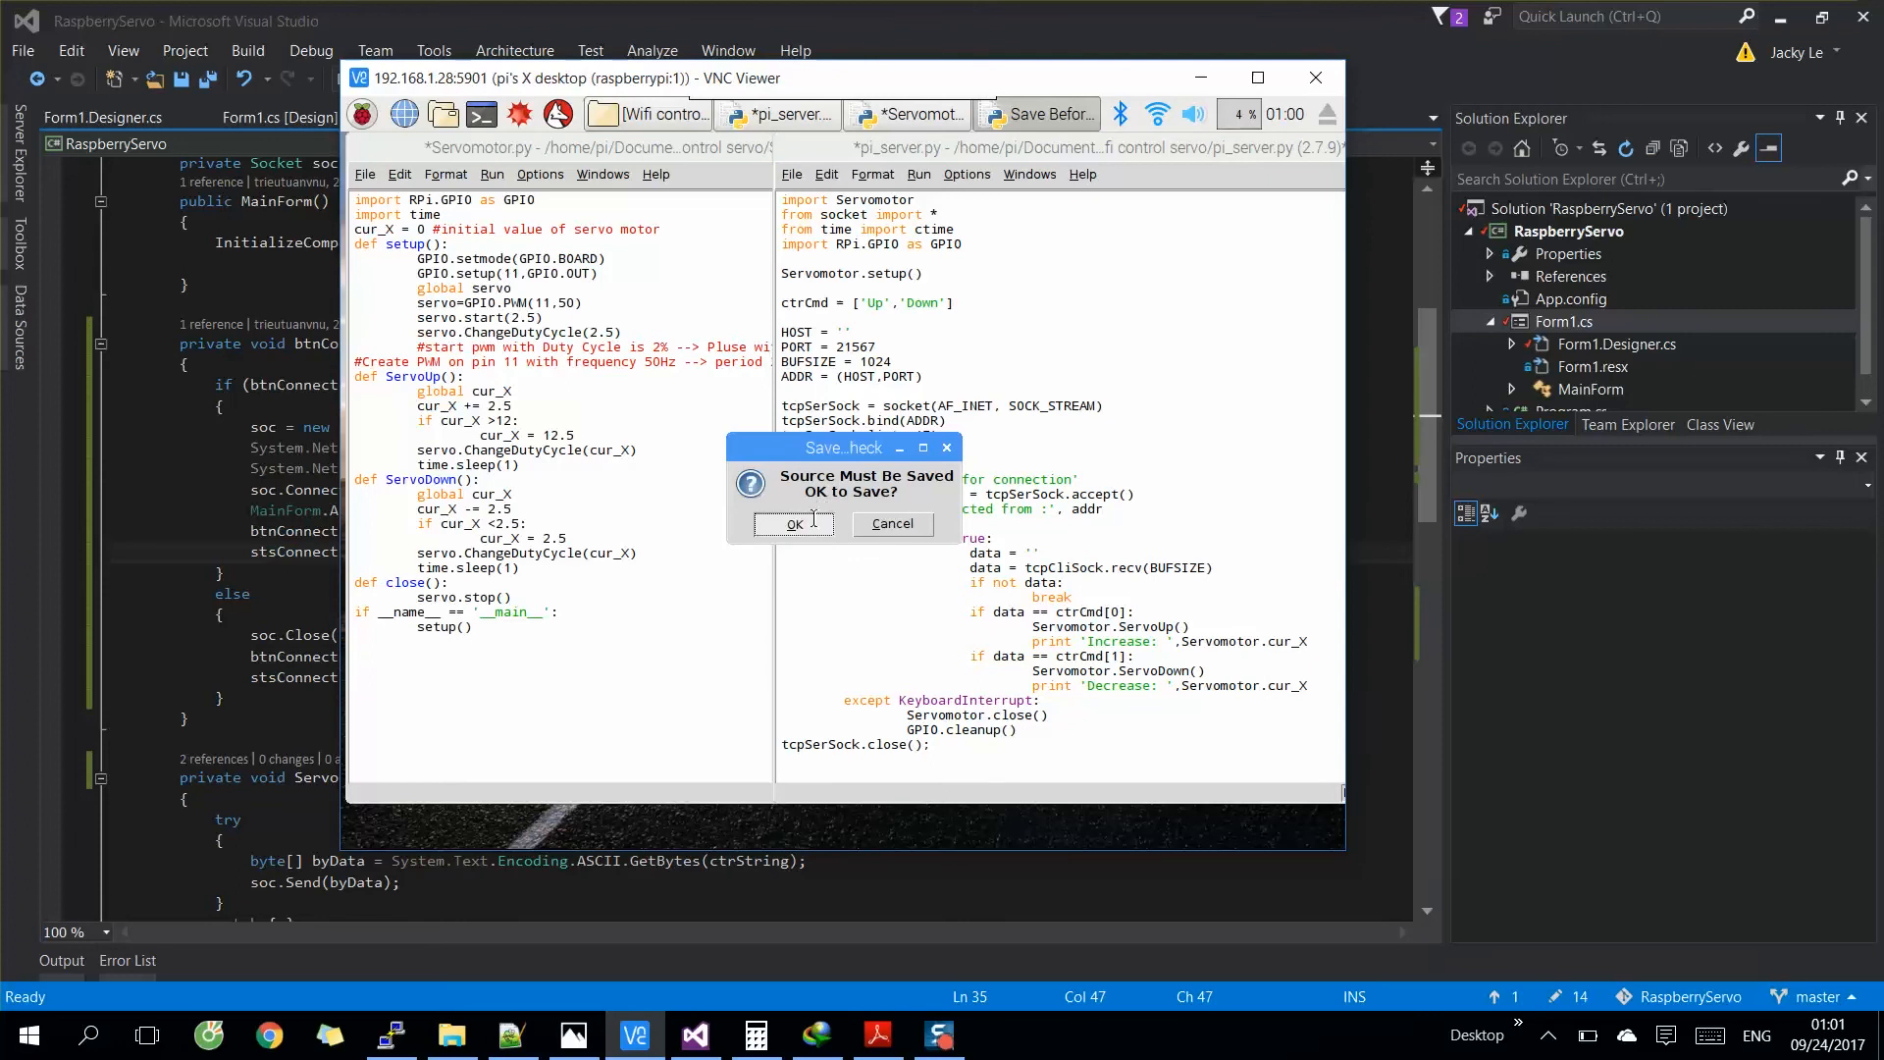
pyautogui.click(790, 524)
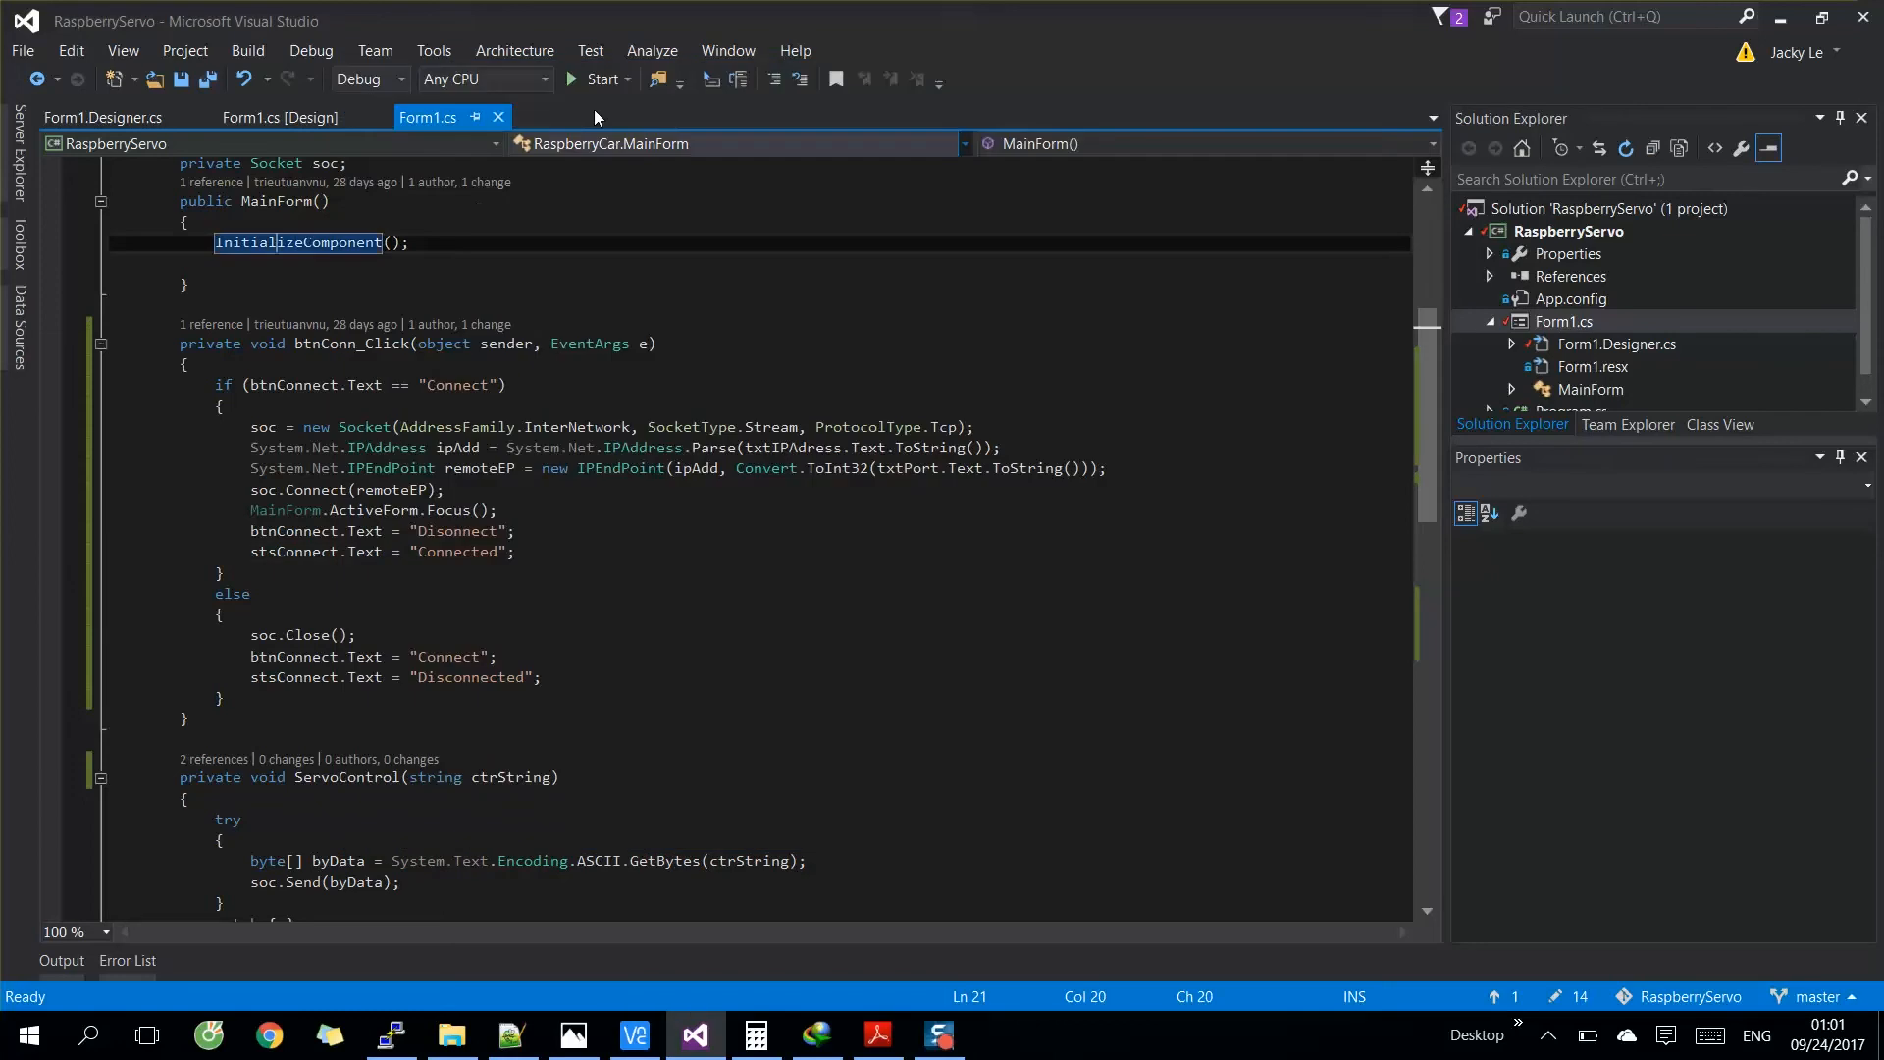
# - Start debugging the controller app and position its window beside the Pi server shell
pyautogui.click(597, 78)
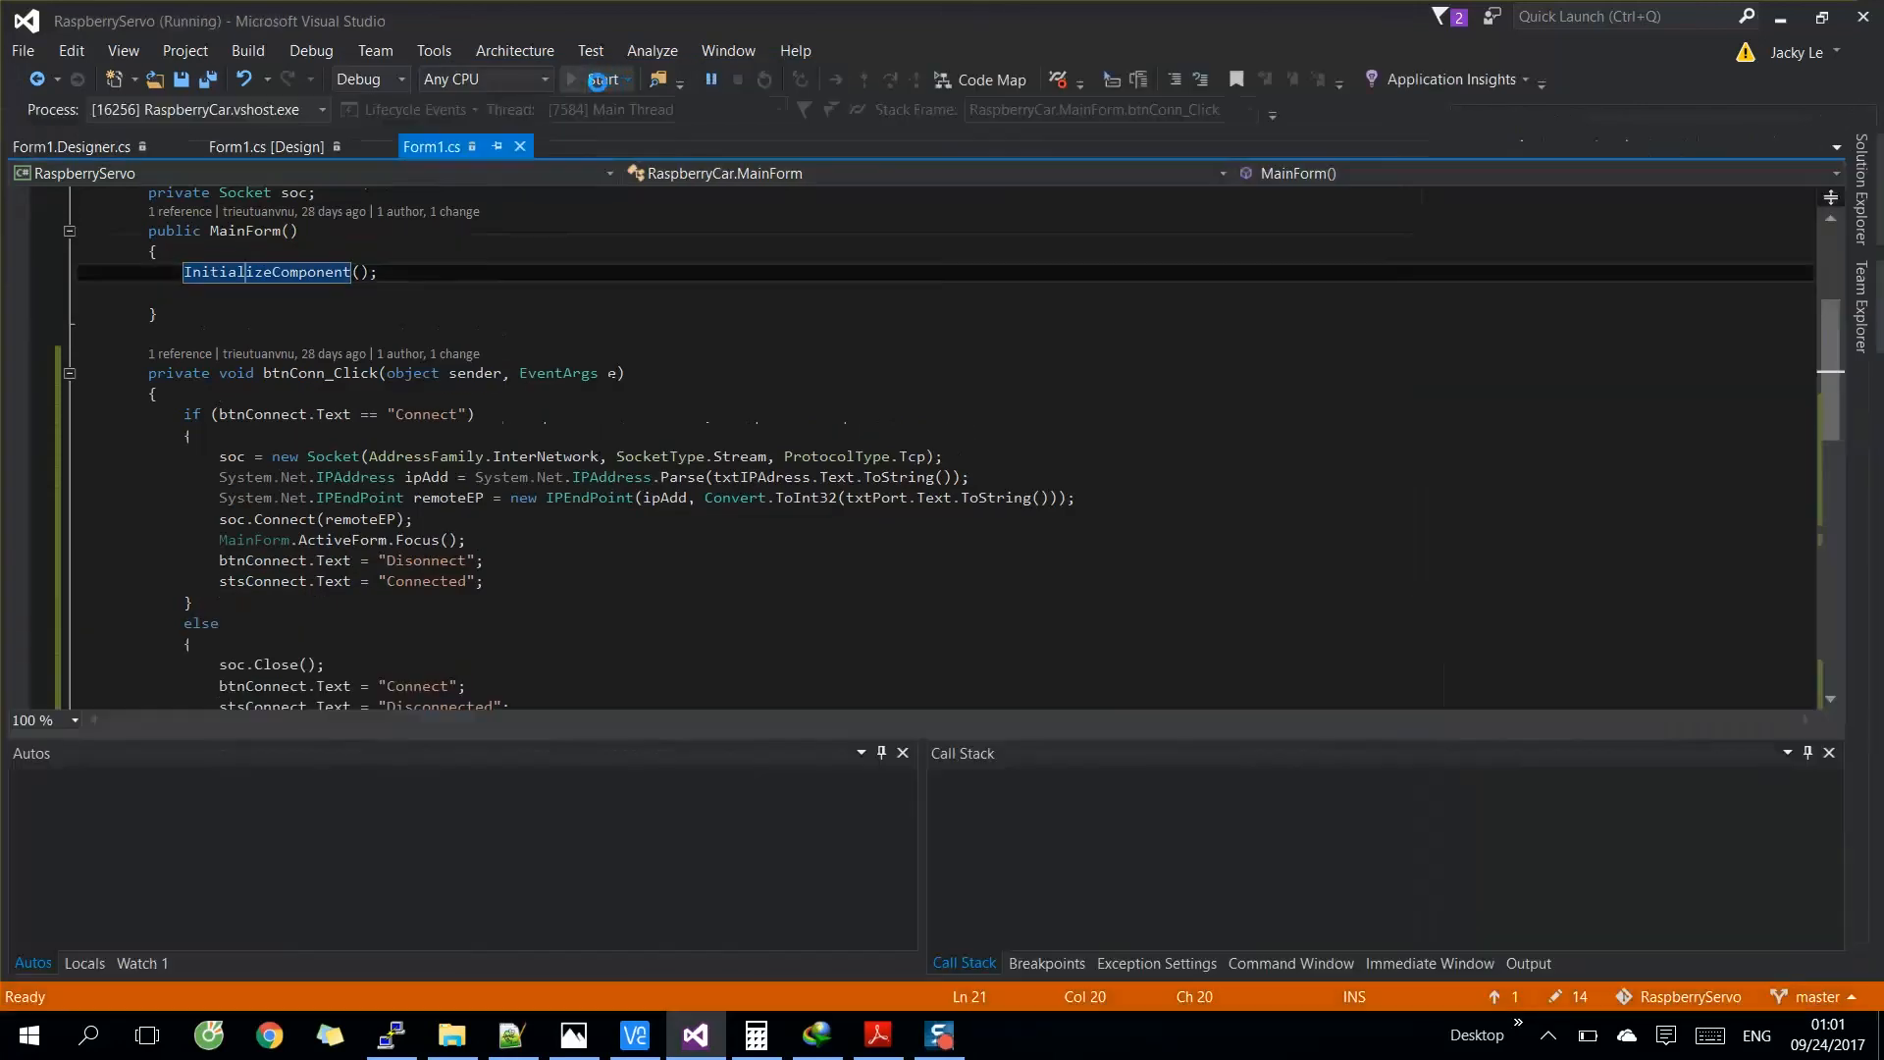
pyautogui.click(601, 79)
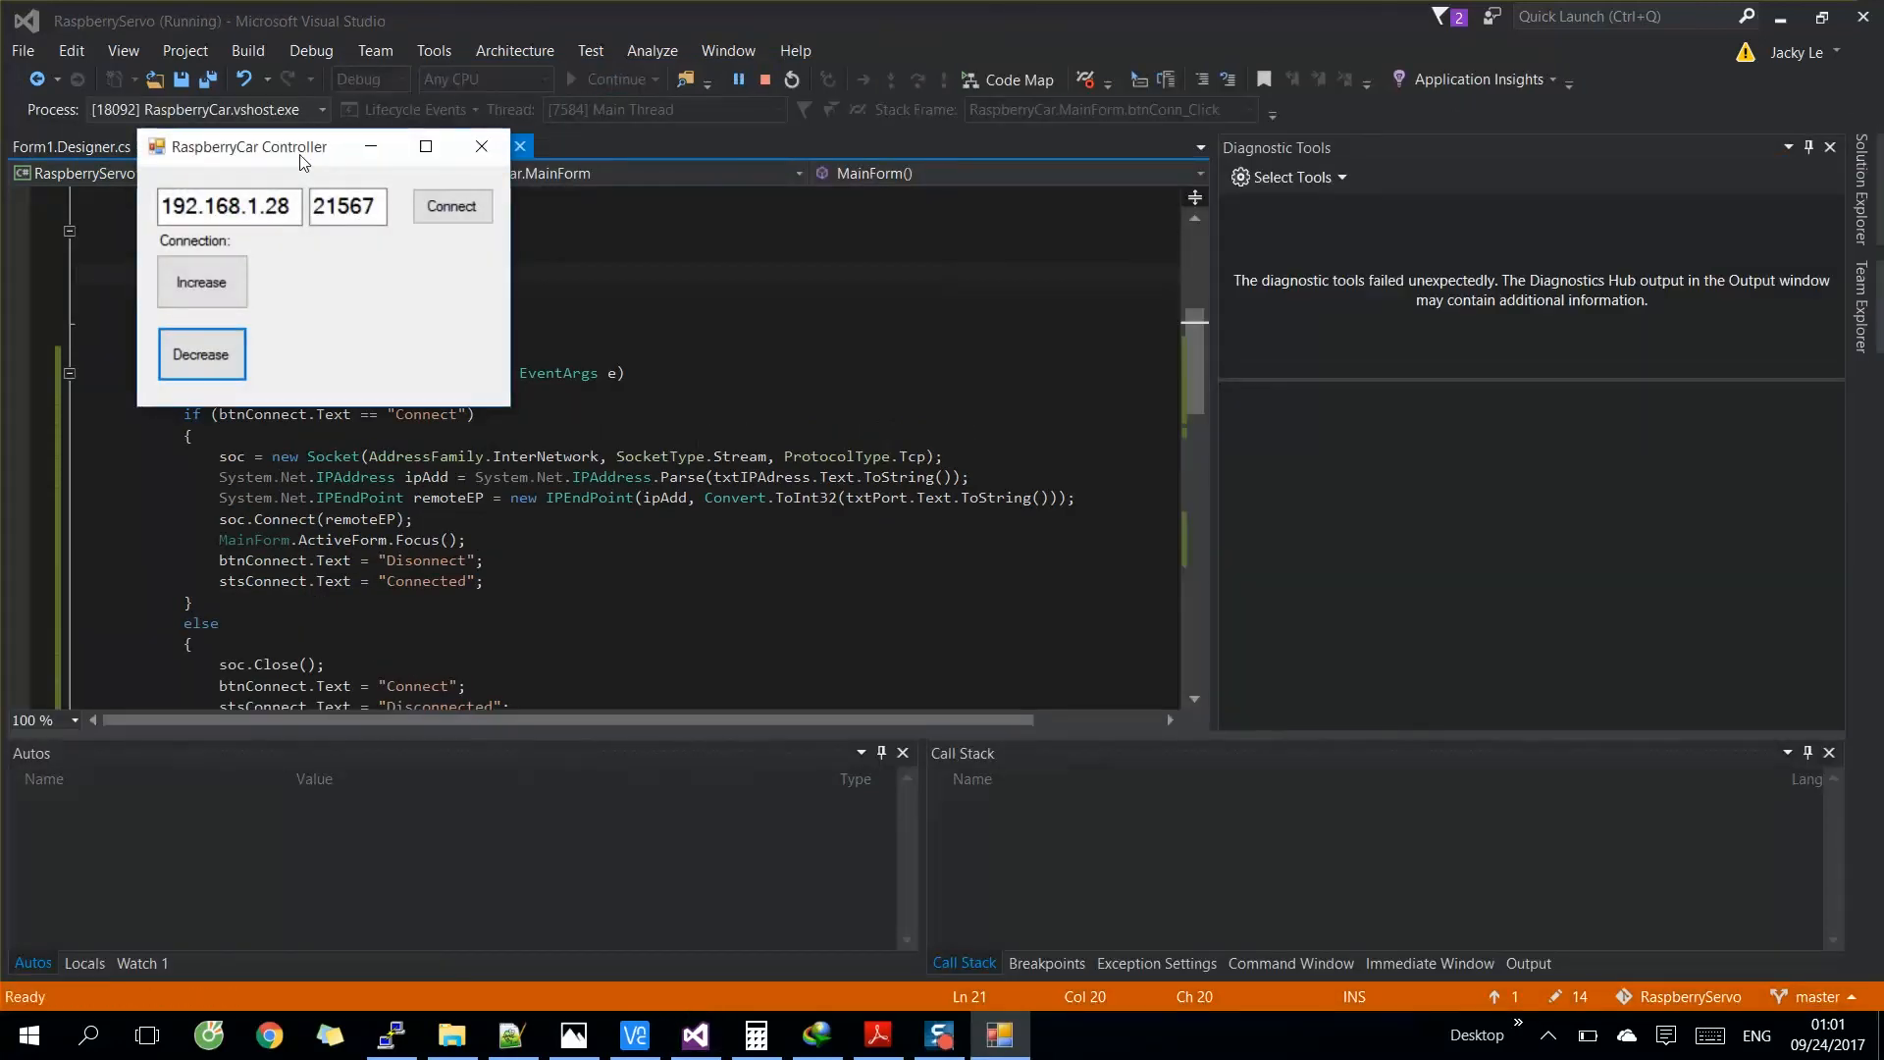
pyautogui.moveTo(250, 145); pyautogui.dragTo(294, 159)
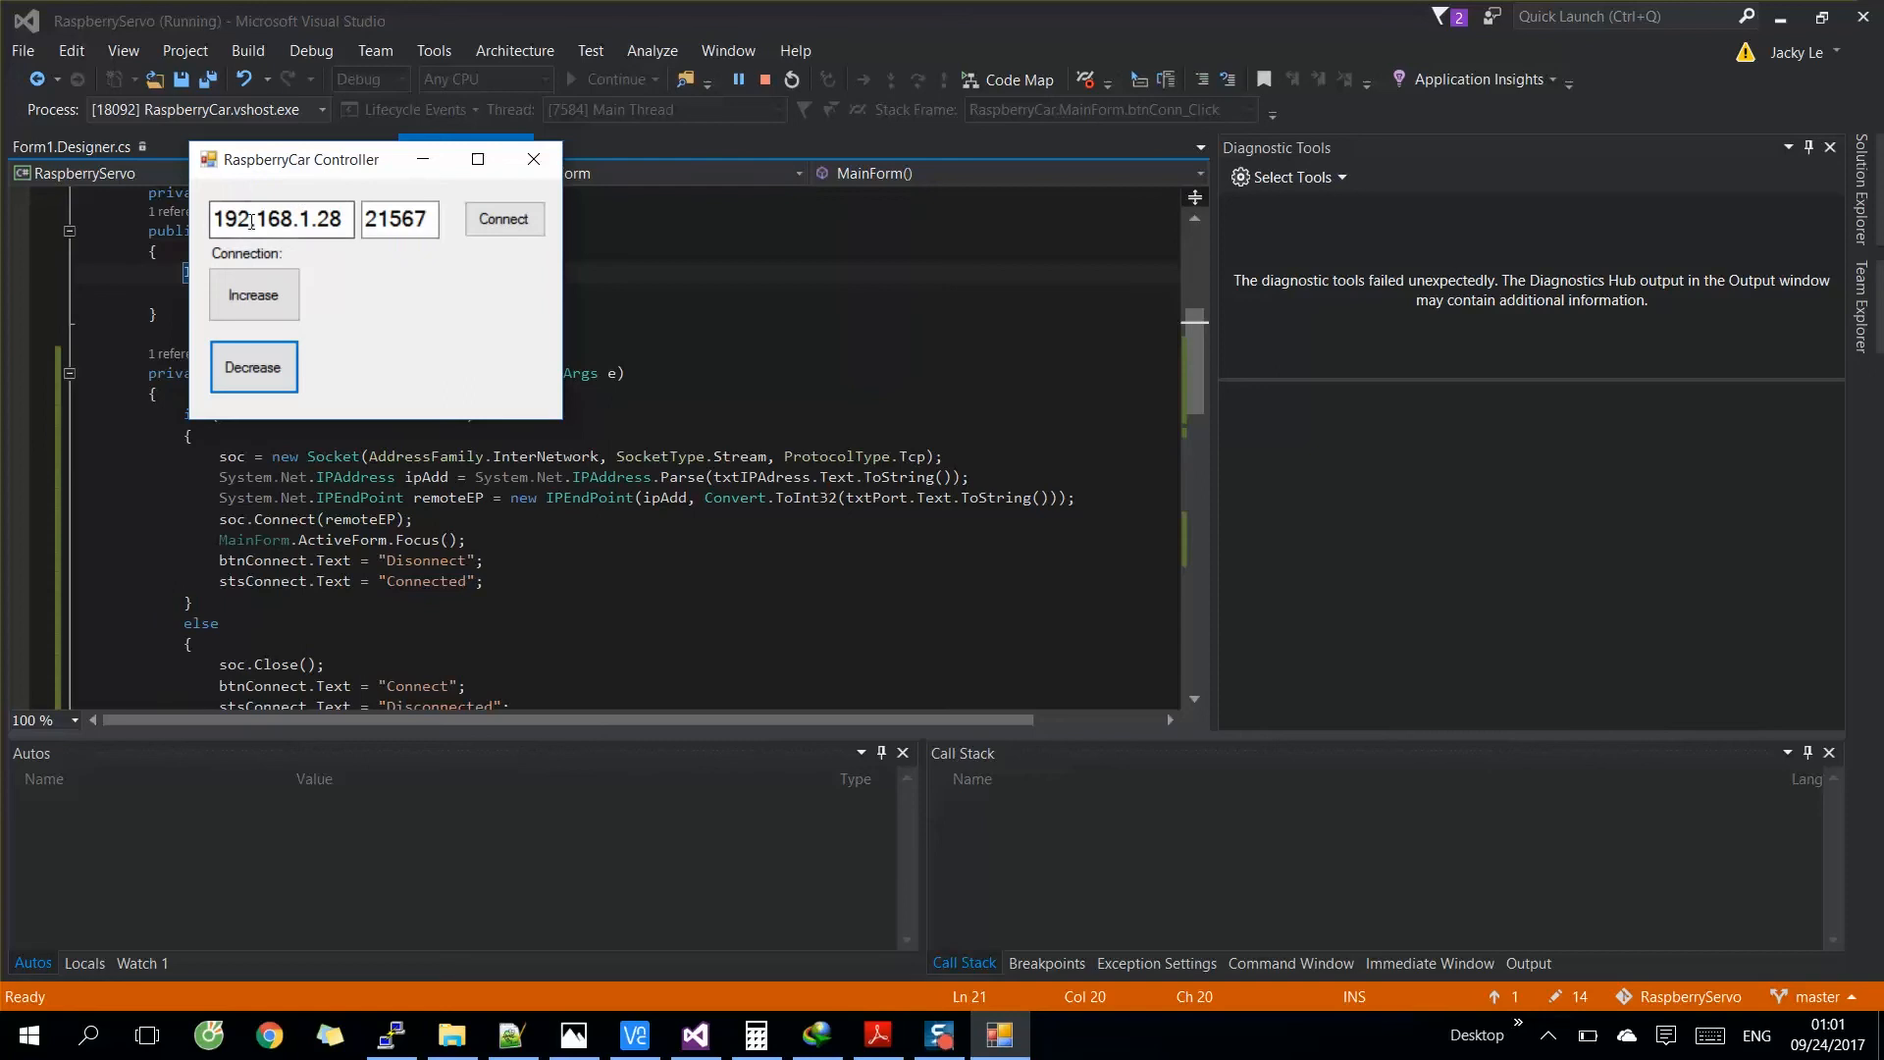
pyautogui.moveTo(697, 628)
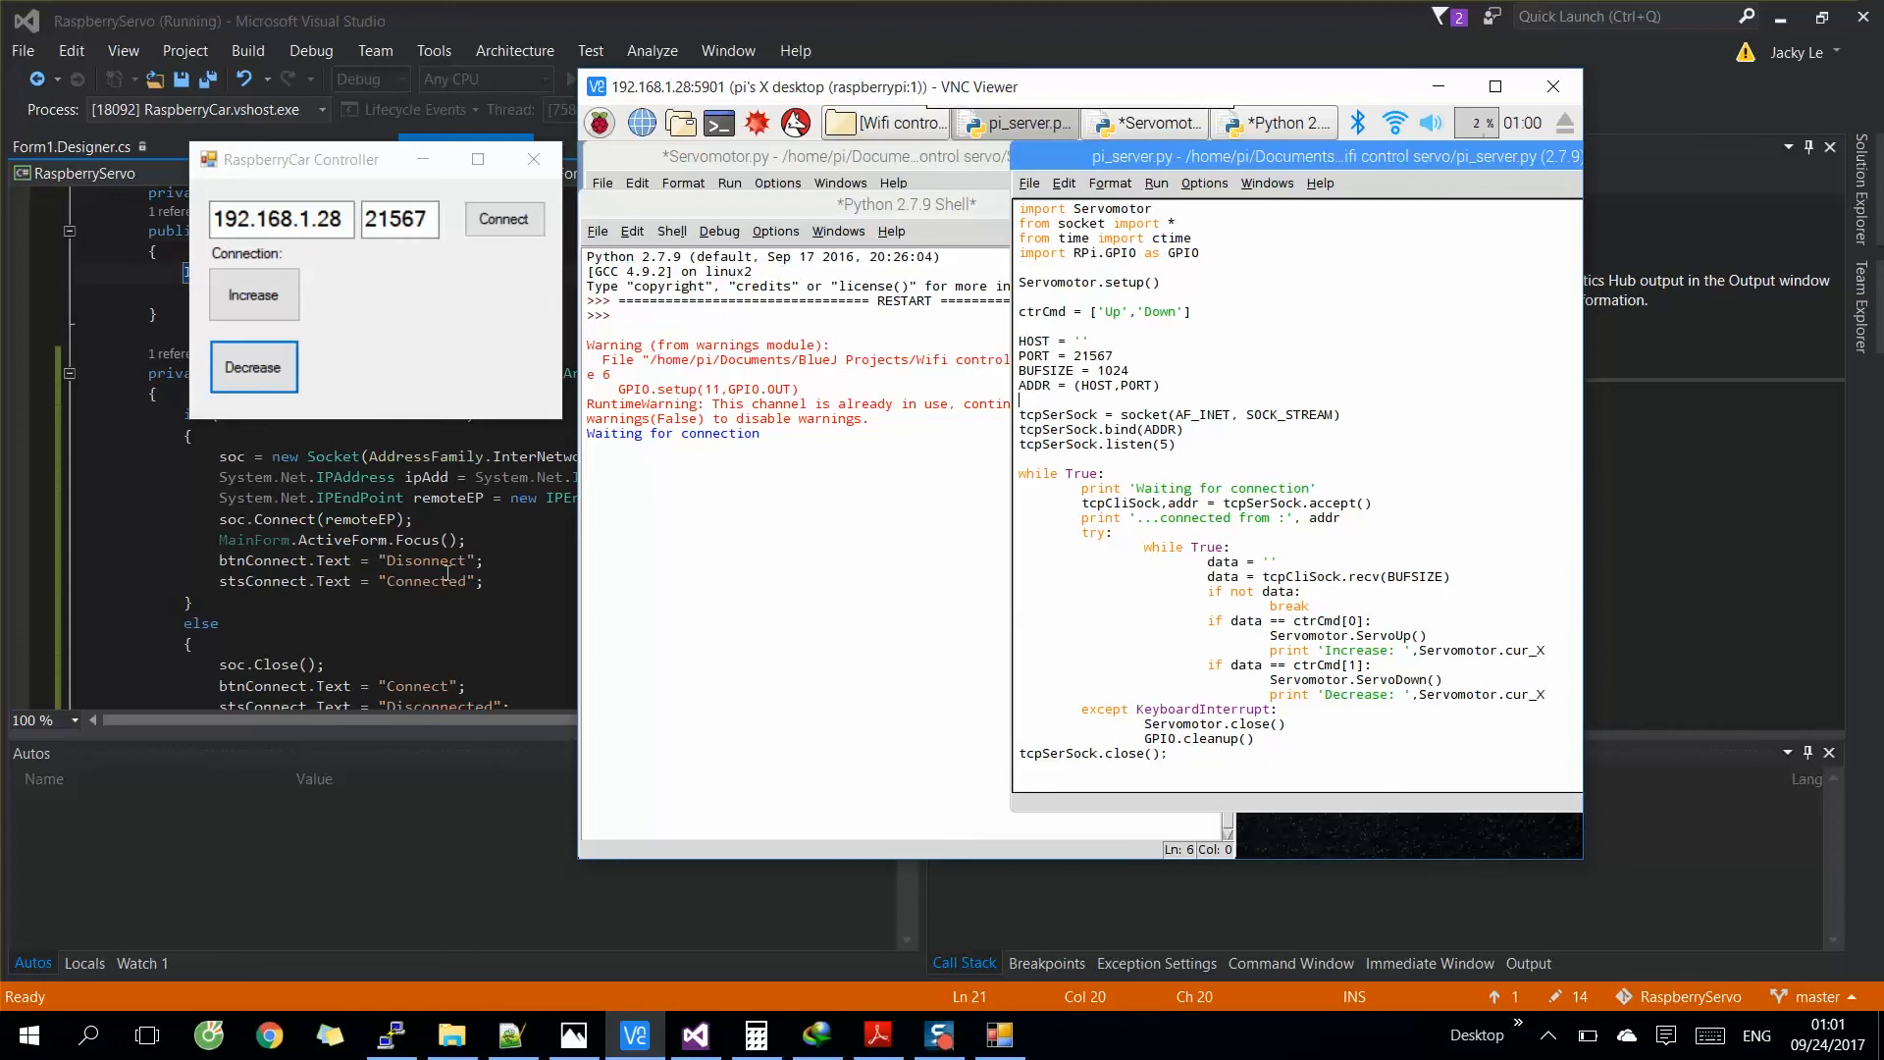
# - Connect the controller to the Pi server at 192.168.1.28, then disconnect it
pyautogui.click(504, 218)
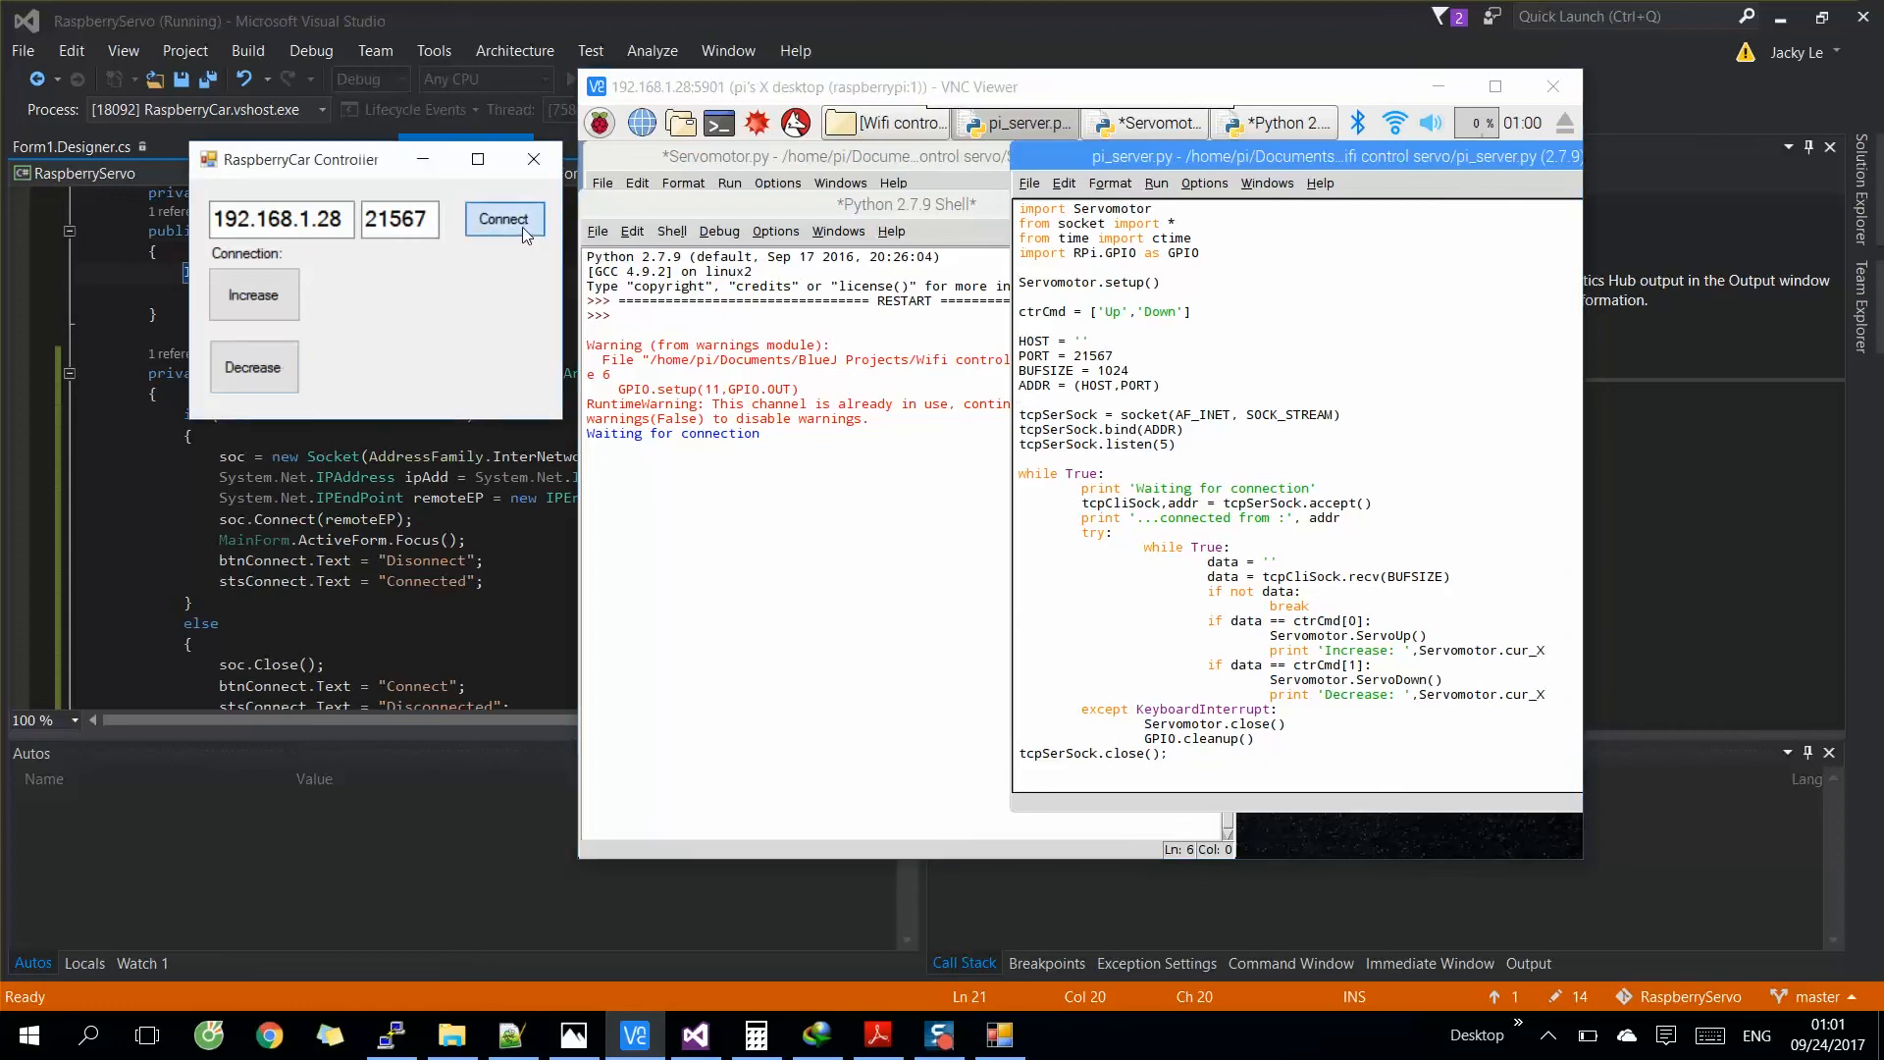
pyautogui.click(503, 218)
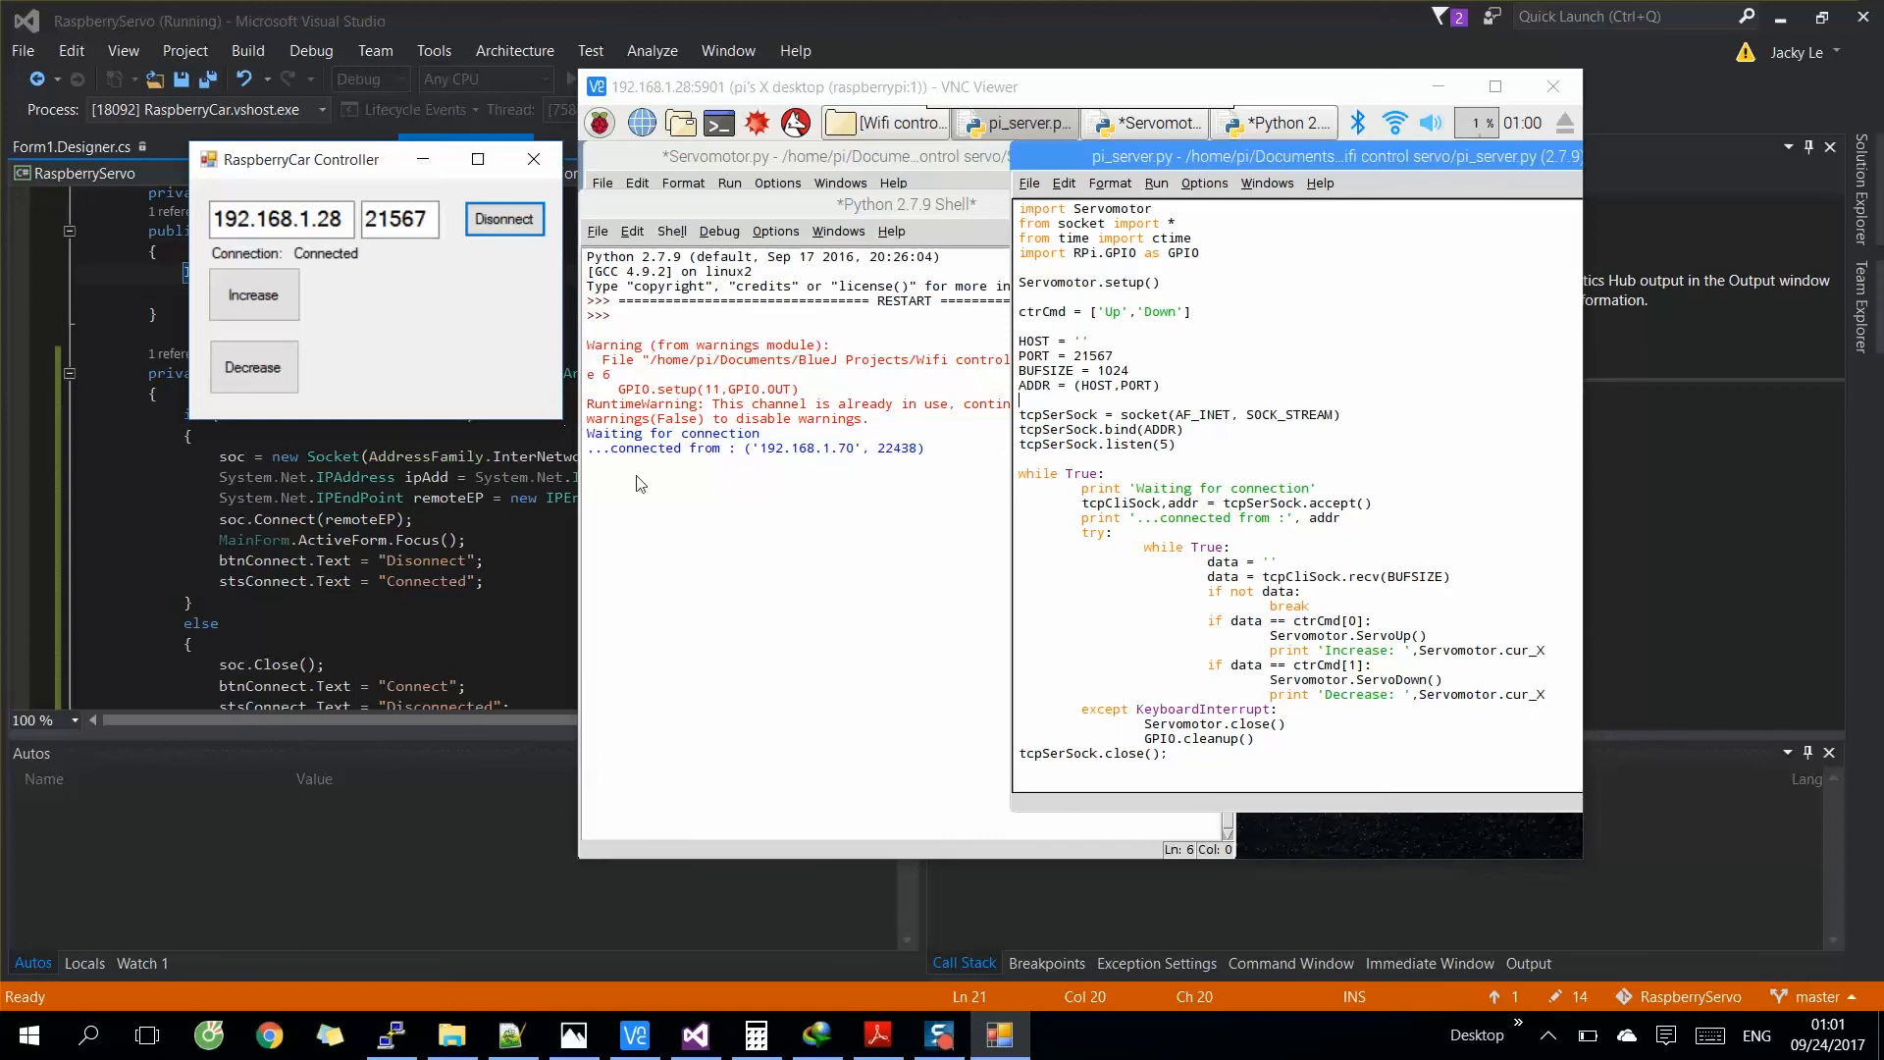
pyautogui.moveTo(550, 247)
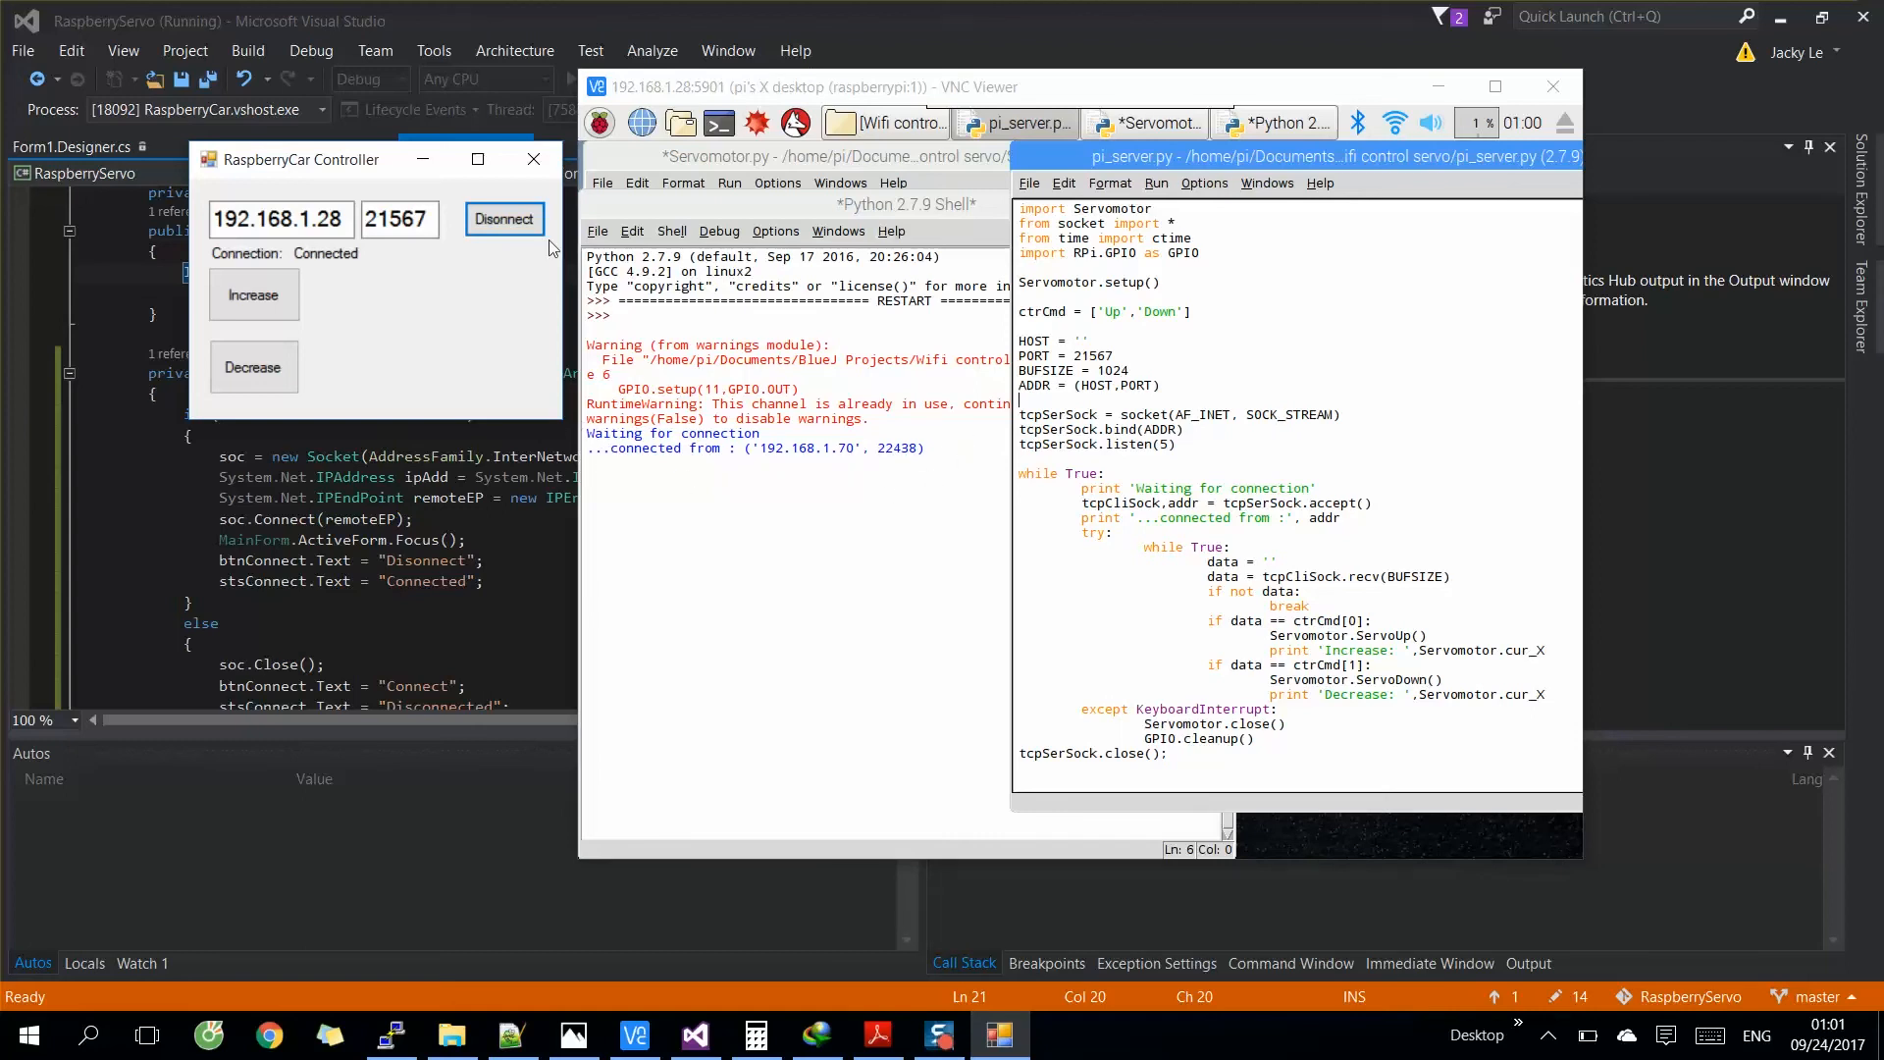
pyautogui.click(504, 218)
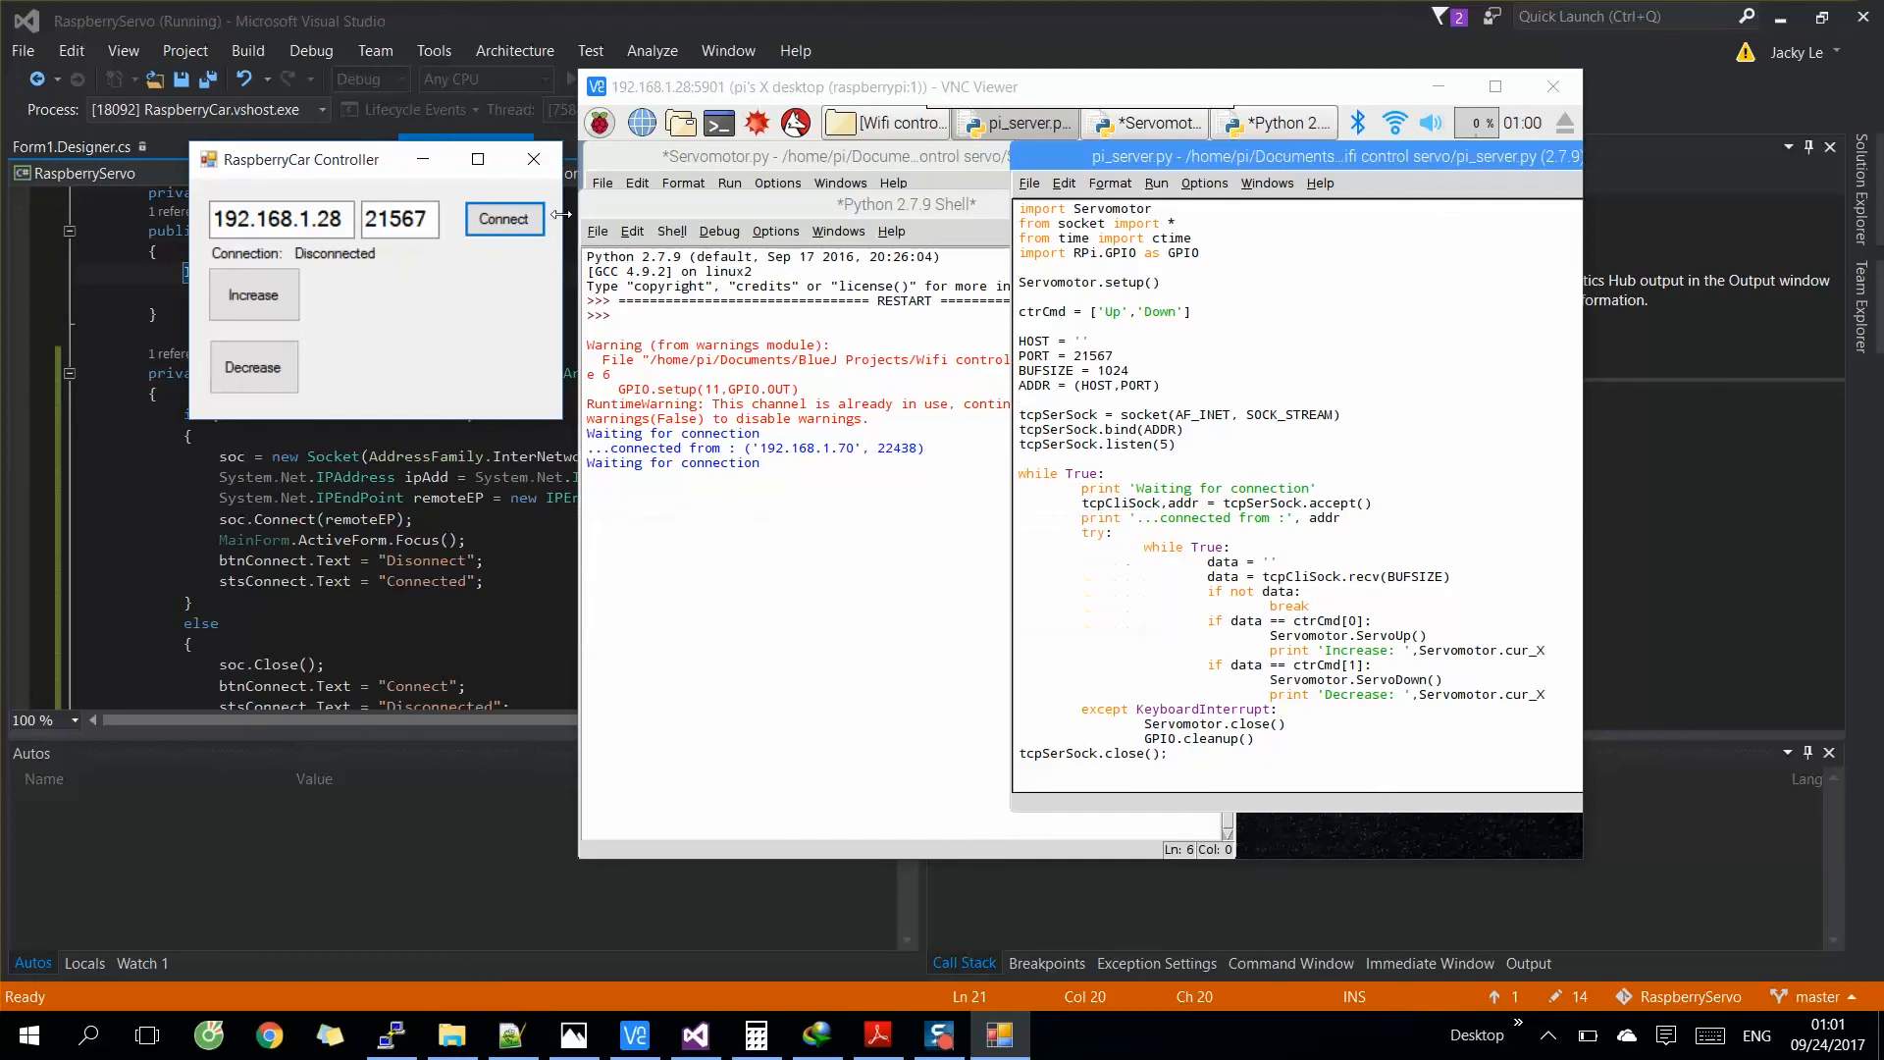
pyautogui.moveTo(534, 159)
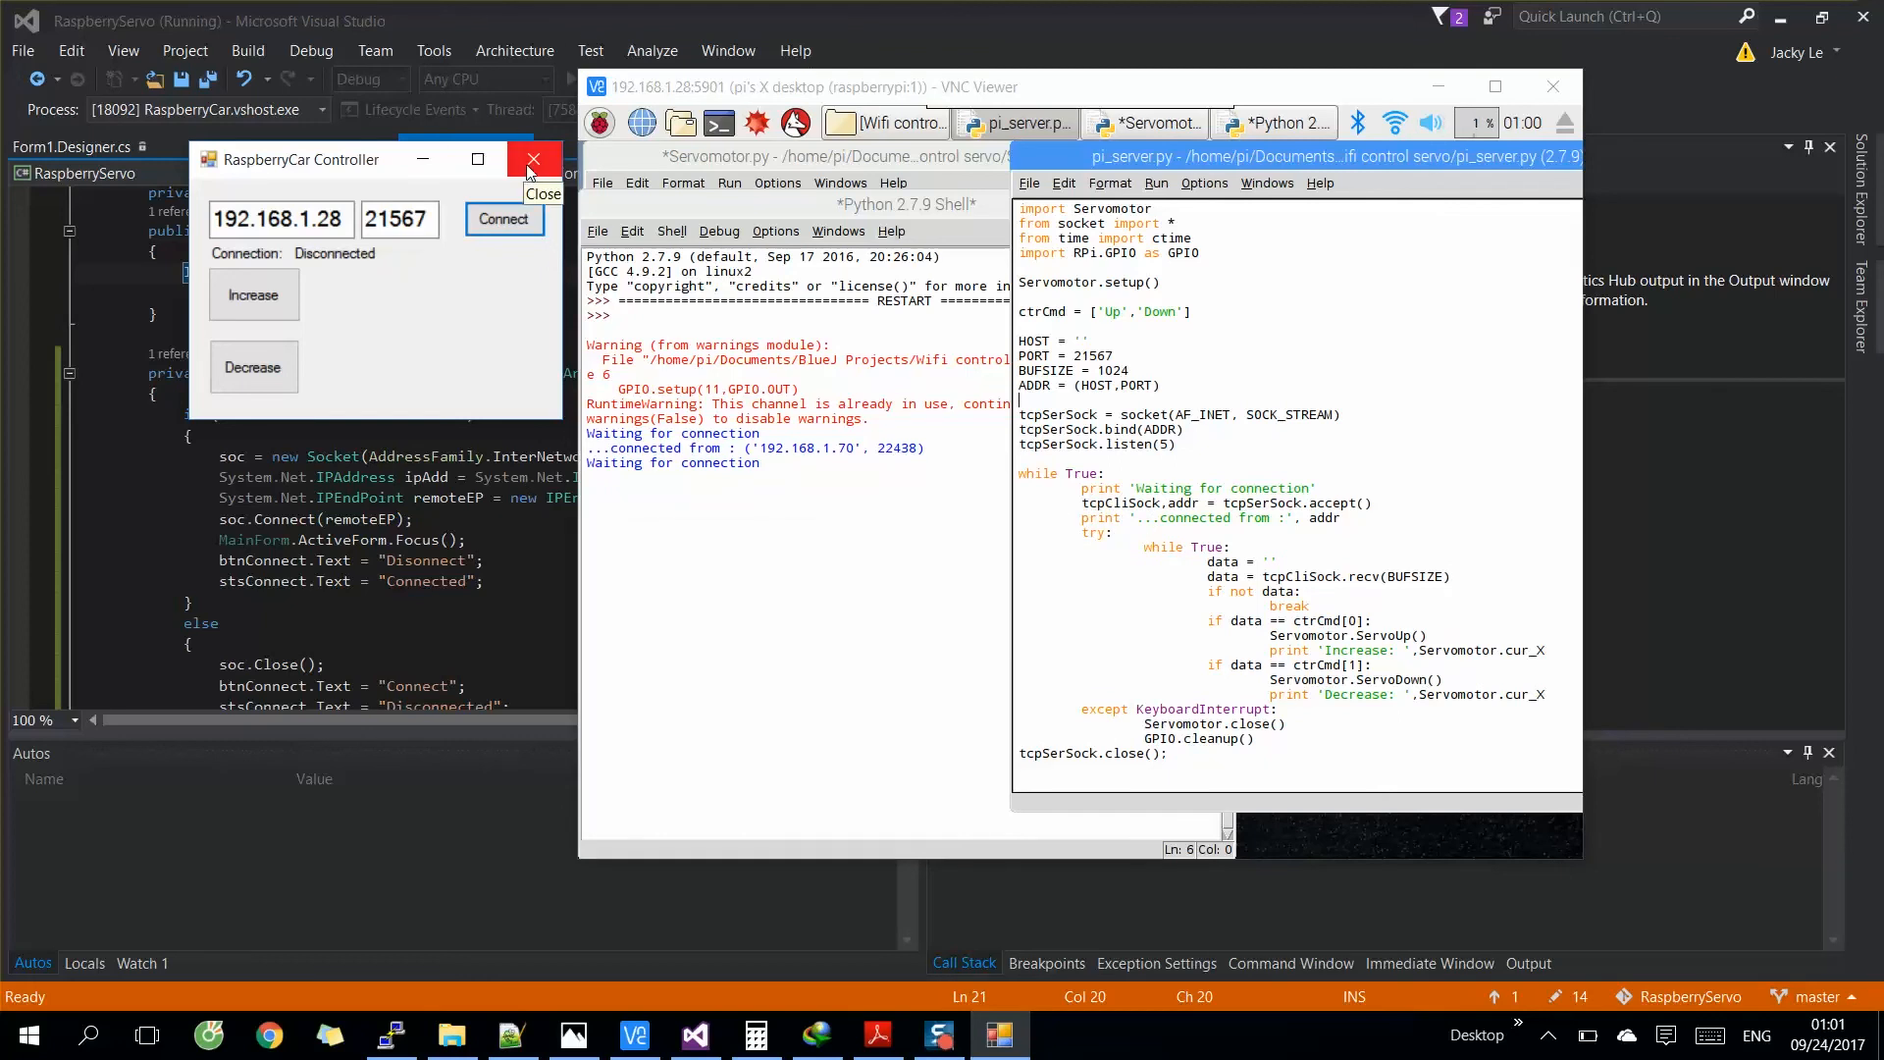
# - Close the RaspberryCar Controller window and restart the IDLE shell
pyautogui.click(671, 232)
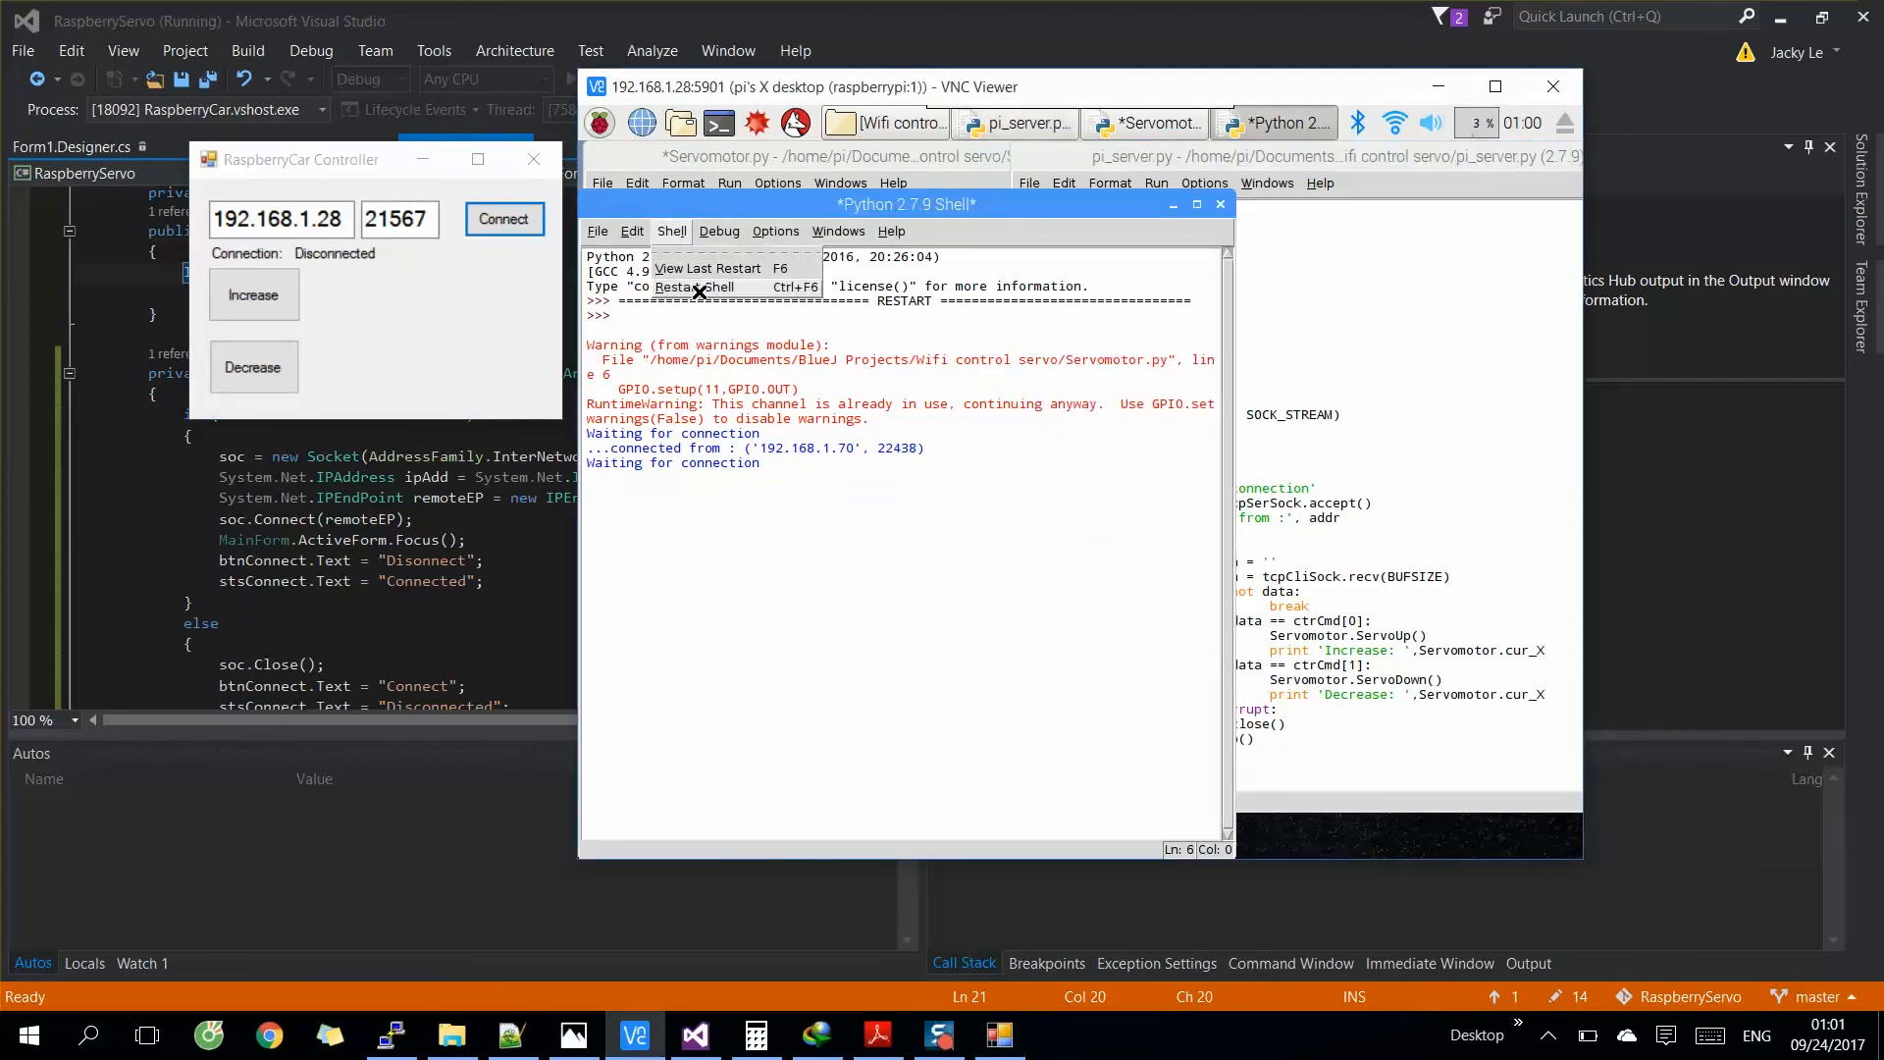
pyautogui.click(679, 287)
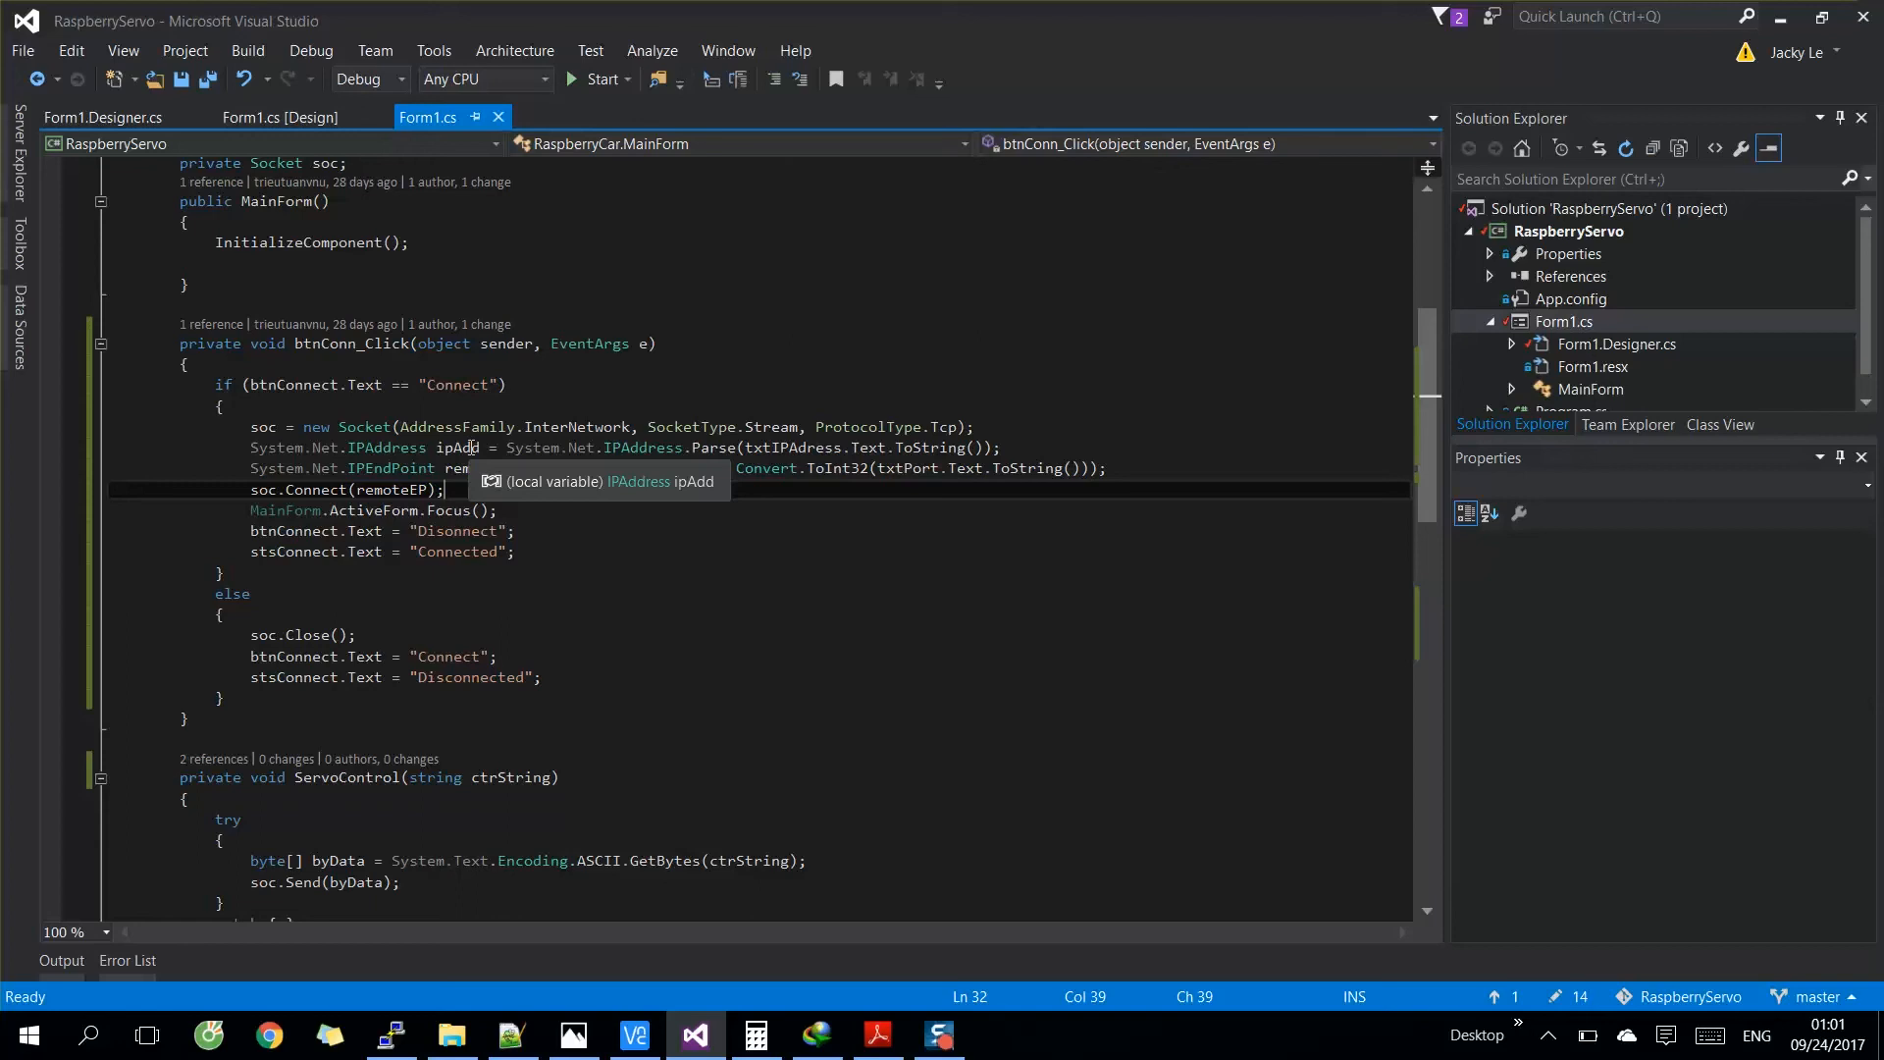
pyautogui.scroll(-3)
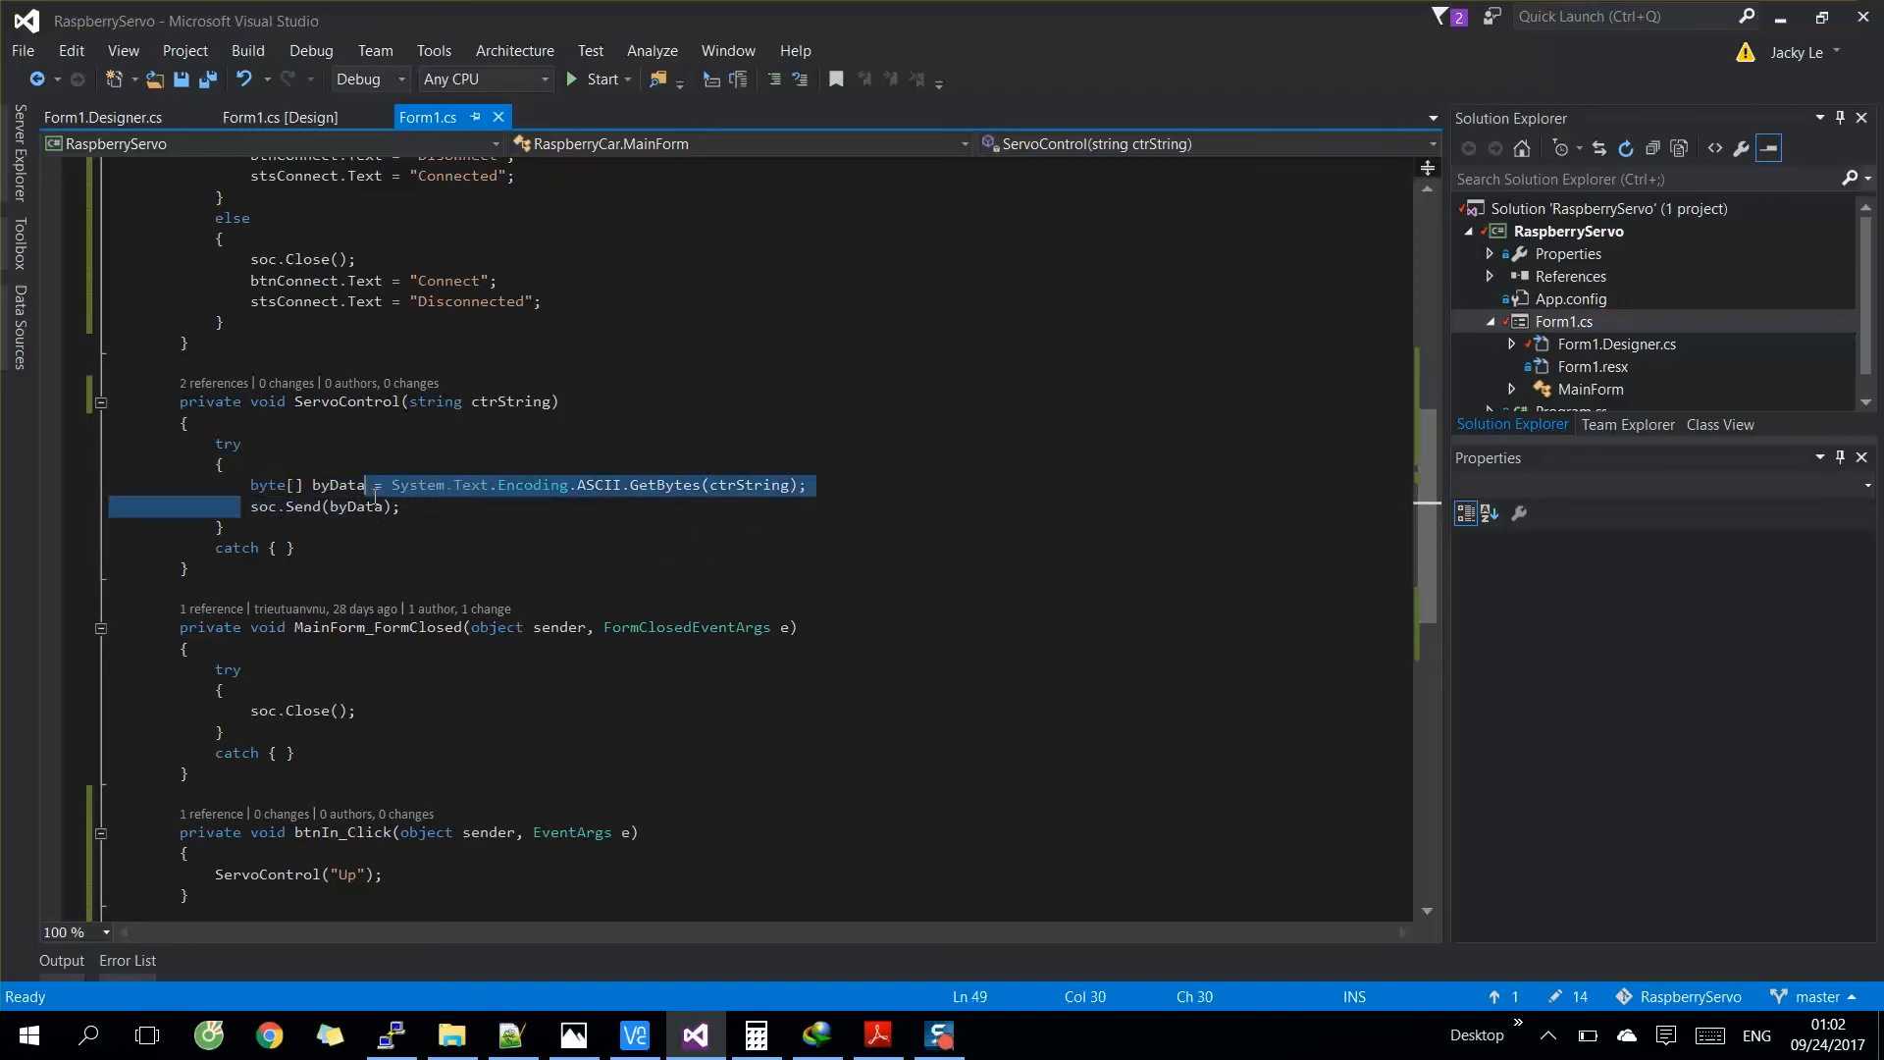
pyautogui.click(279, 116)
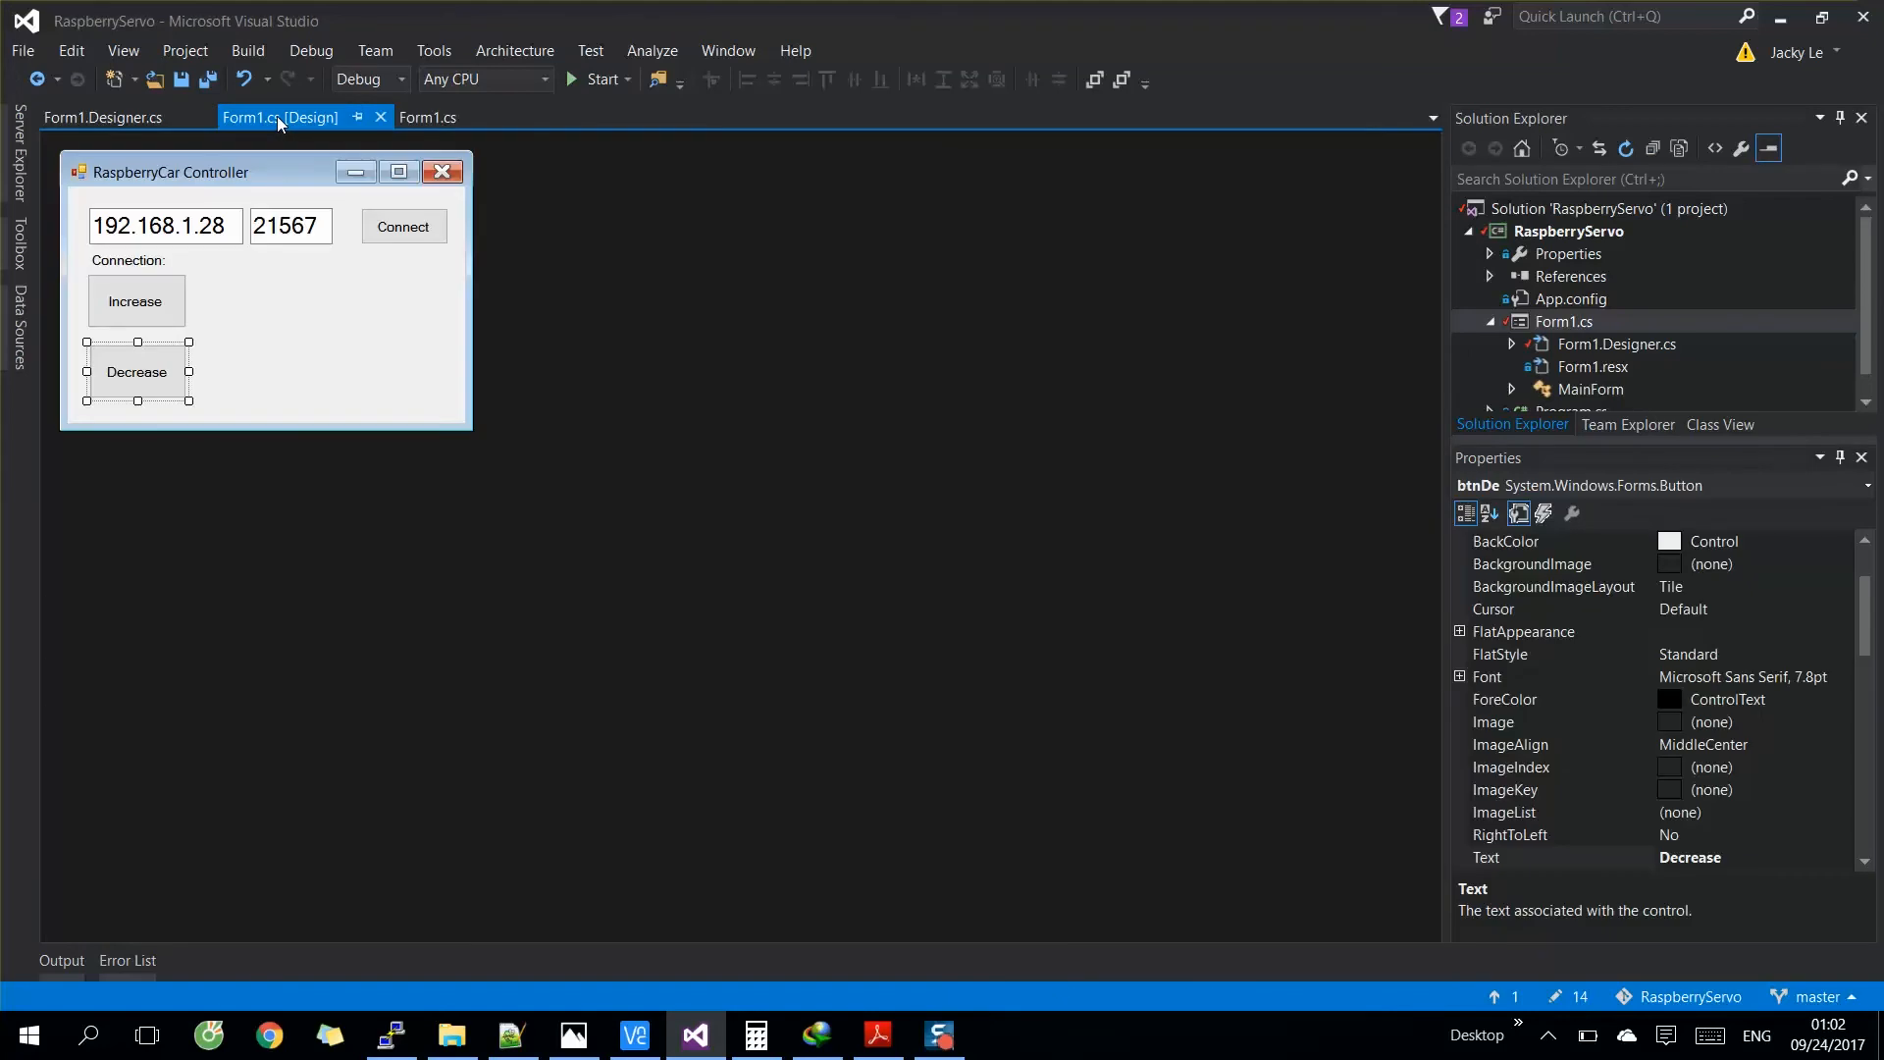
pyautogui.click(135, 301)
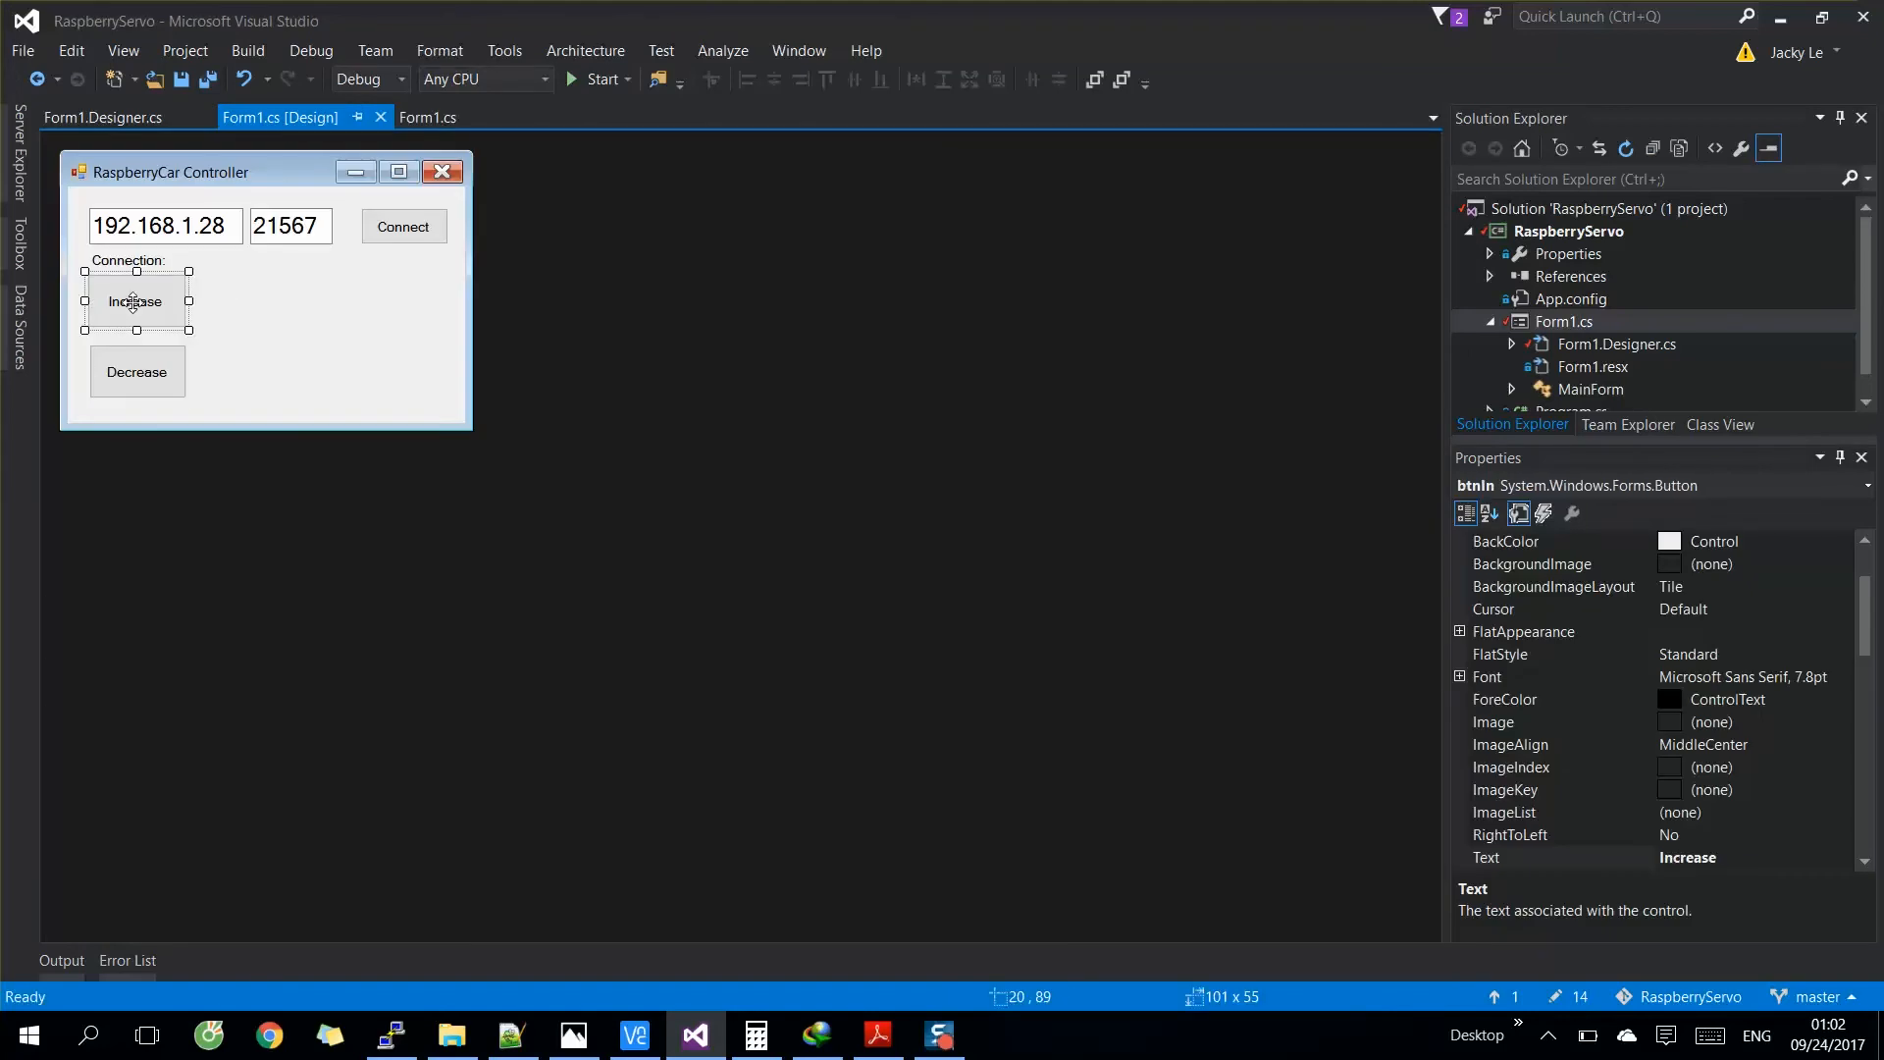
pyautogui.click(428, 116)
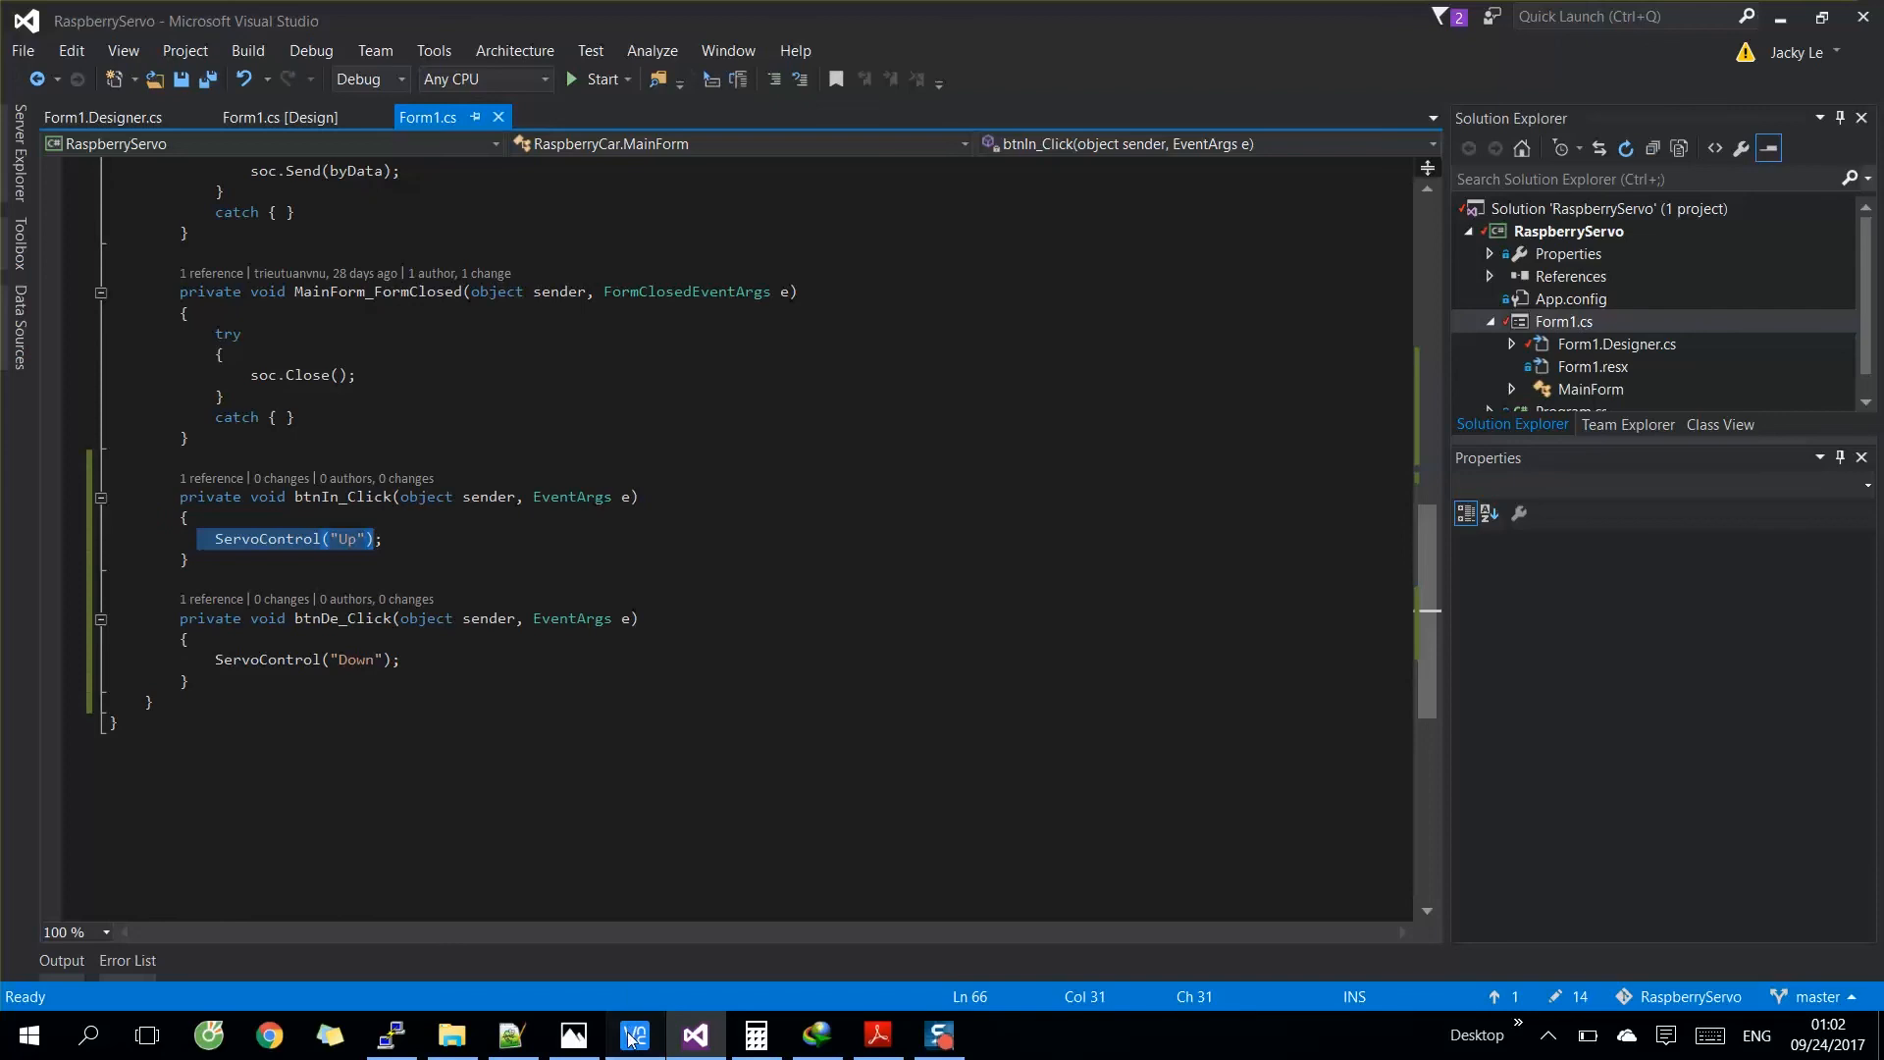
pyautogui.click(634, 1034)
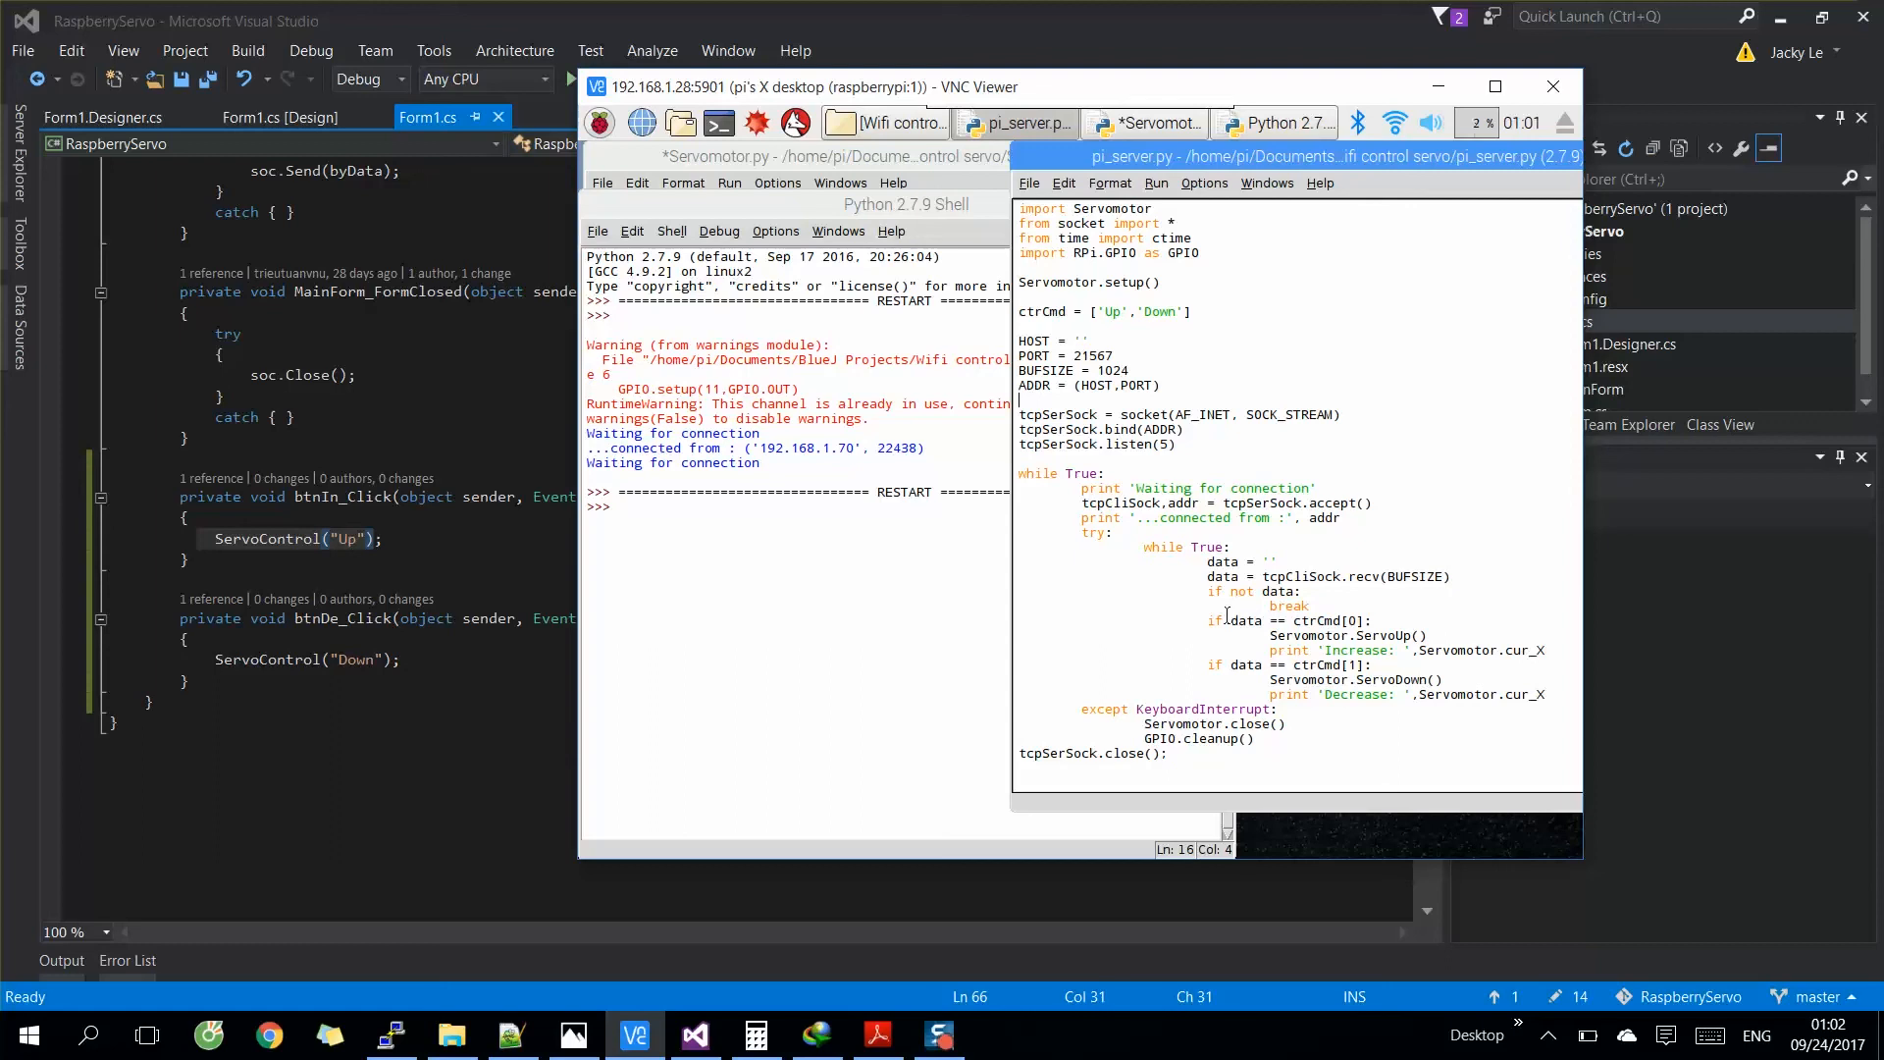
# - Review the server loop's command checks and restart pi_server.py with Run Module
pyautogui.doubleClick(1285, 620)
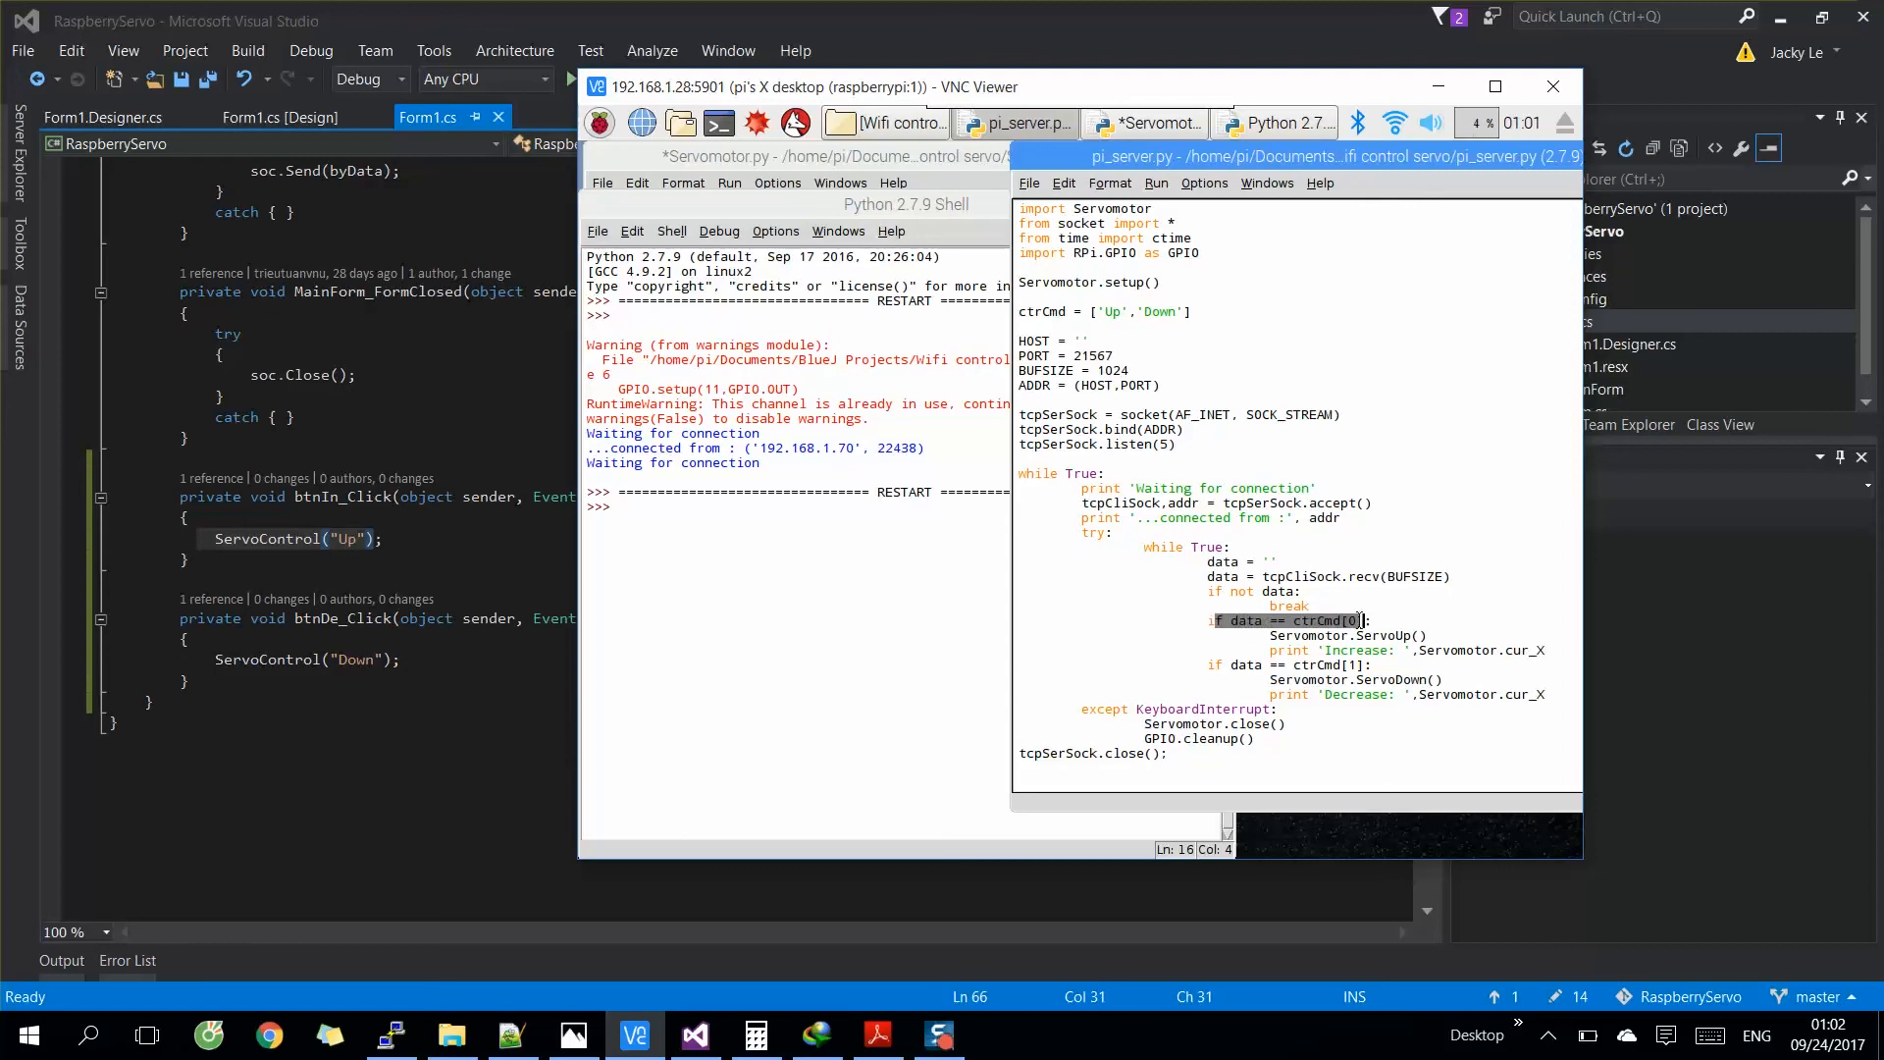
pyautogui.click(1182, 318)
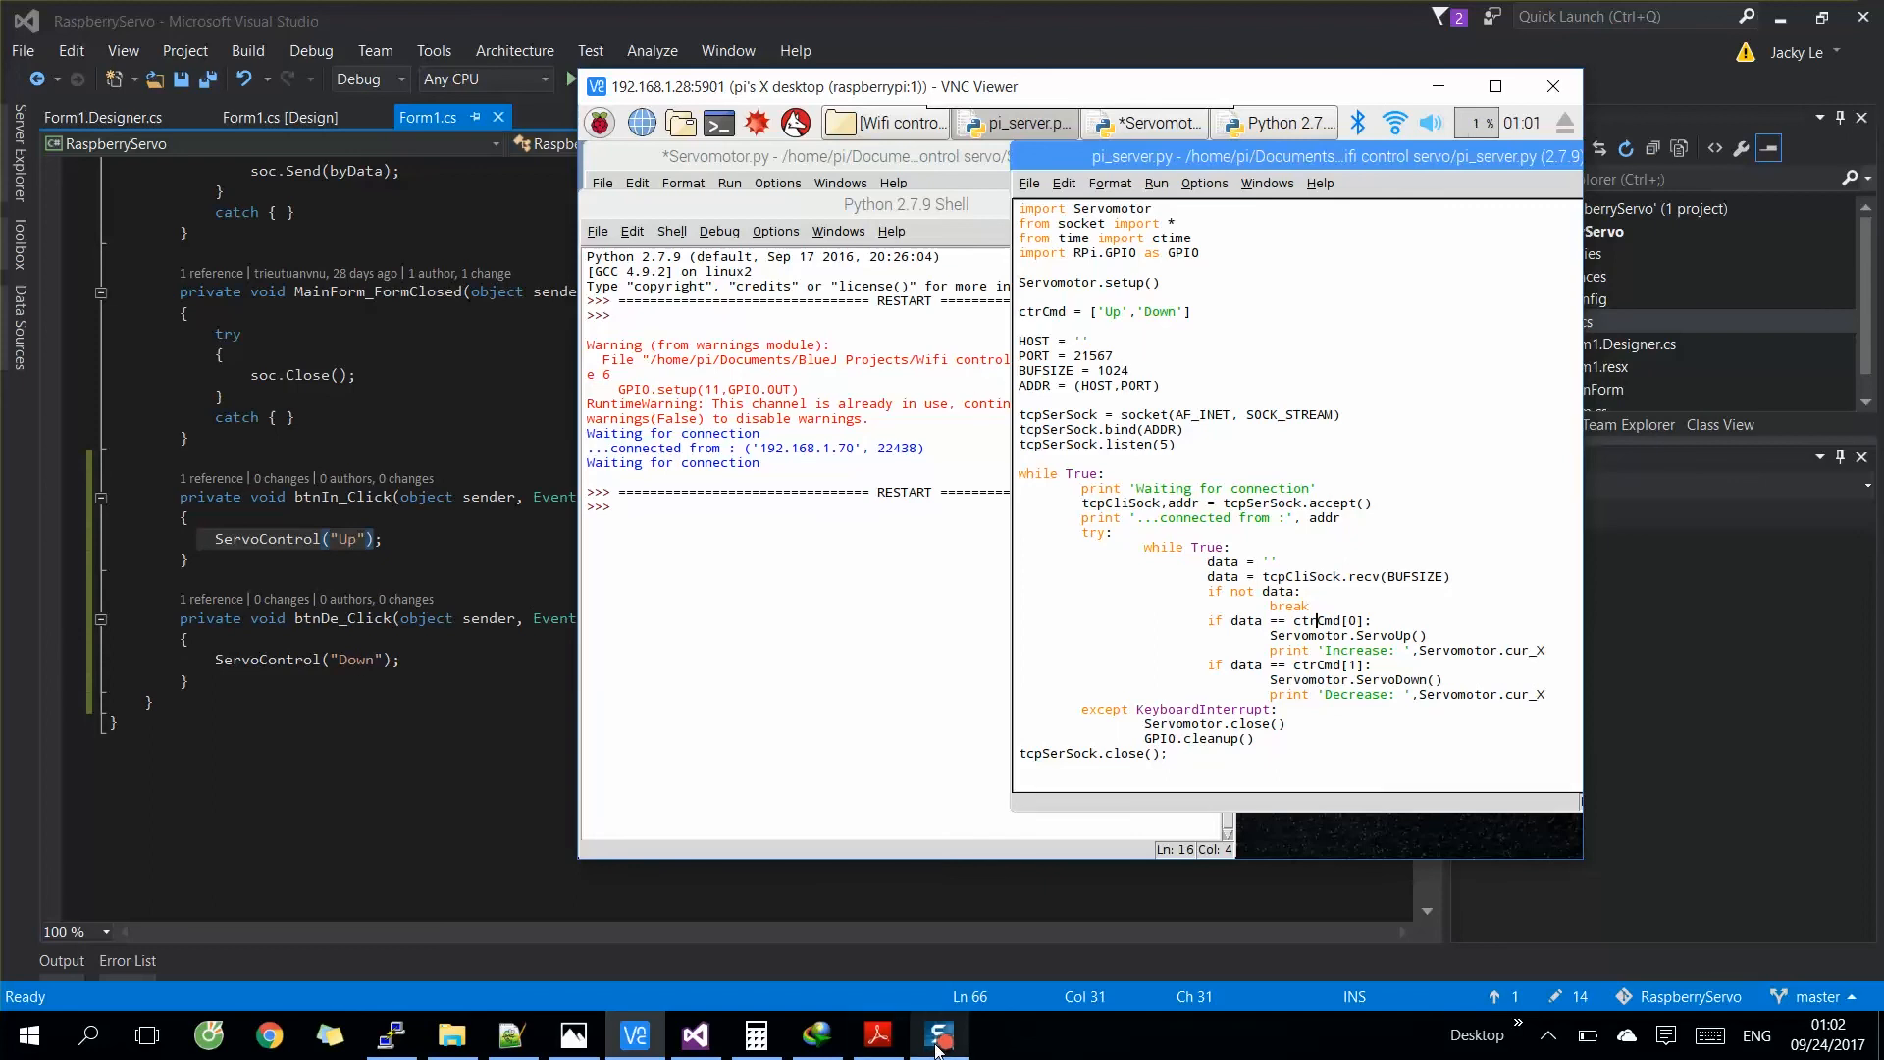
pyautogui.moveTo(1205, 969)
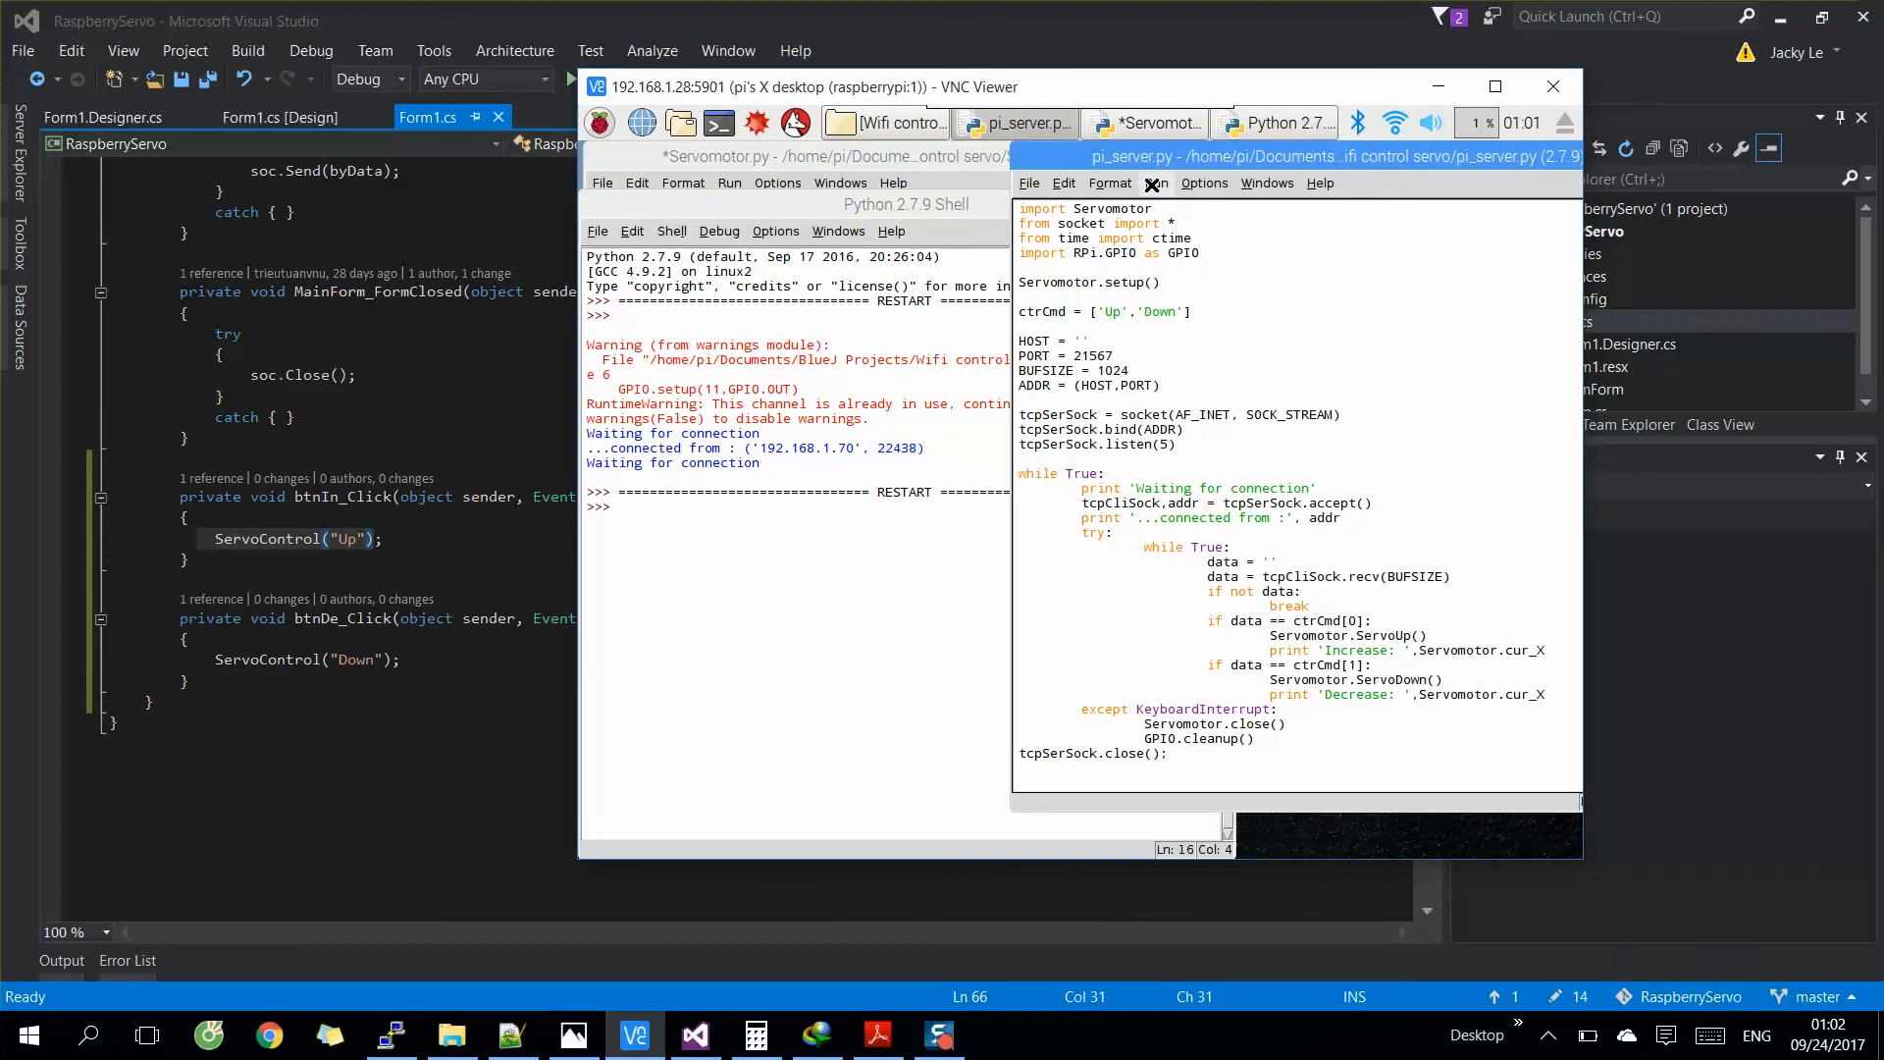
pyautogui.click(1154, 183)
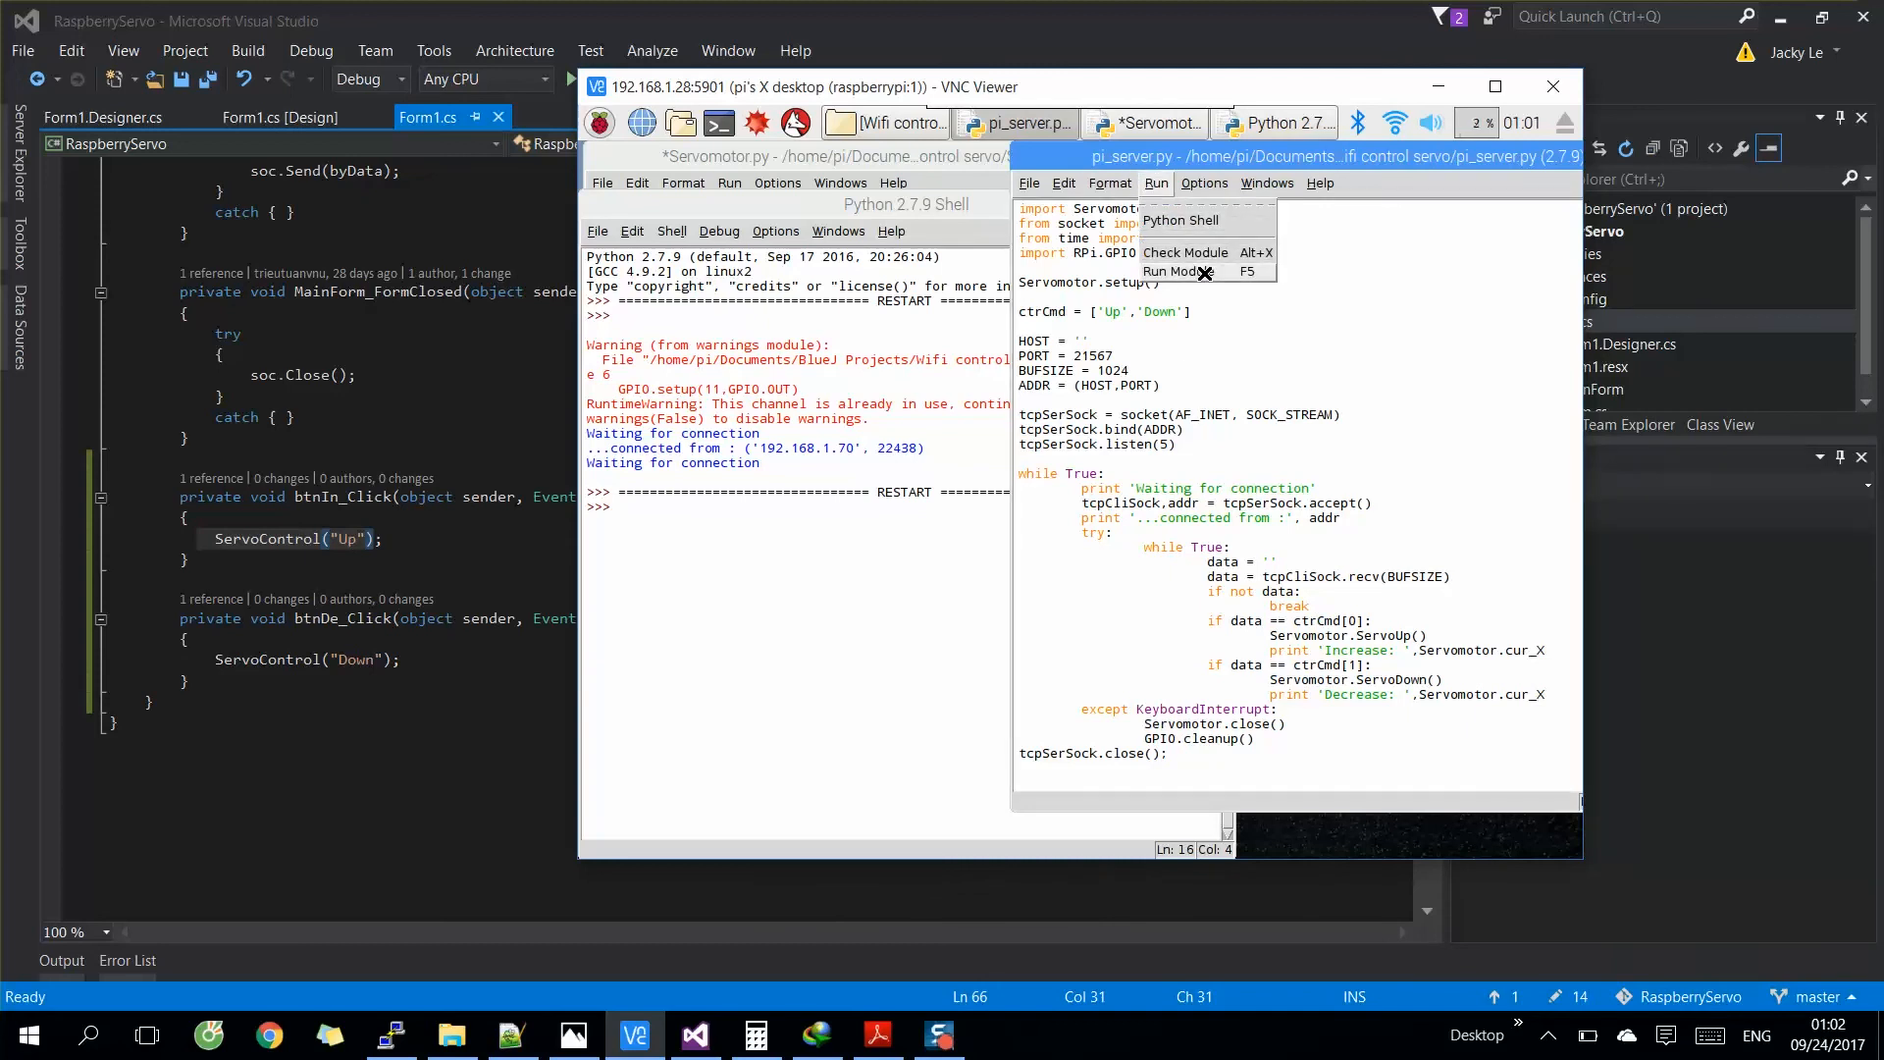
pyautogui.click(1176, 270)
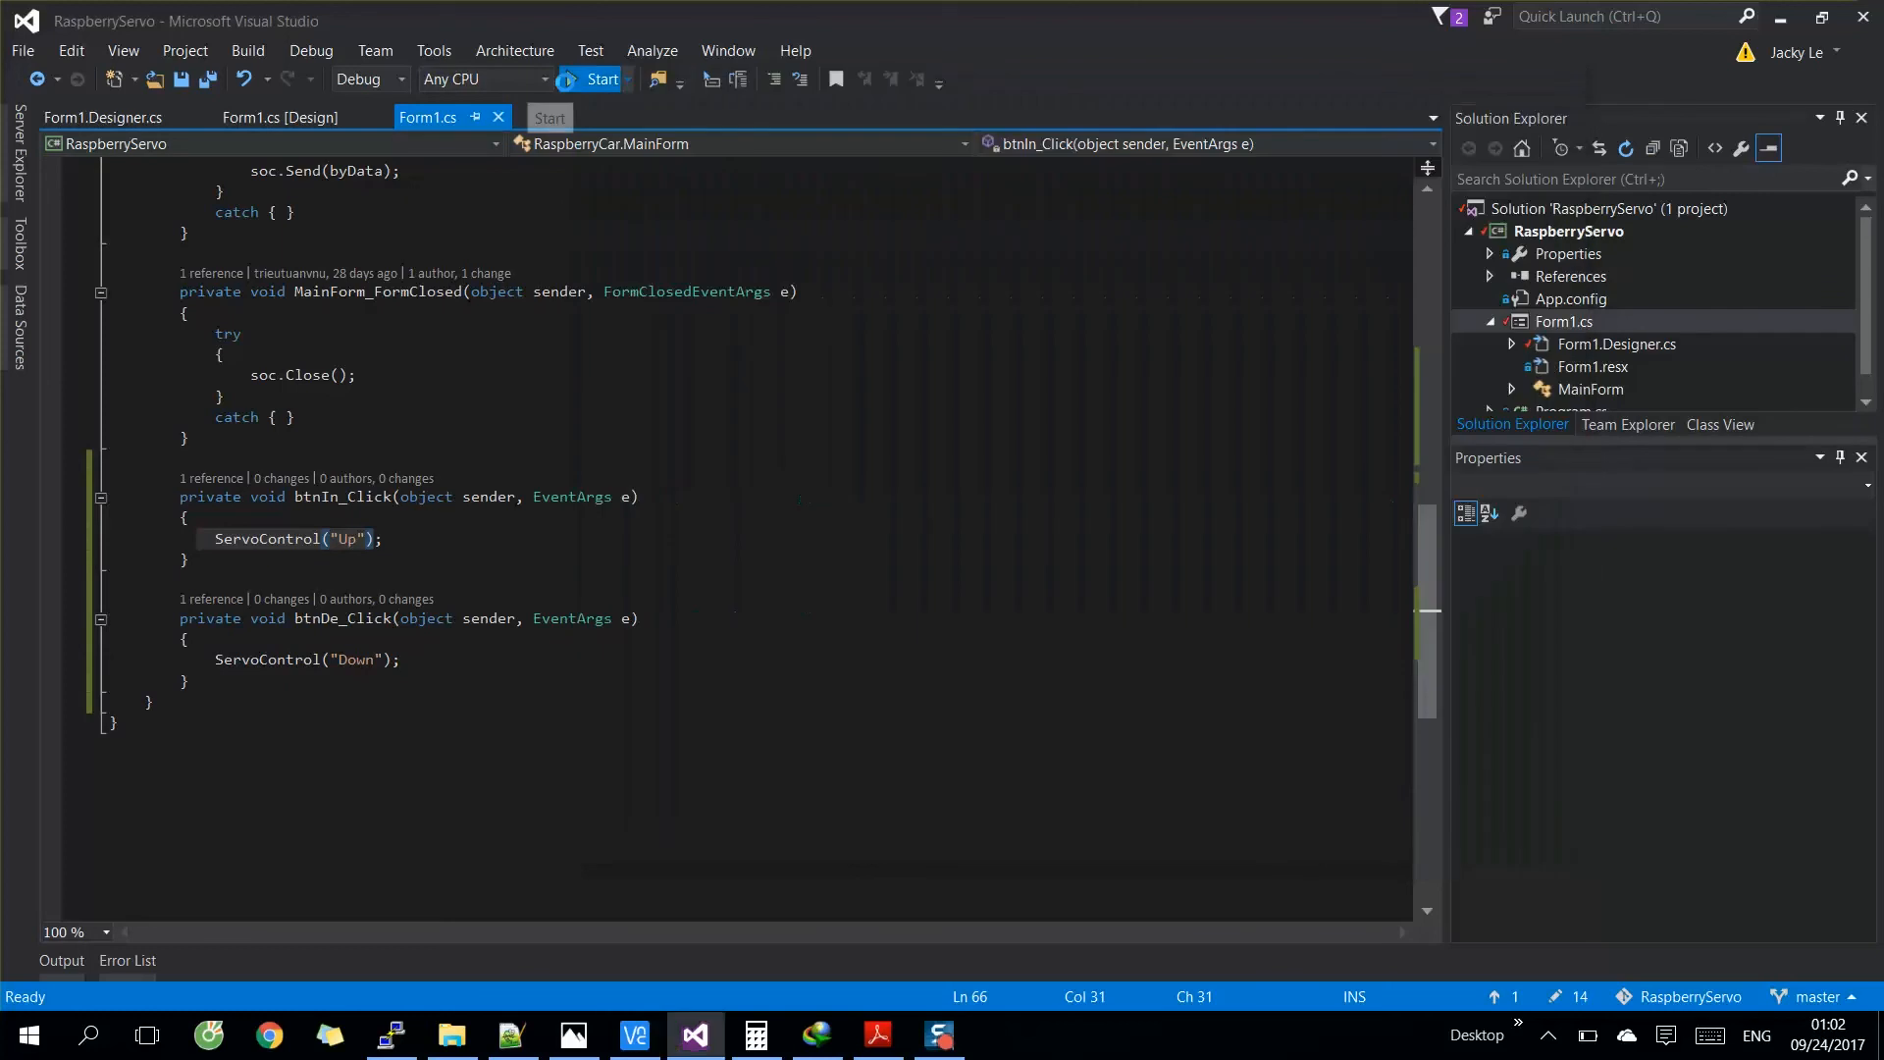
# - Start the RaspberryCar Controller in debug and connect it to the Pi server
pyautogui.click(601, 79)
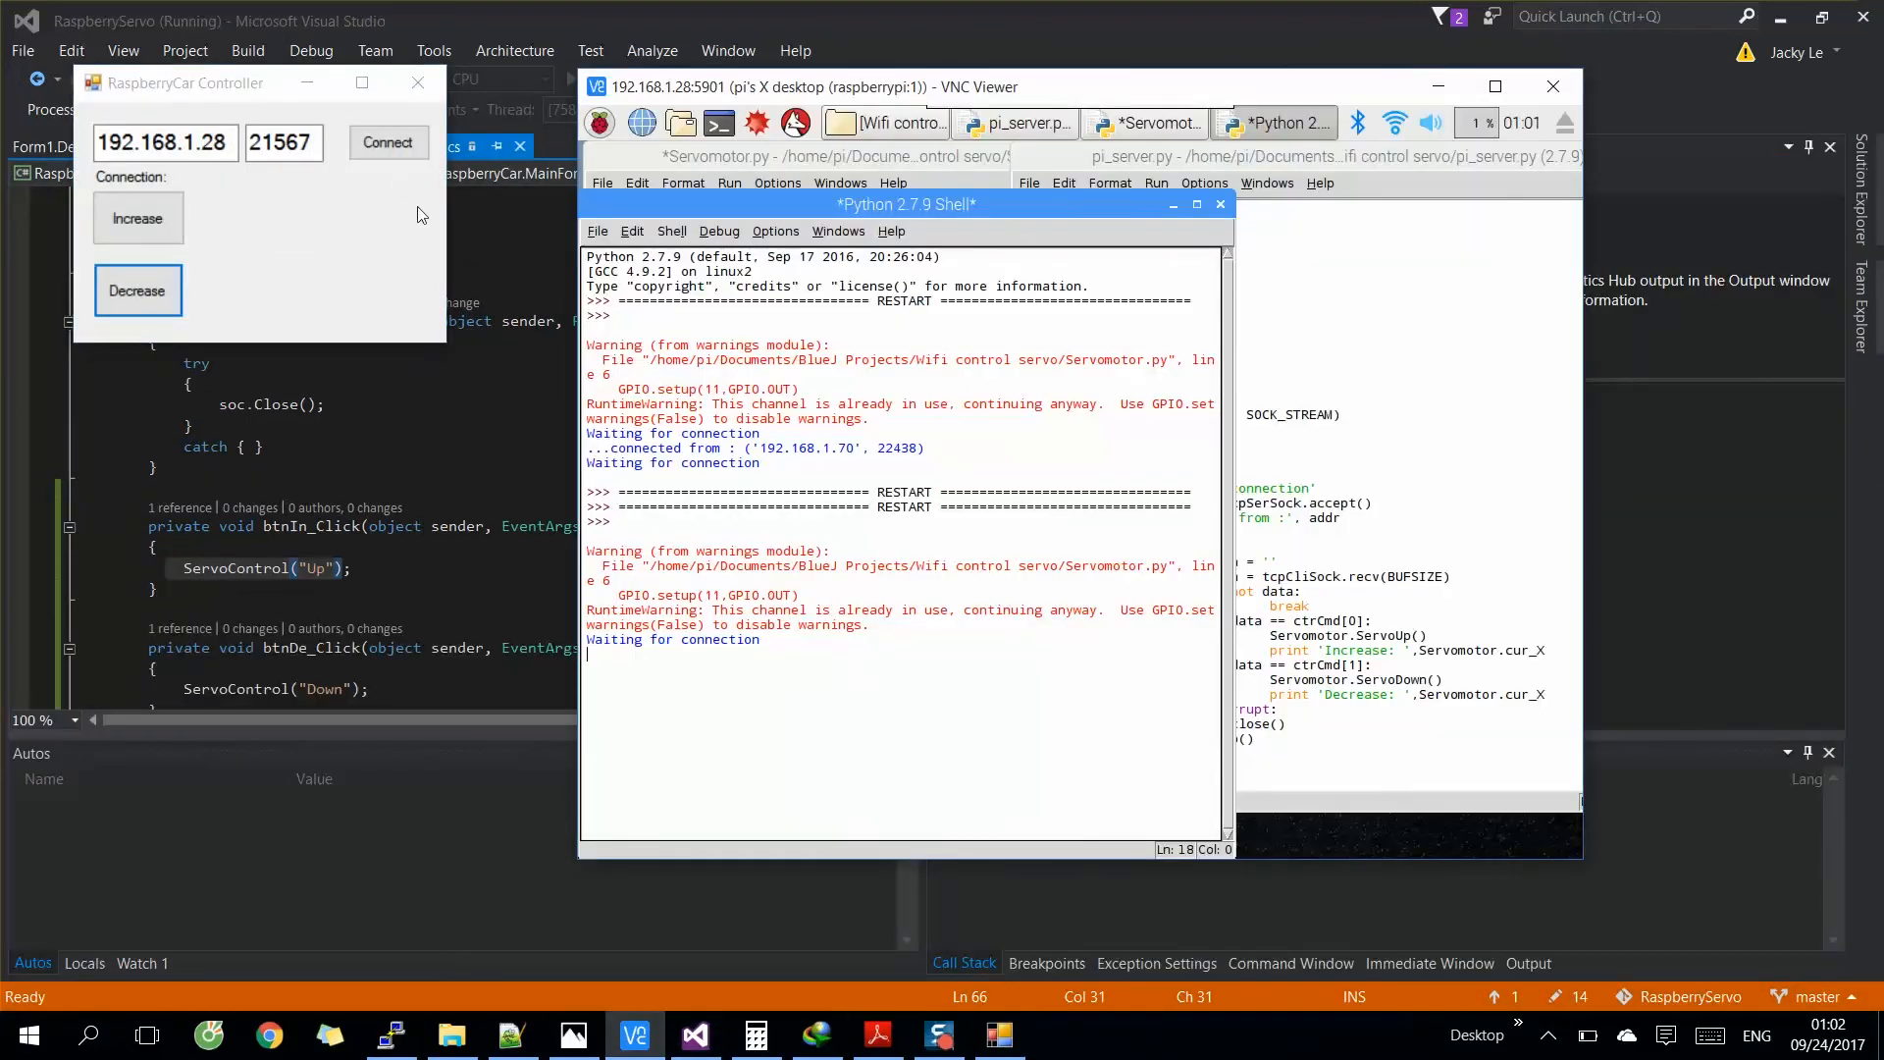
pyautogui.click(387, 142)
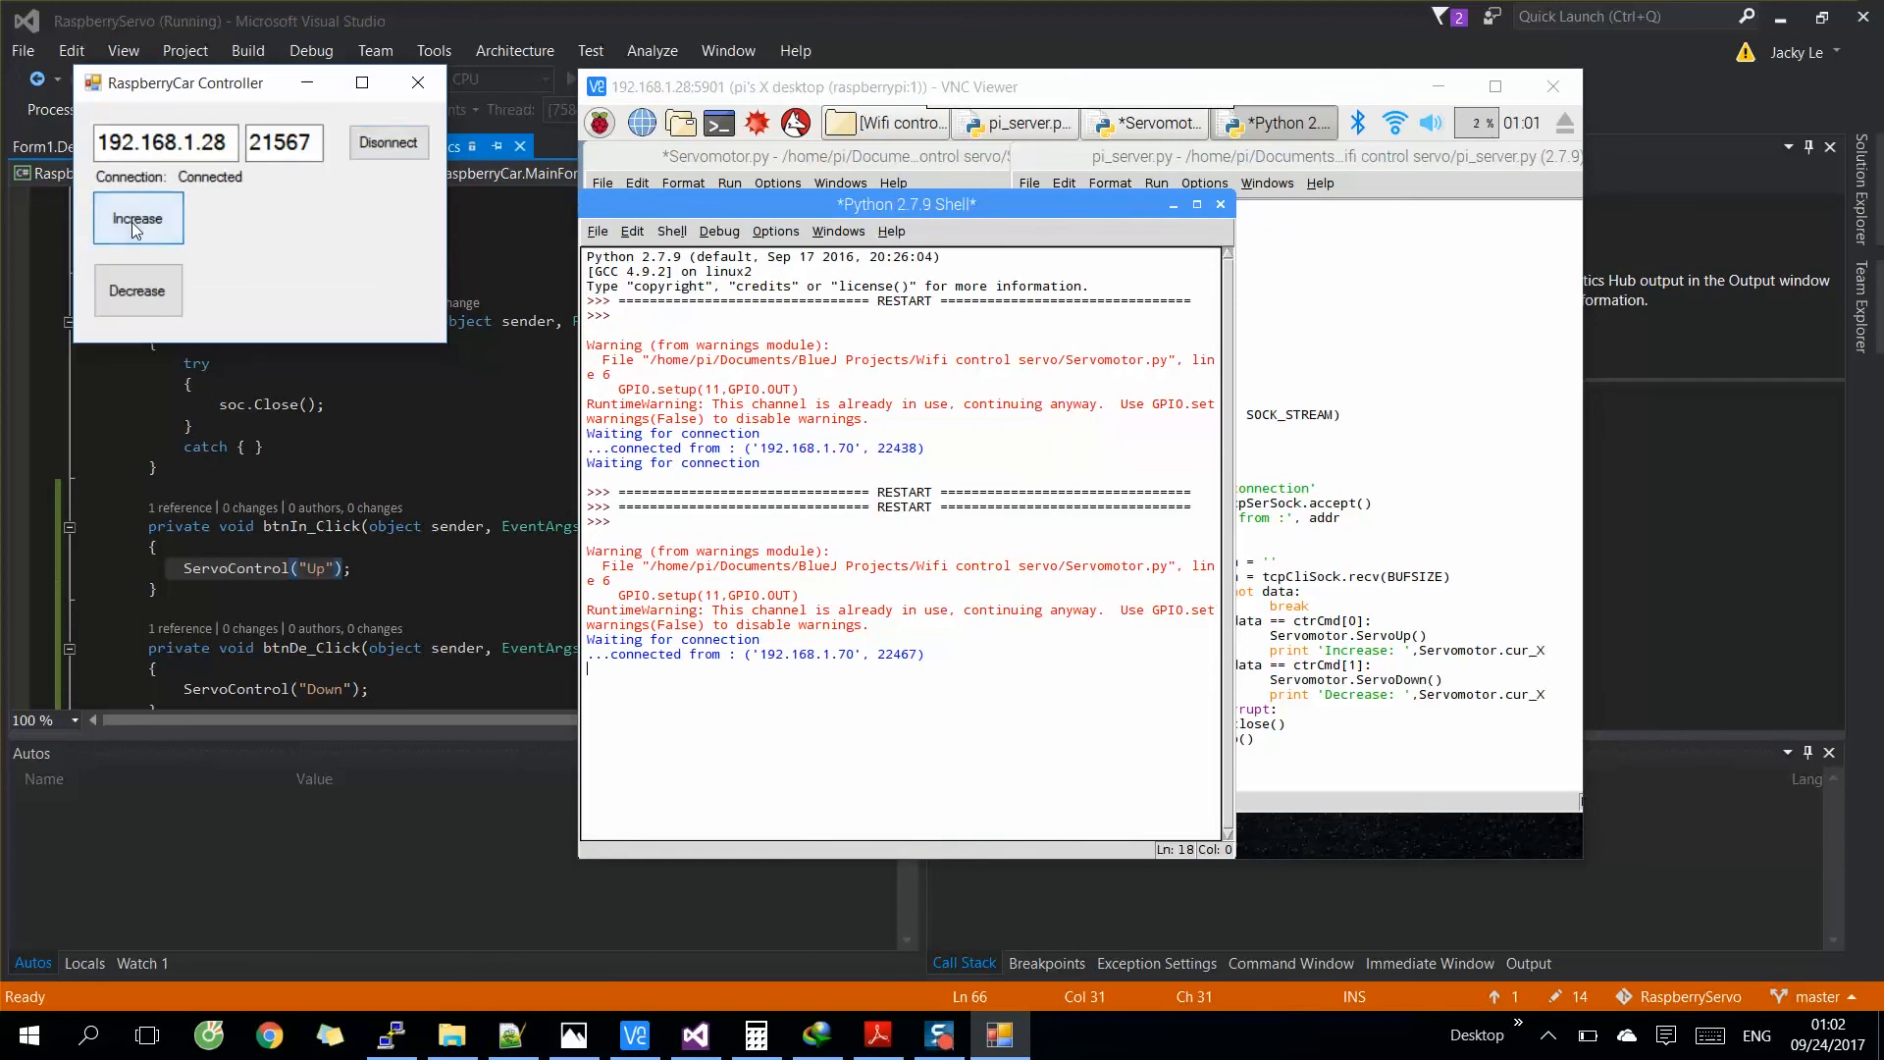
# - Raise the servo position step by step up to 10.0 with Increase
pyautogui.click(137, 217)
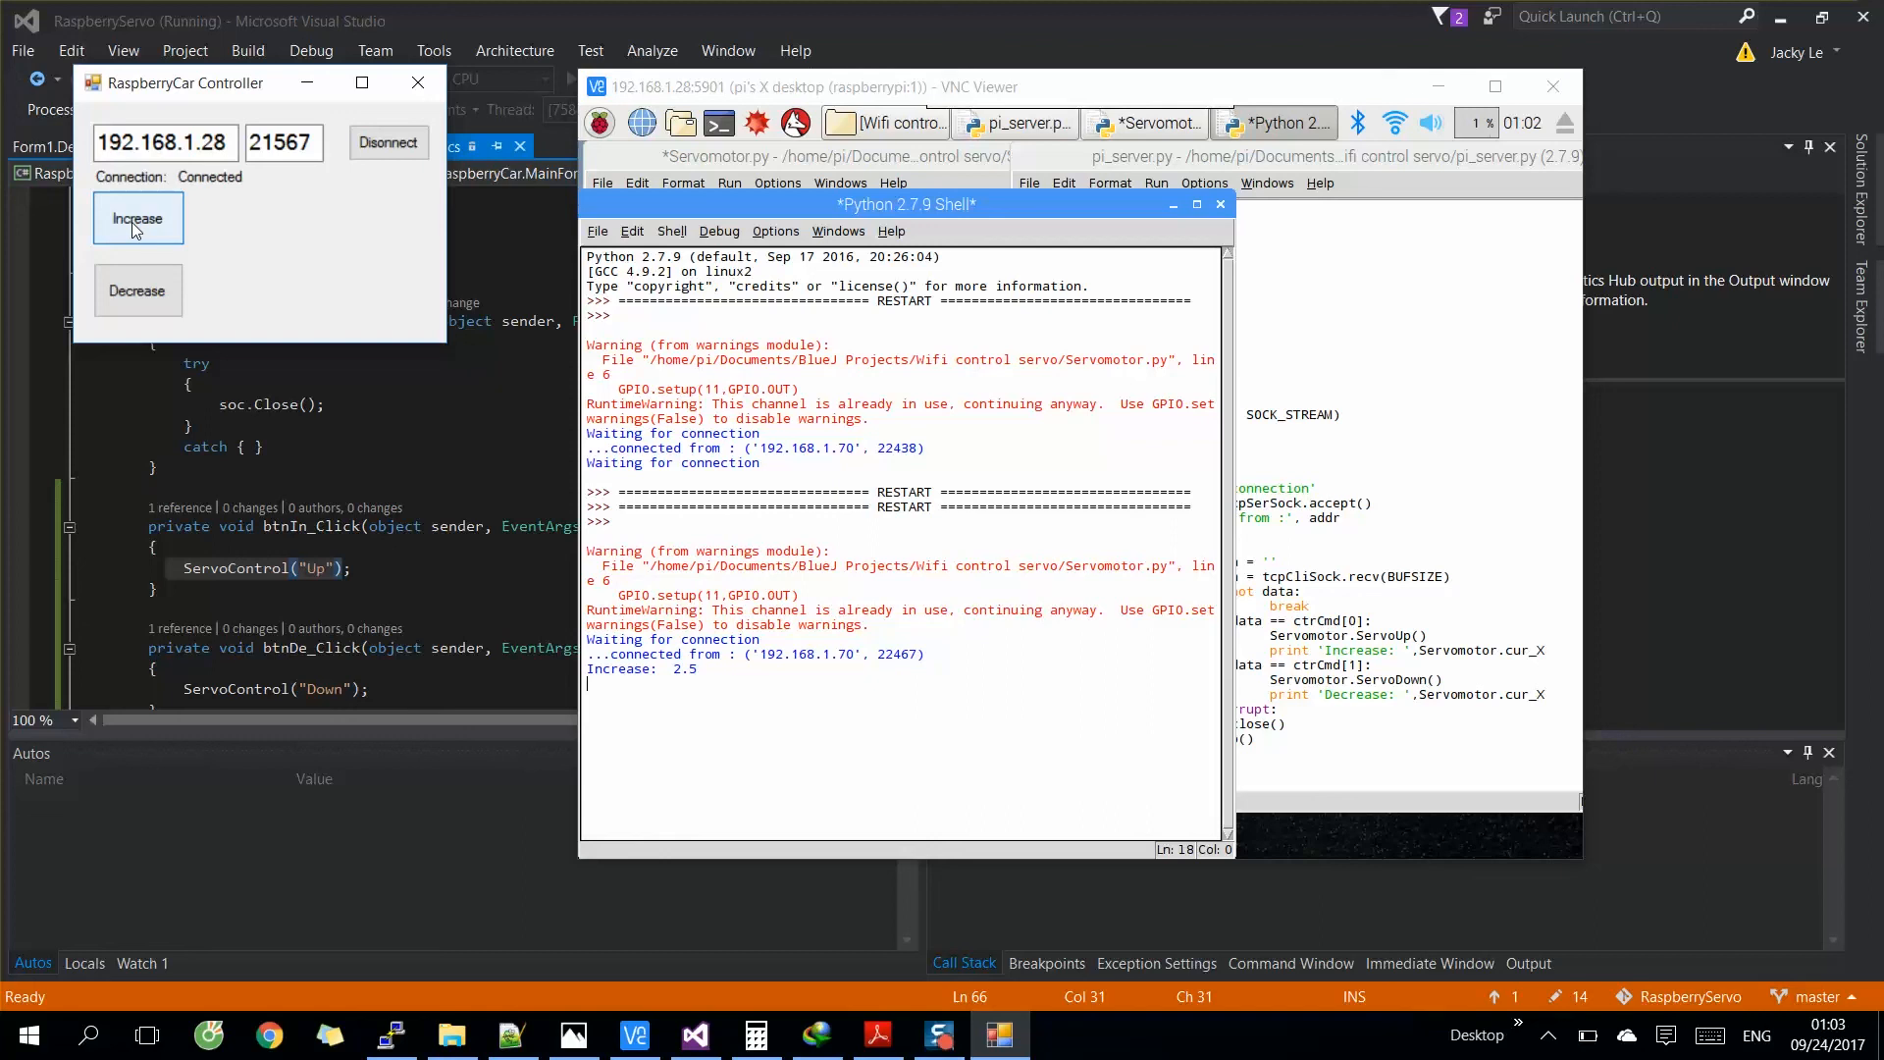
pyautogui.click(138, 218)
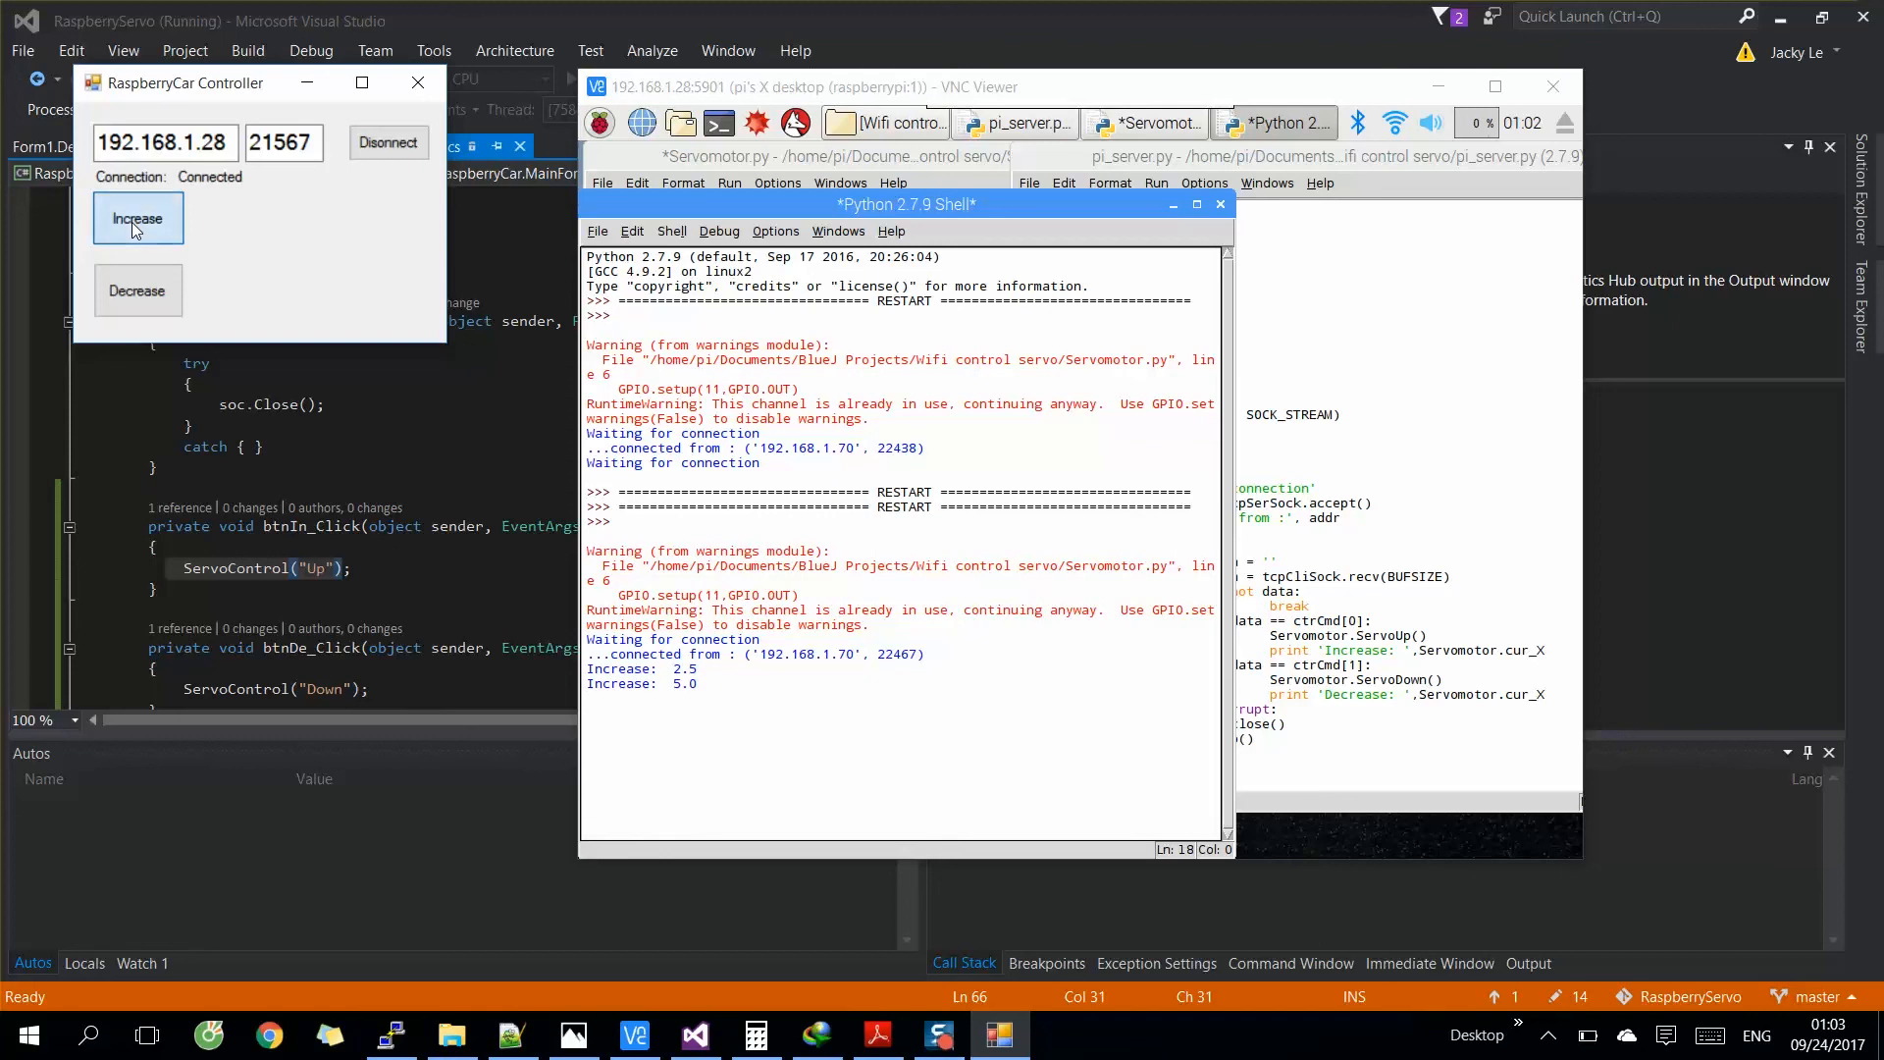
pyautogui.click(138, 218)
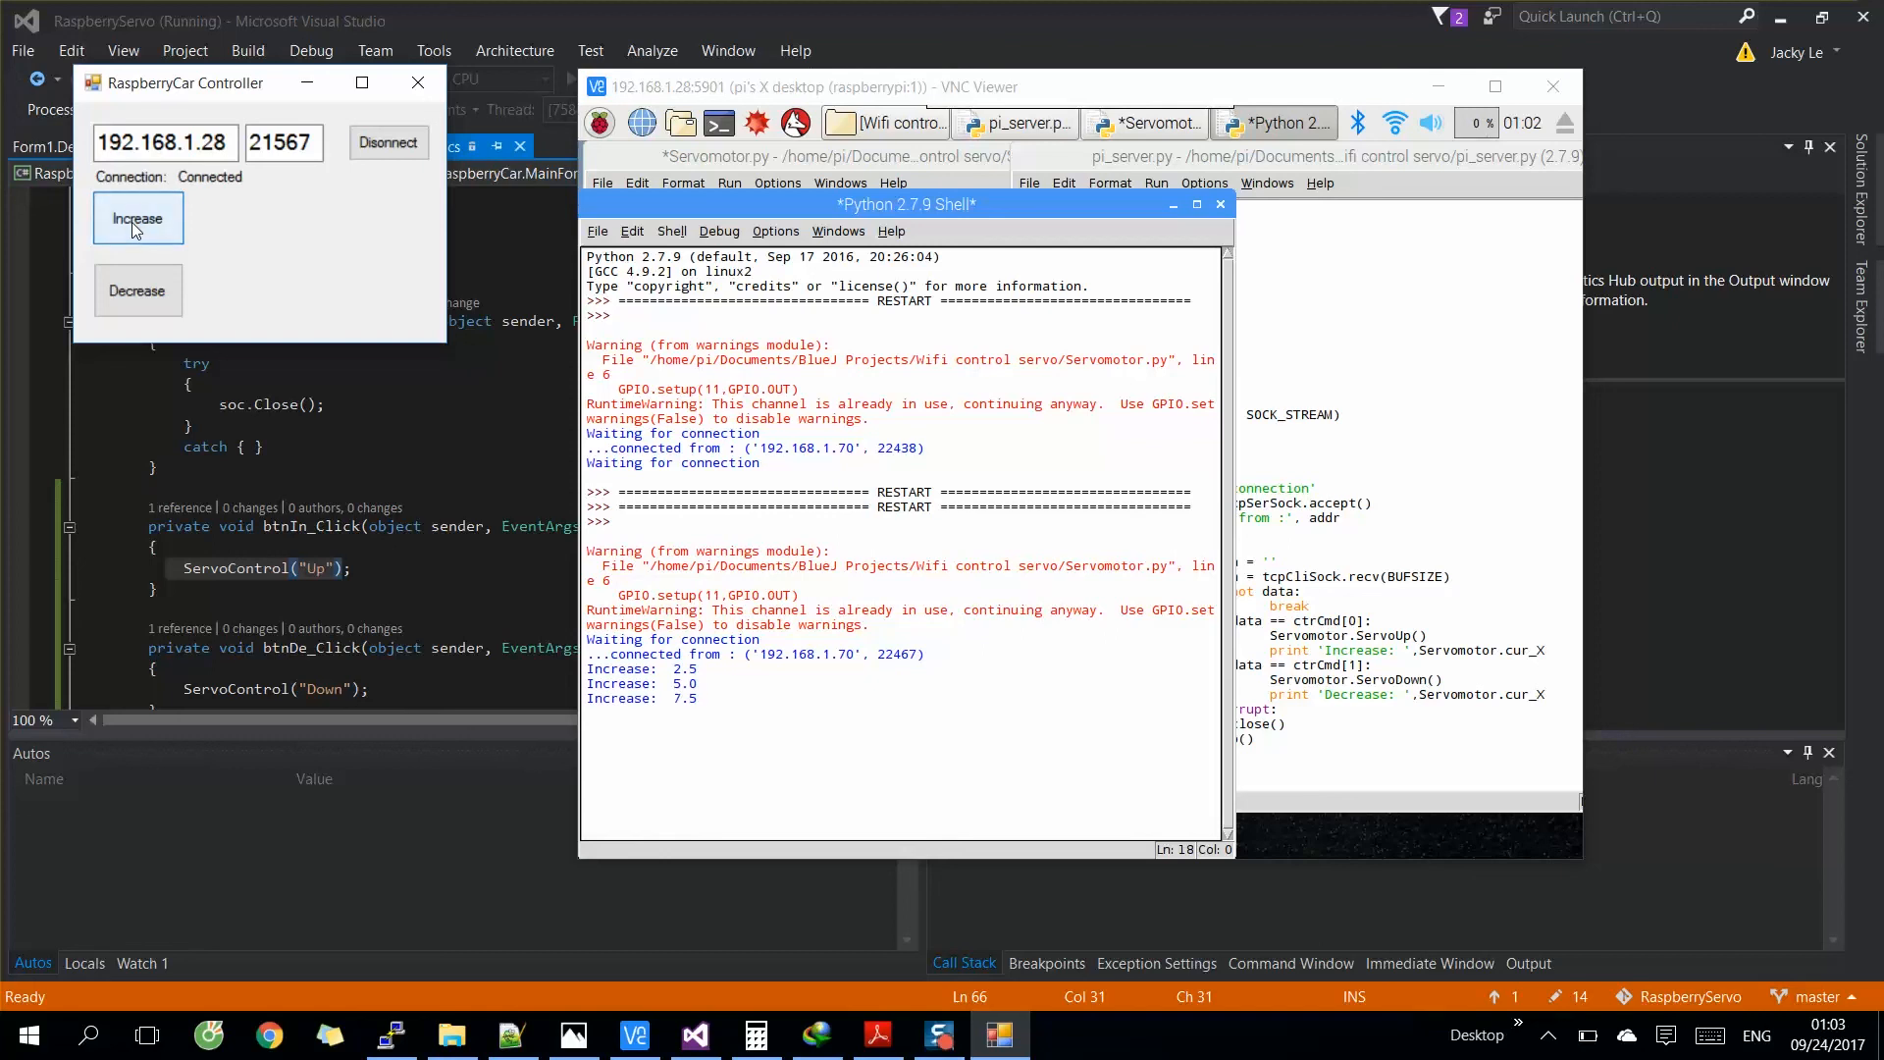
pyautogui.click(137, 218)
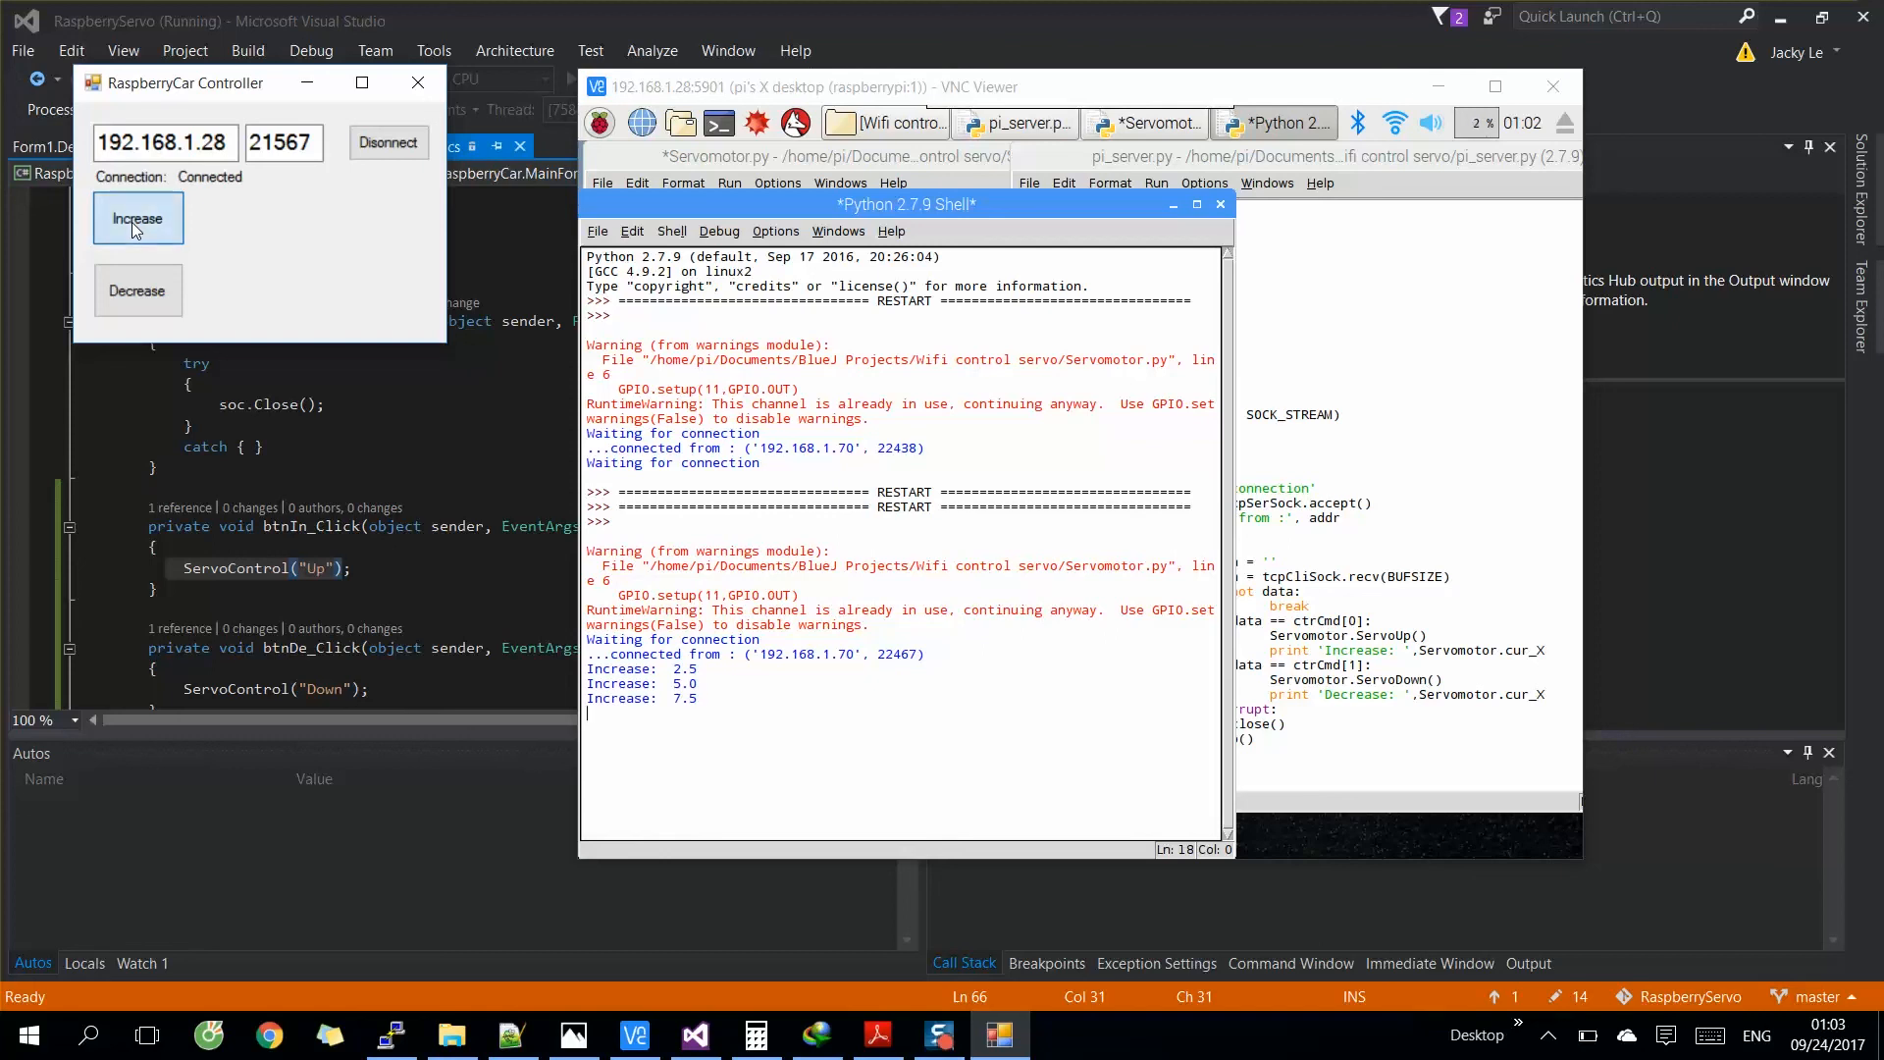
pyautogui.click(137, 218)
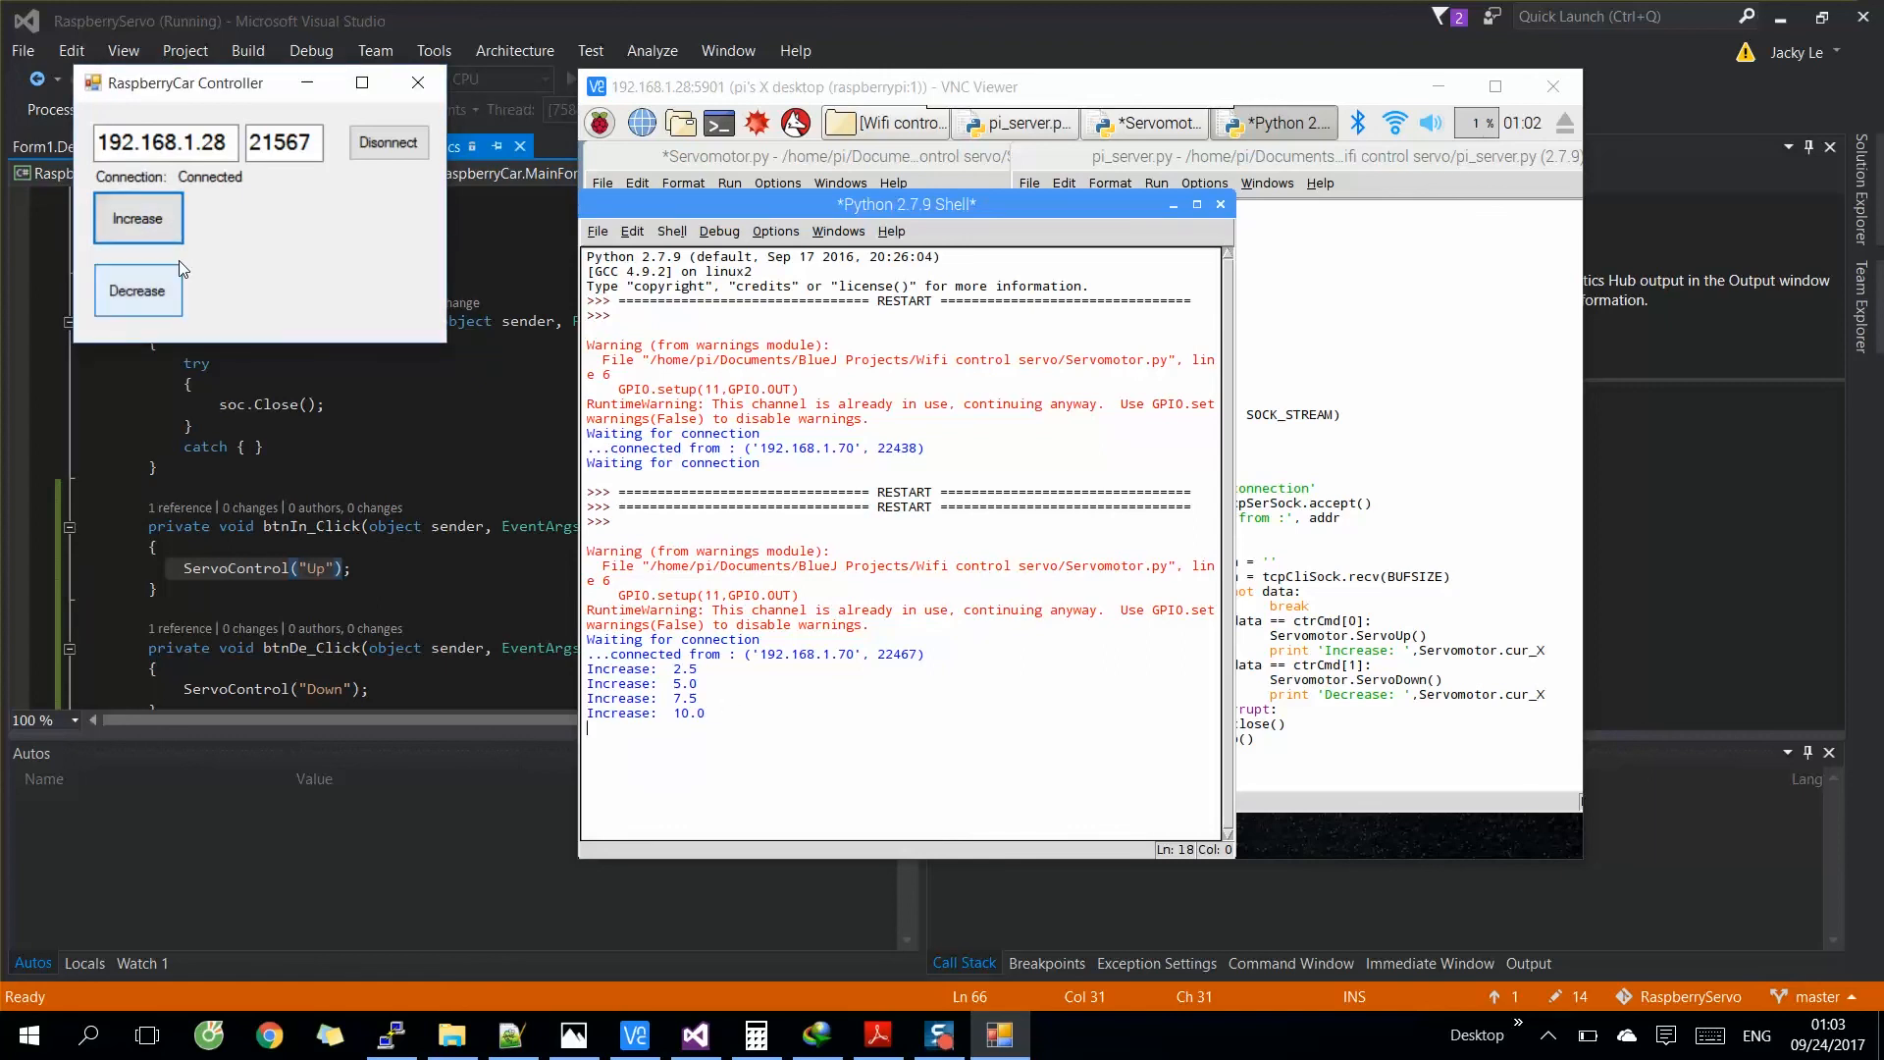
# - Lower the servo position back down to 5.0 with Decrease
pyautogui.click(137, 290)
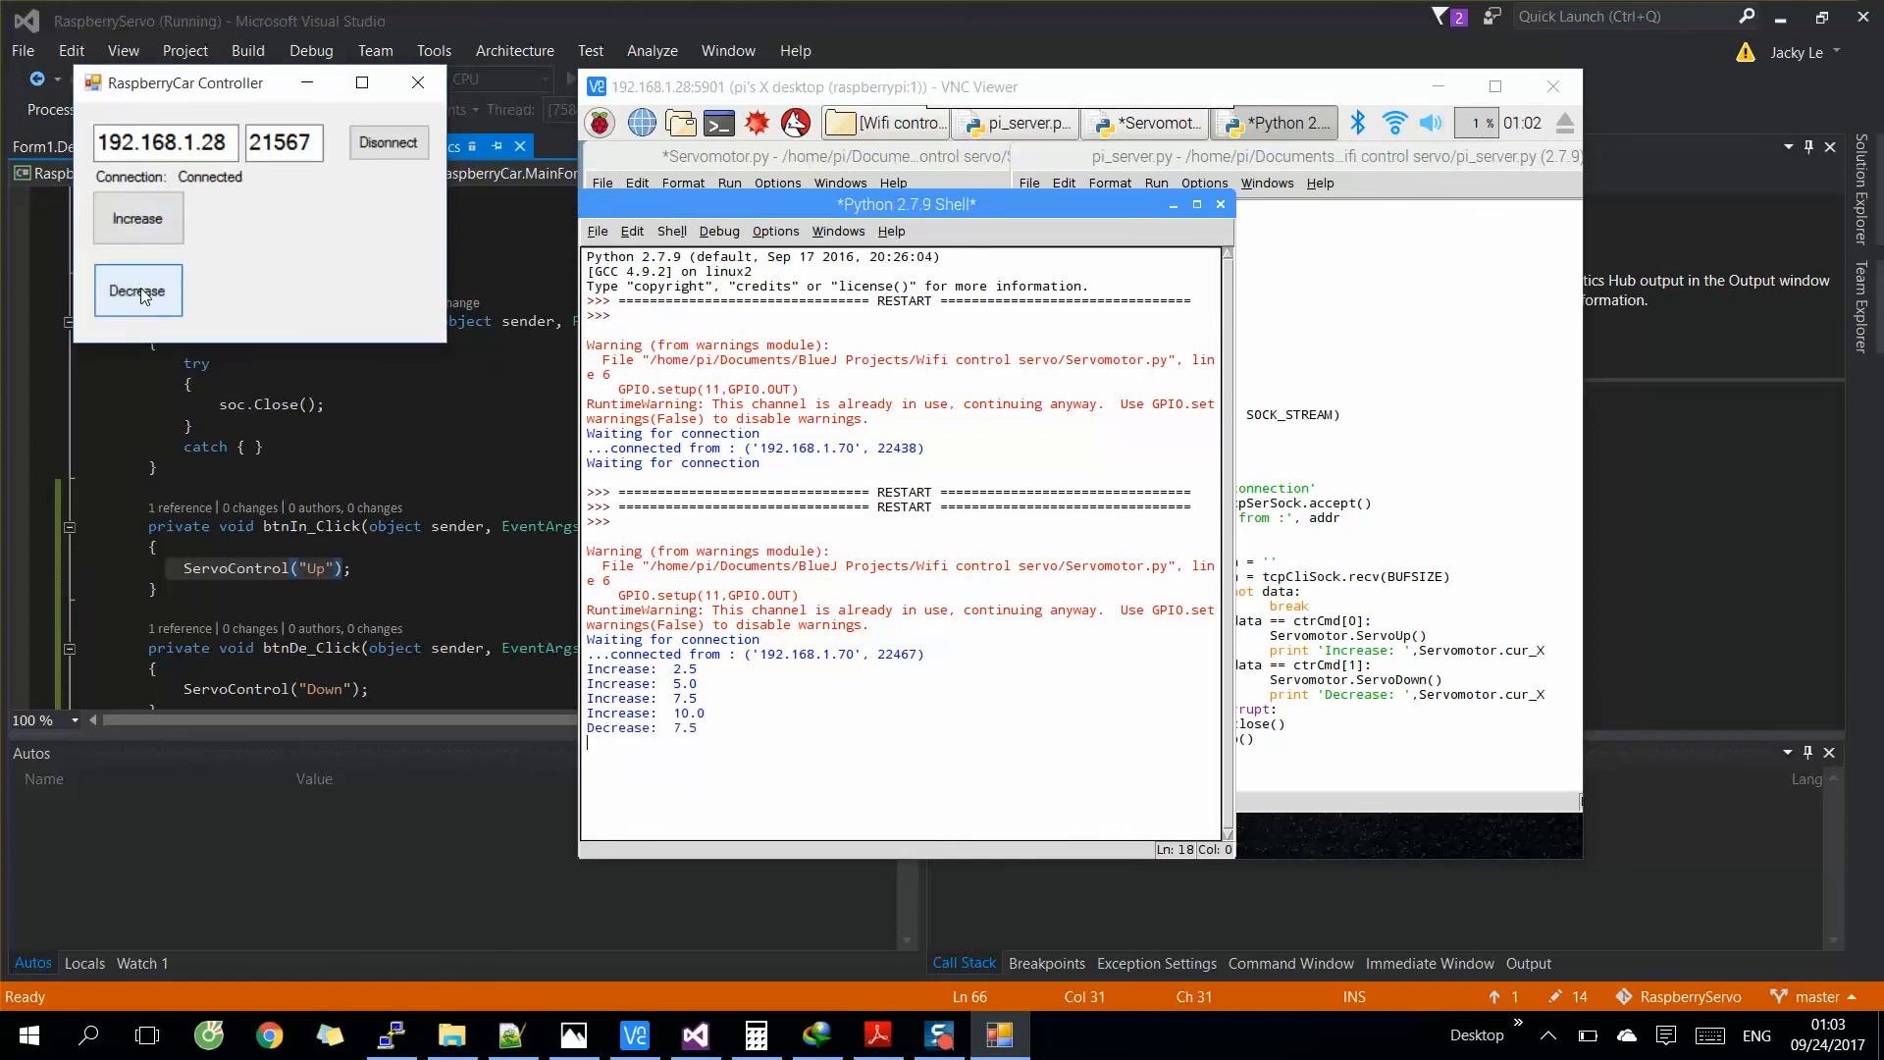
pyautogui.click(138, 291)
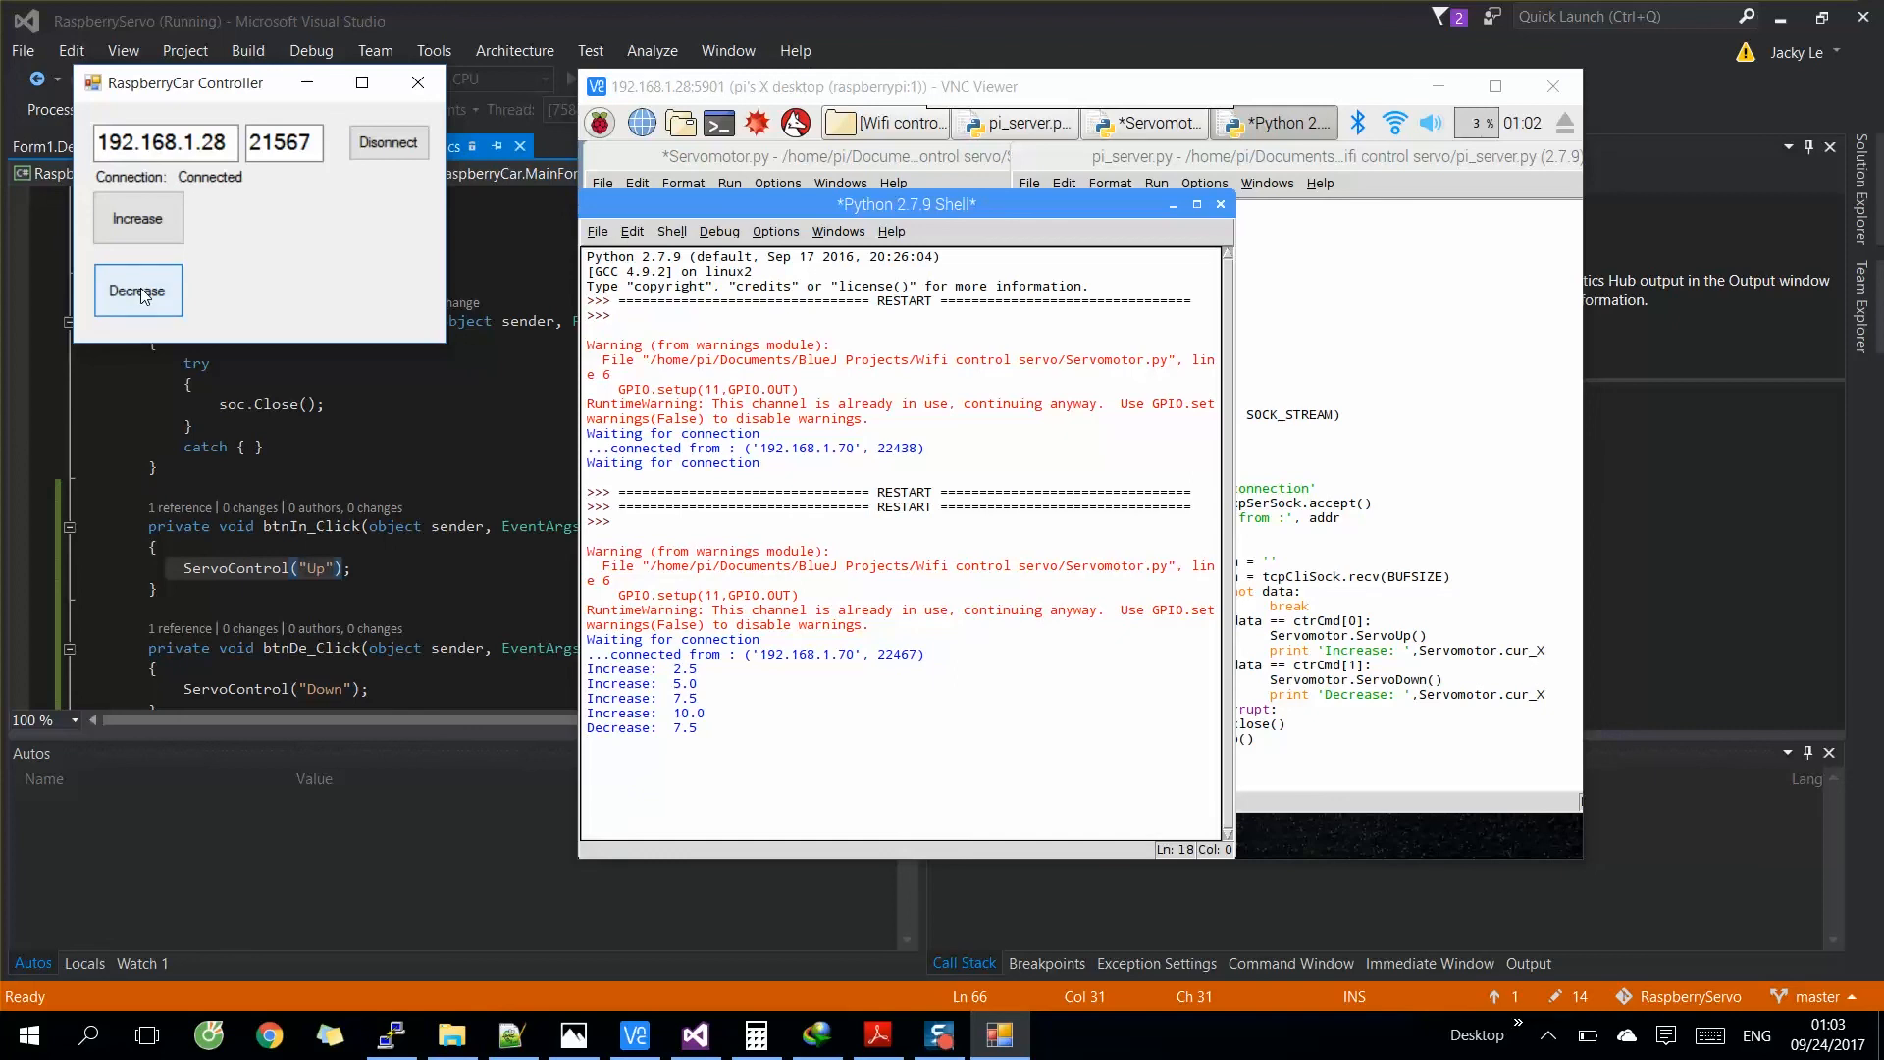
pyautogui.click(137, 291)
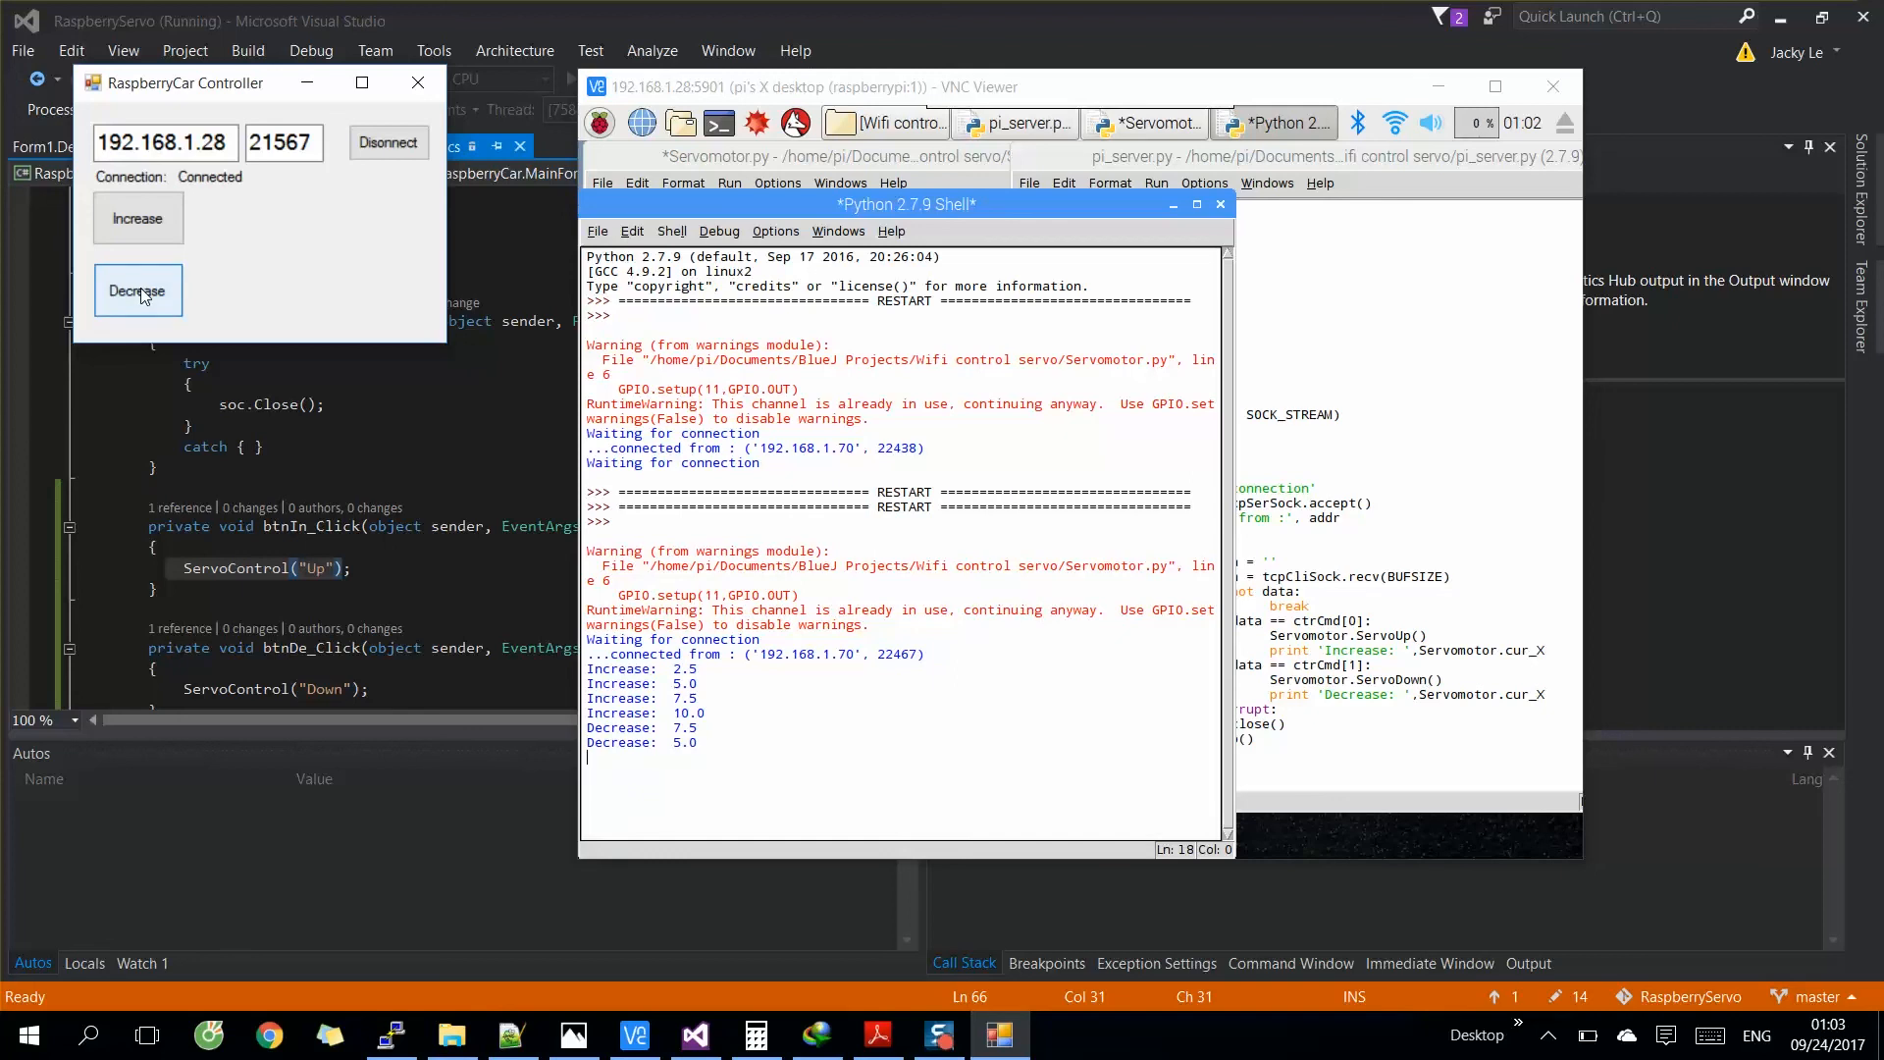
pyautogui.click(137, 290)
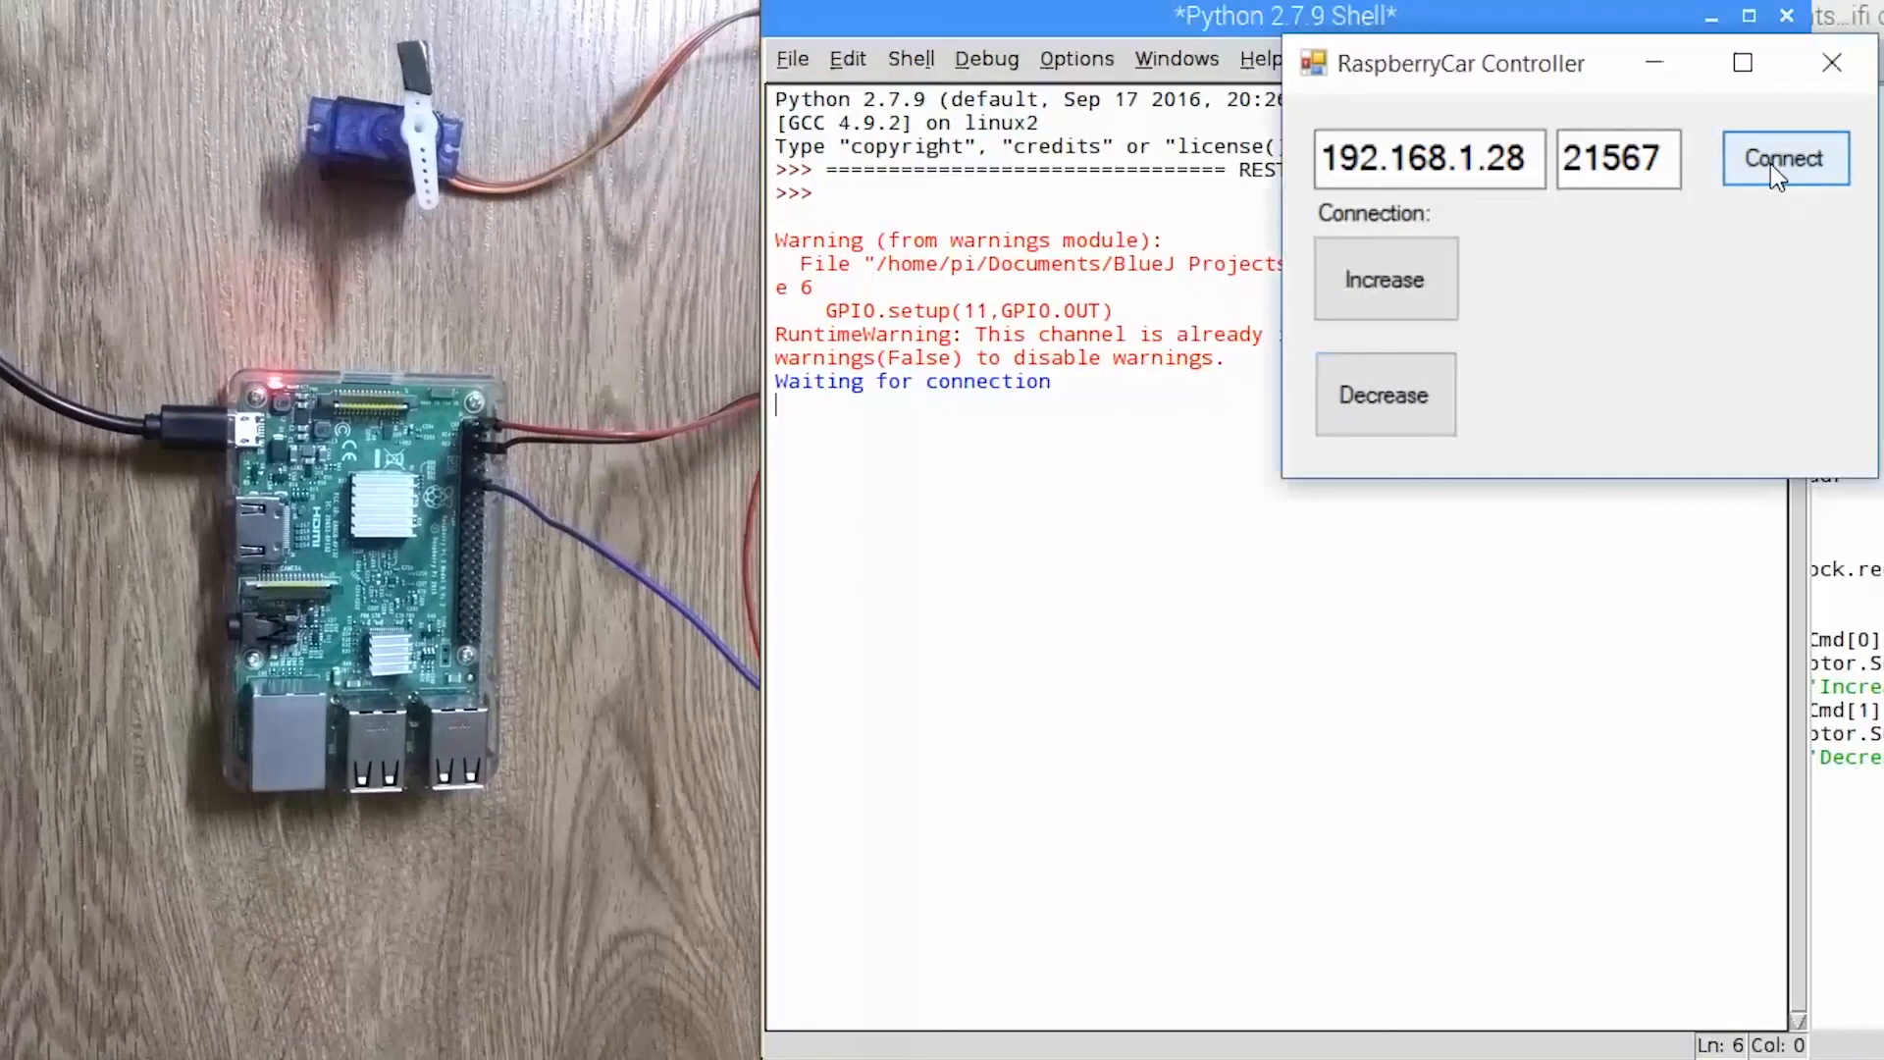
# - Connect the controller and raise the servo up to 12.5
pyautogui.click(1784, 157)
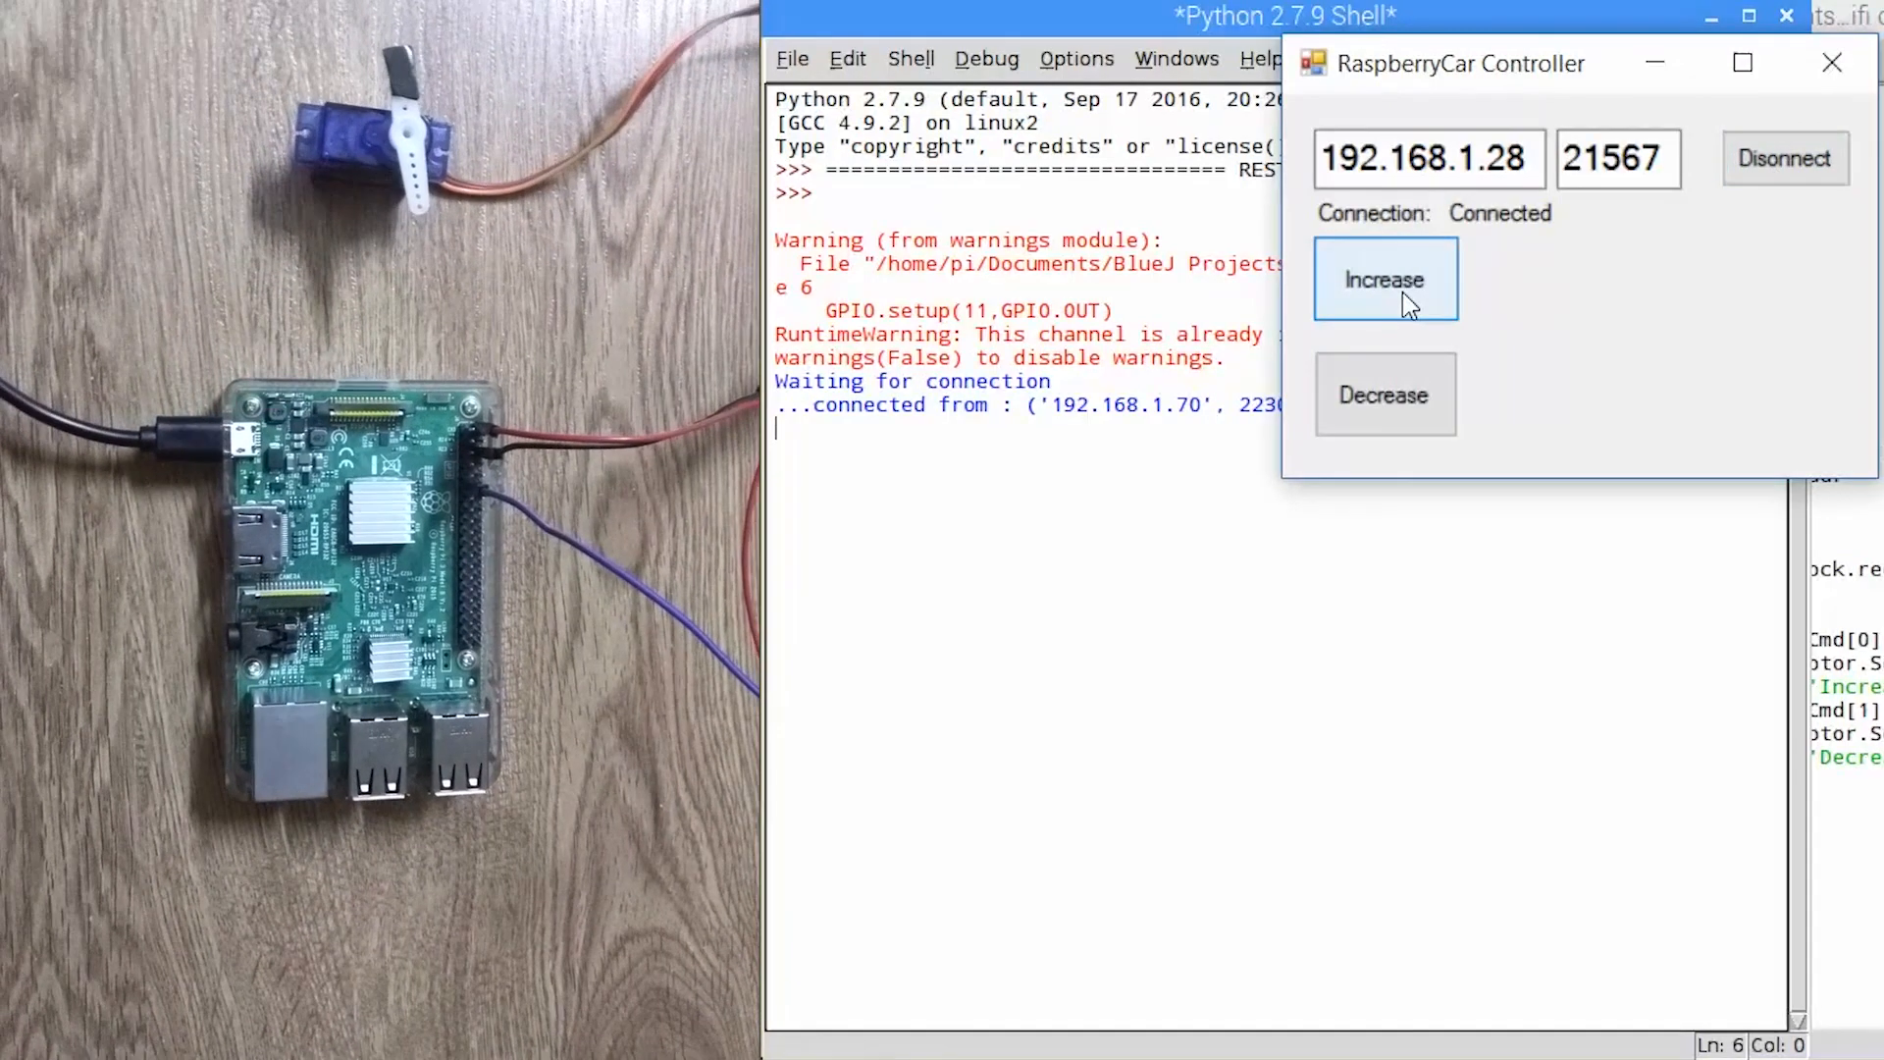
pyautogui.click(1384, 277)
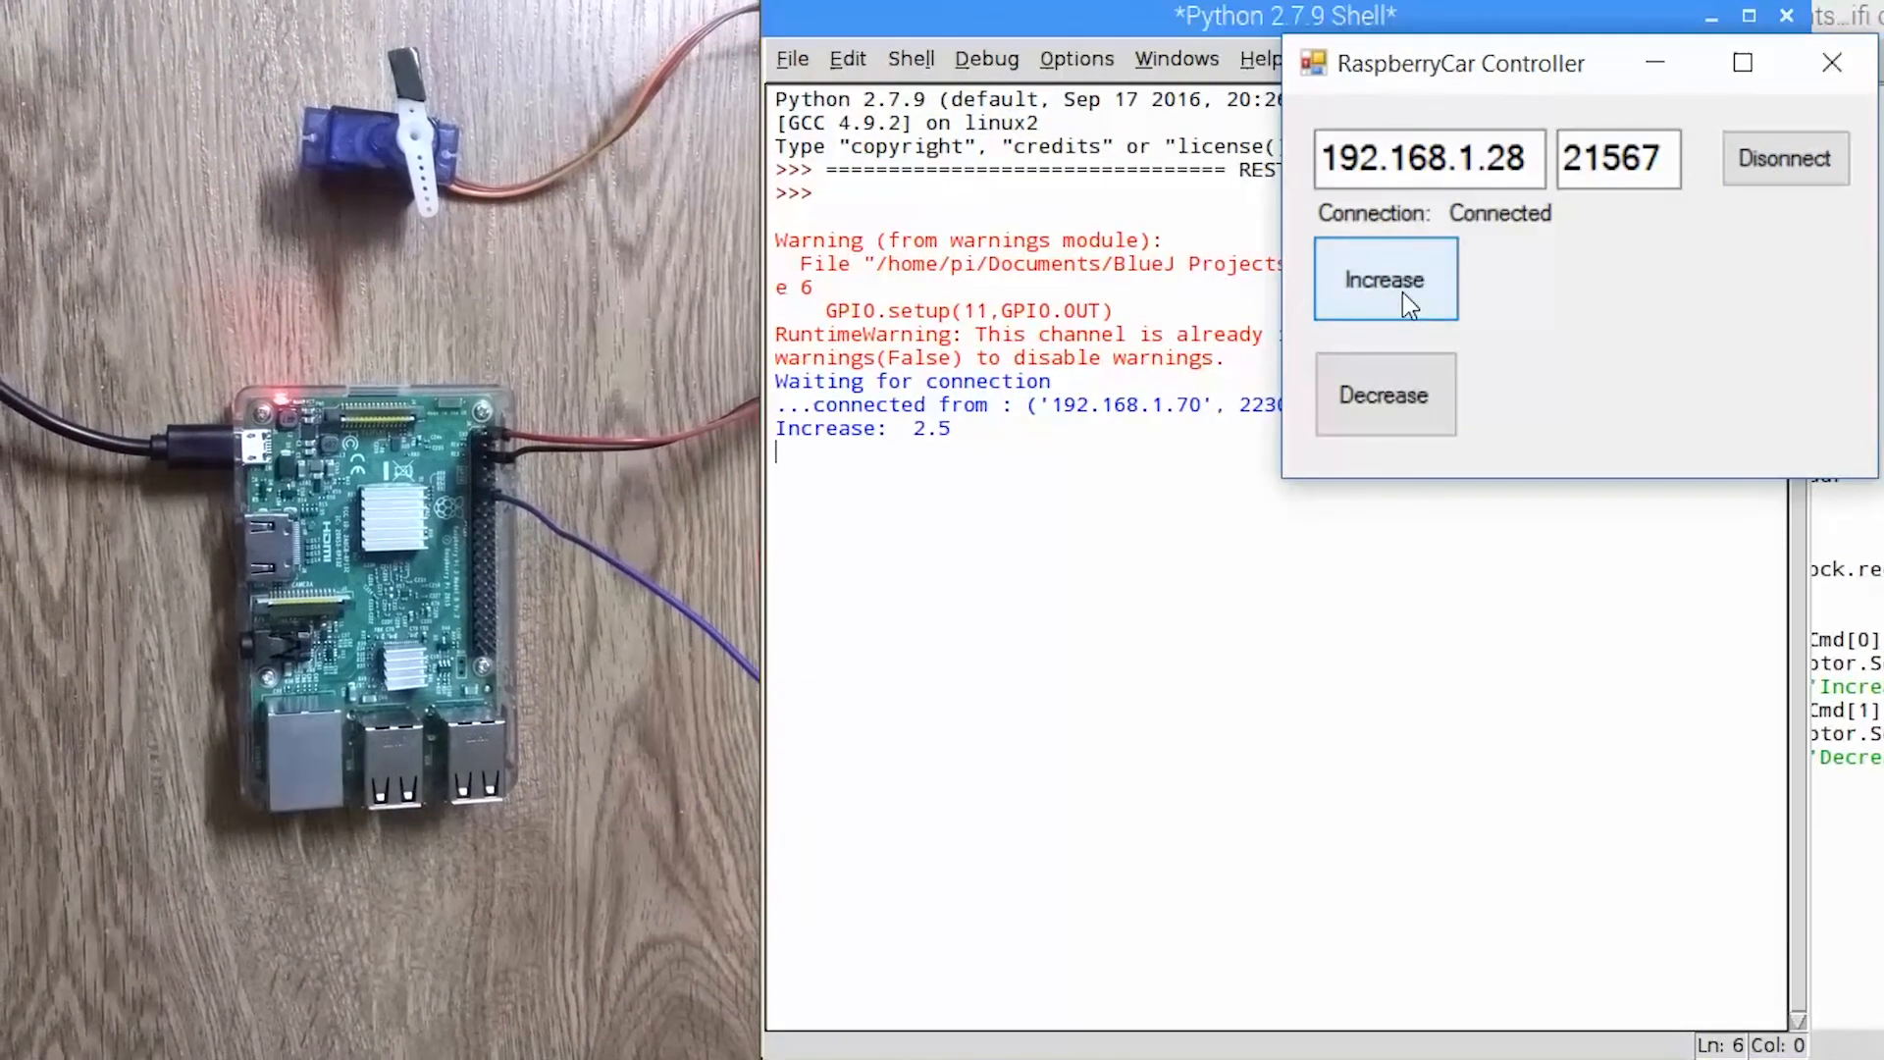
pyautogui.click(1384, 279)
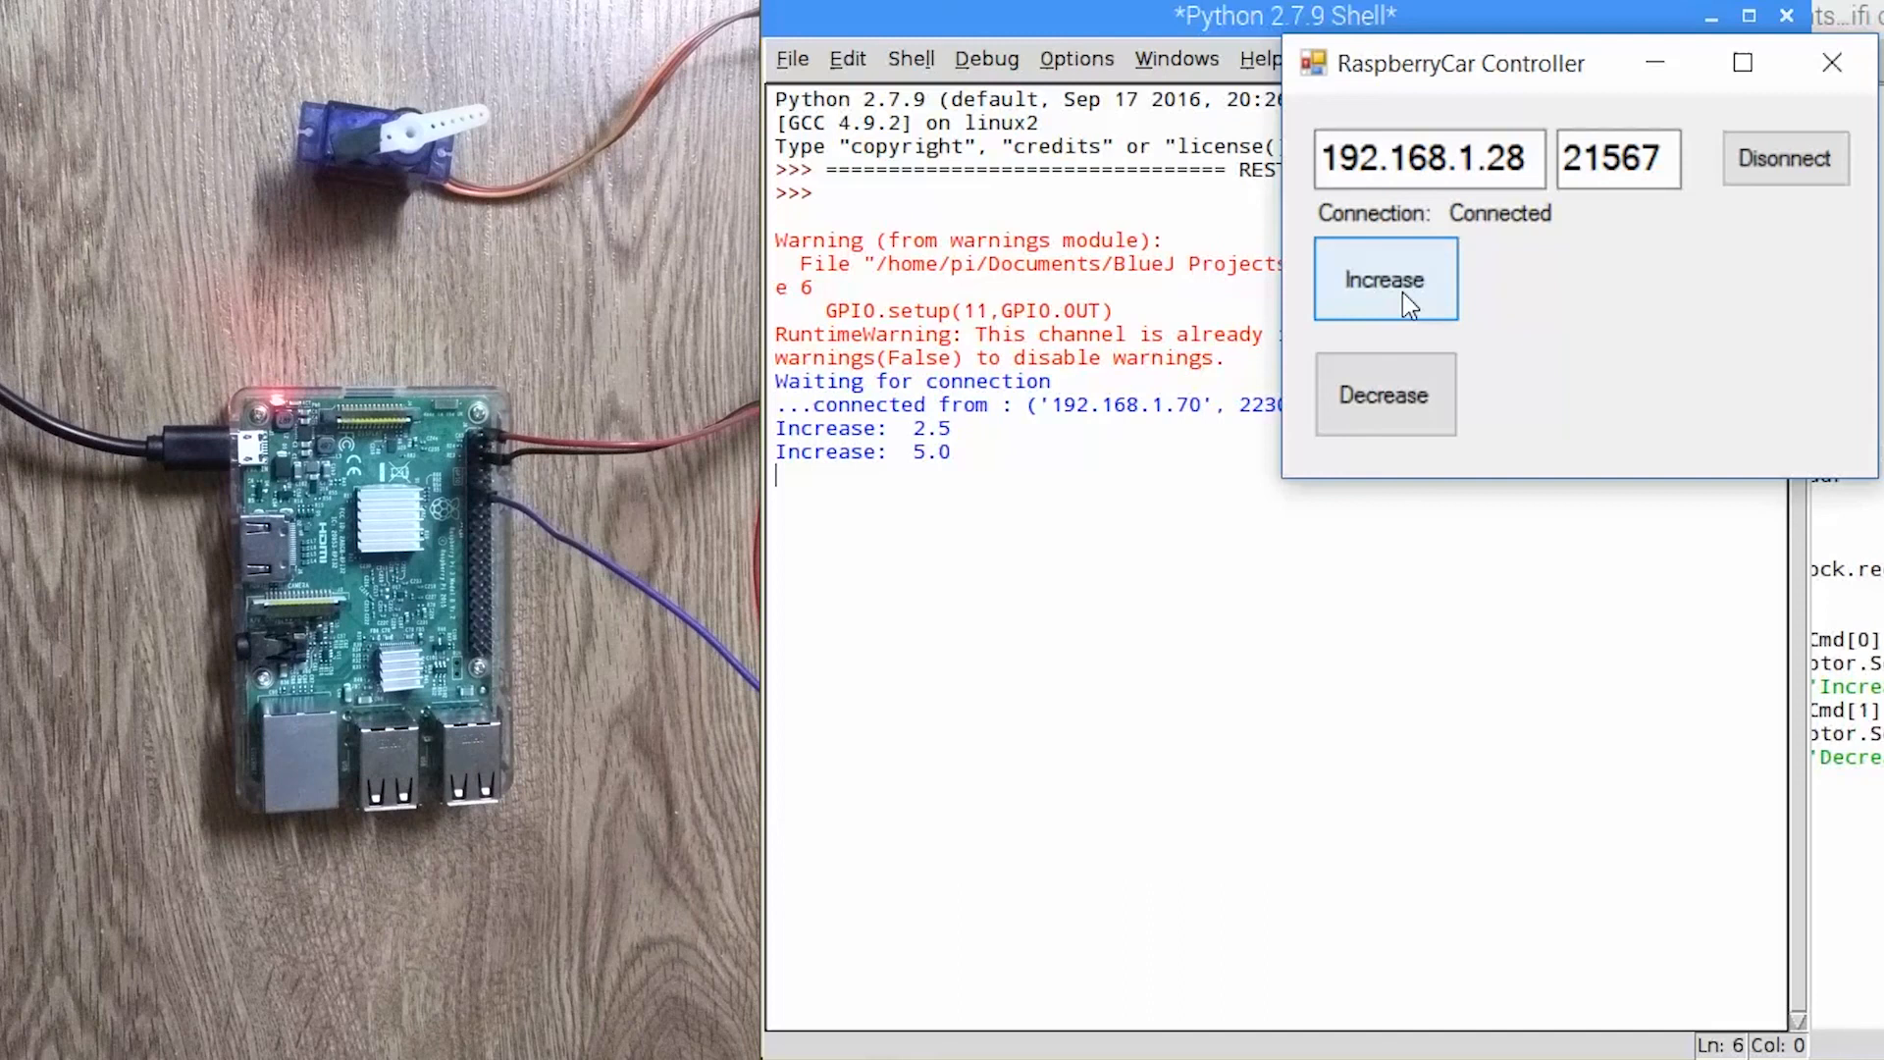
pyautogui.click(1383, 277)
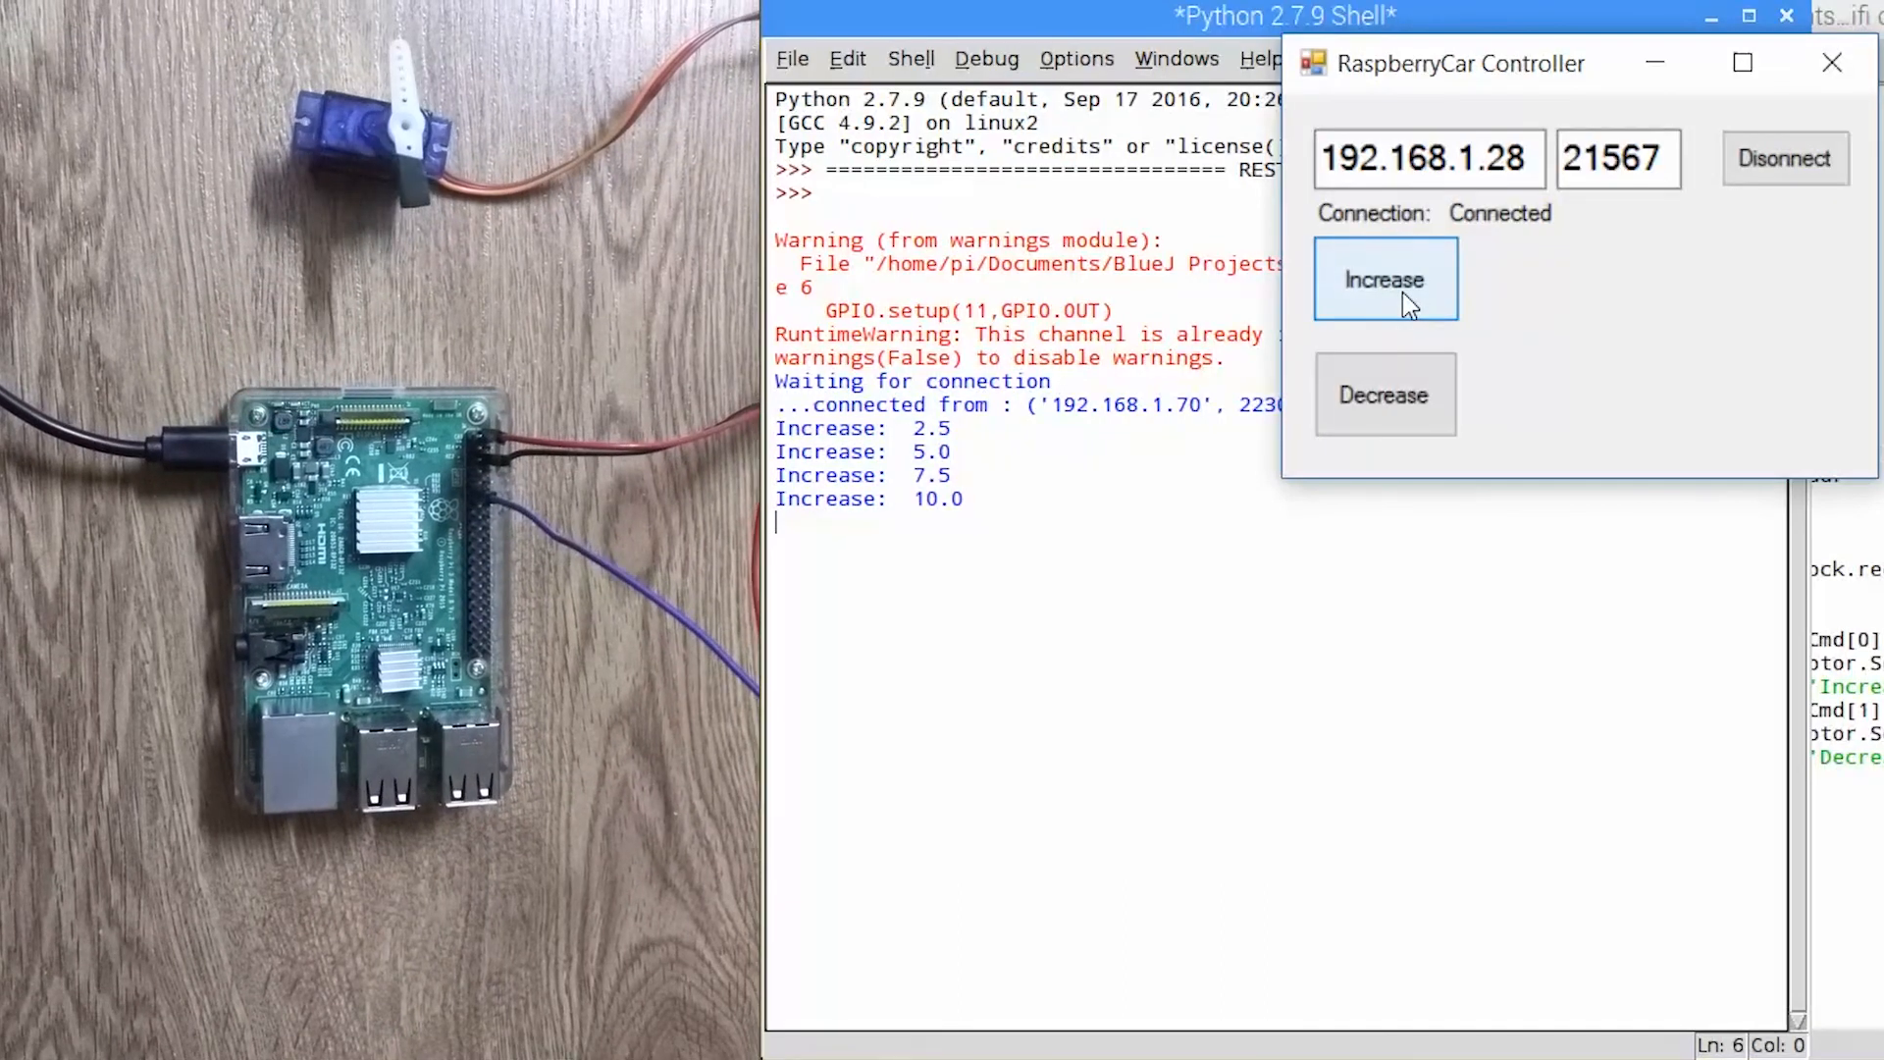
pyautogui.click(1384, 278)
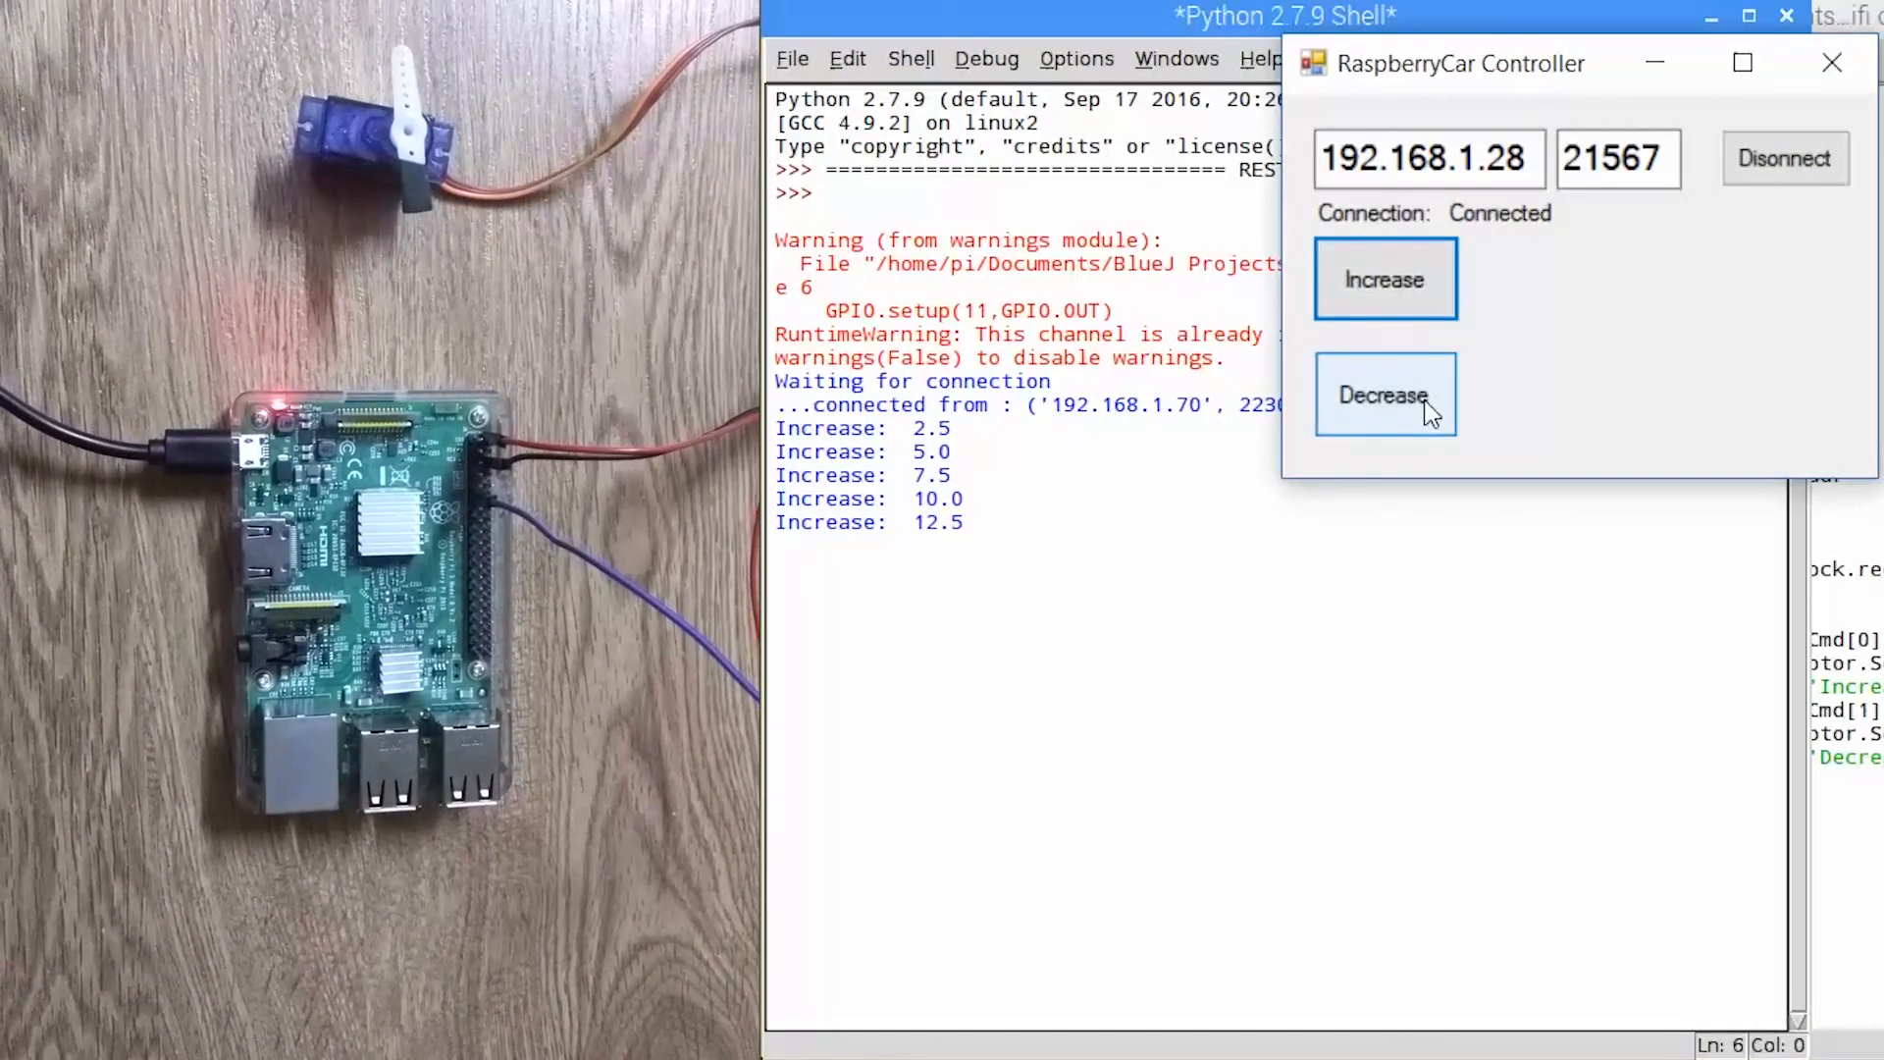
# - Lower the servo through 10.0, 7.5 and 5.0 down to 2.5
pyautogui.click(1383, 395)
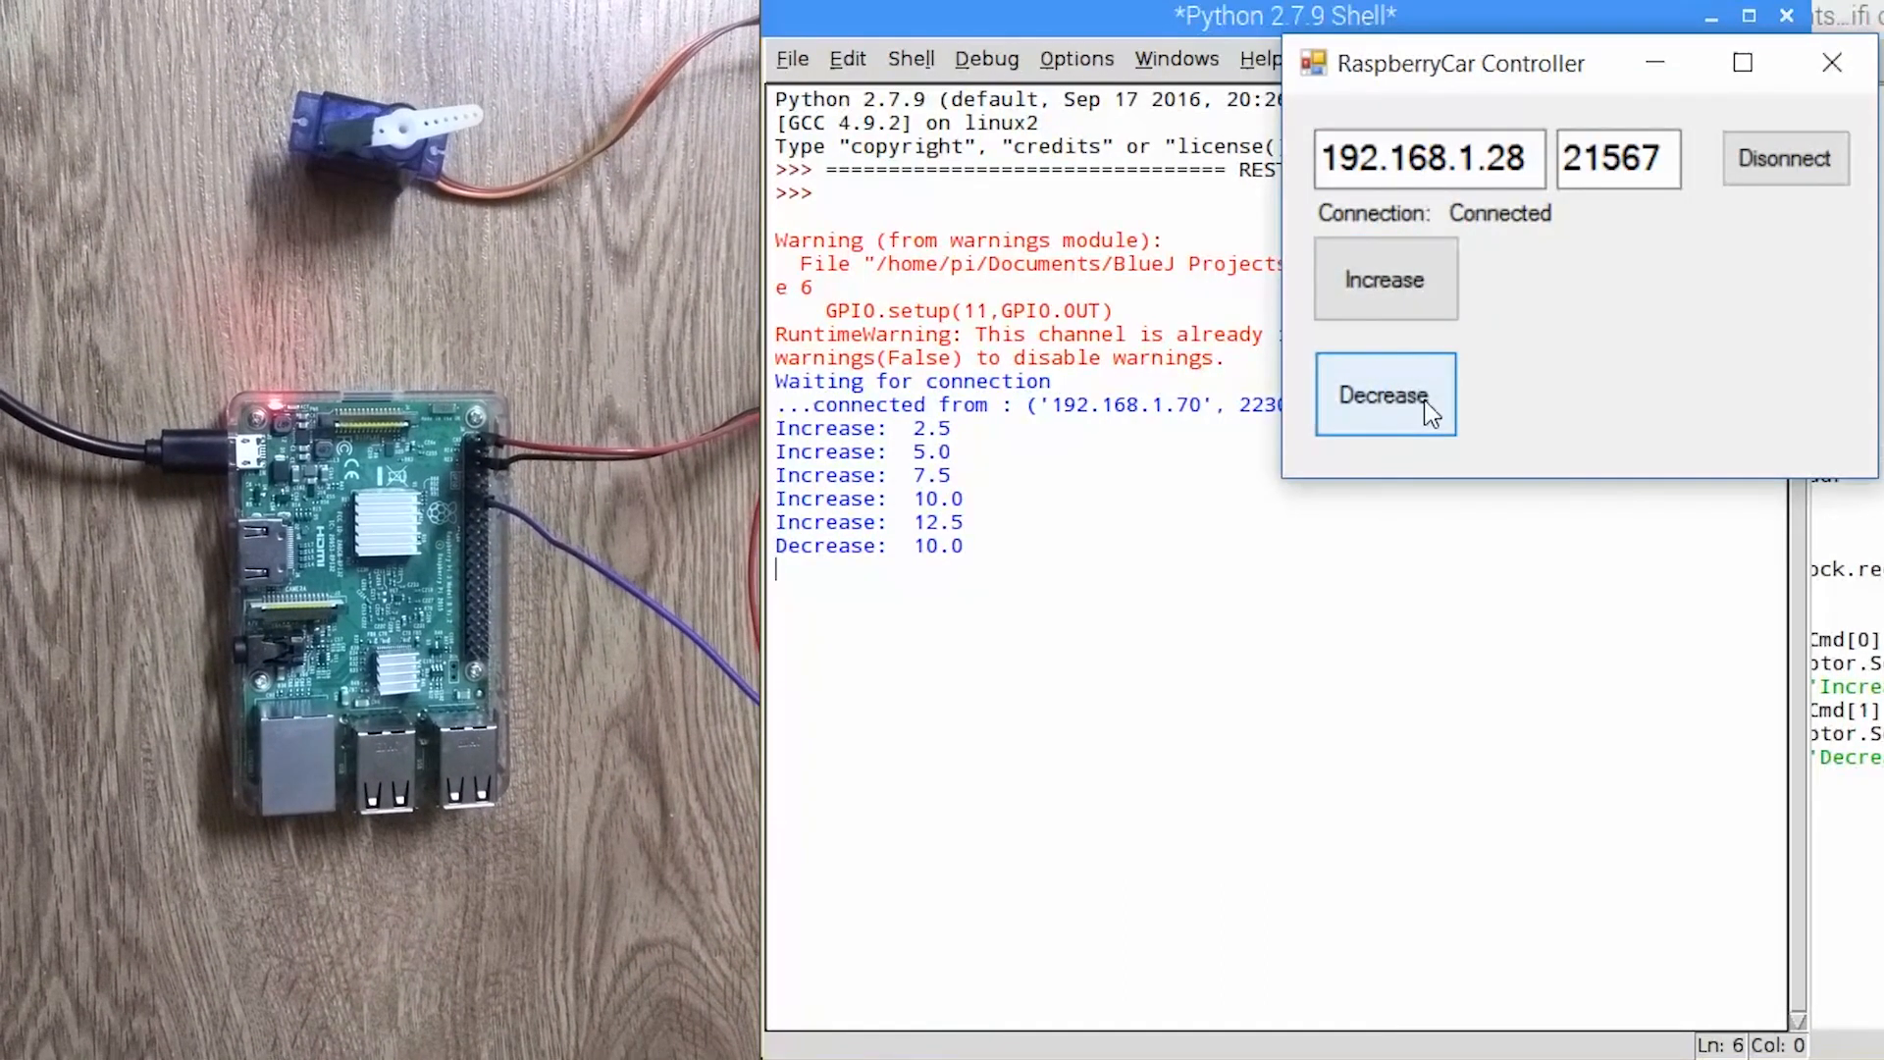
pyautogui.click(1384, 395)
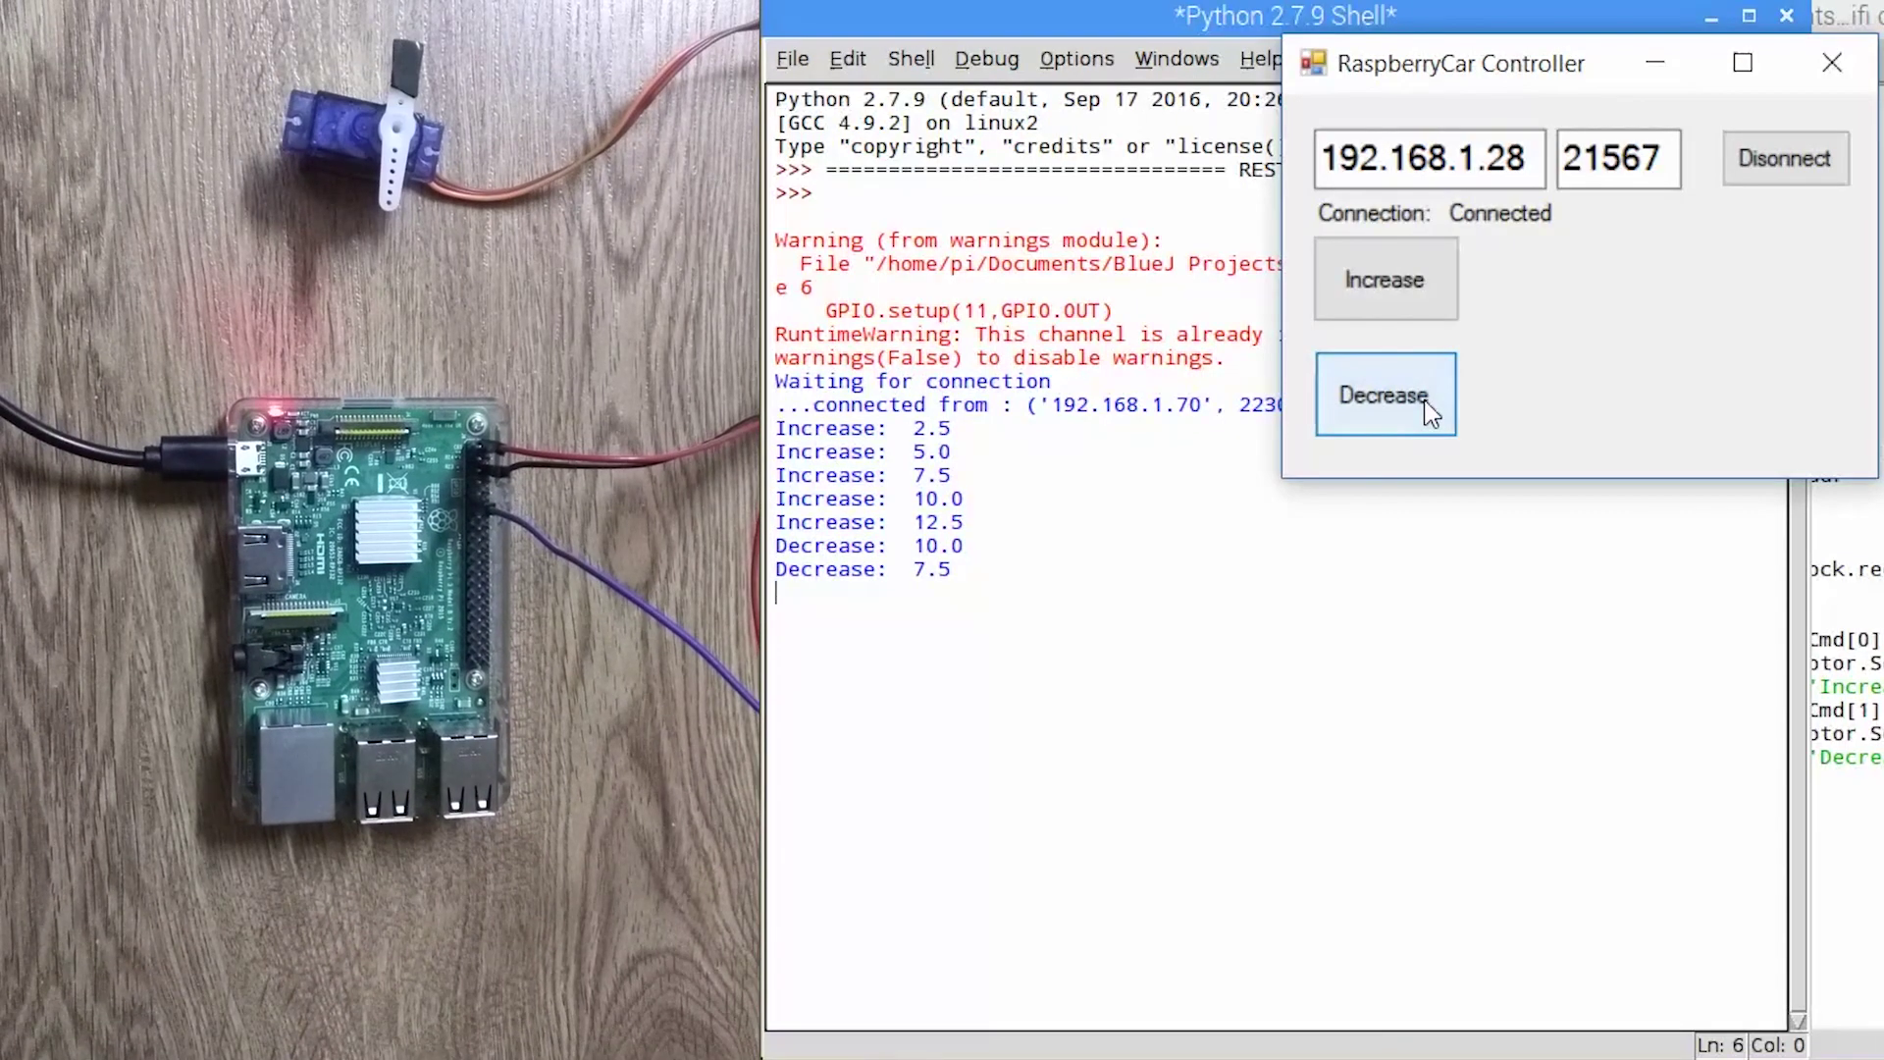
pyautogui.click(1384, 395)
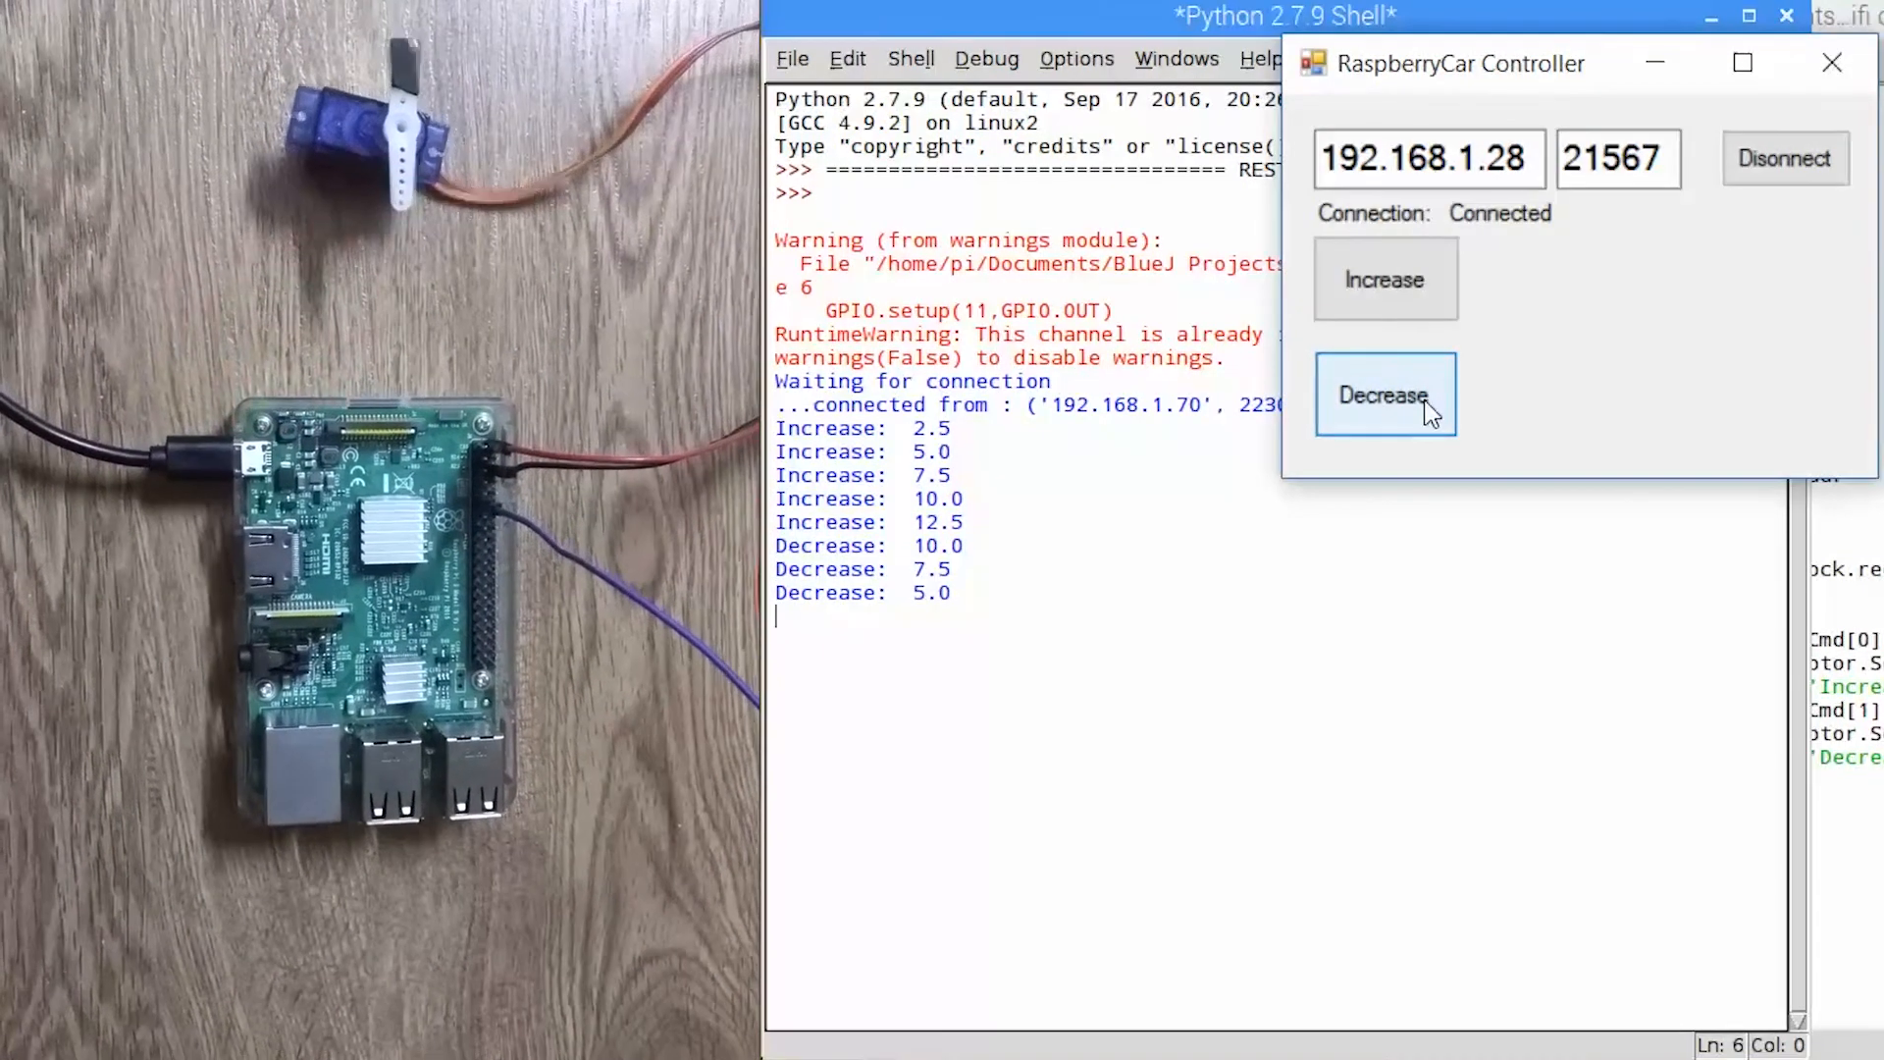
pyautogui.click(1384, 394)
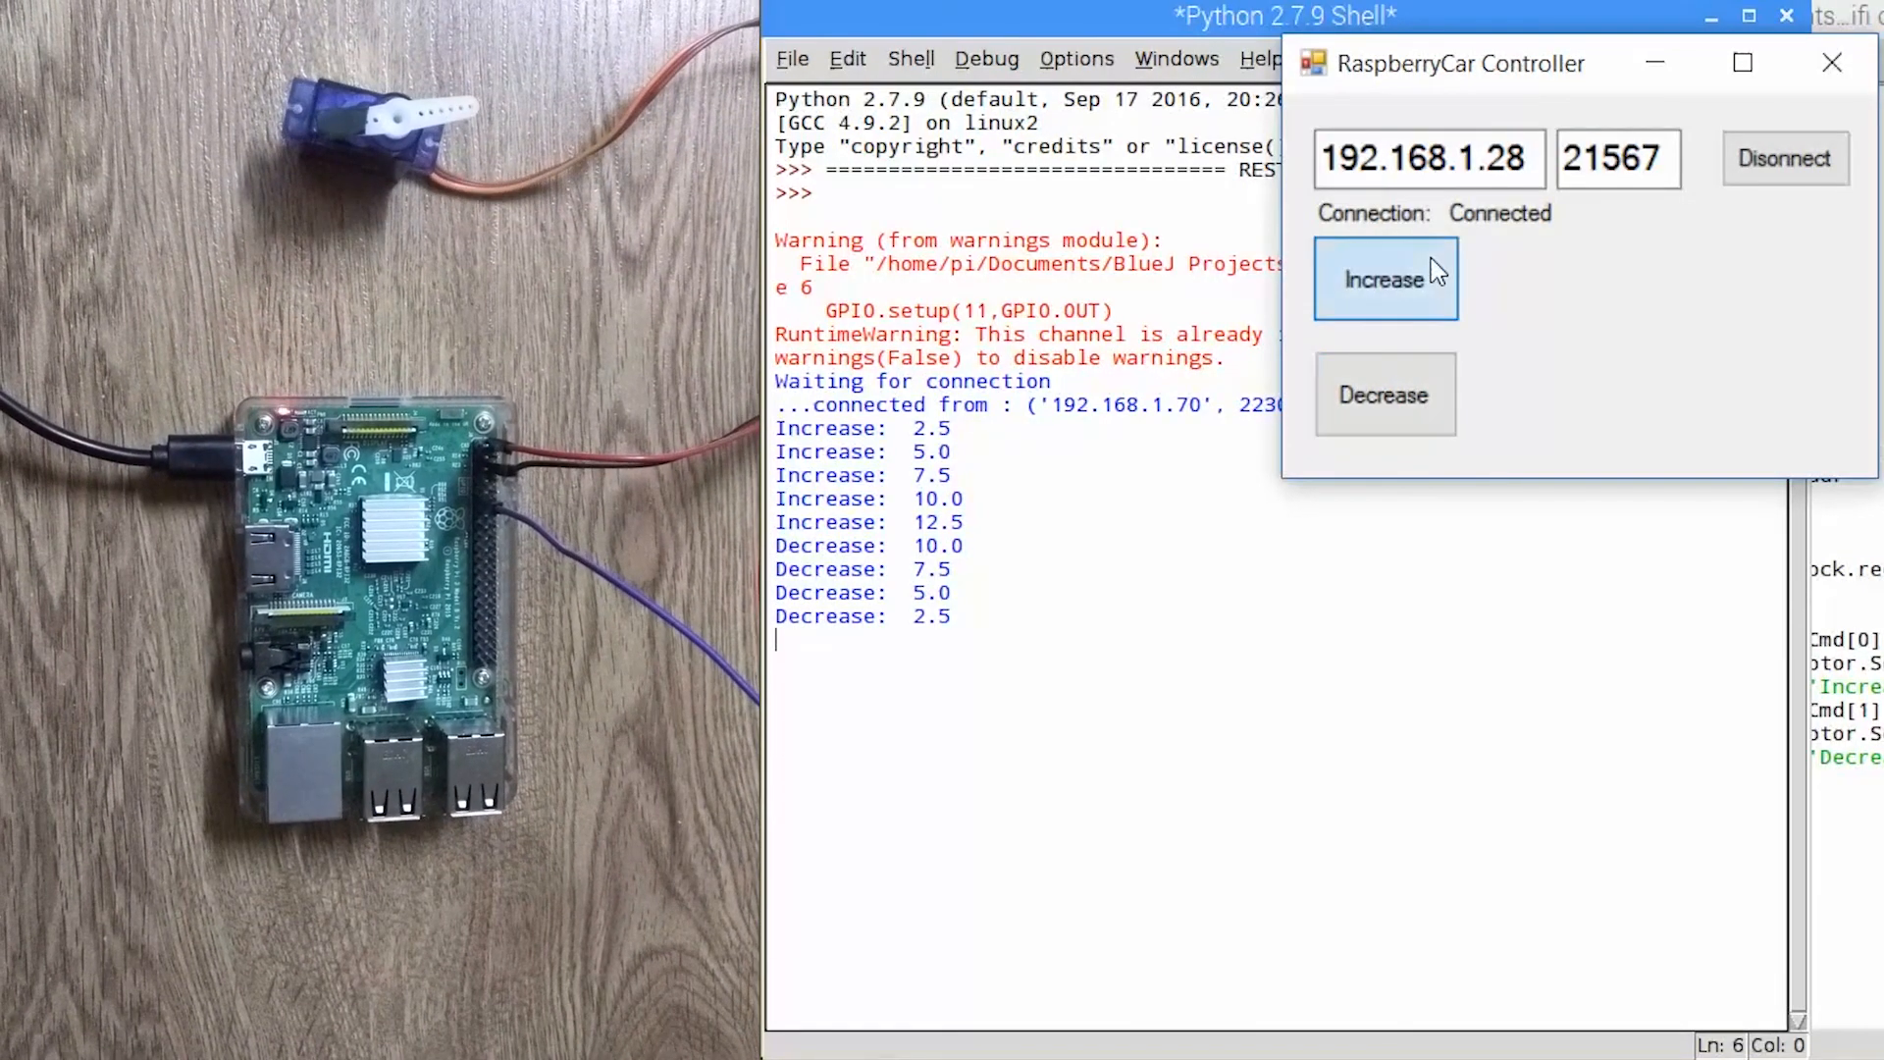
# - Raise the servo back up to 12.5, then disconnect from the server
pyautogui.click(1383, 279)
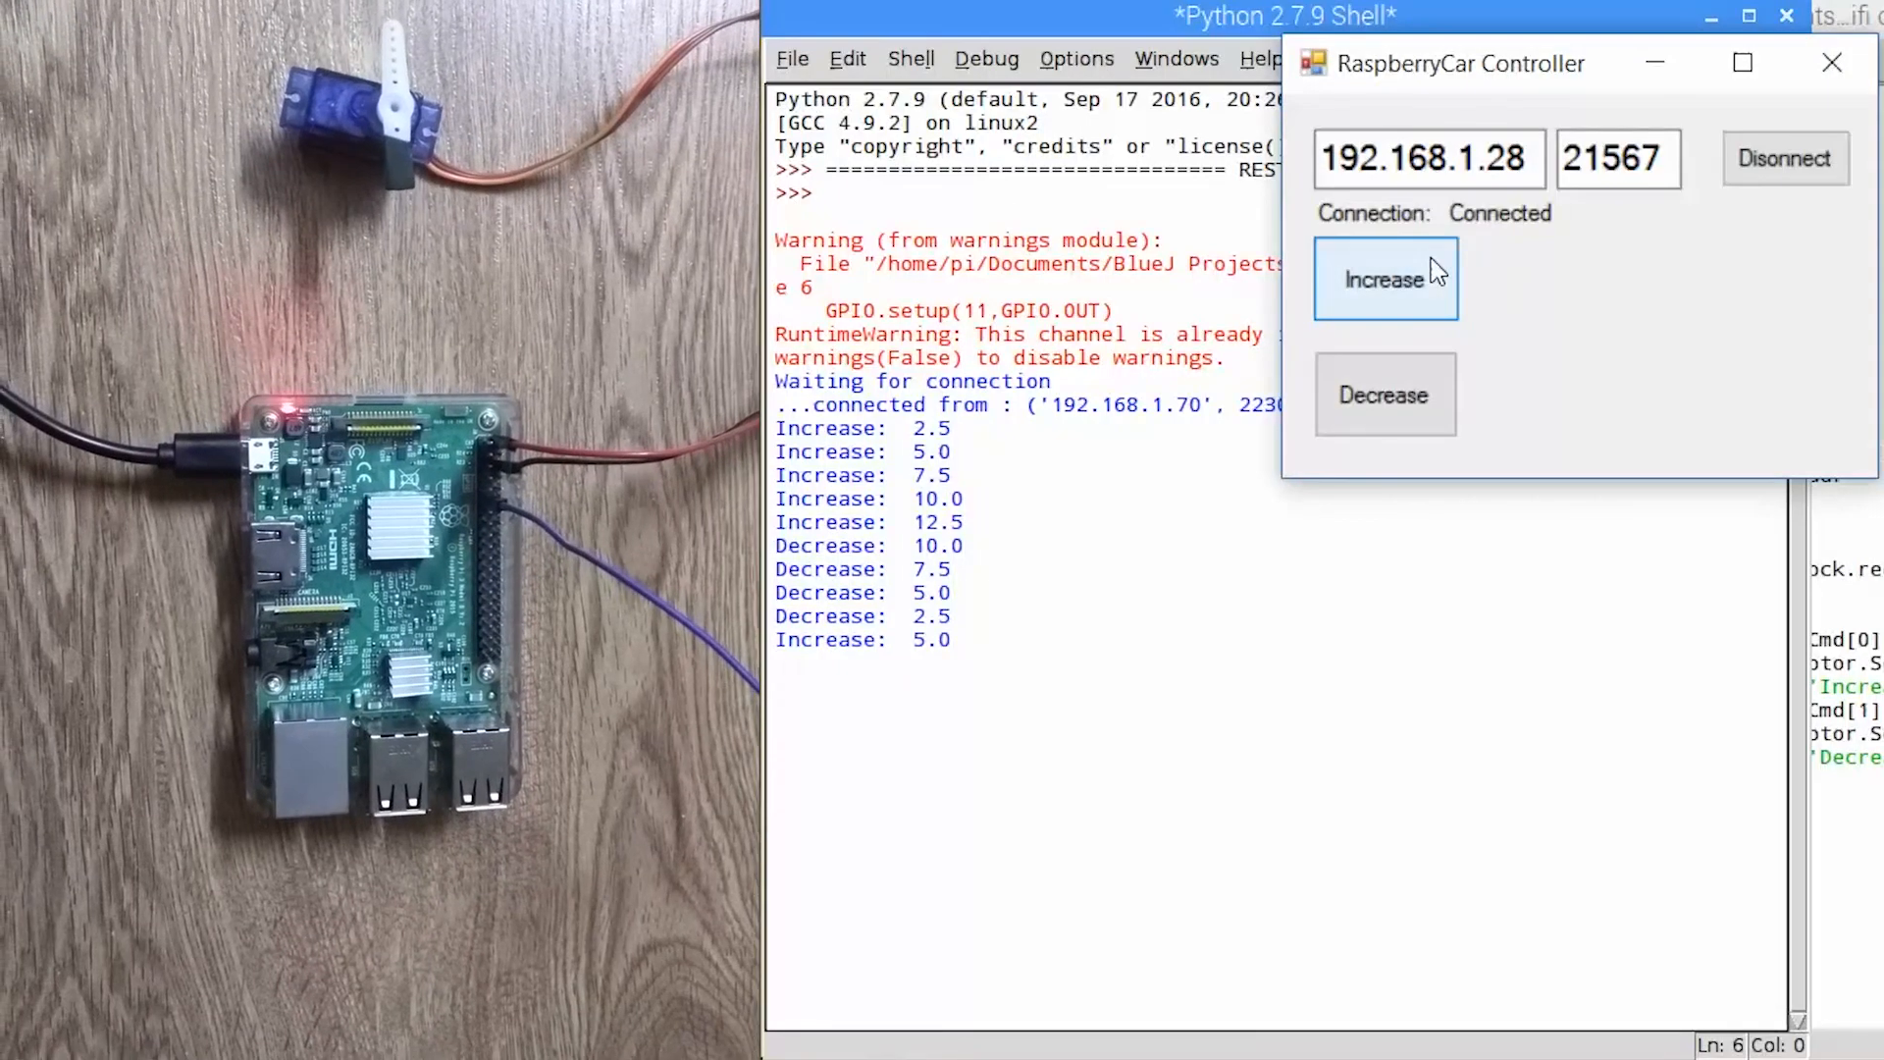
pyautogui.click(1384, 279)
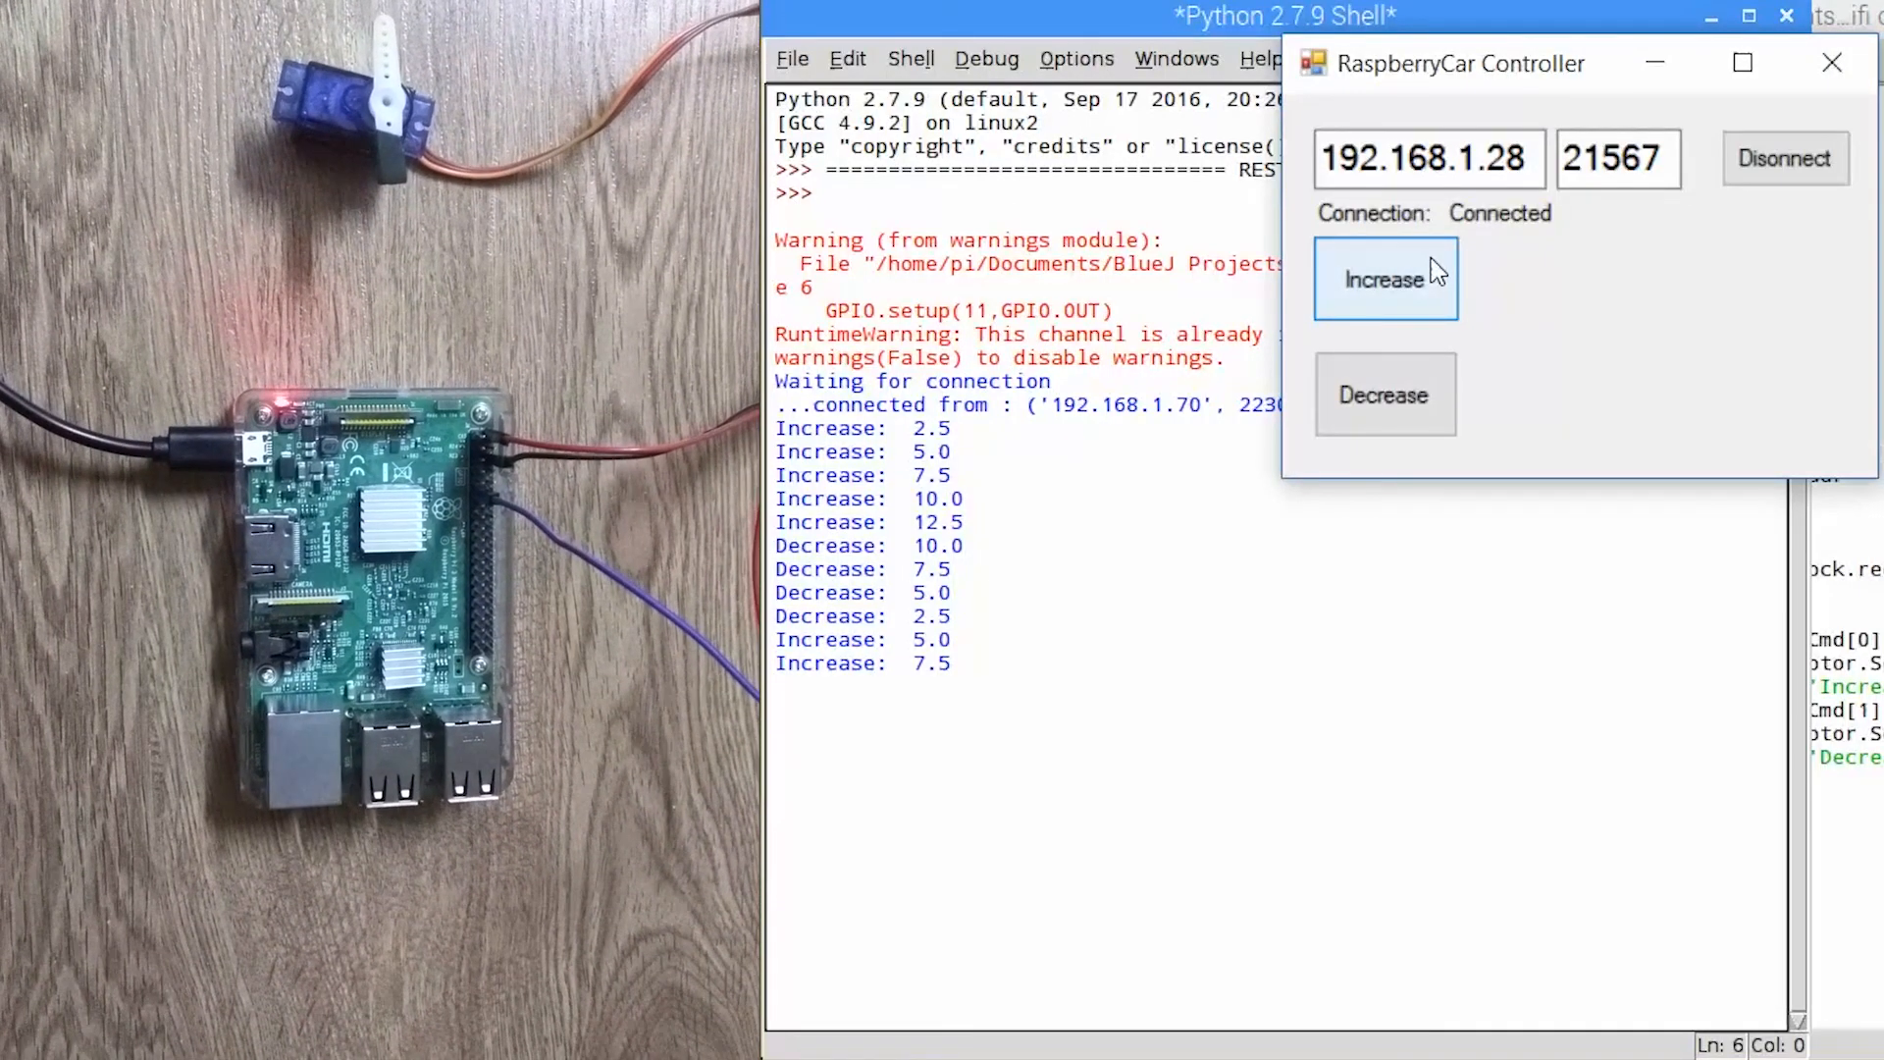
pyautogui.click(1383, 280)
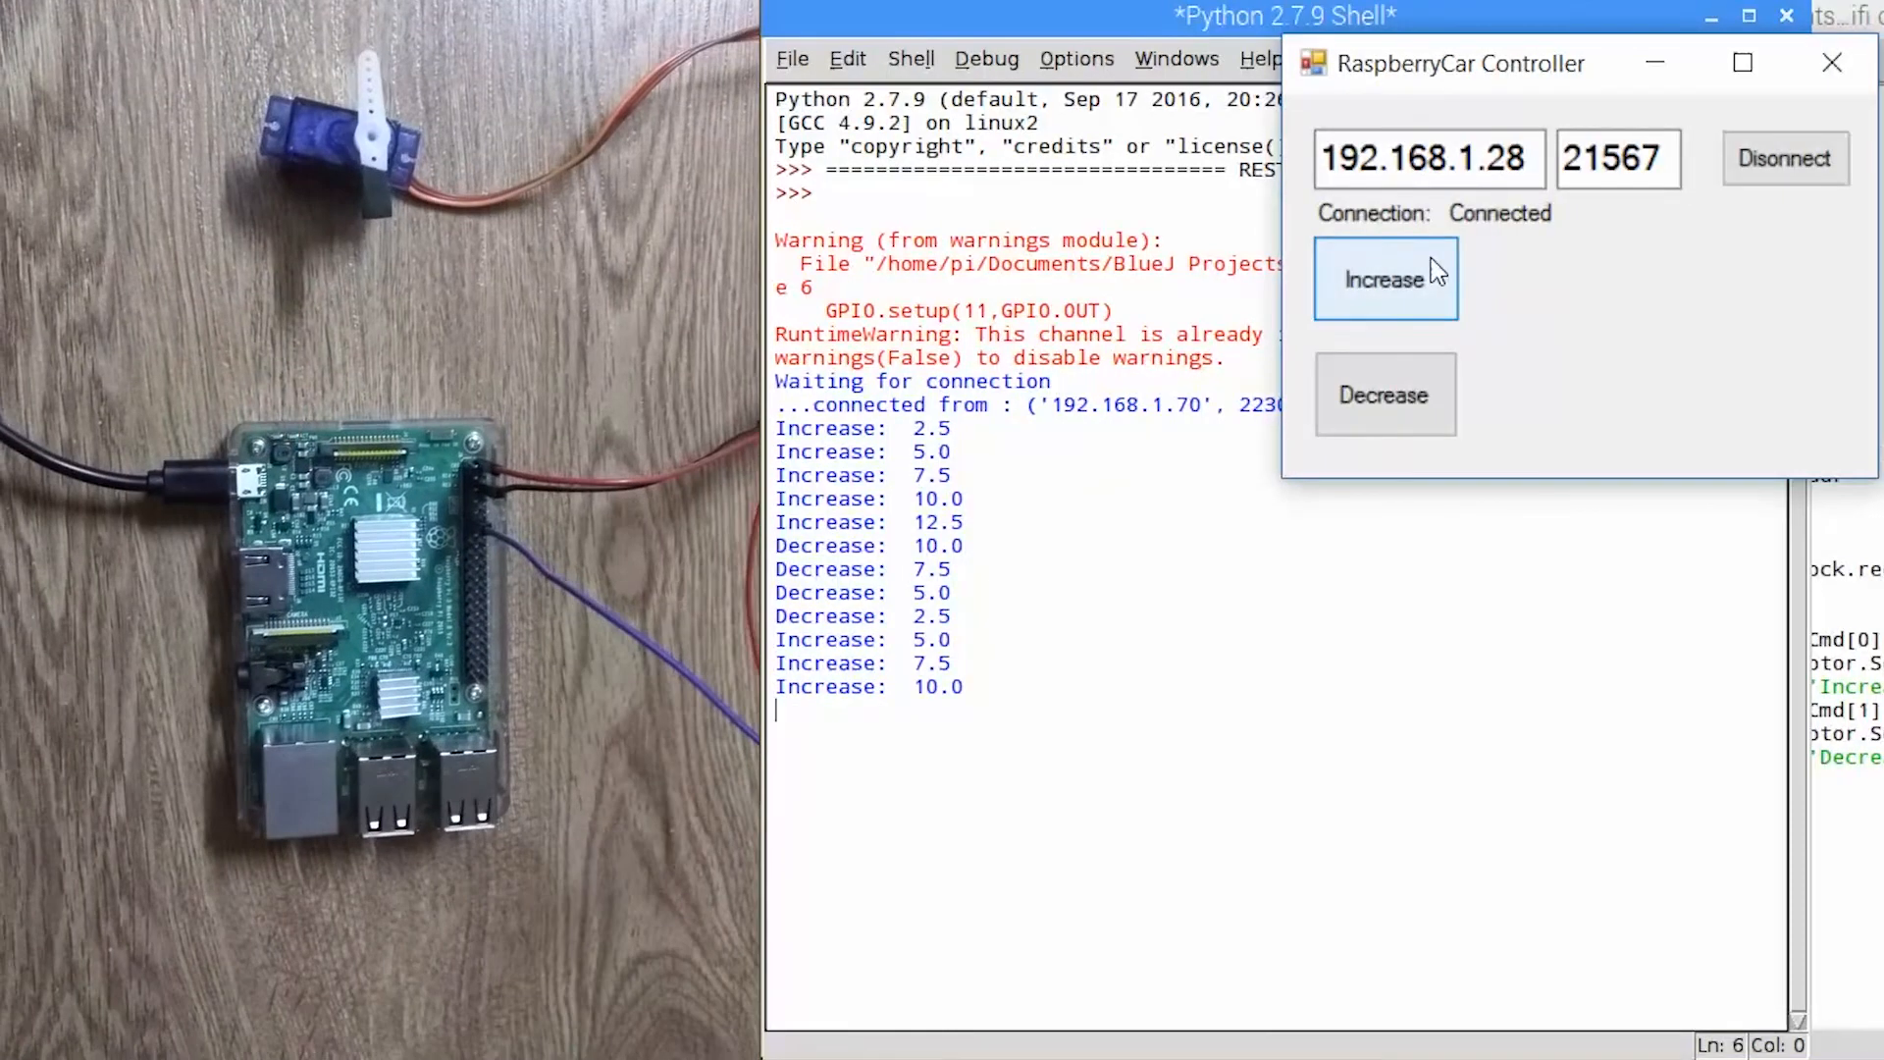
pyautogui.click(1383, 278)
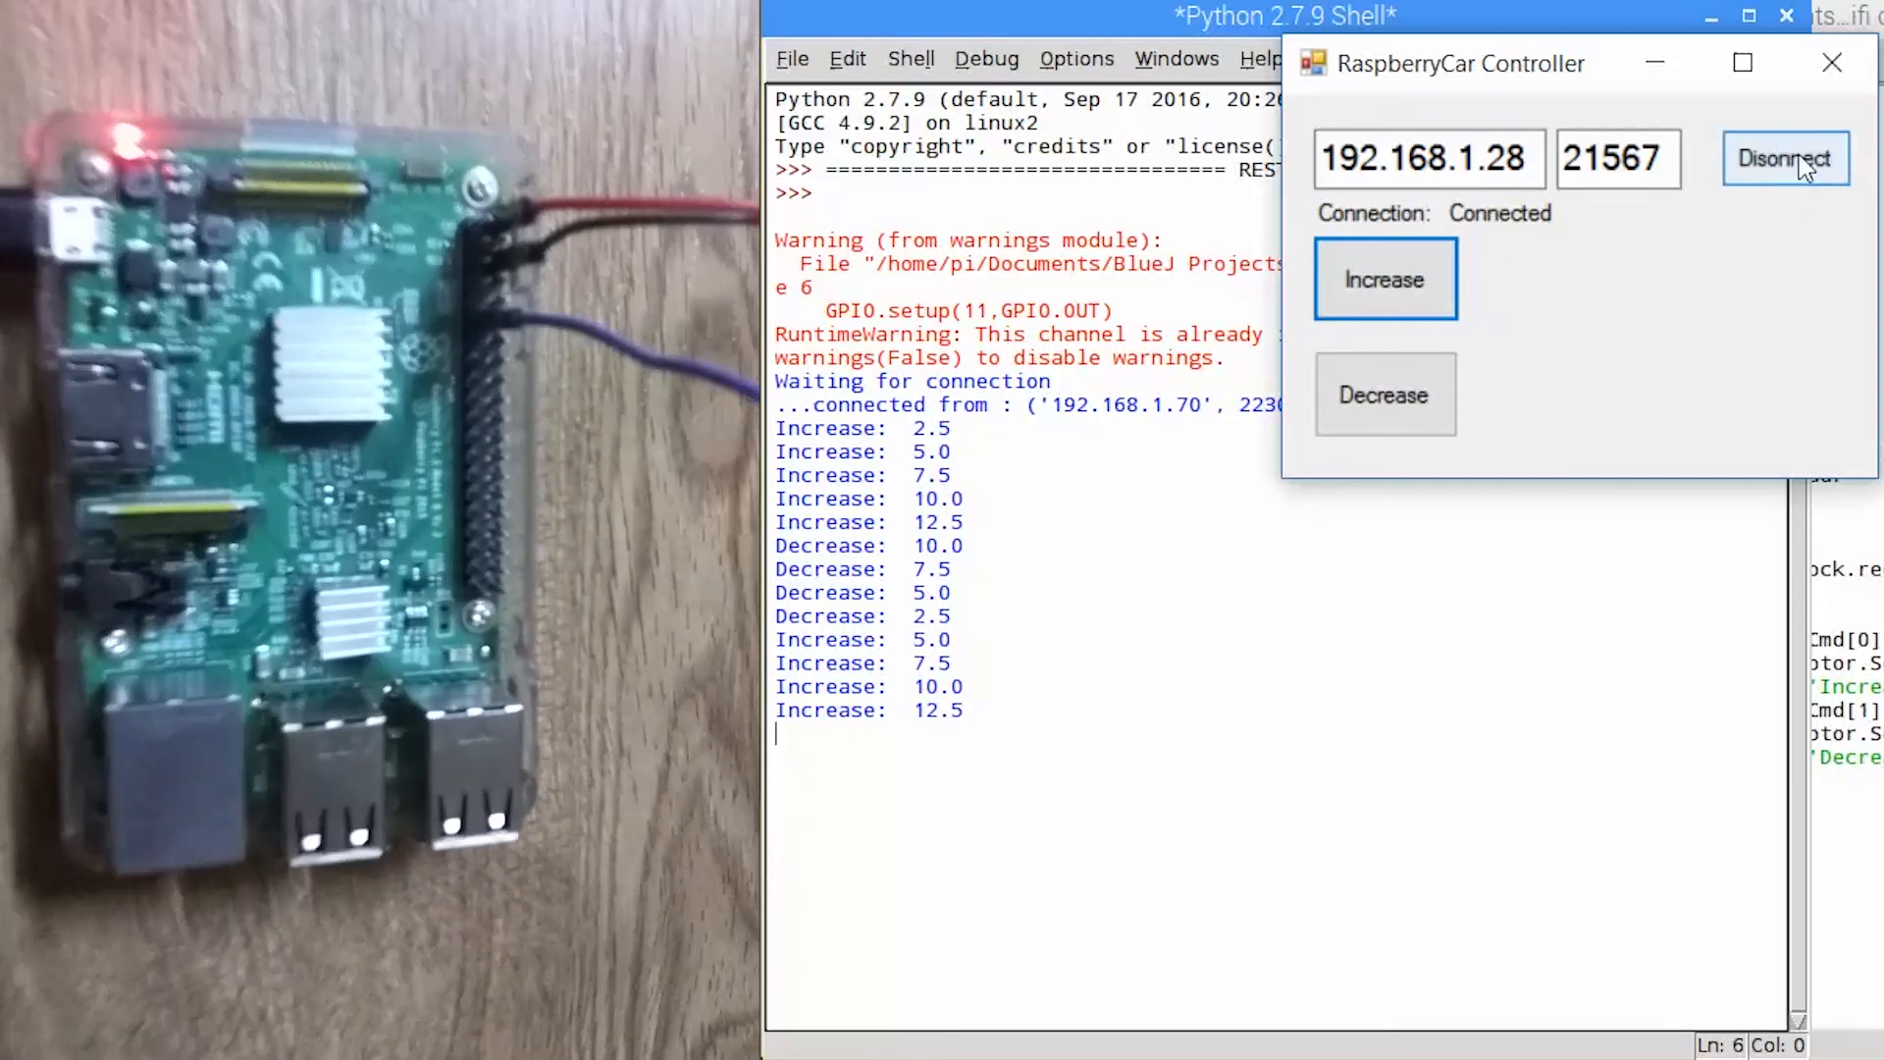
pyautogui.click(1784, 157)
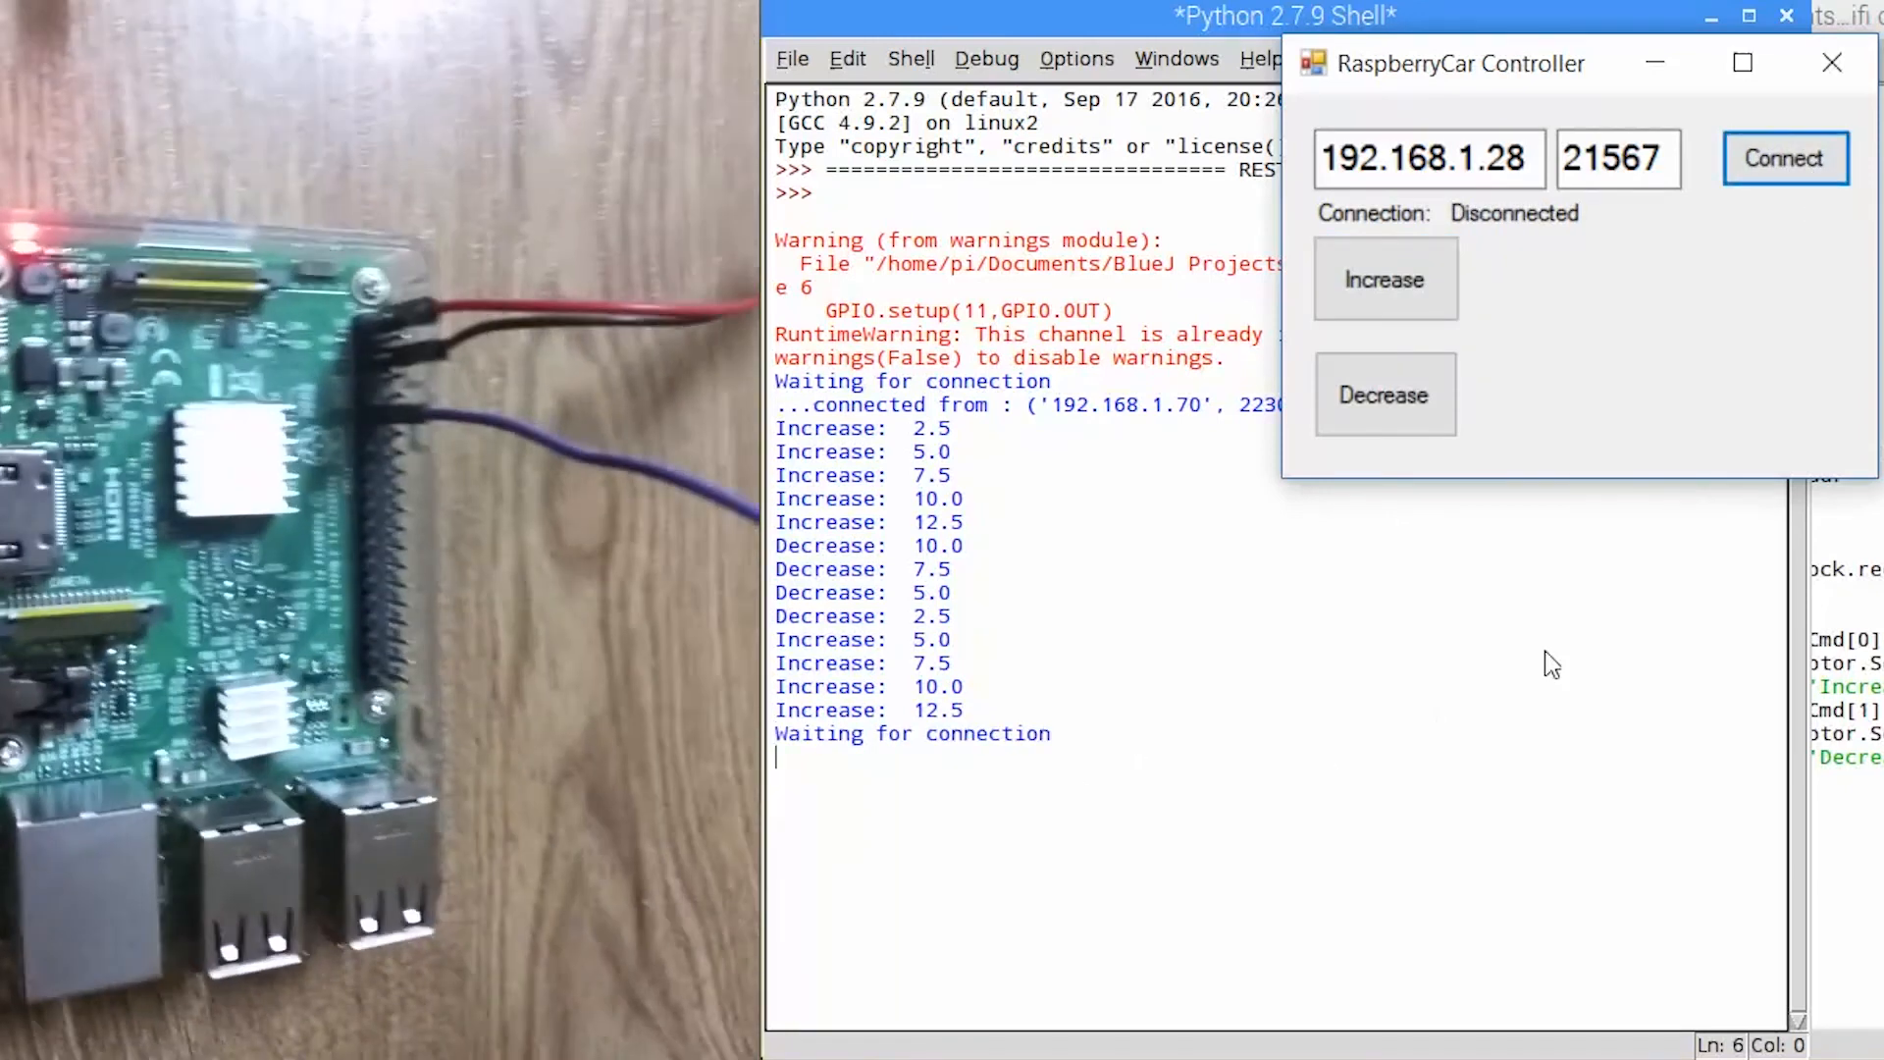